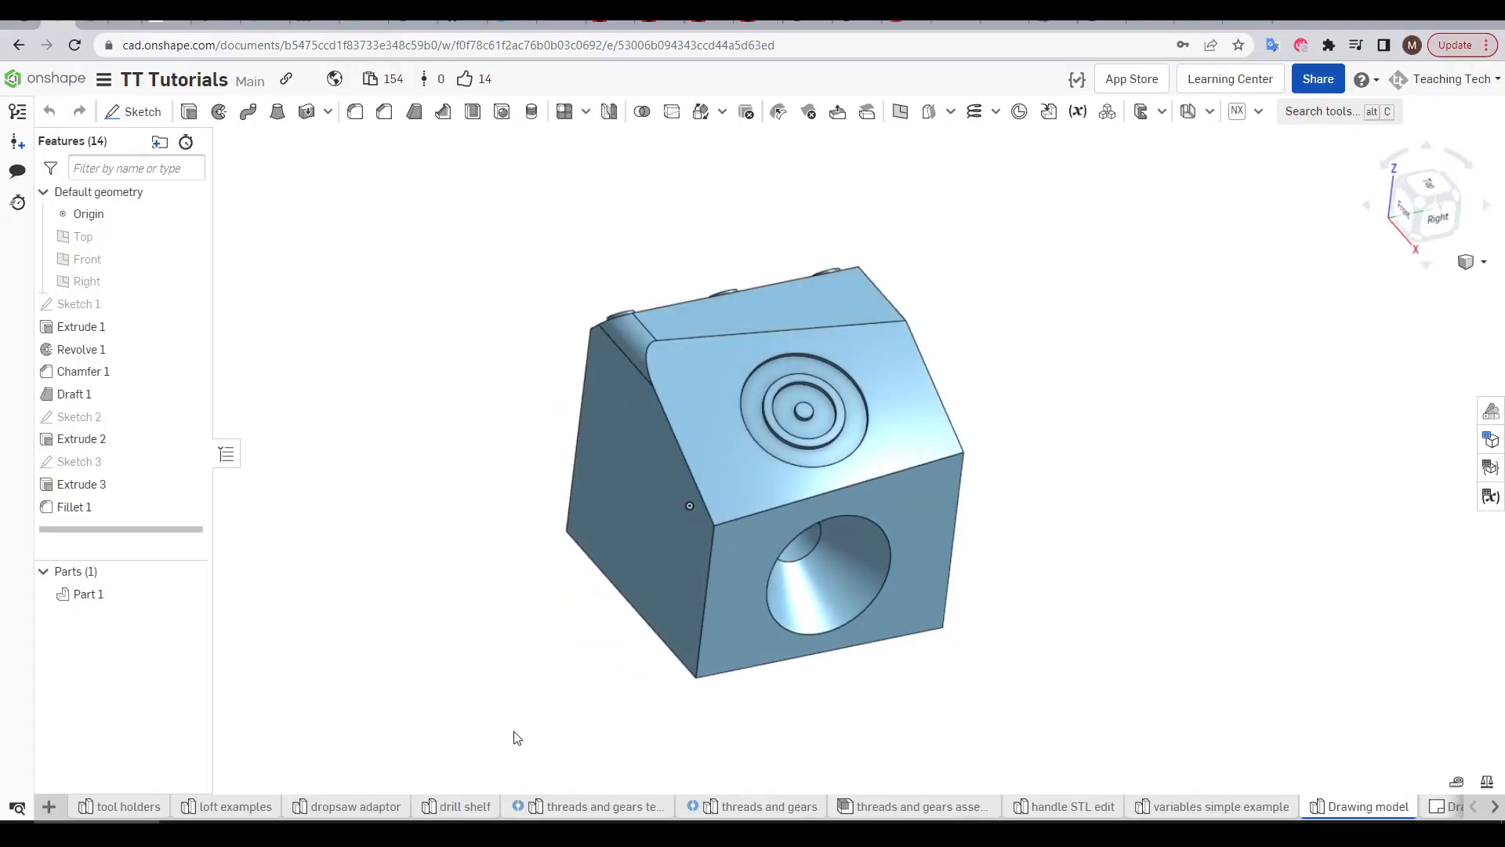
# Inspect the block from another side, then begin creating a new drawing.
pyautogui.click(1389, 805)
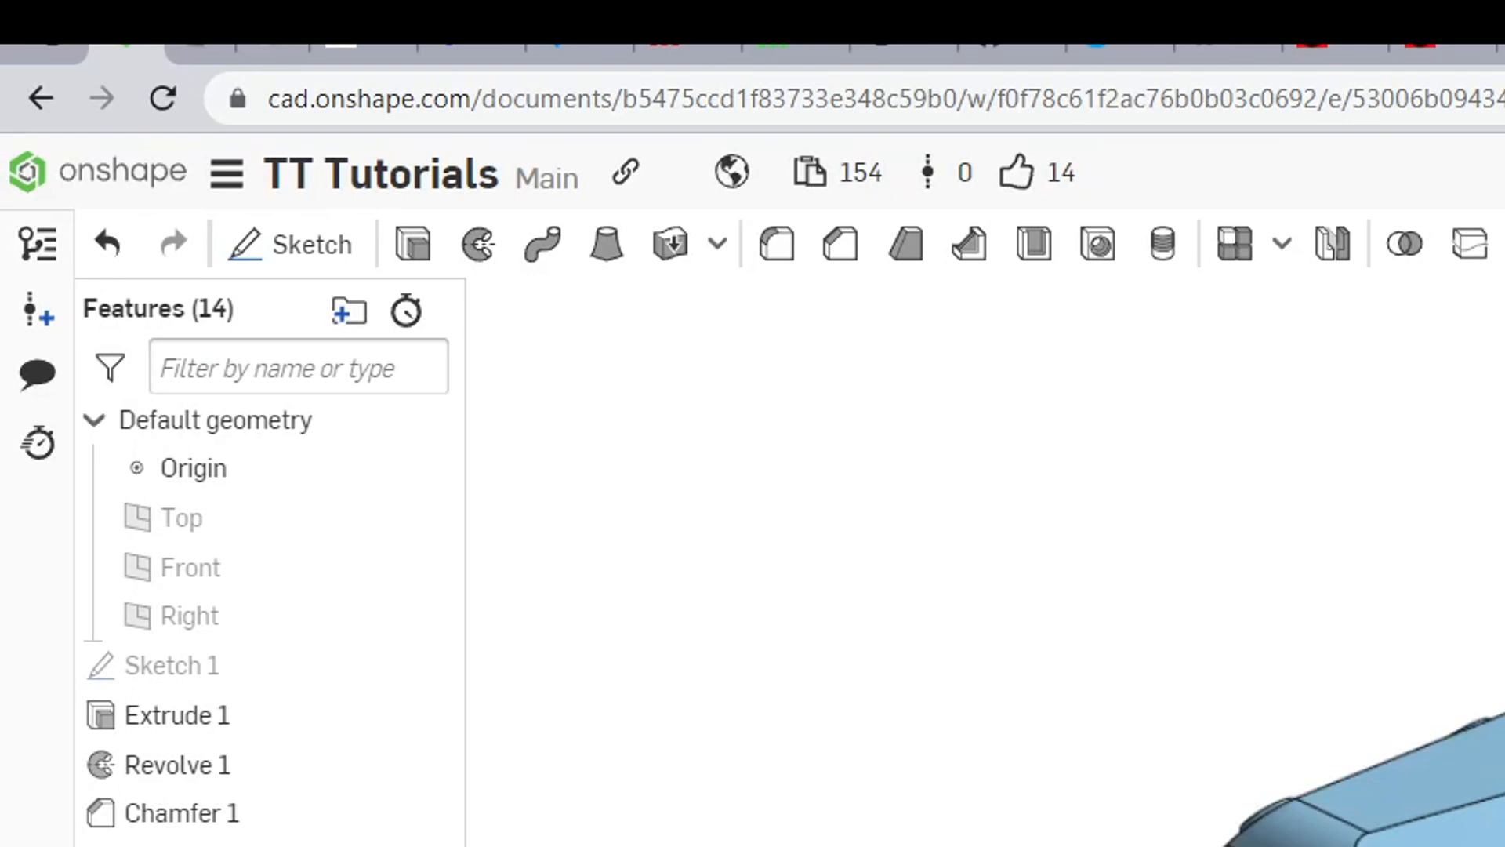
pyautogui.moveTo(384, 172)
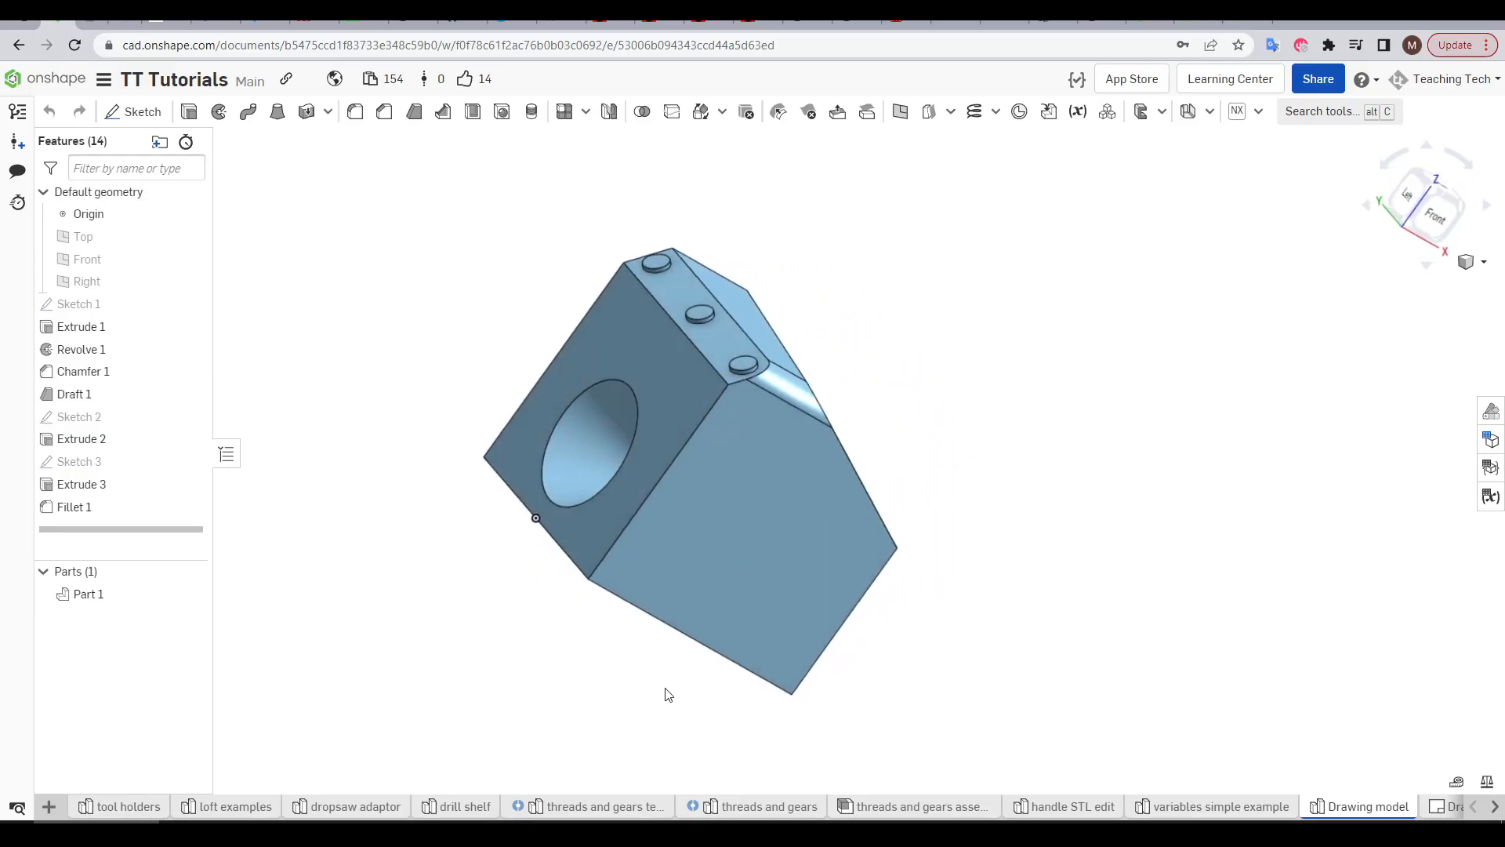
pyautogui.moveTo(667, 694); pyautogui.dragTo(662, 758)
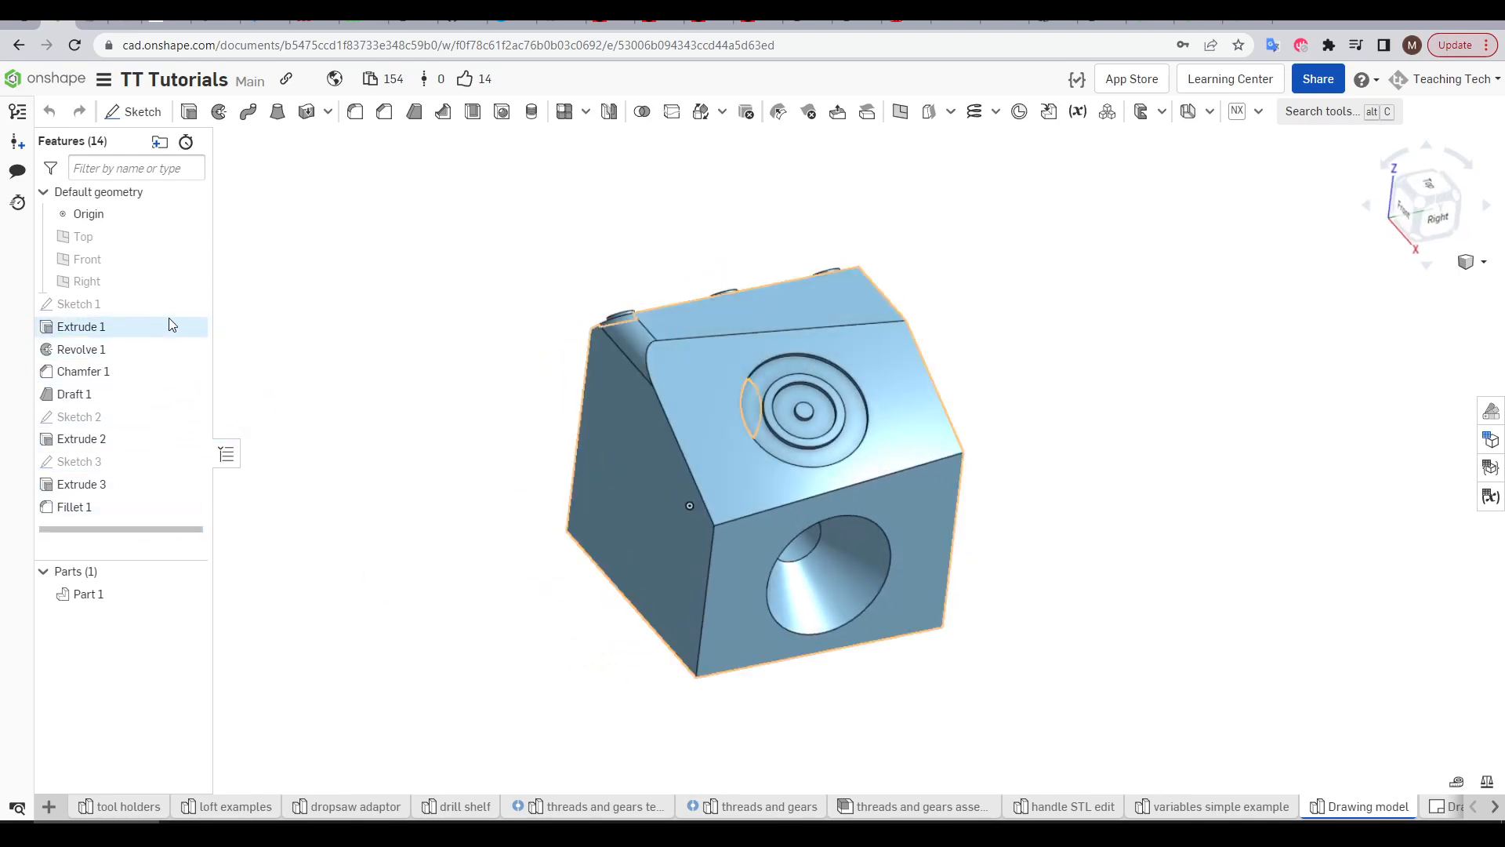
pyautogui.doubleClick(79, 303)
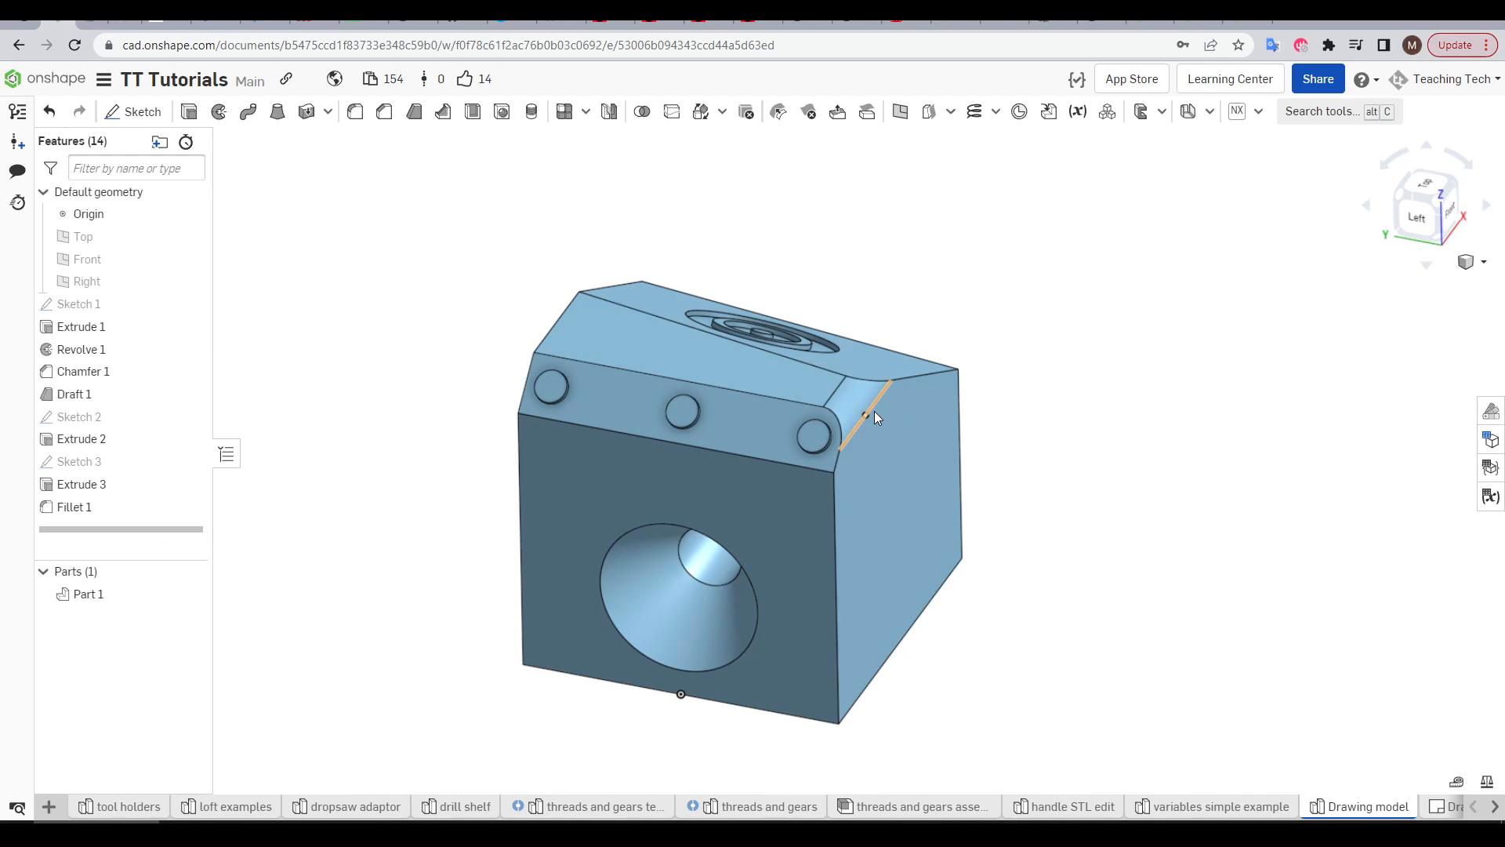
pyautogui.moveTo(1011, 423)
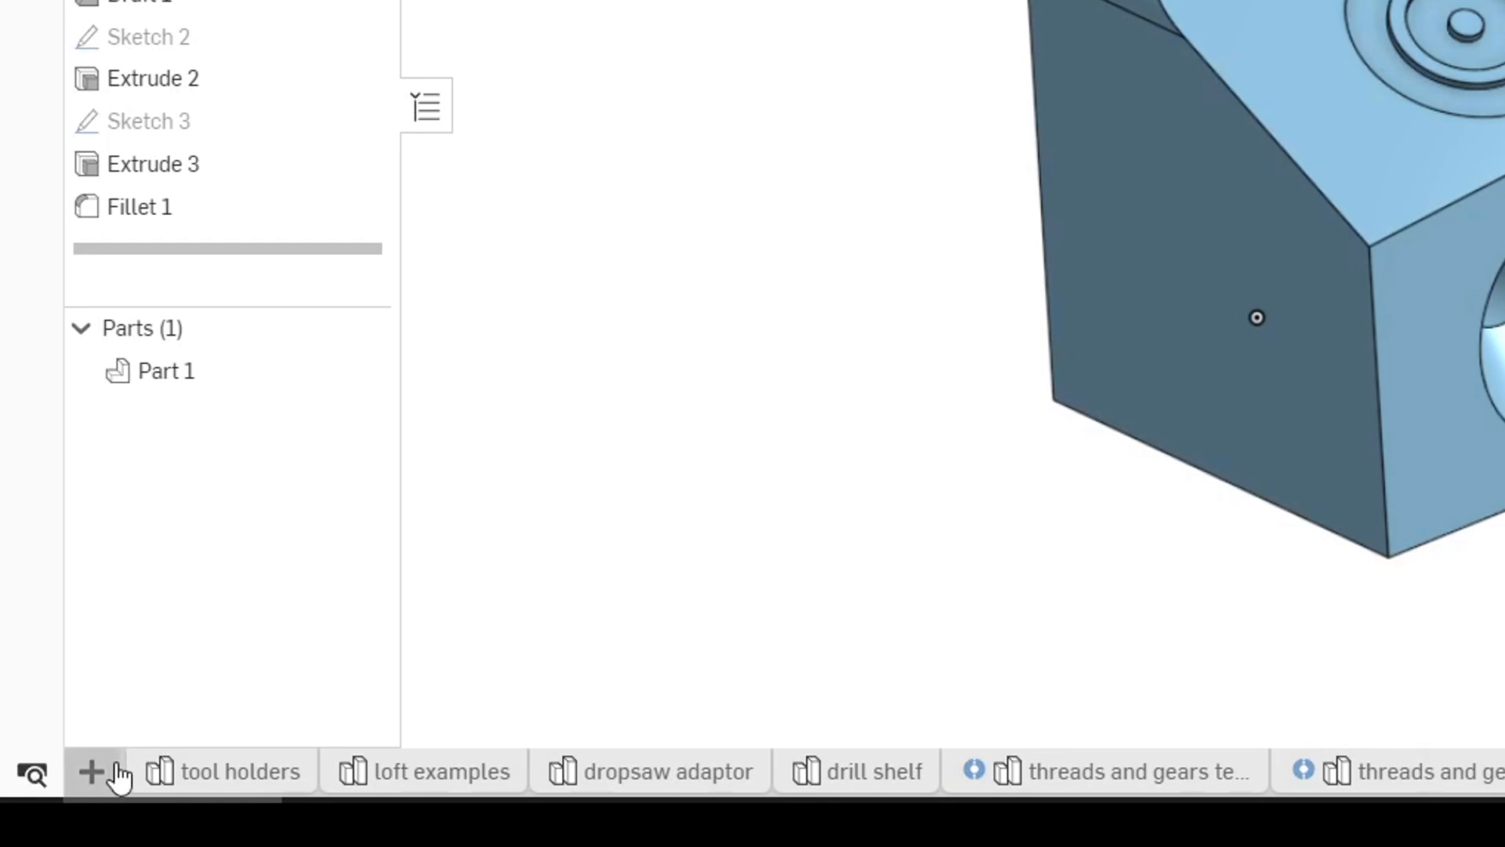
pyautogui.click(91, 771)
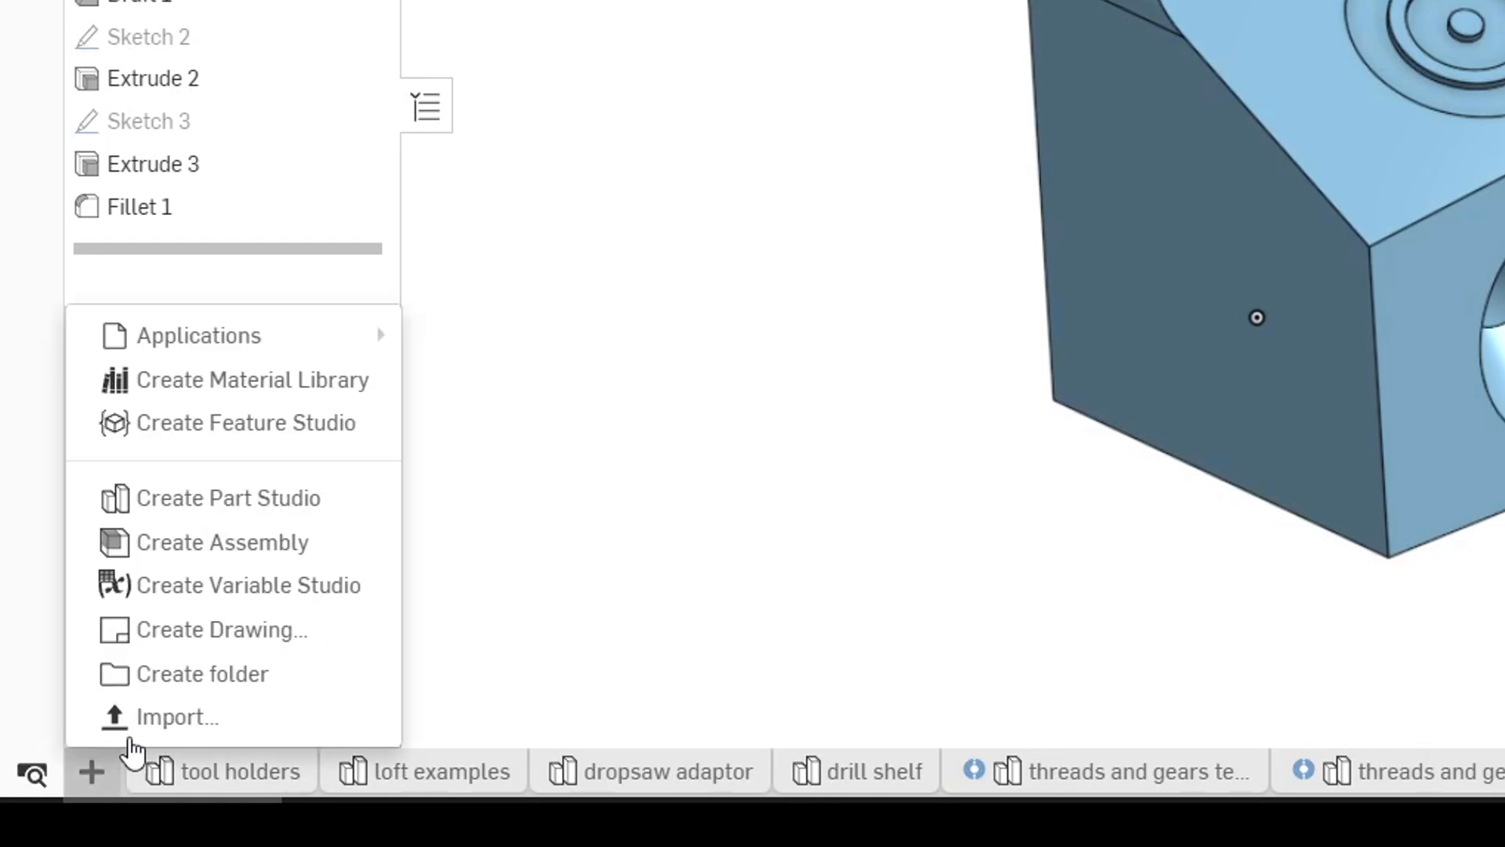
pyautogui.click(222, 630)
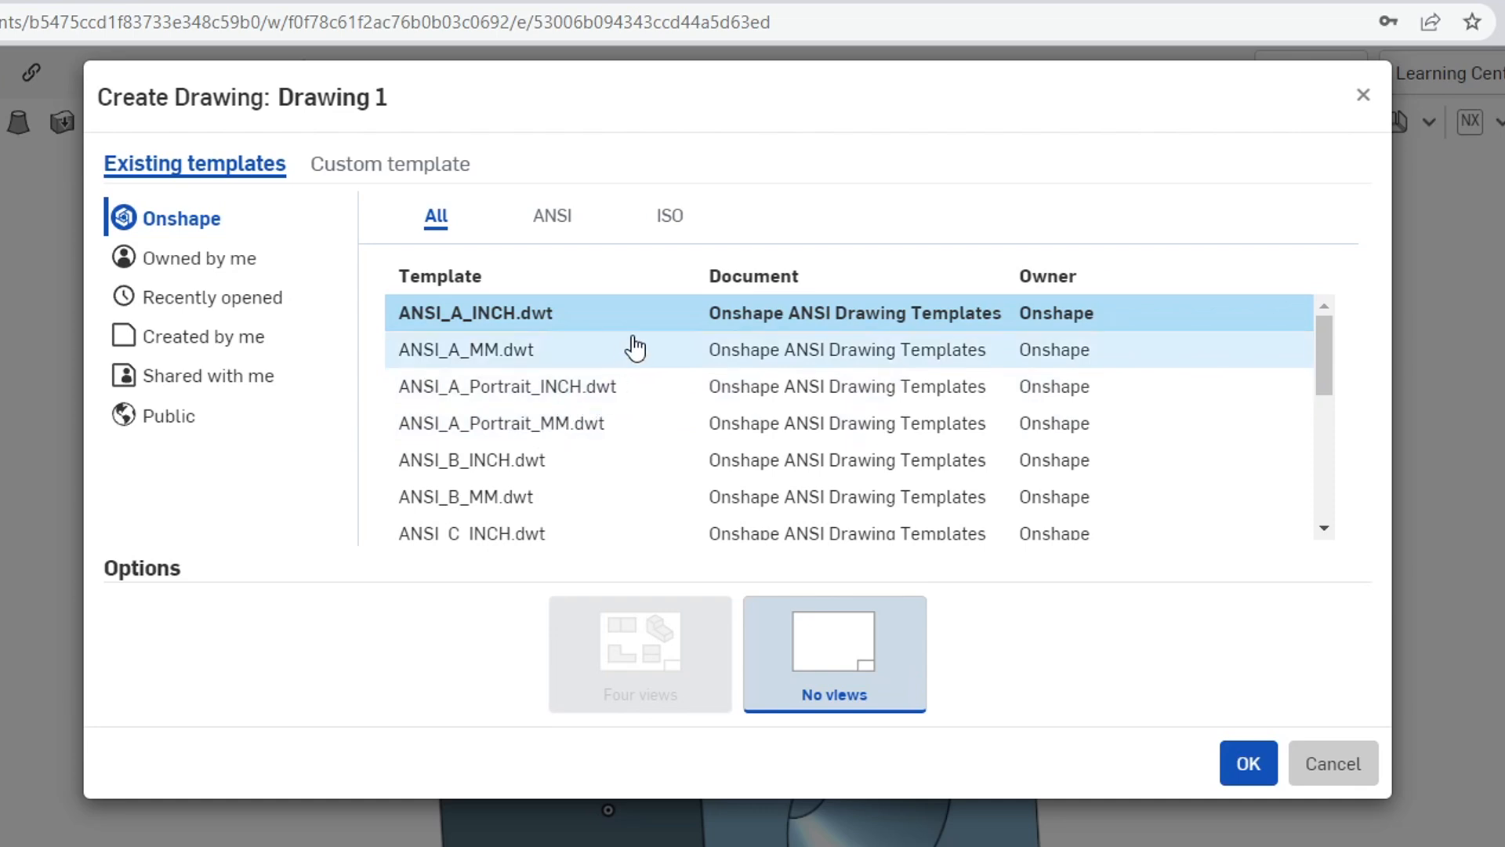
pyautogui.moveTo(676, 496)
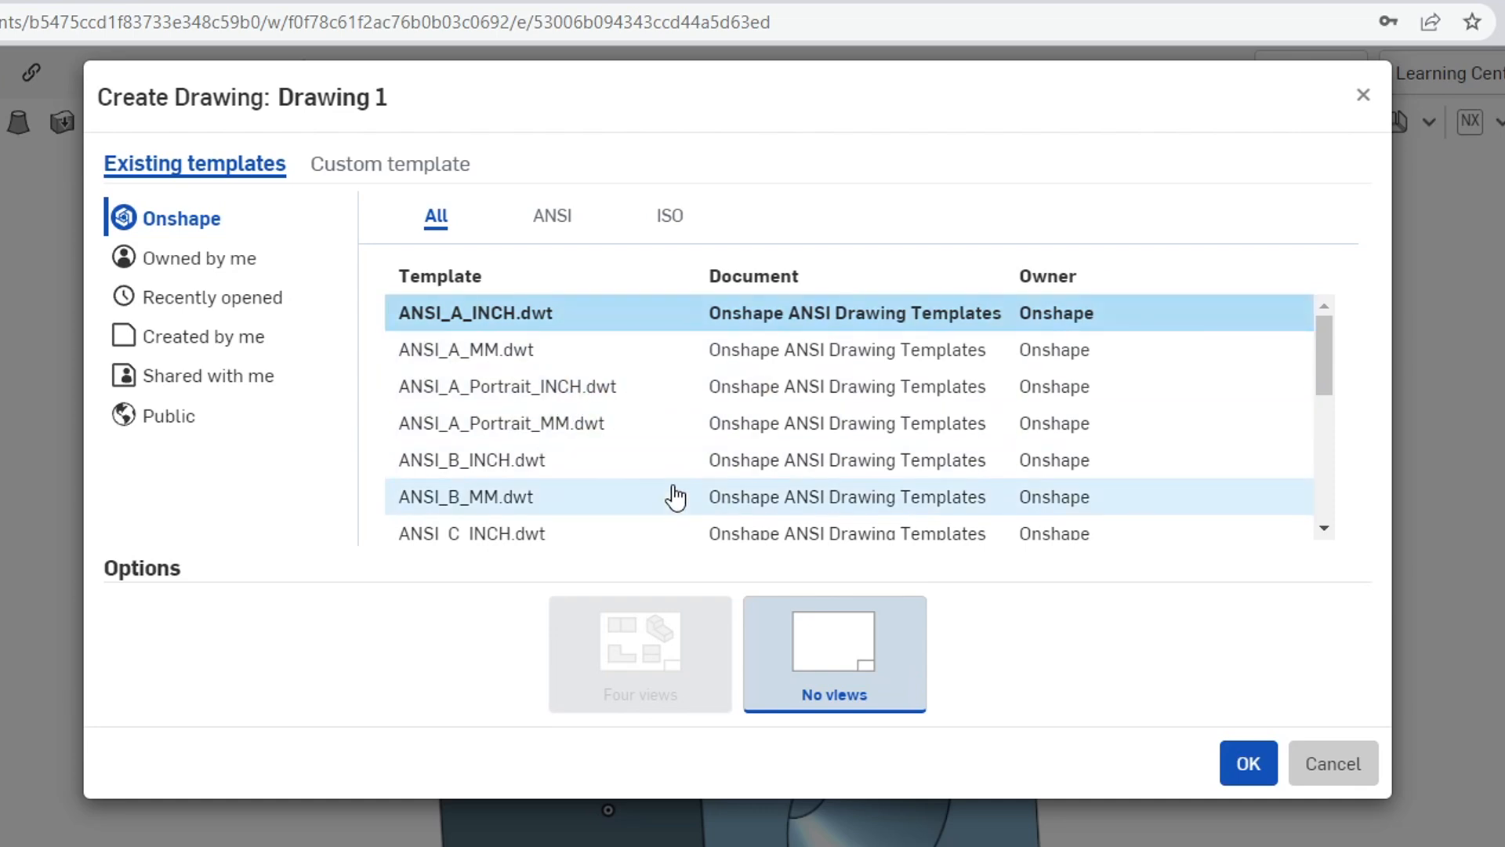
# Create Drawing 1 from a custom ISO A3 template with third-angle projection.
pyautogui.click(552, 215)
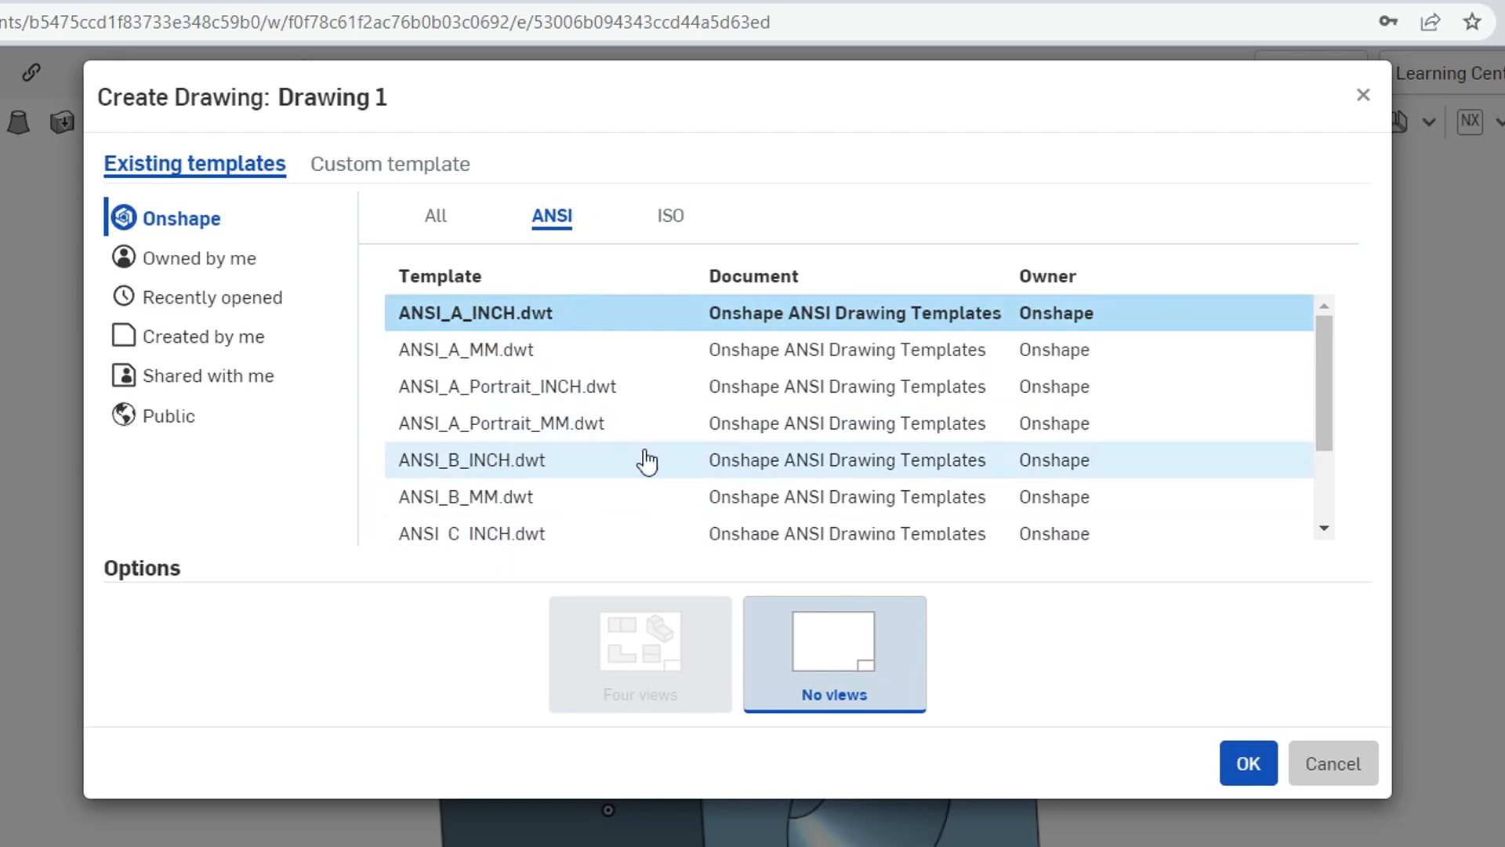
pyautogui.click(669, 215)
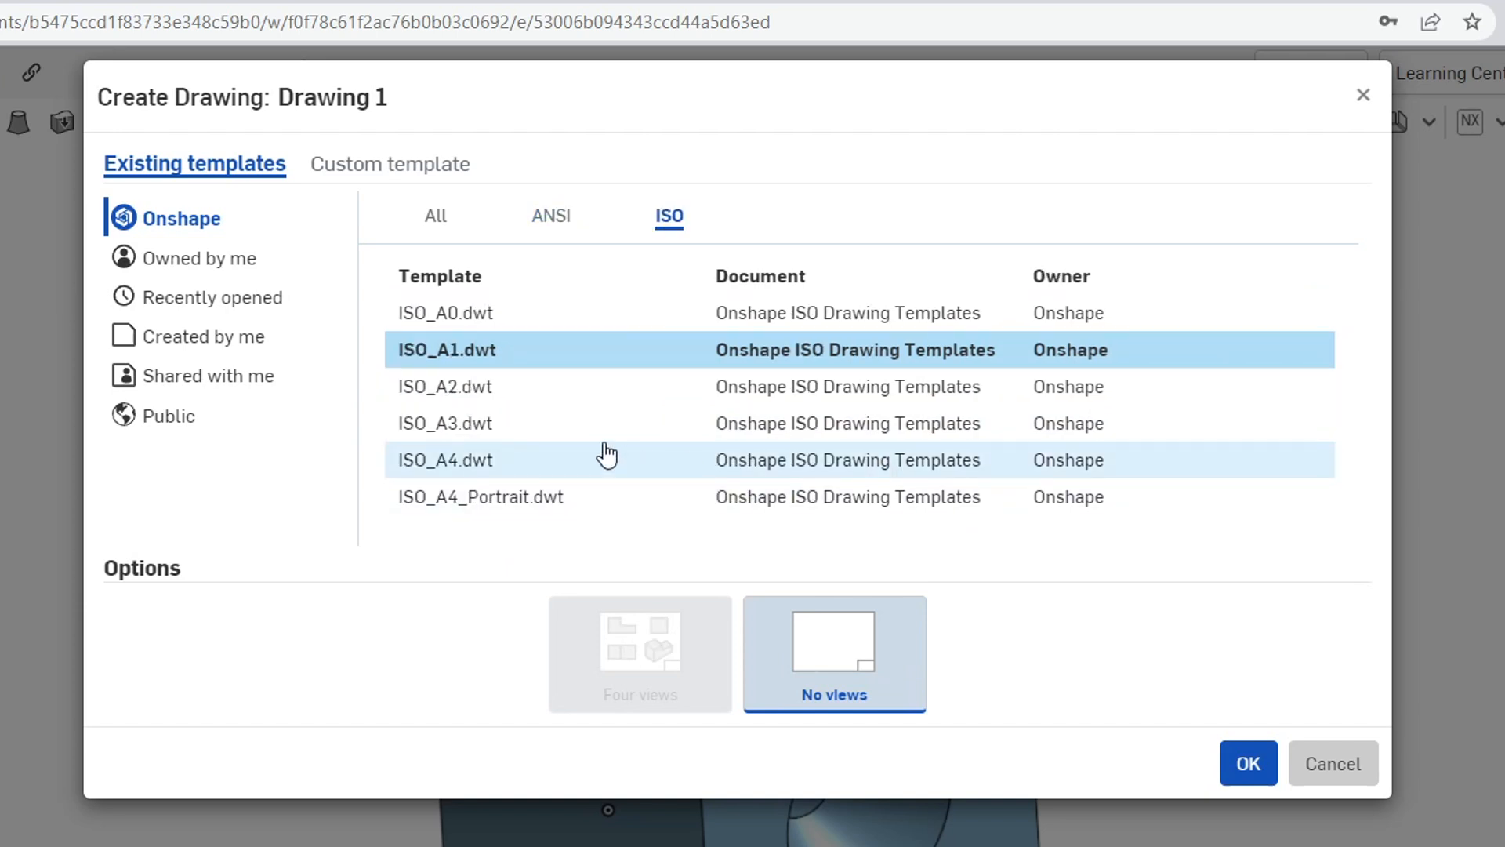
pyautogui.click(446, 423)
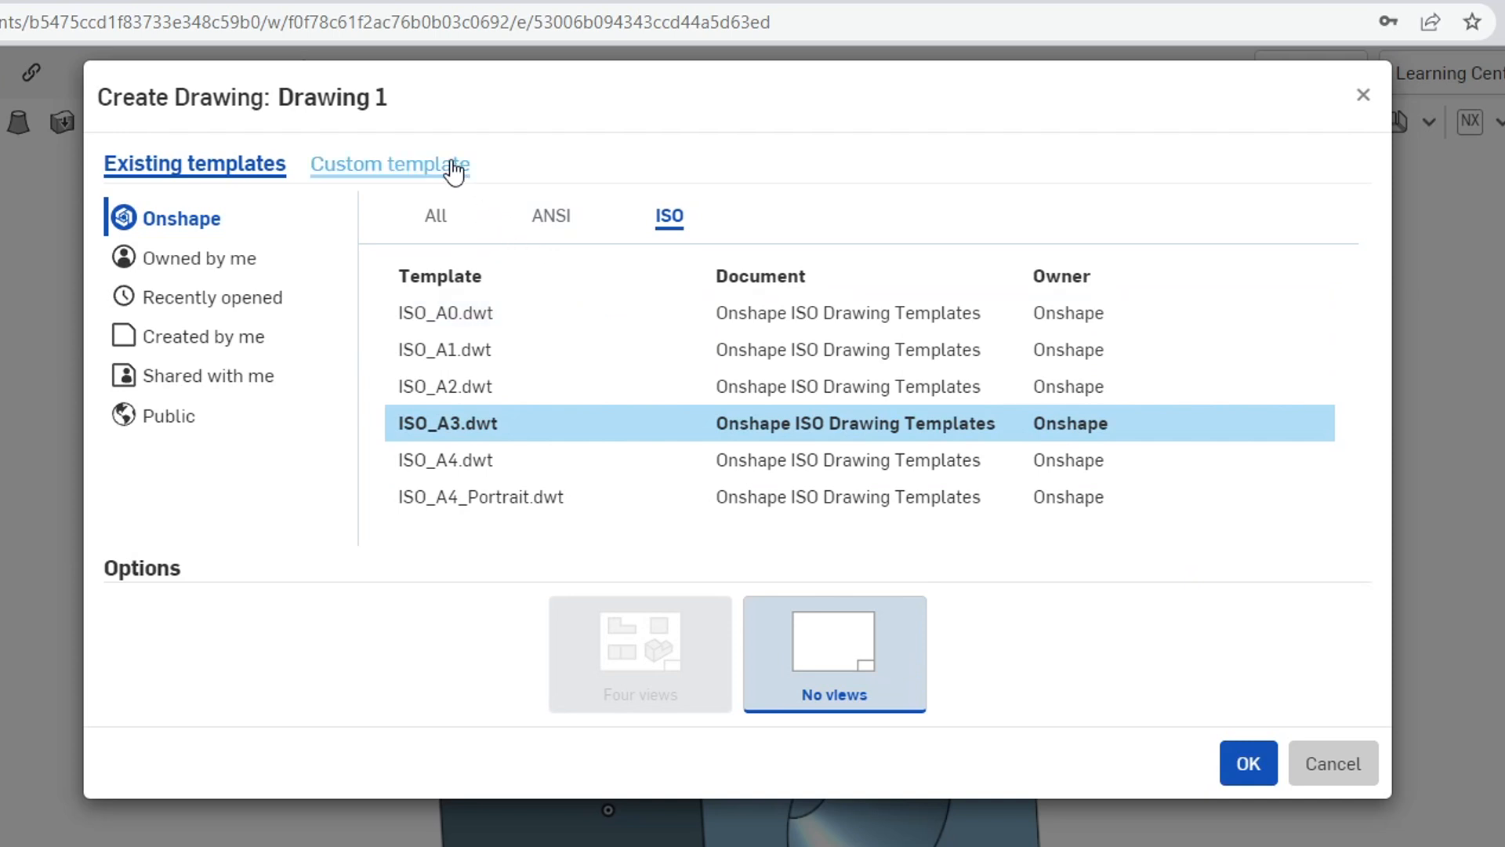
pyautogui.click(388, 163)
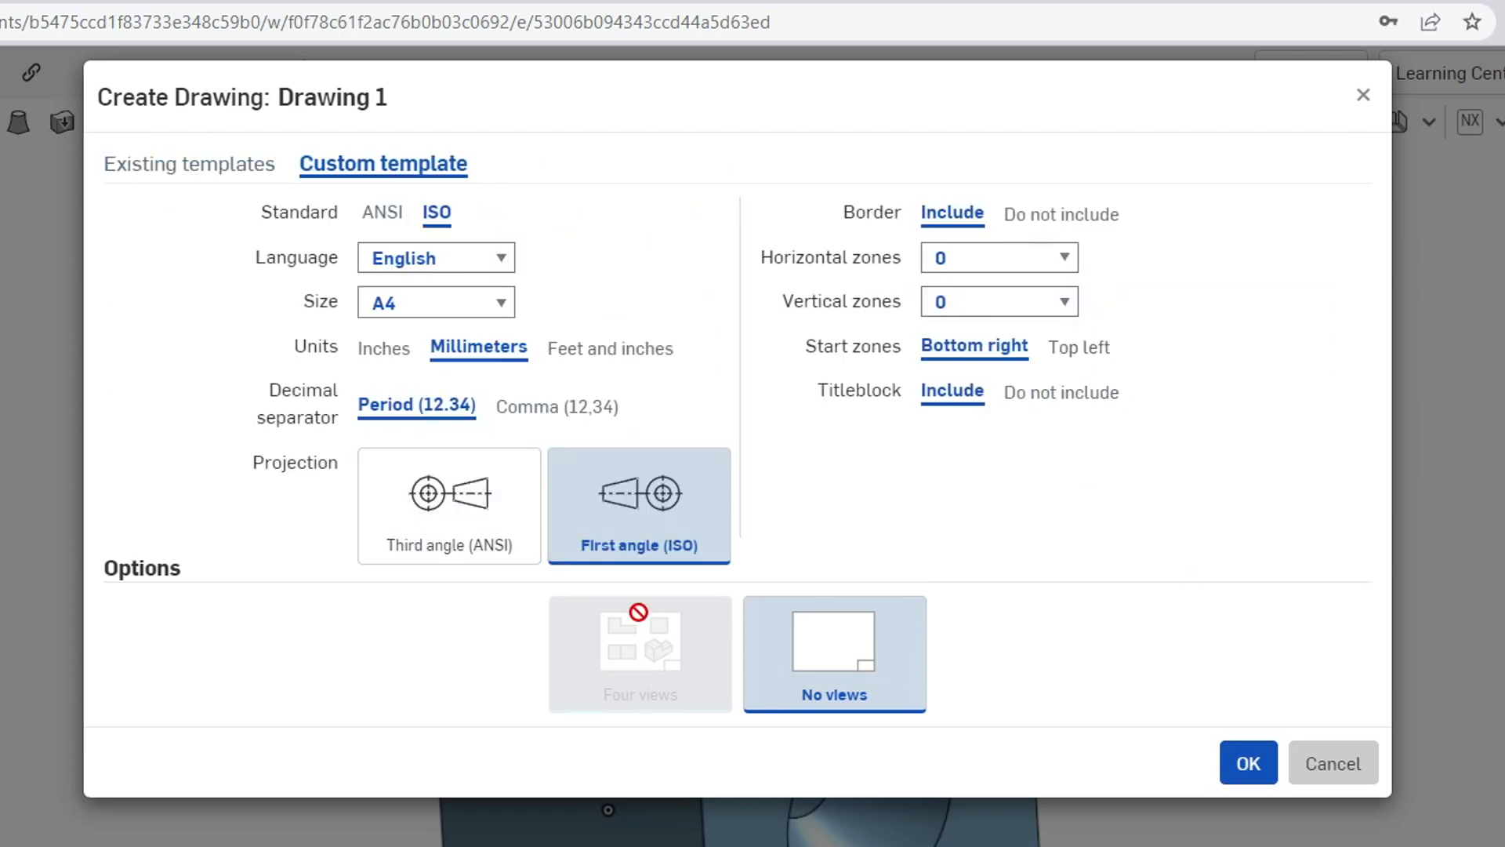
pyautogui.moveTo(1133, 508)
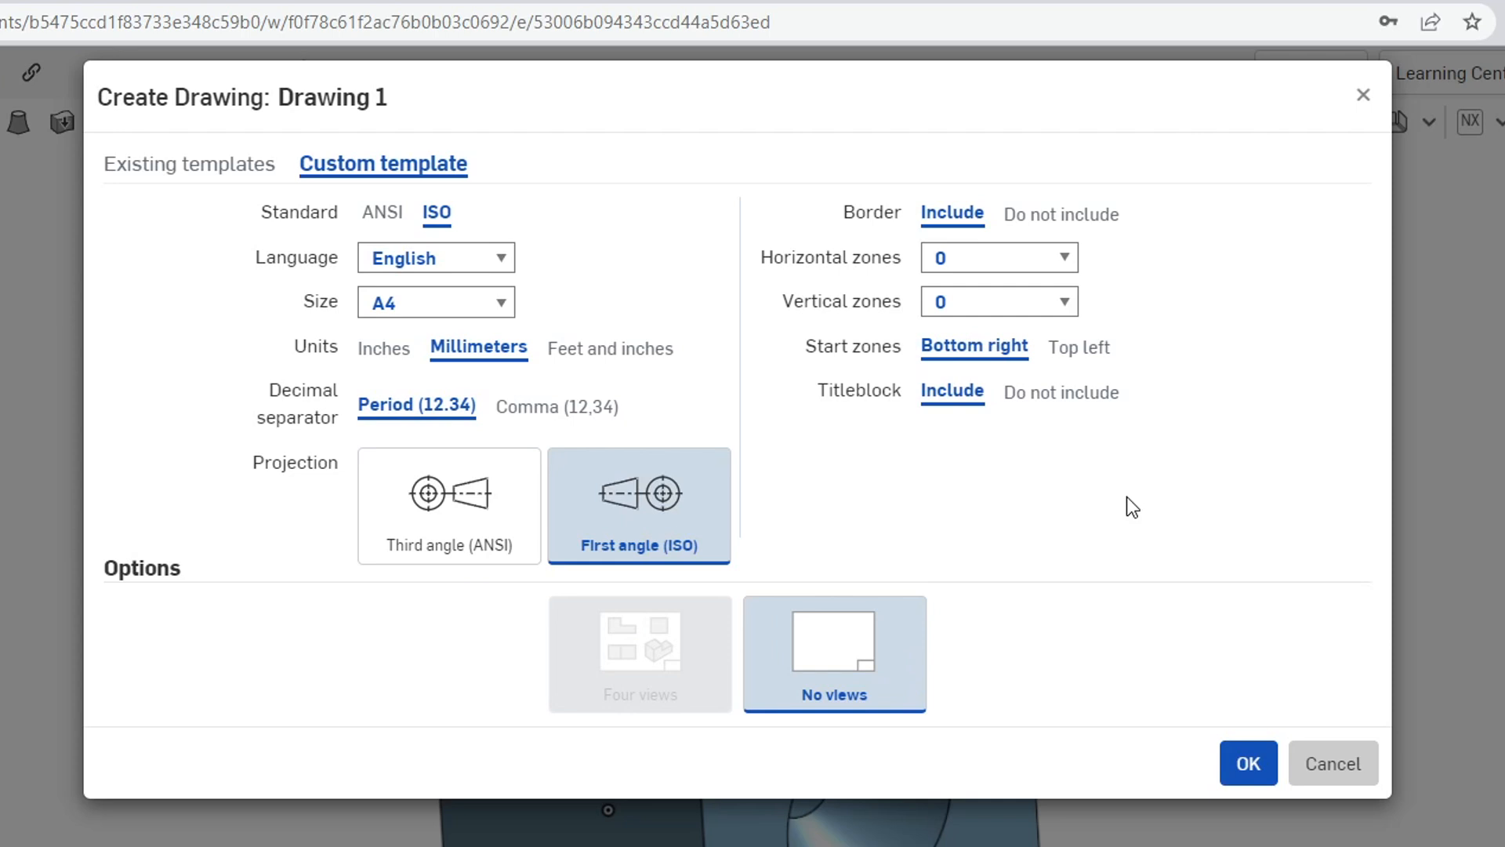
pyautogui.click(433, 301)
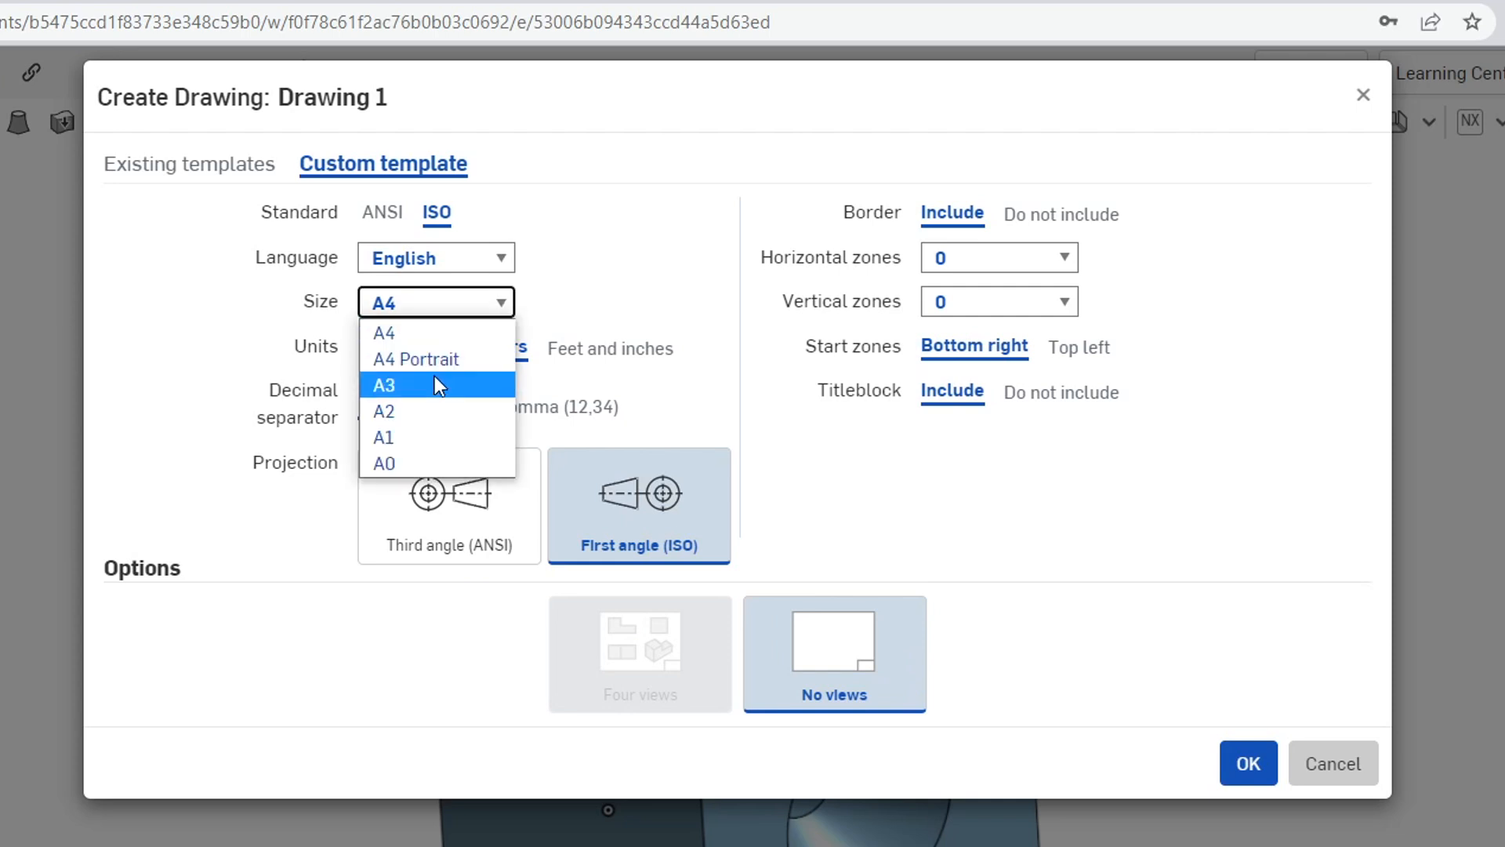
pyautogui.click(383, 385)
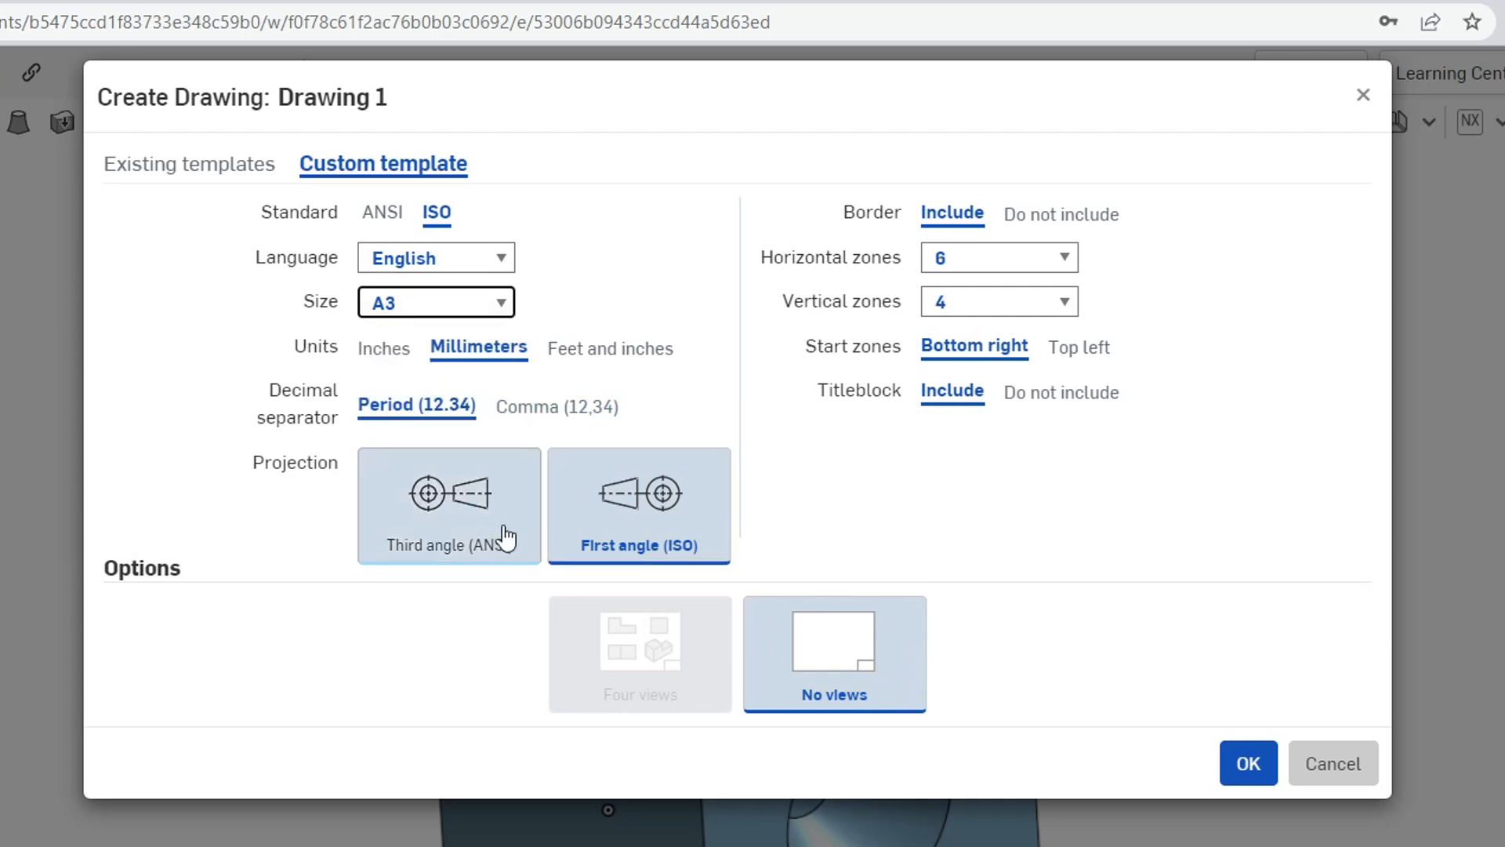
pyautogui.click(448, 505)
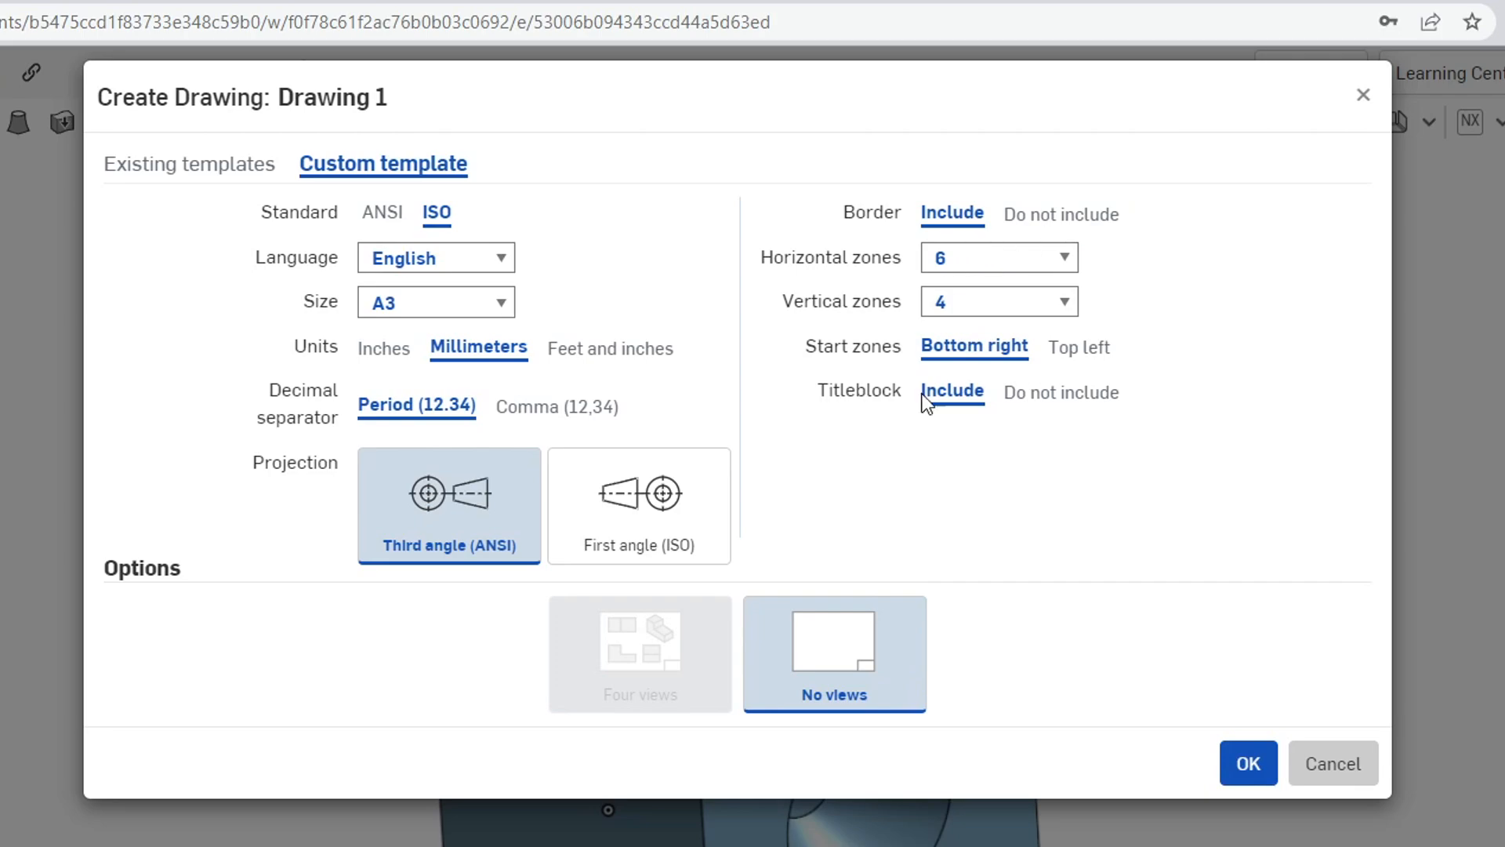
pyautogui.click(1247, 763)
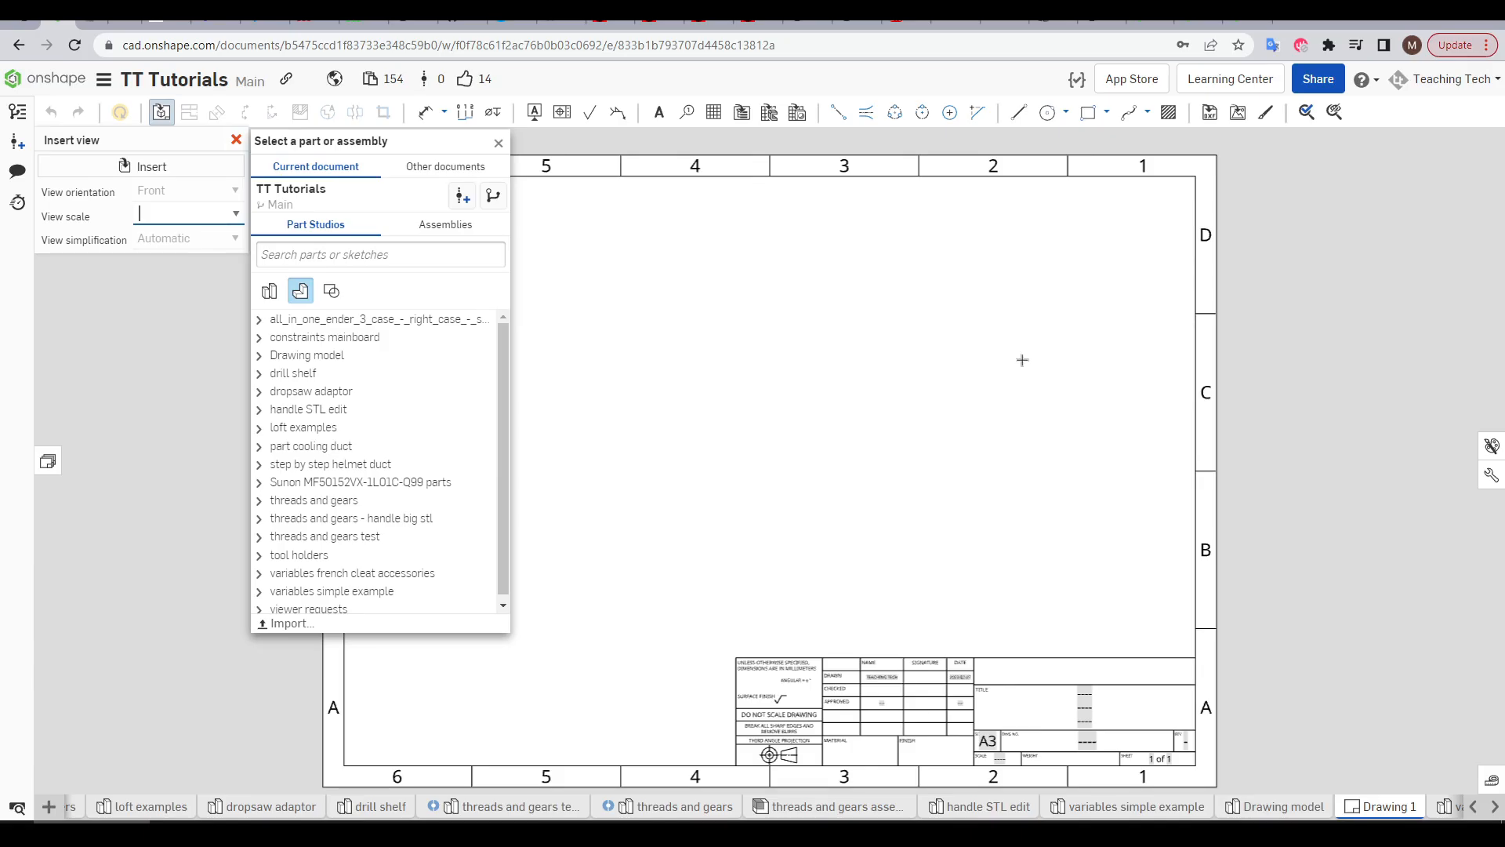
pyautogui.moveTo(1172, 372)
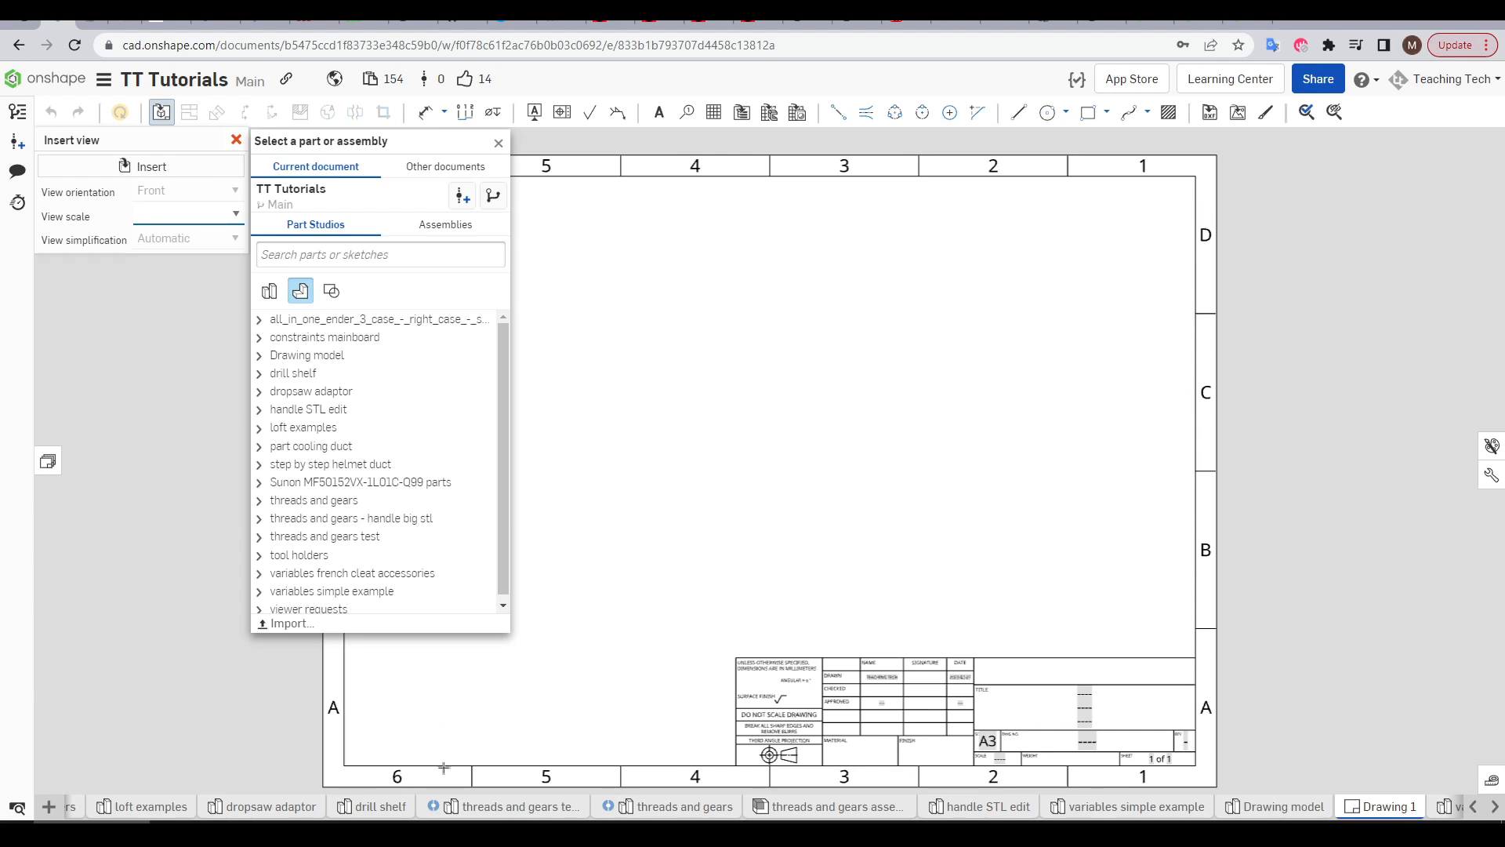
pyautogui.moveTo(1176, 739)
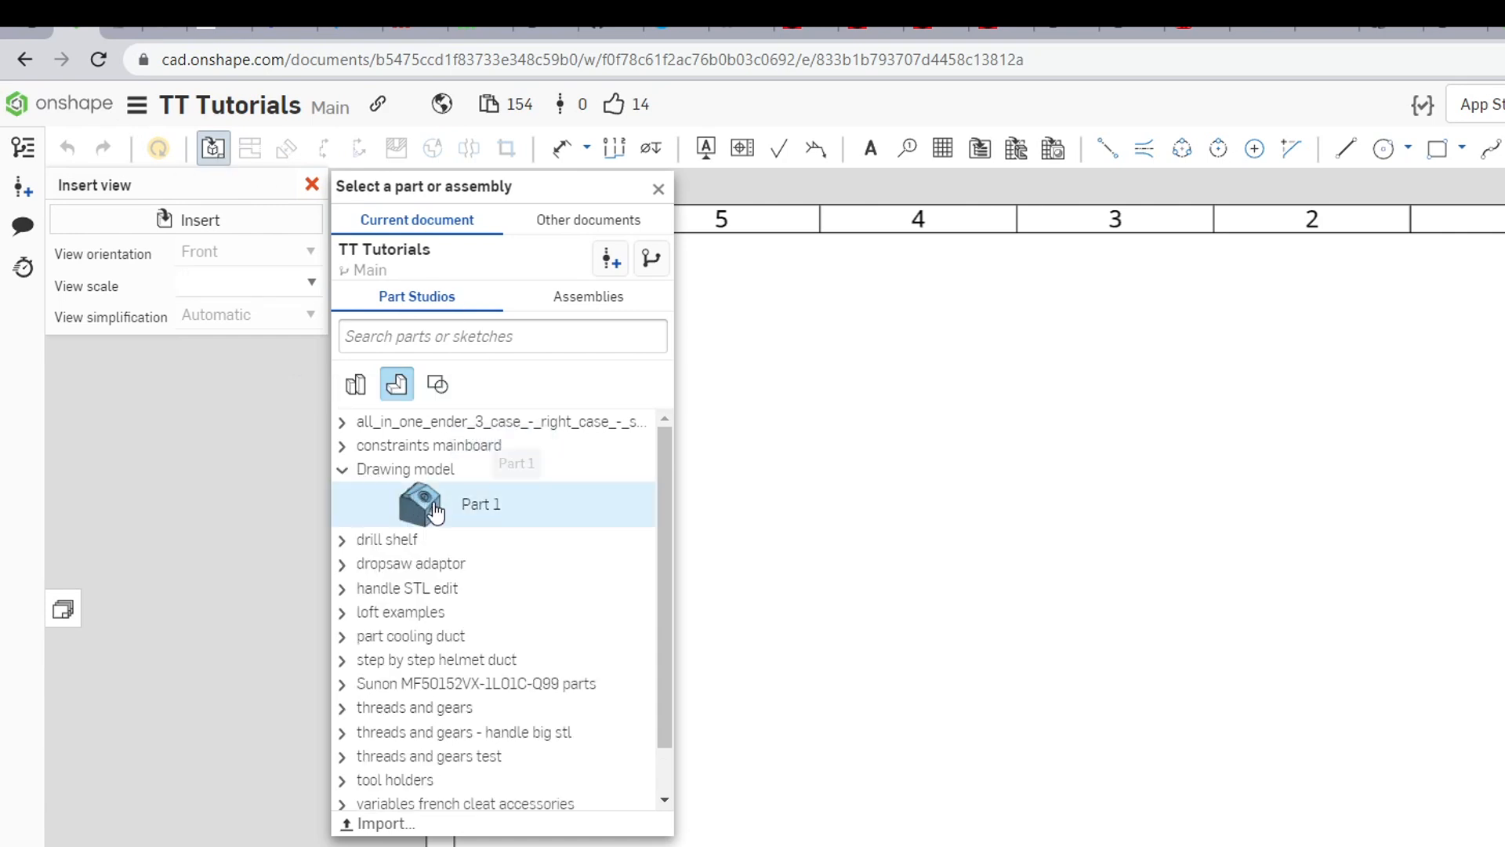
# Place Part 1 as a 1:1 front view plus two projected views.
pyautogui.click(479, 504)
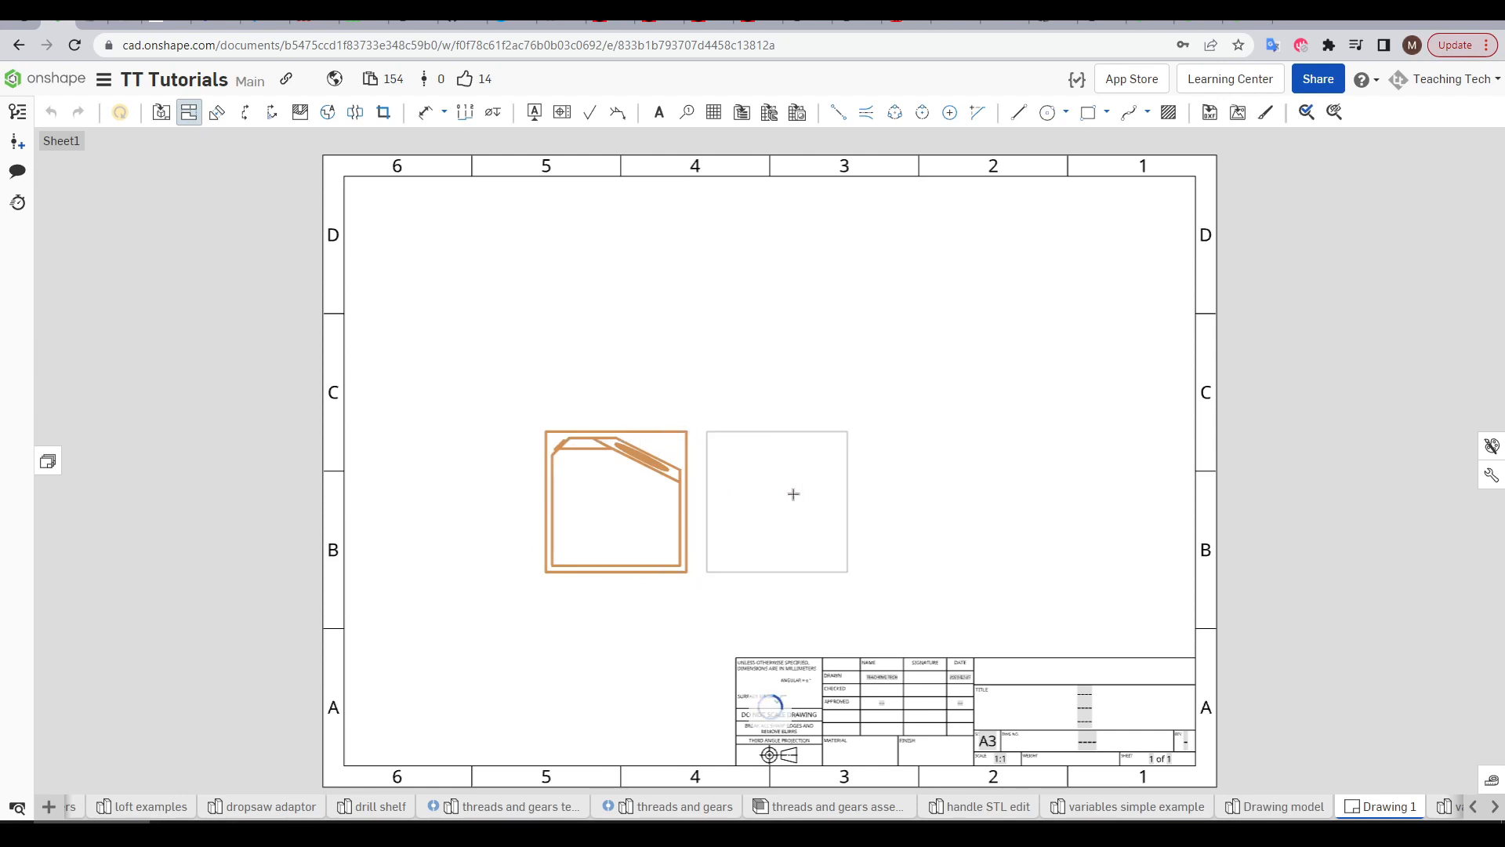
pyautogui.click(792, 494)
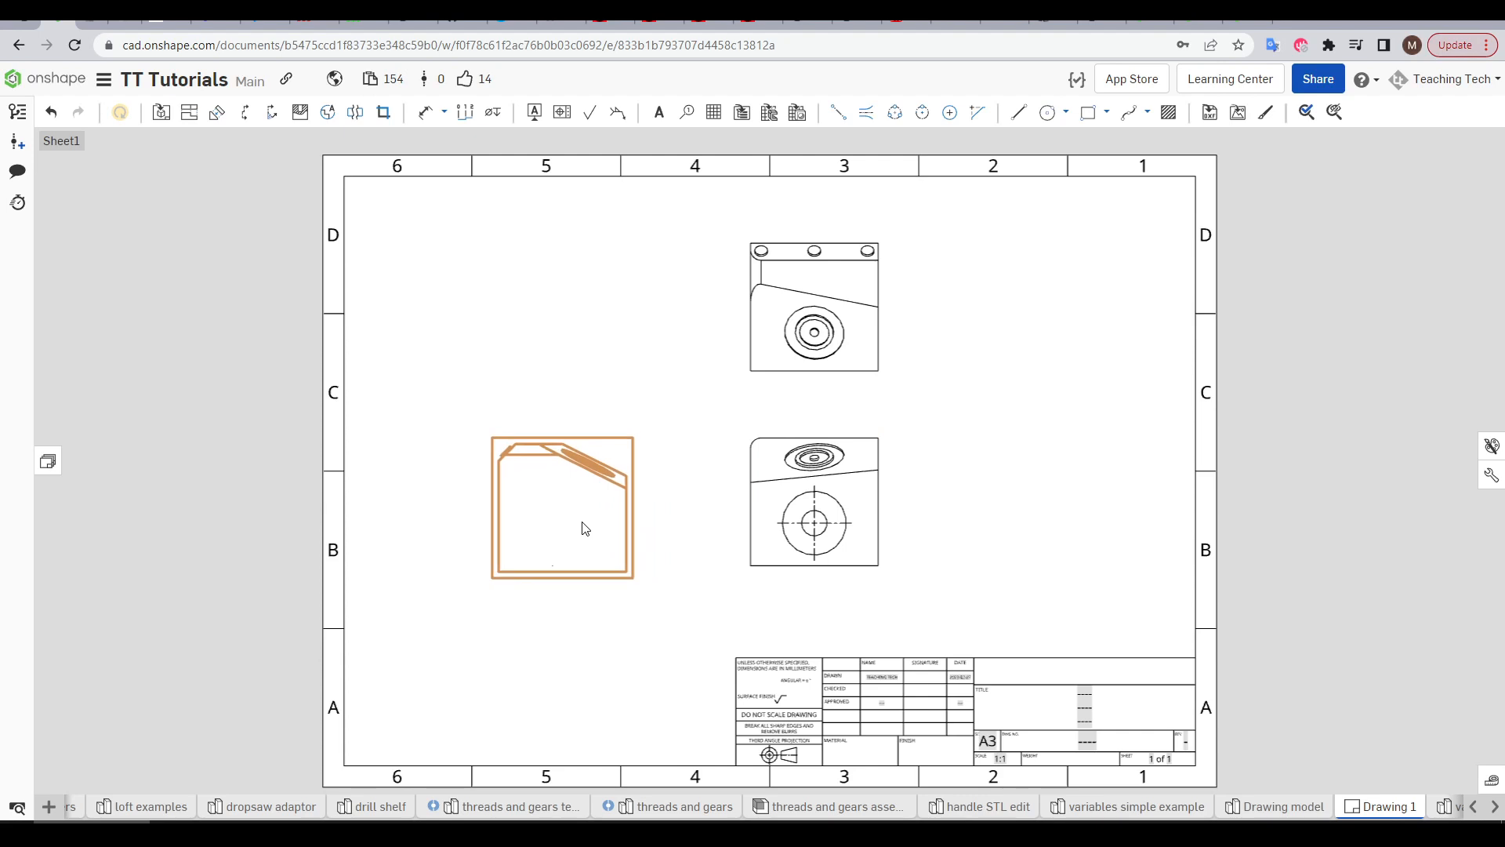
pyautogui.click(814, 523)
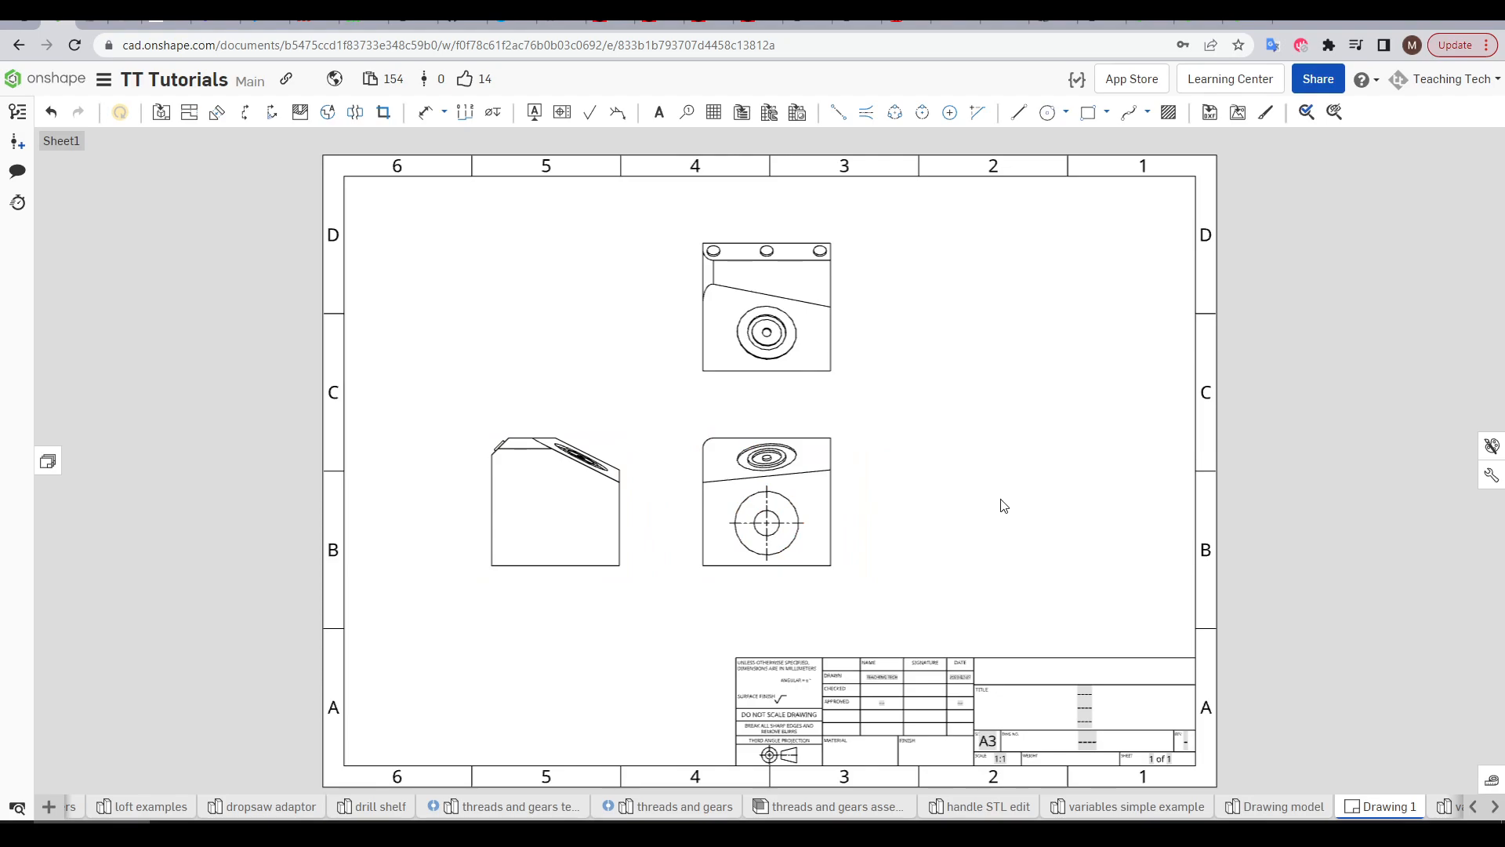
pyautogui.click(161, 112)
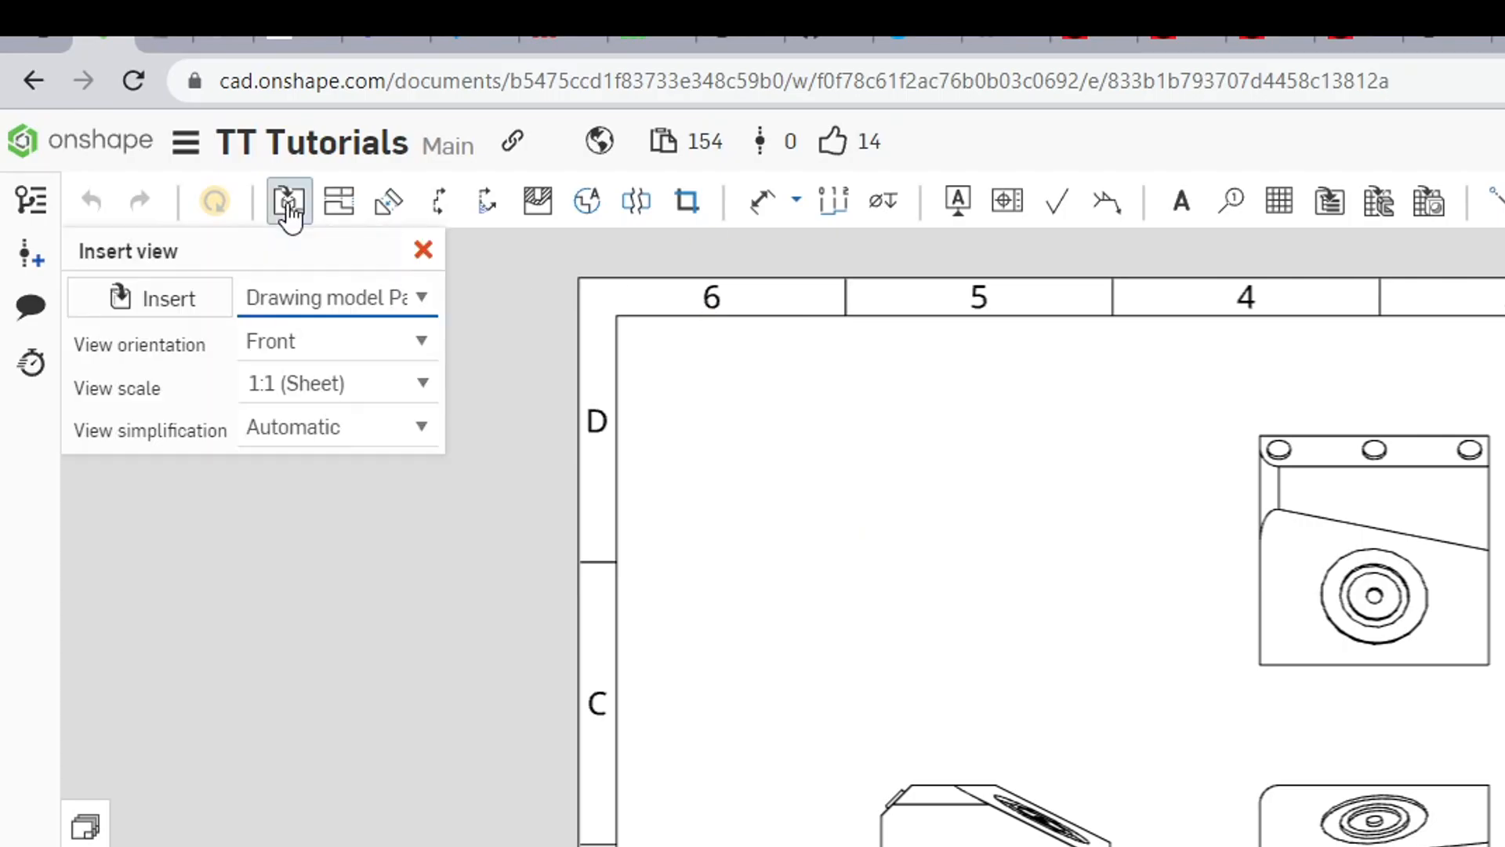
# Insert an isometric view of the block and switch it to shaded display.
pyautogui.click(336, 341)
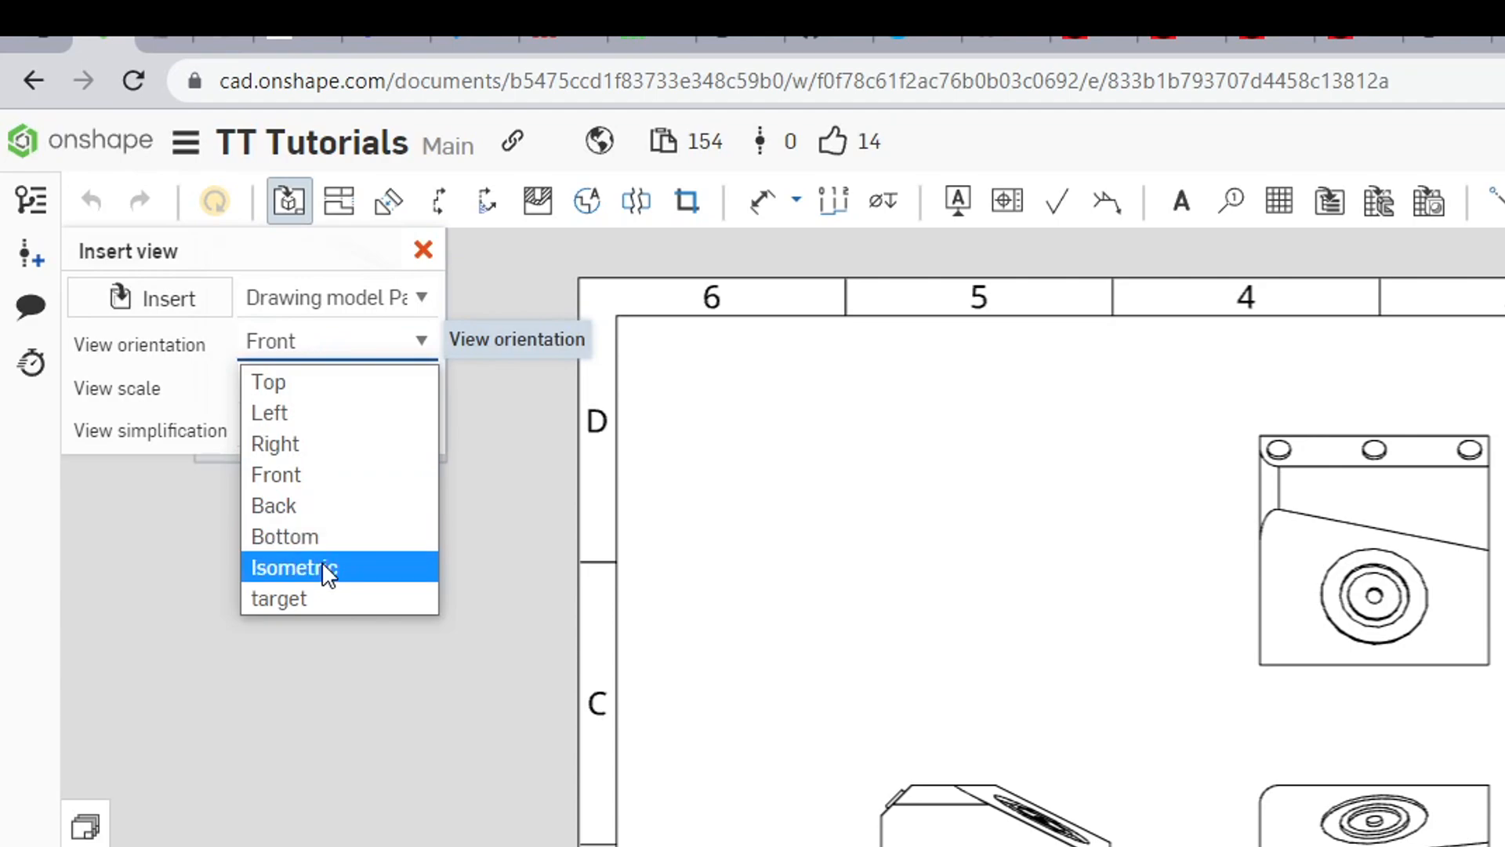
pyautogui.click(295, 566)
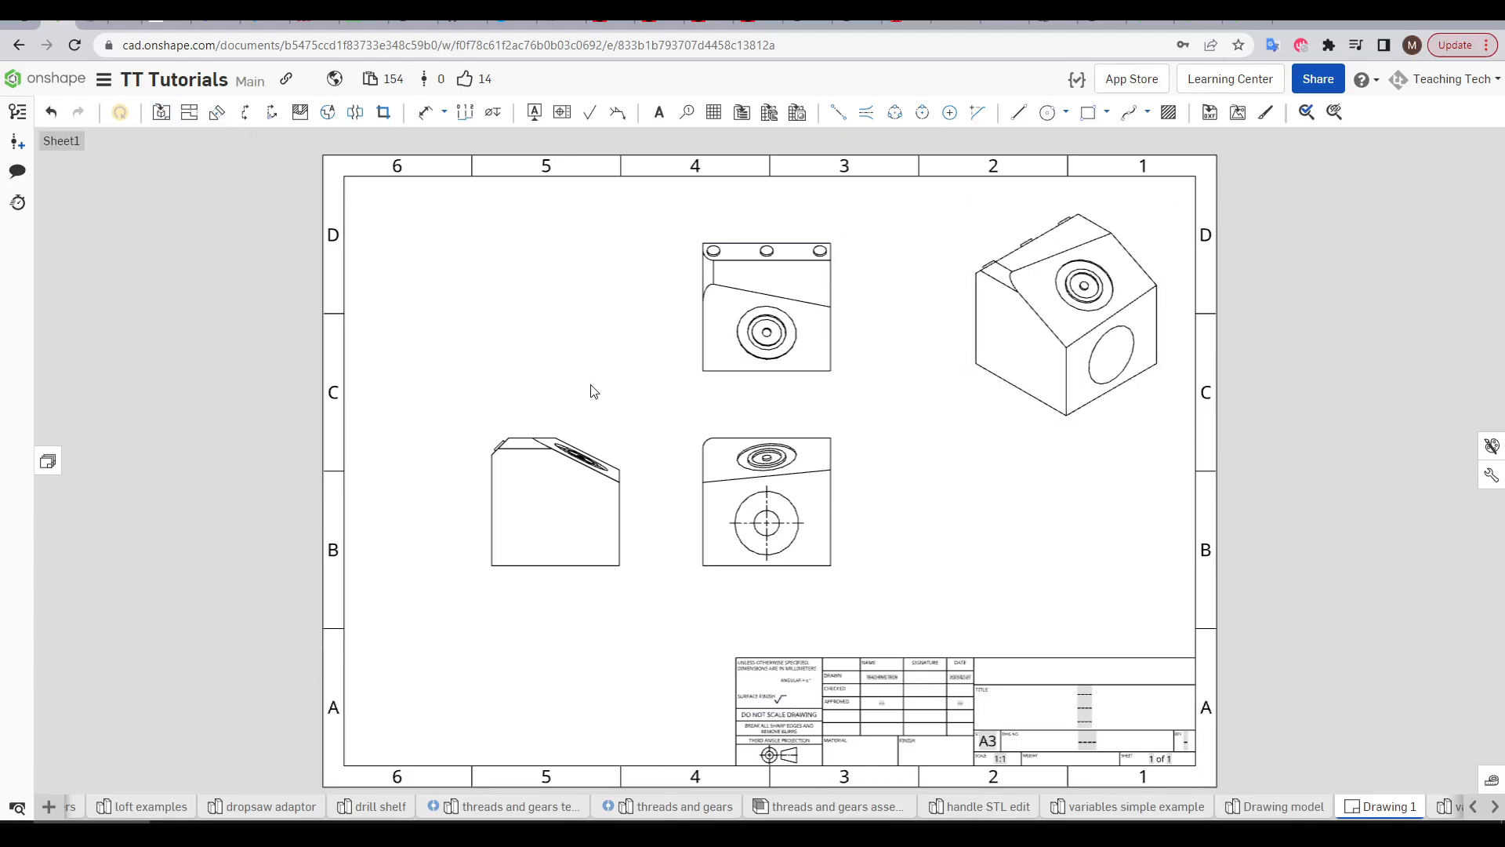
pyautogui.moveTo(1143, 552)
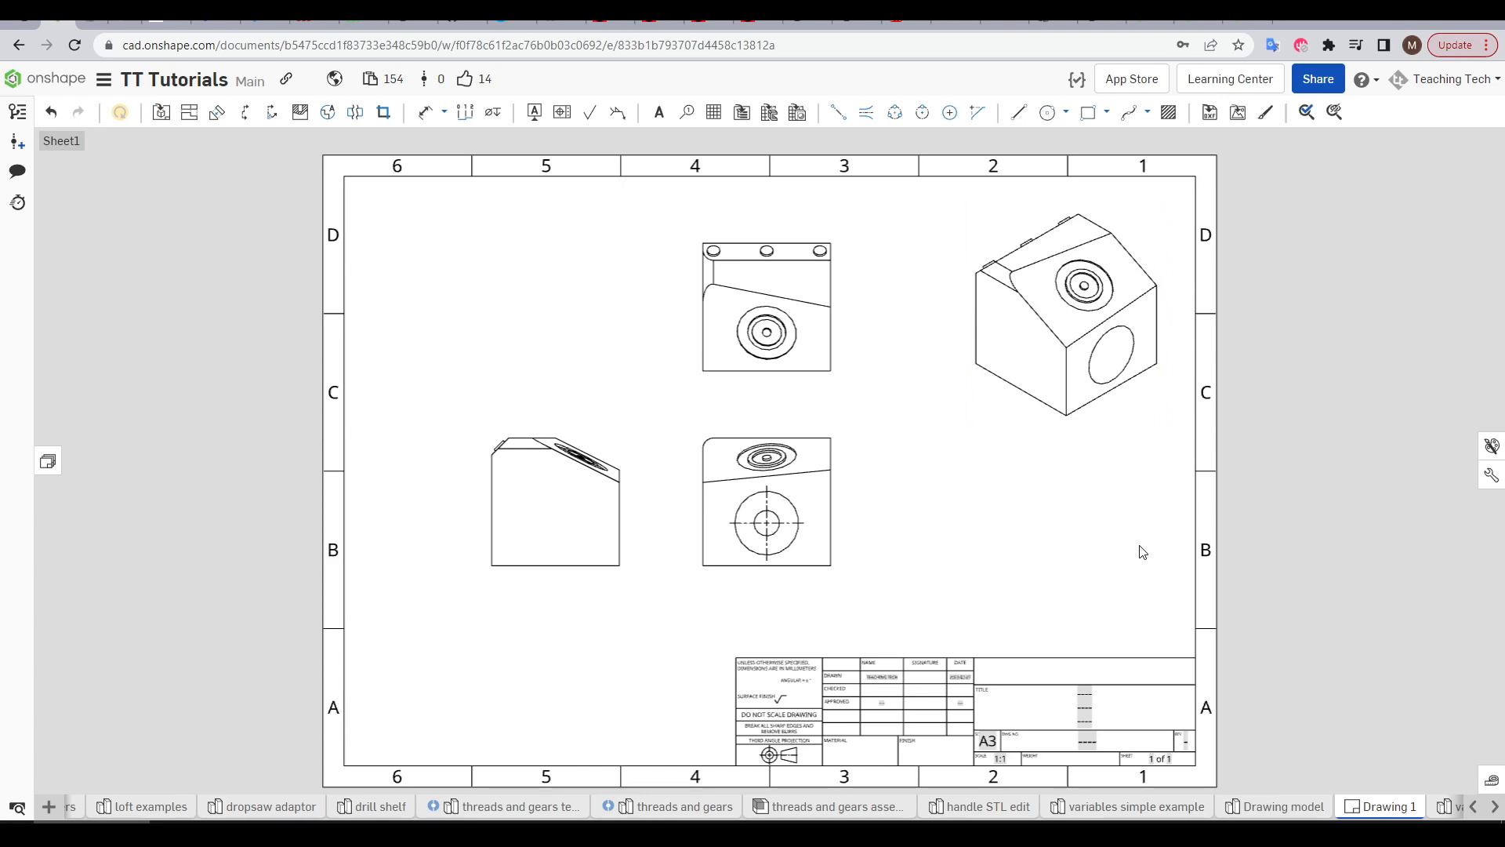
pyautogui.rightClick(1066, 317)
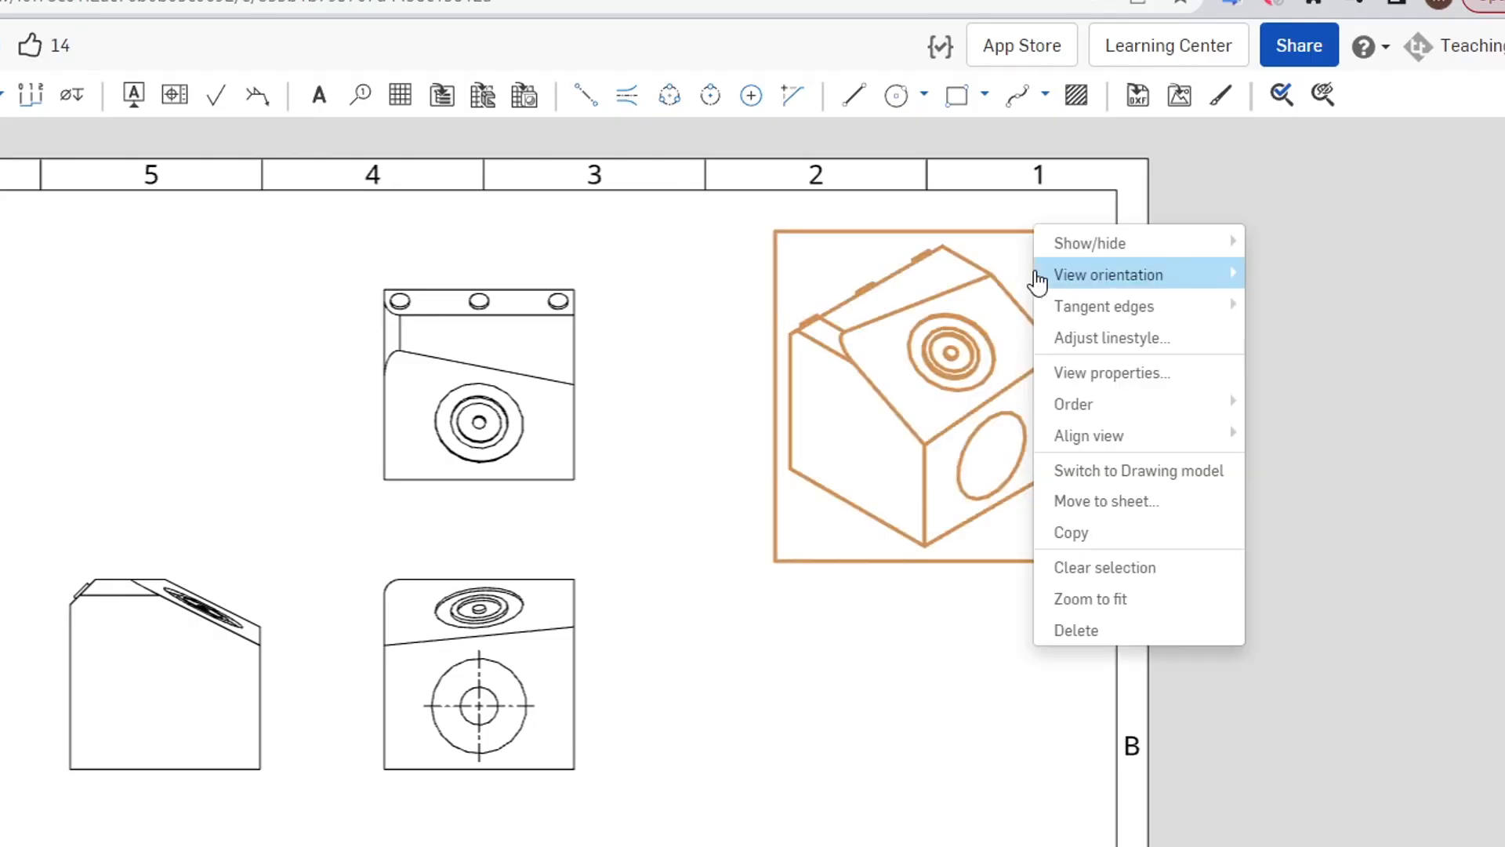
pyautogui.moveTo(1087, 242)
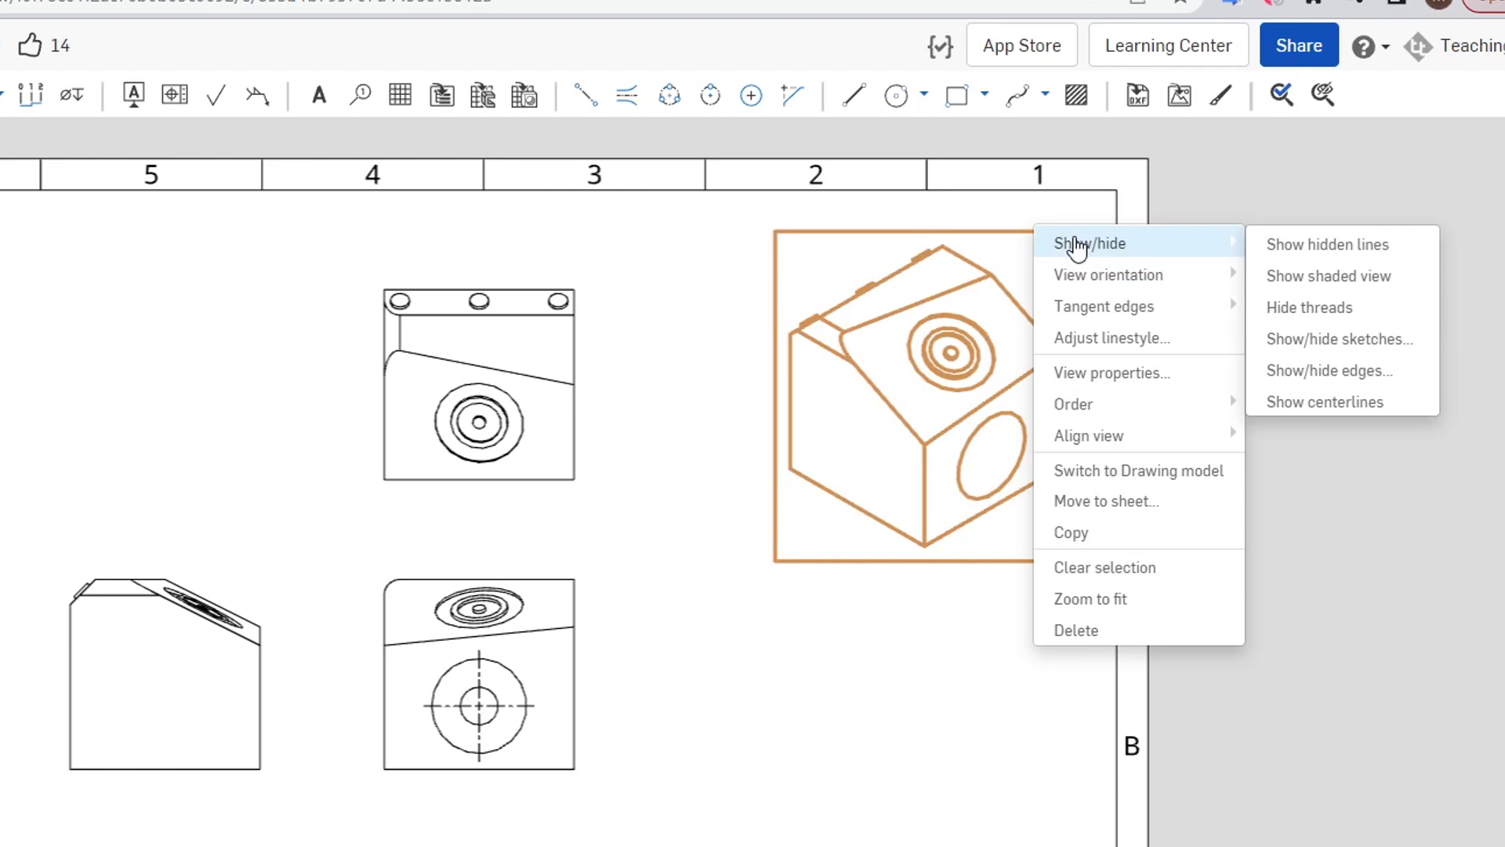
pyautogui.click(1426, 419)
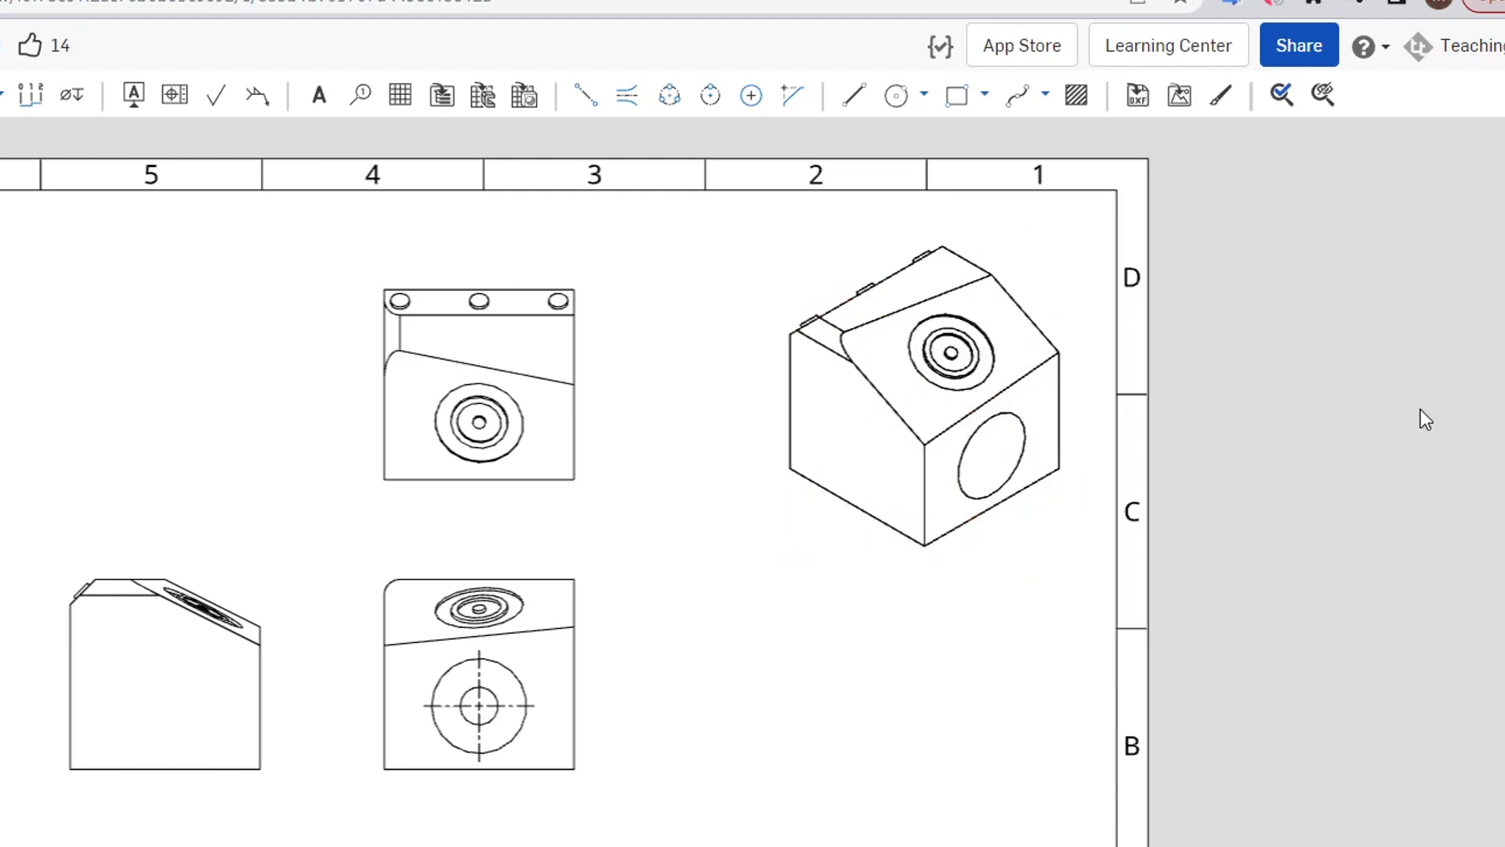
pyautogui.rightClick(922, 394)
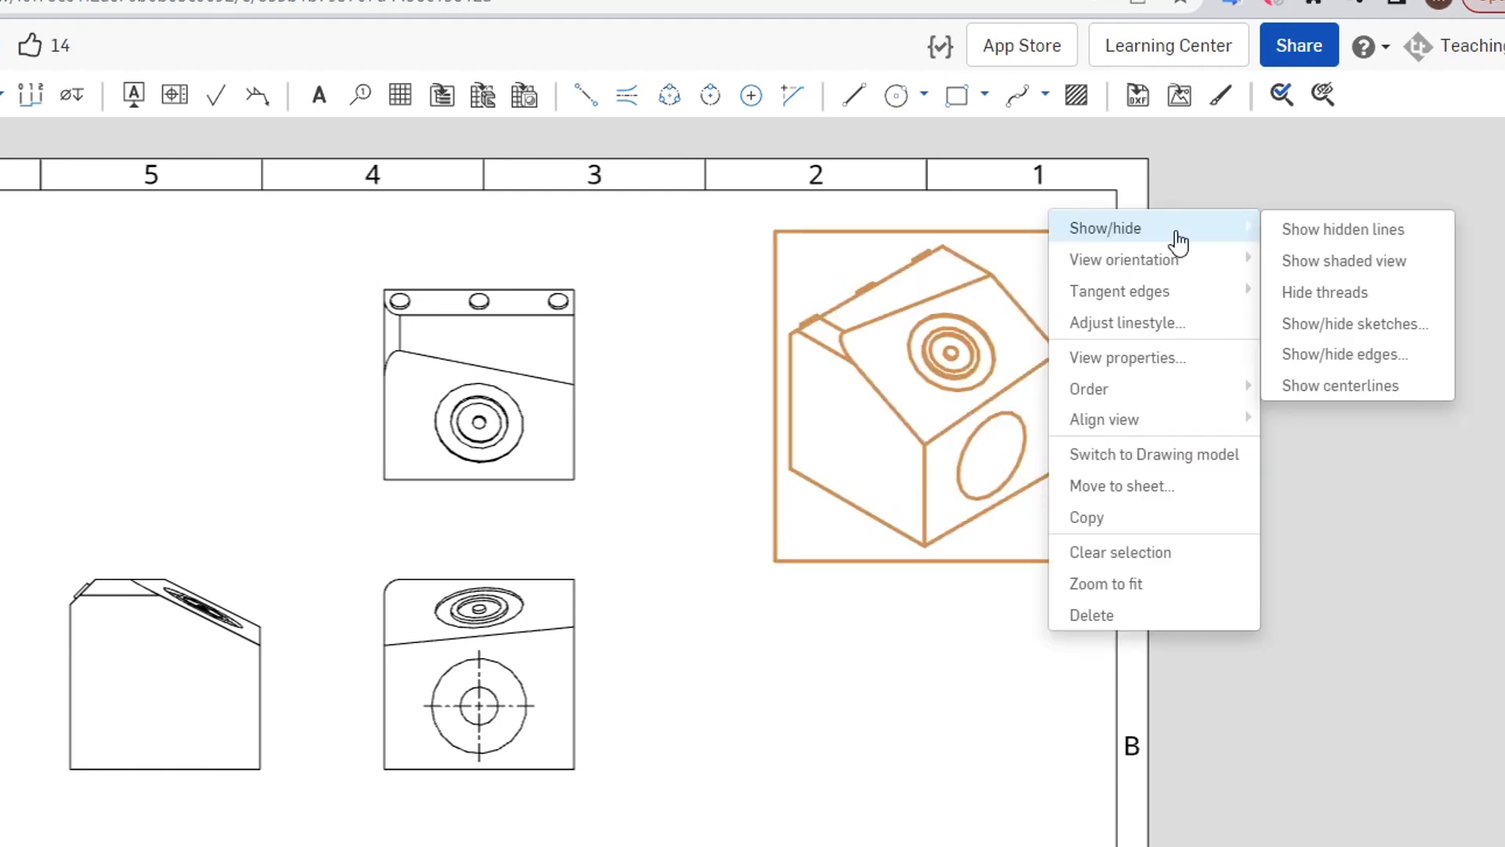
pyautogui.click(1429, 625)
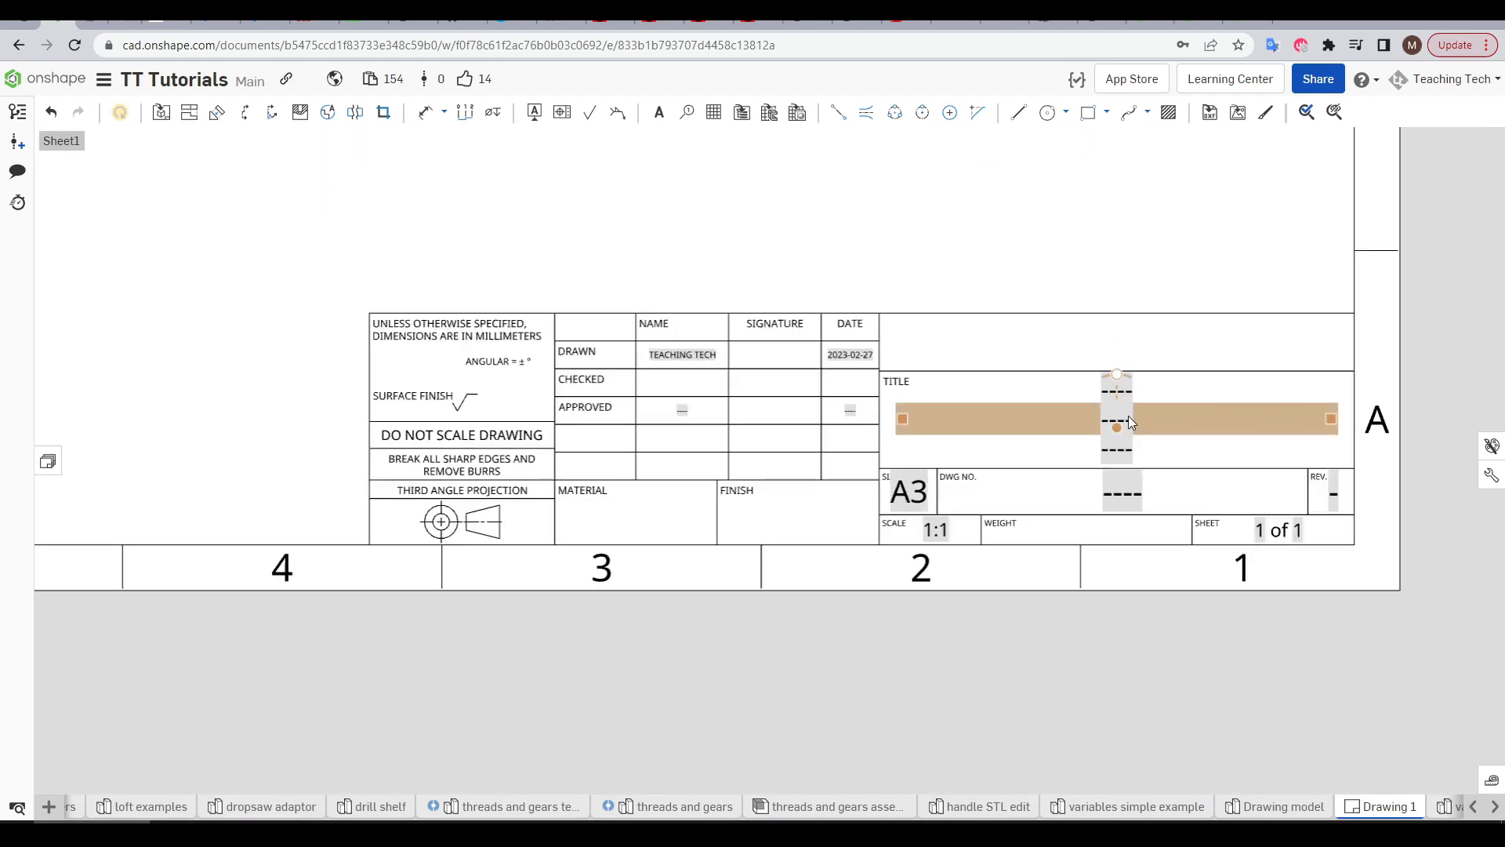
# In the Drawing model, rename Part 1 to 'Block' and set Title 1 to 'Drawing tutorial'.
pyautogui.doubleClick(1113, 418)
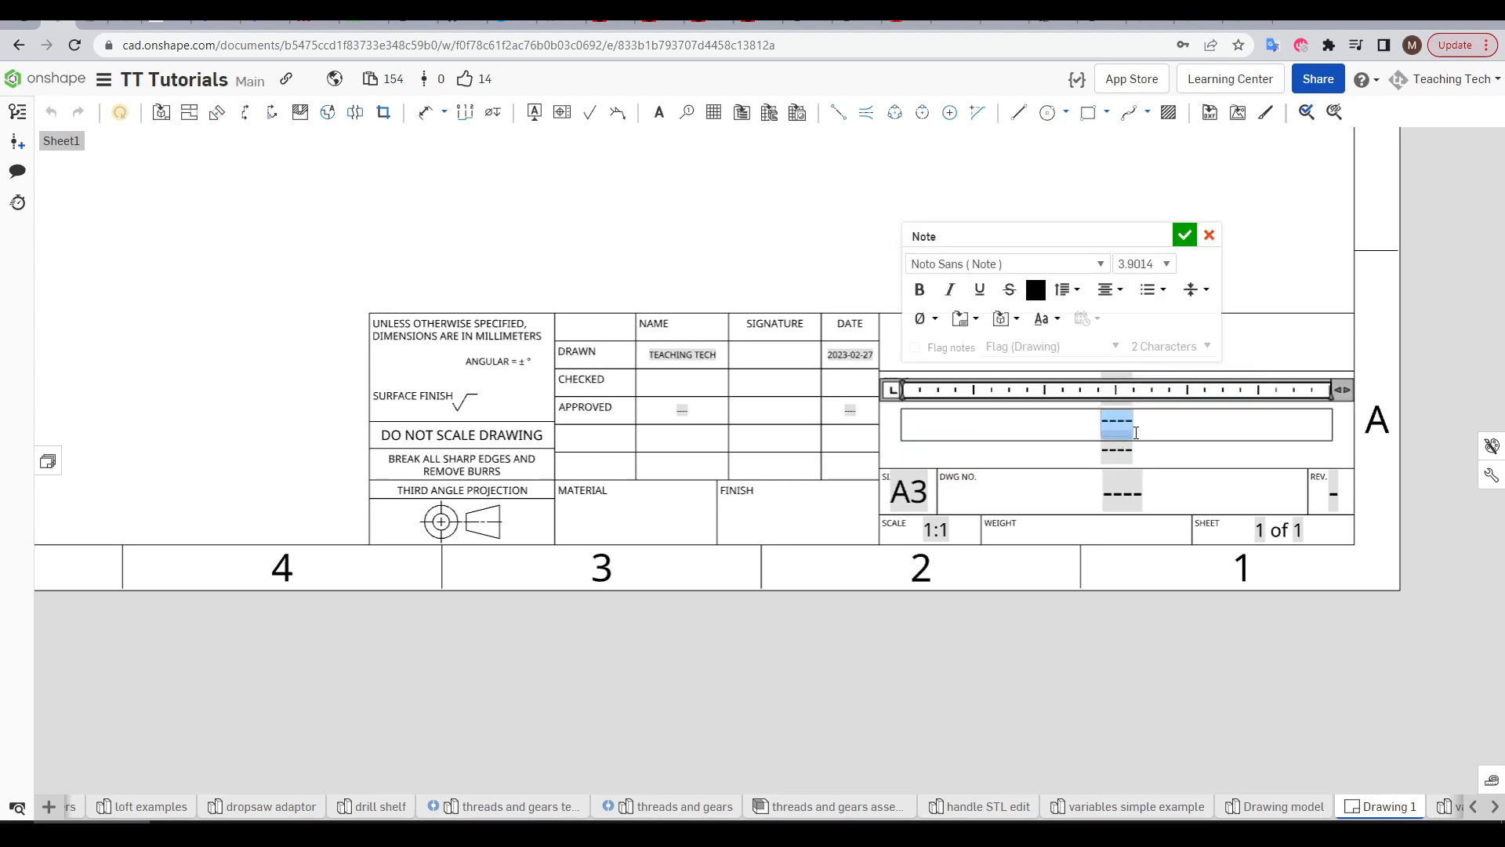
pyautogui.click(1183, 234)
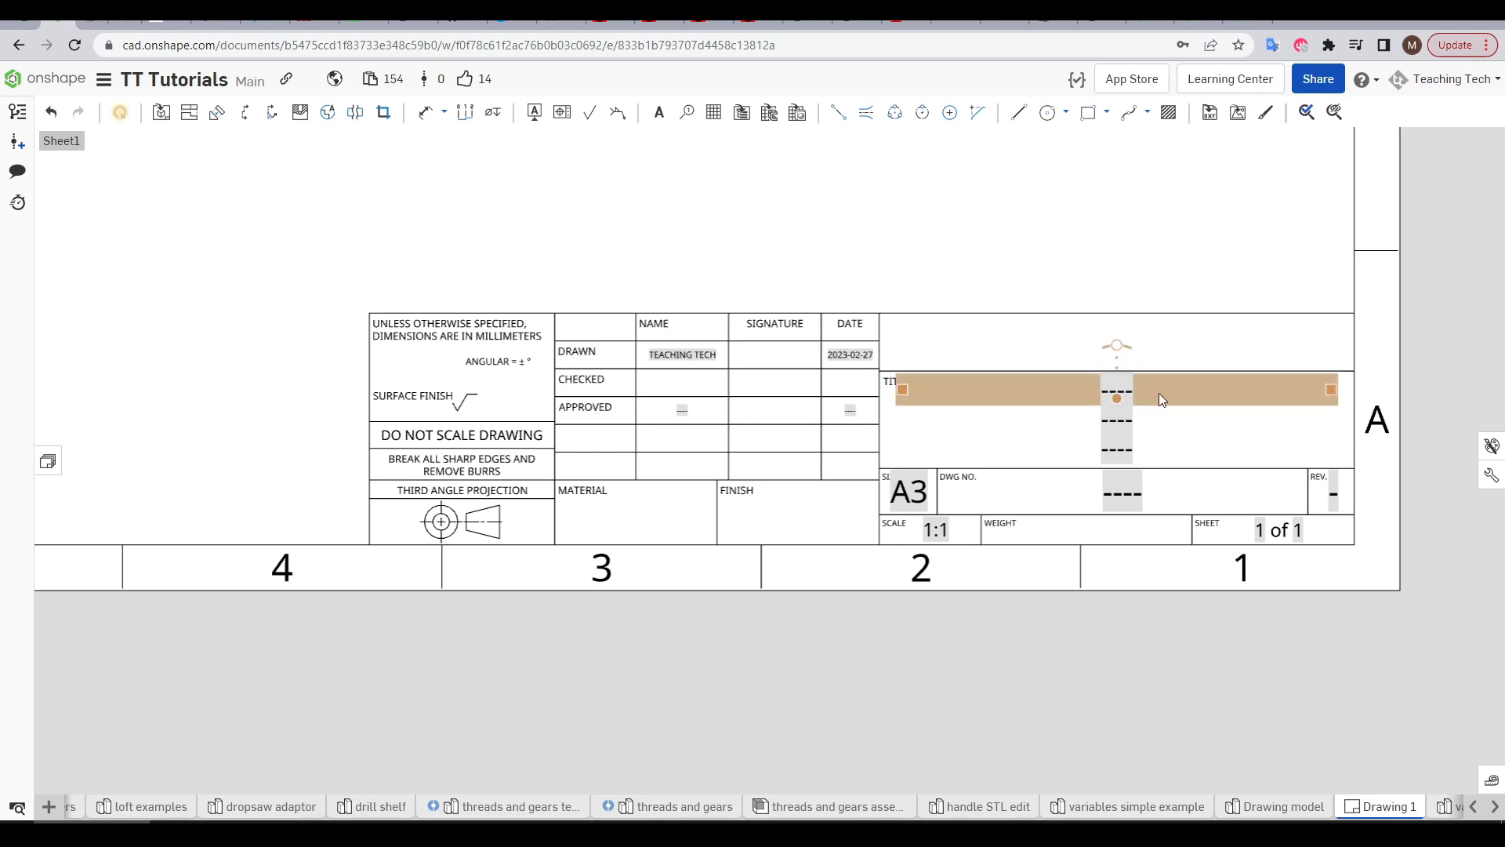
pyautogui.click(1281, 807)
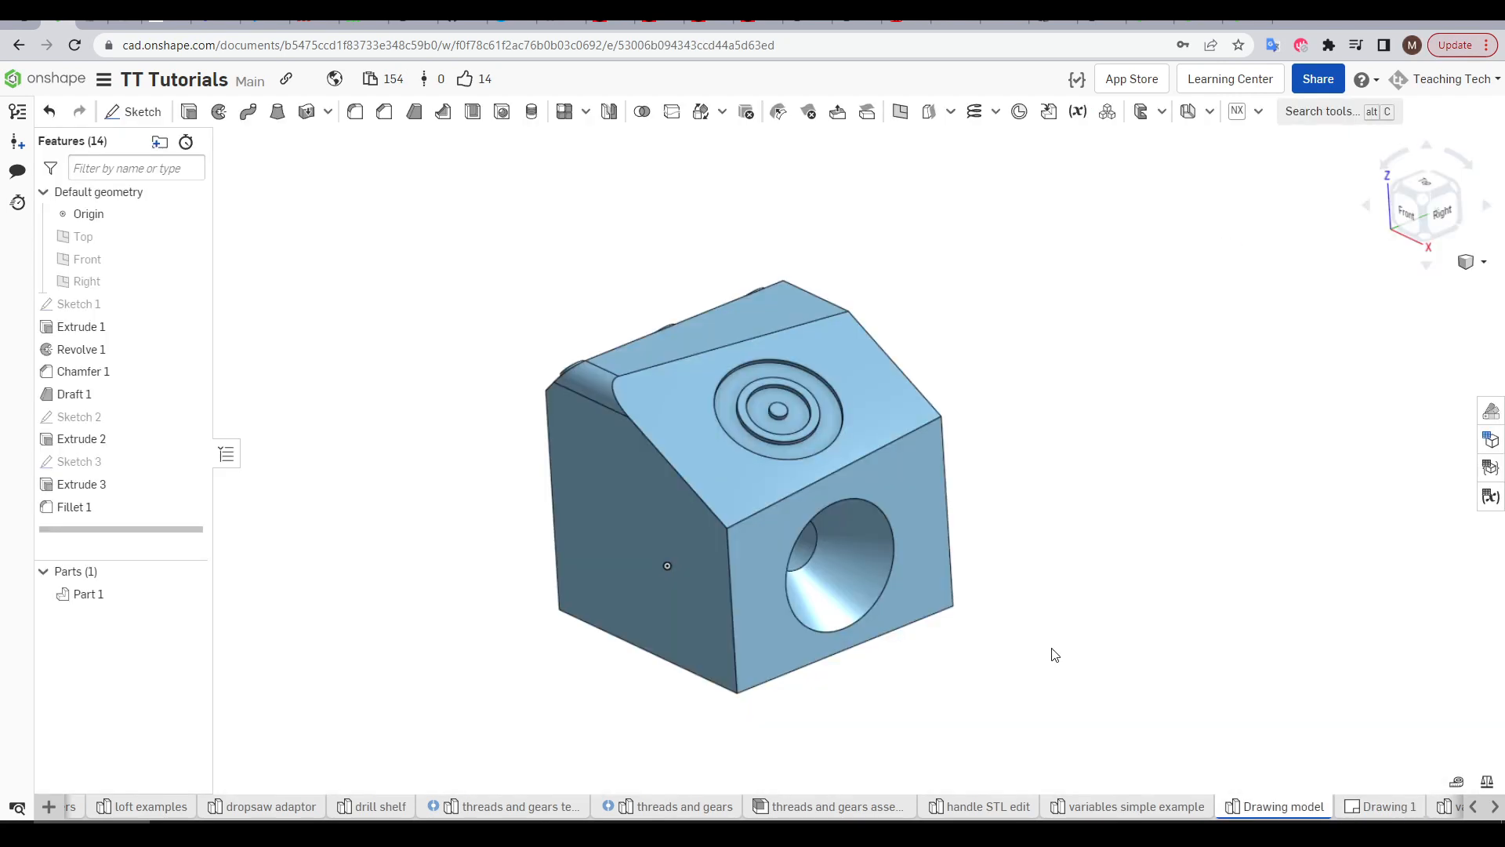
pyautogui.rightClick(87, 593)
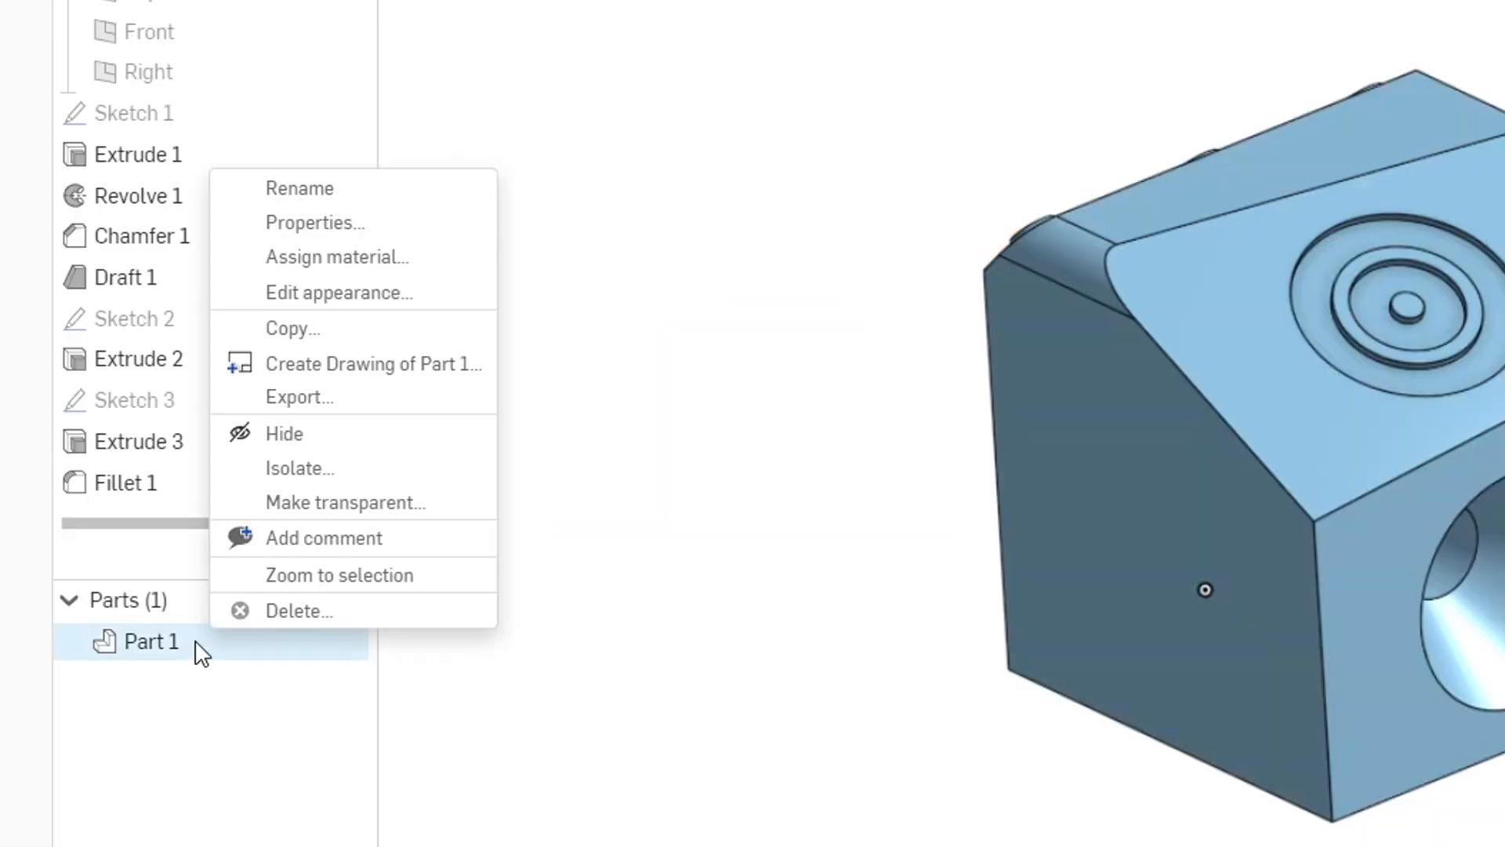
pyautogui.click(315, 222)
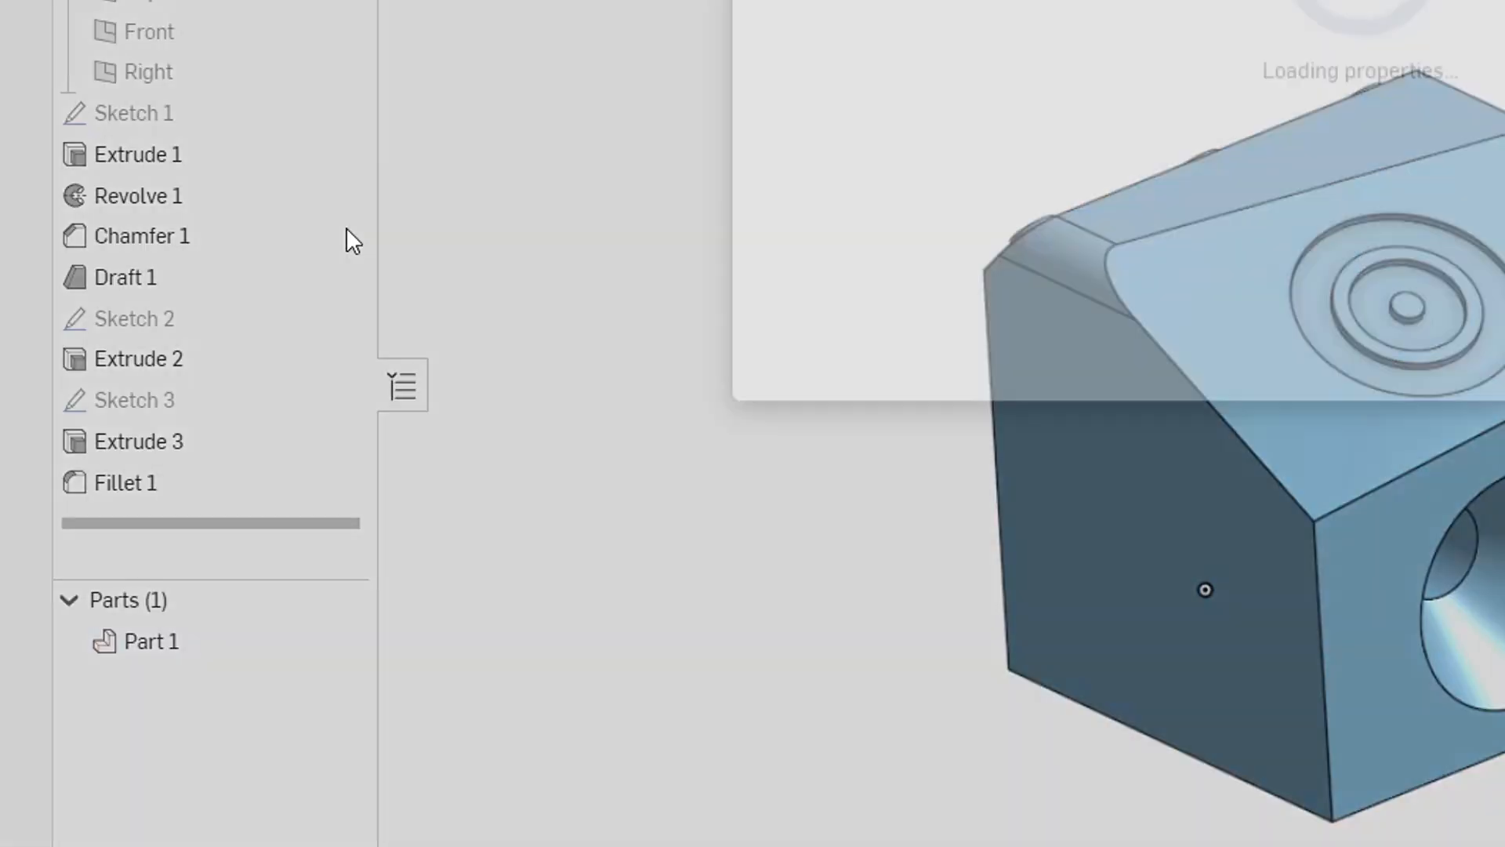
pyautogui.write('Drawing t')
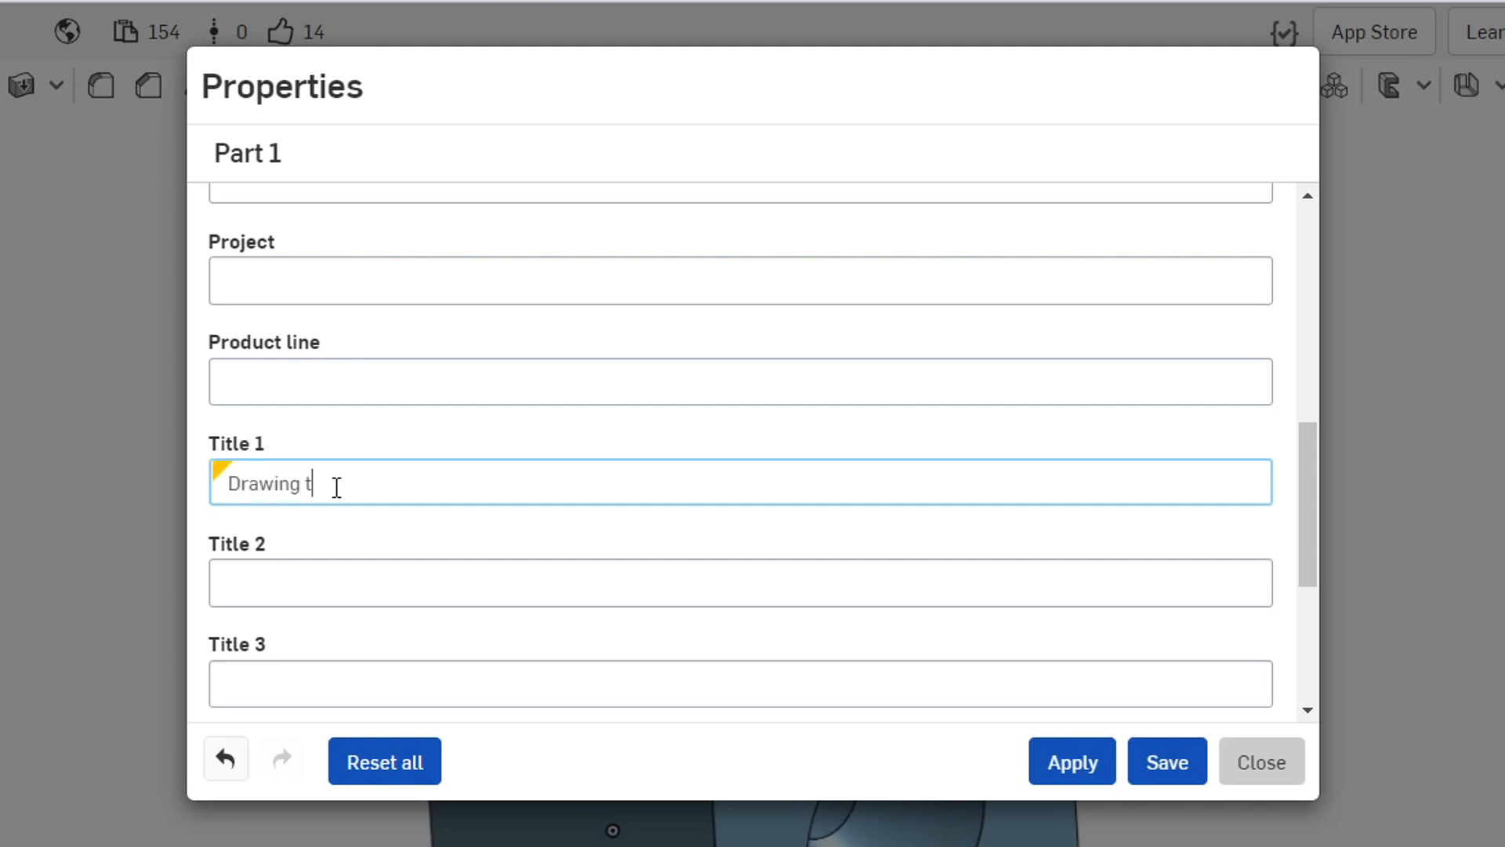
pyautogui.write('utorial')
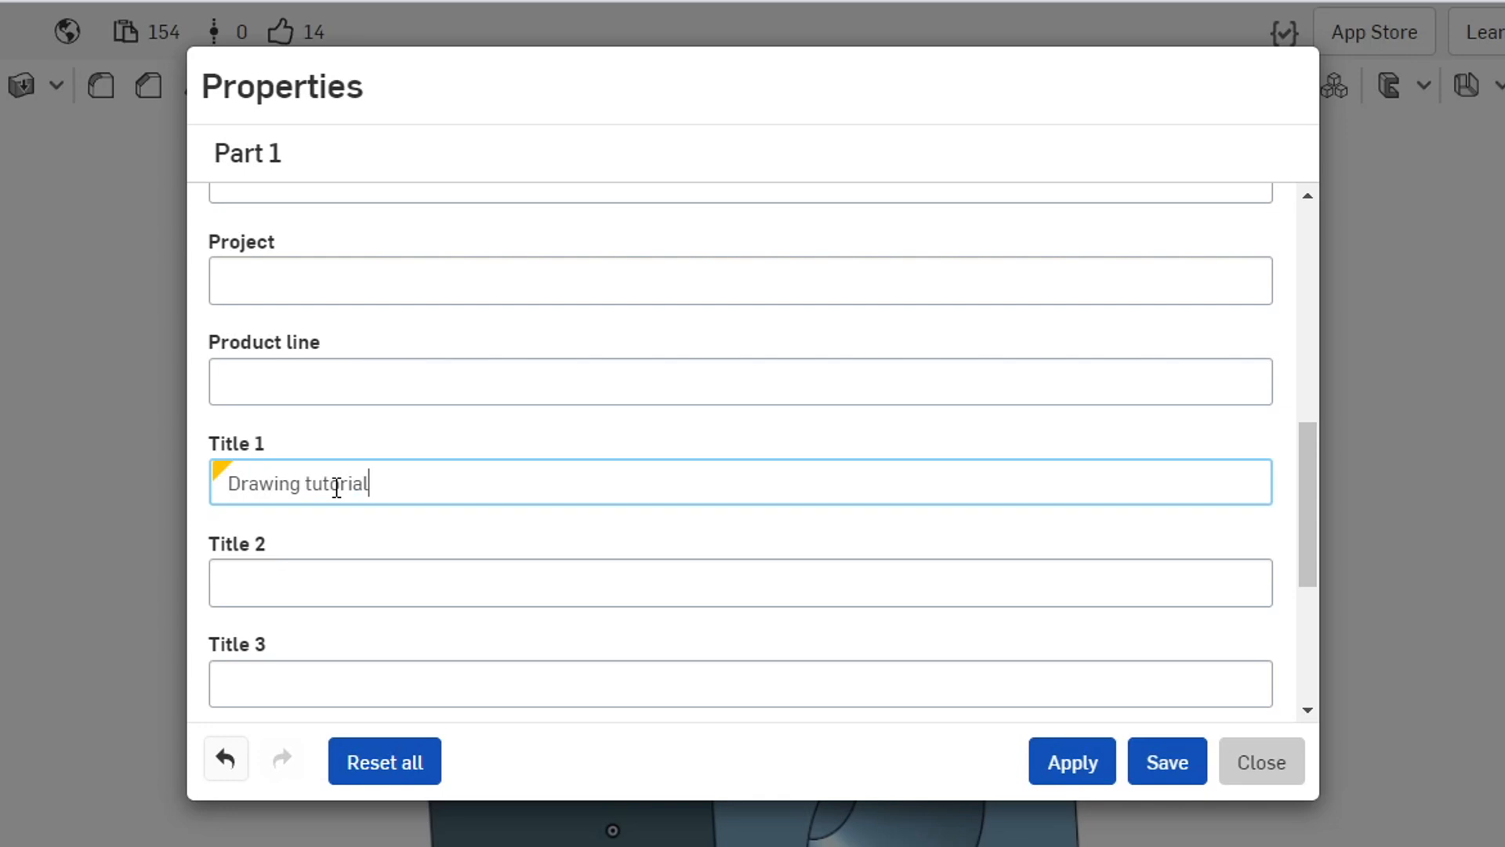
pyautogui.click(1166, 761)
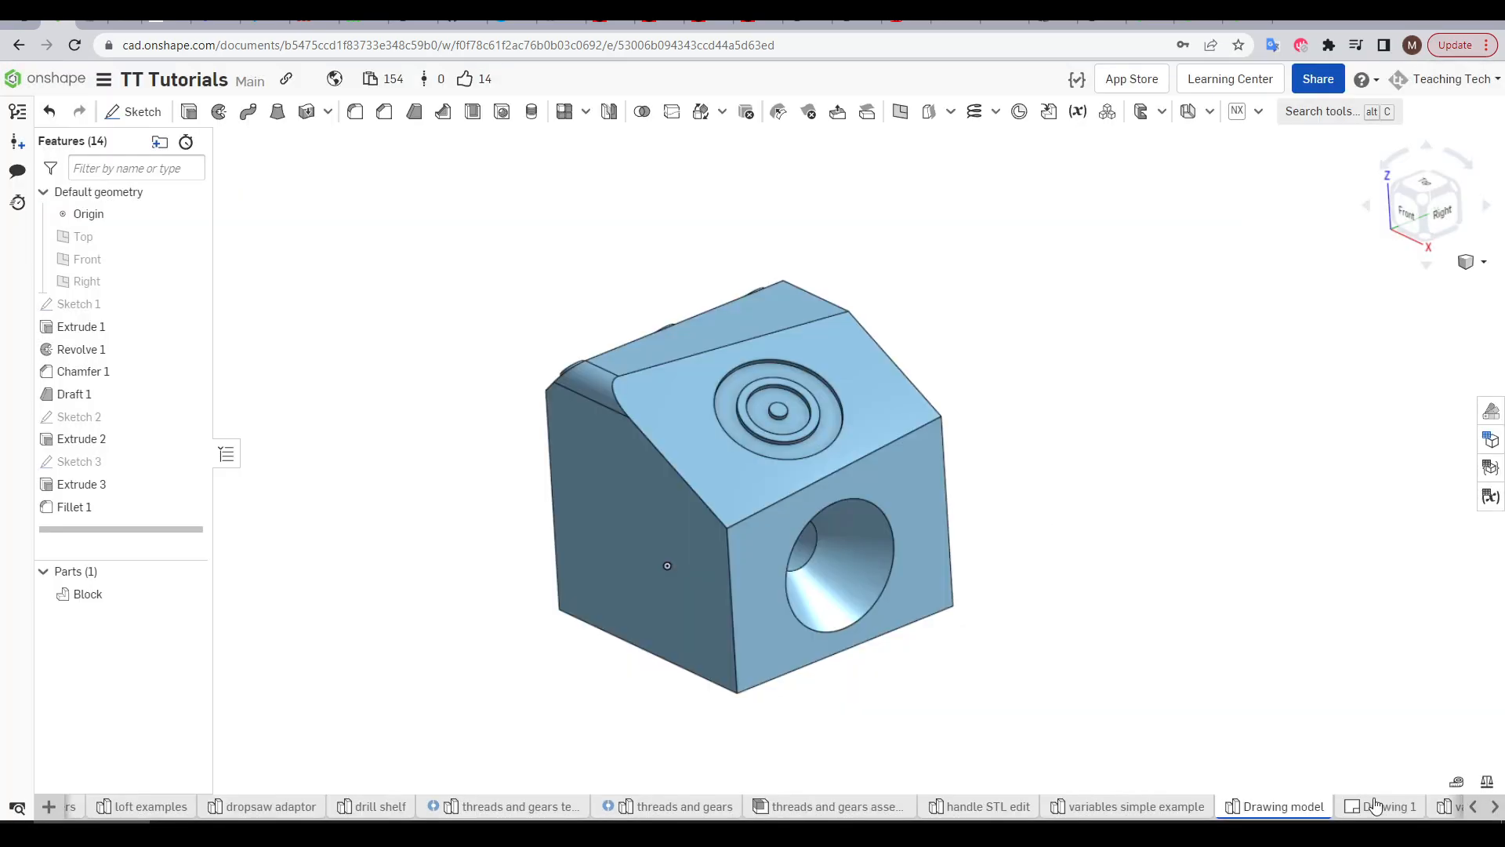
# Update Drawing 1 from the model and add a 'TT TUTORIAL' note in the top title-block cell.
pyautogui.click(1386, 806)
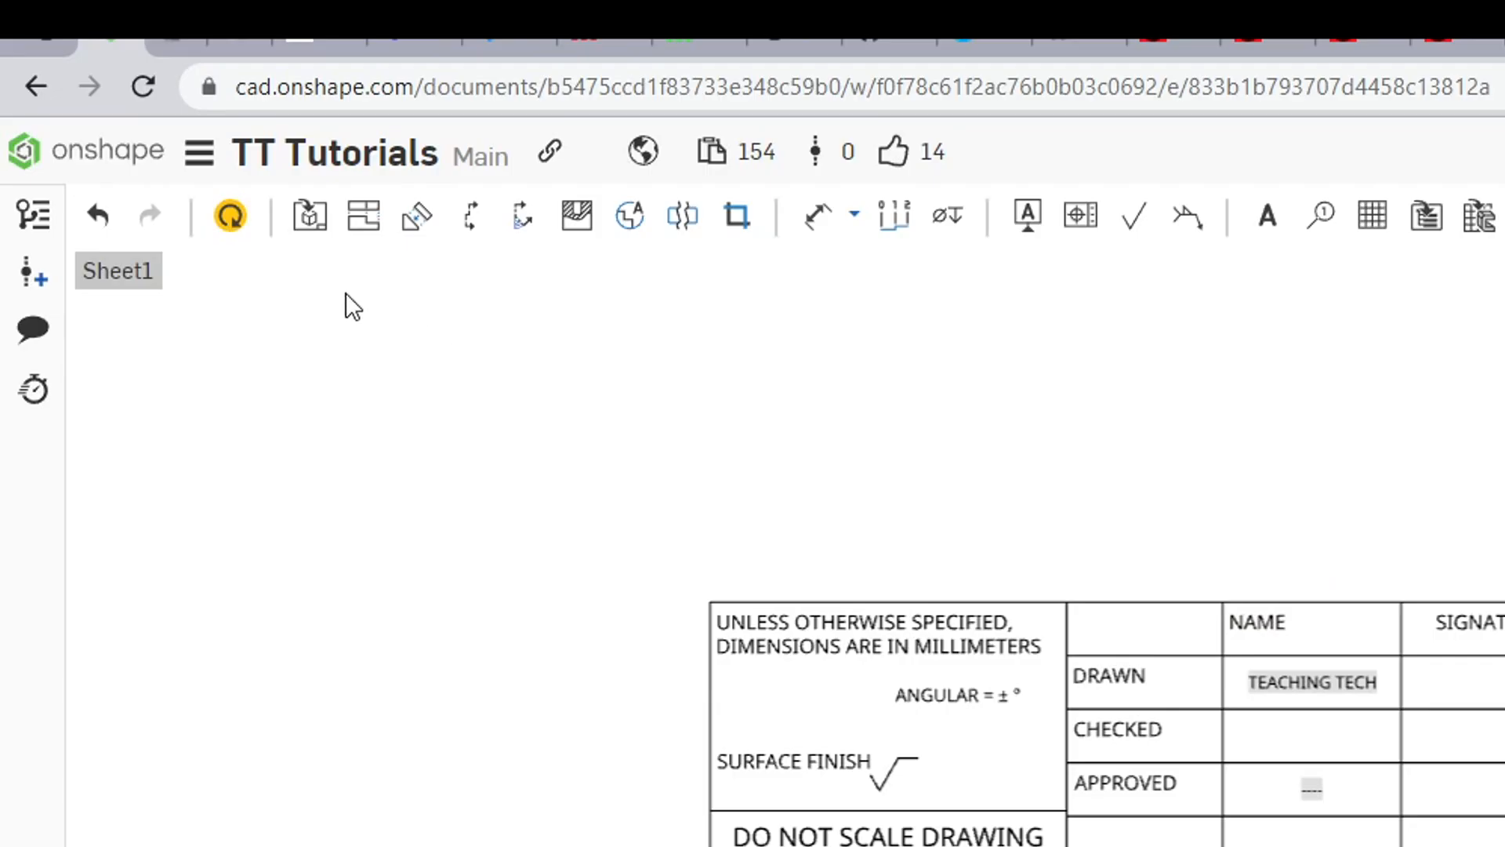
pyautogui.moveTo(231, 216)
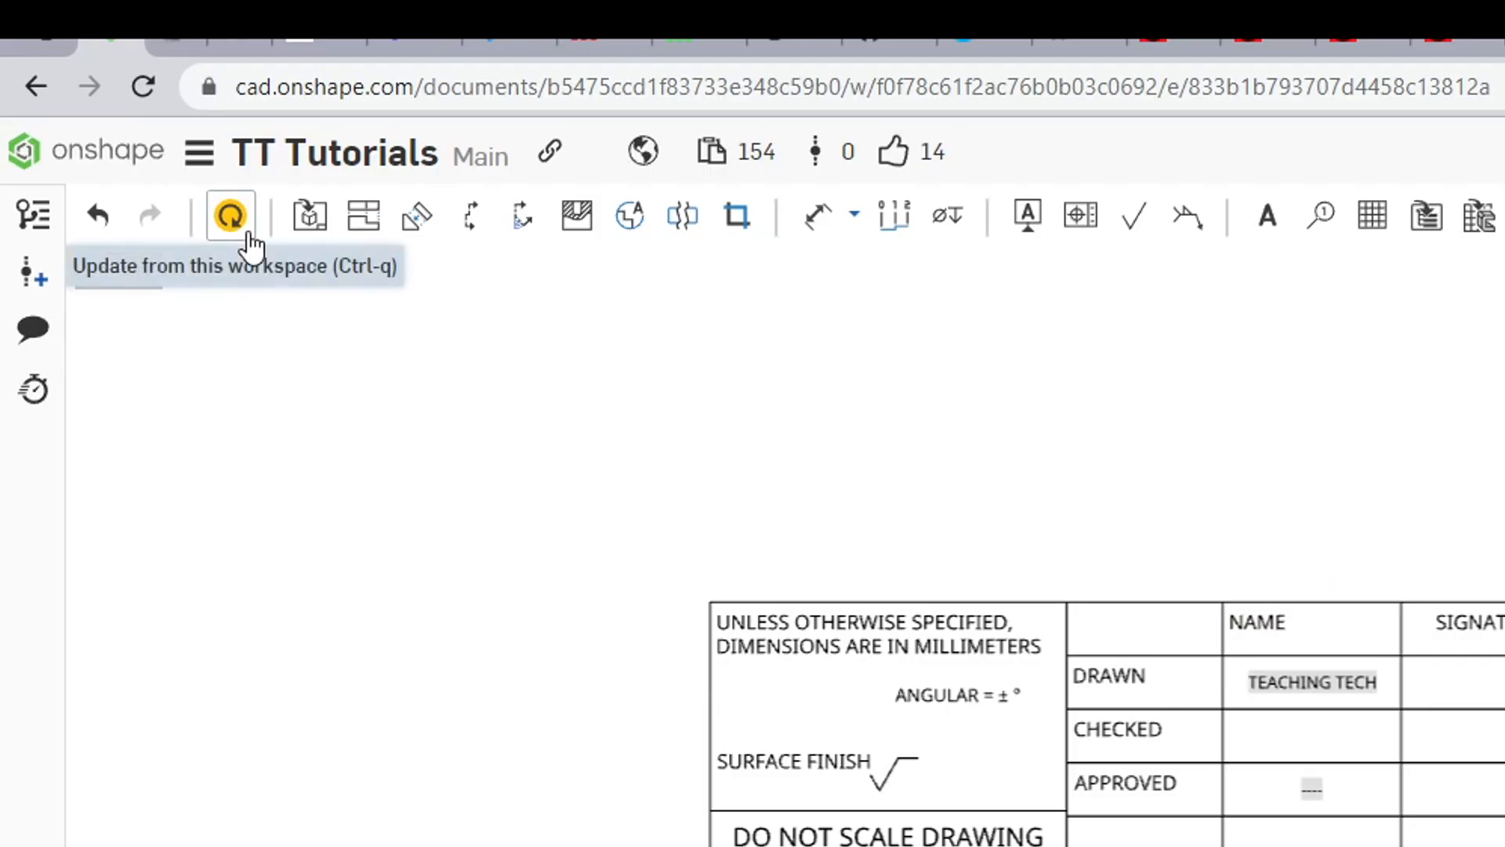
pyautogui.moveTo(230, 215)
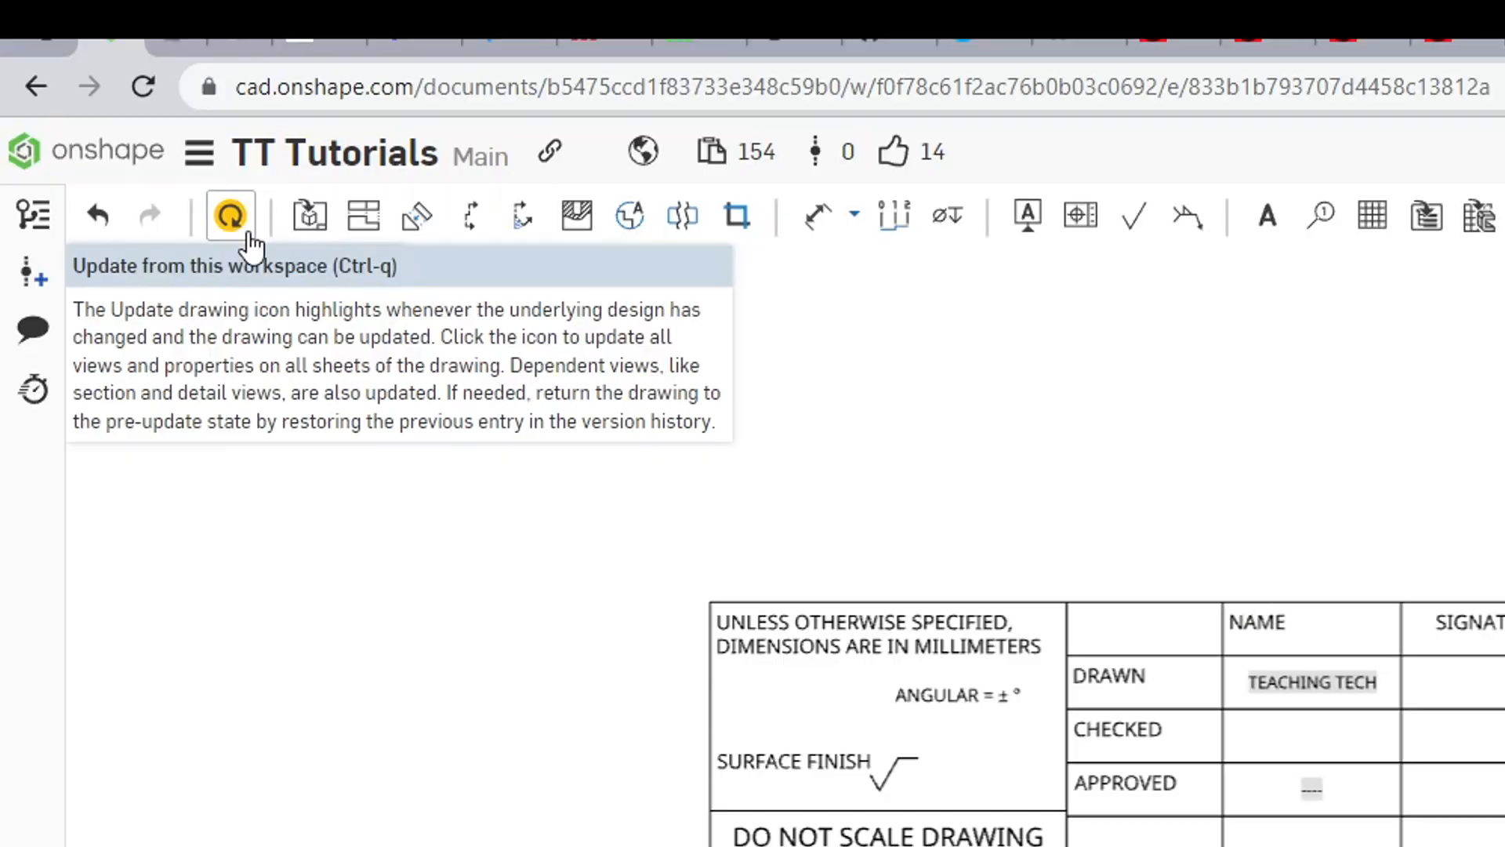
pyautogui.click(230, 215)
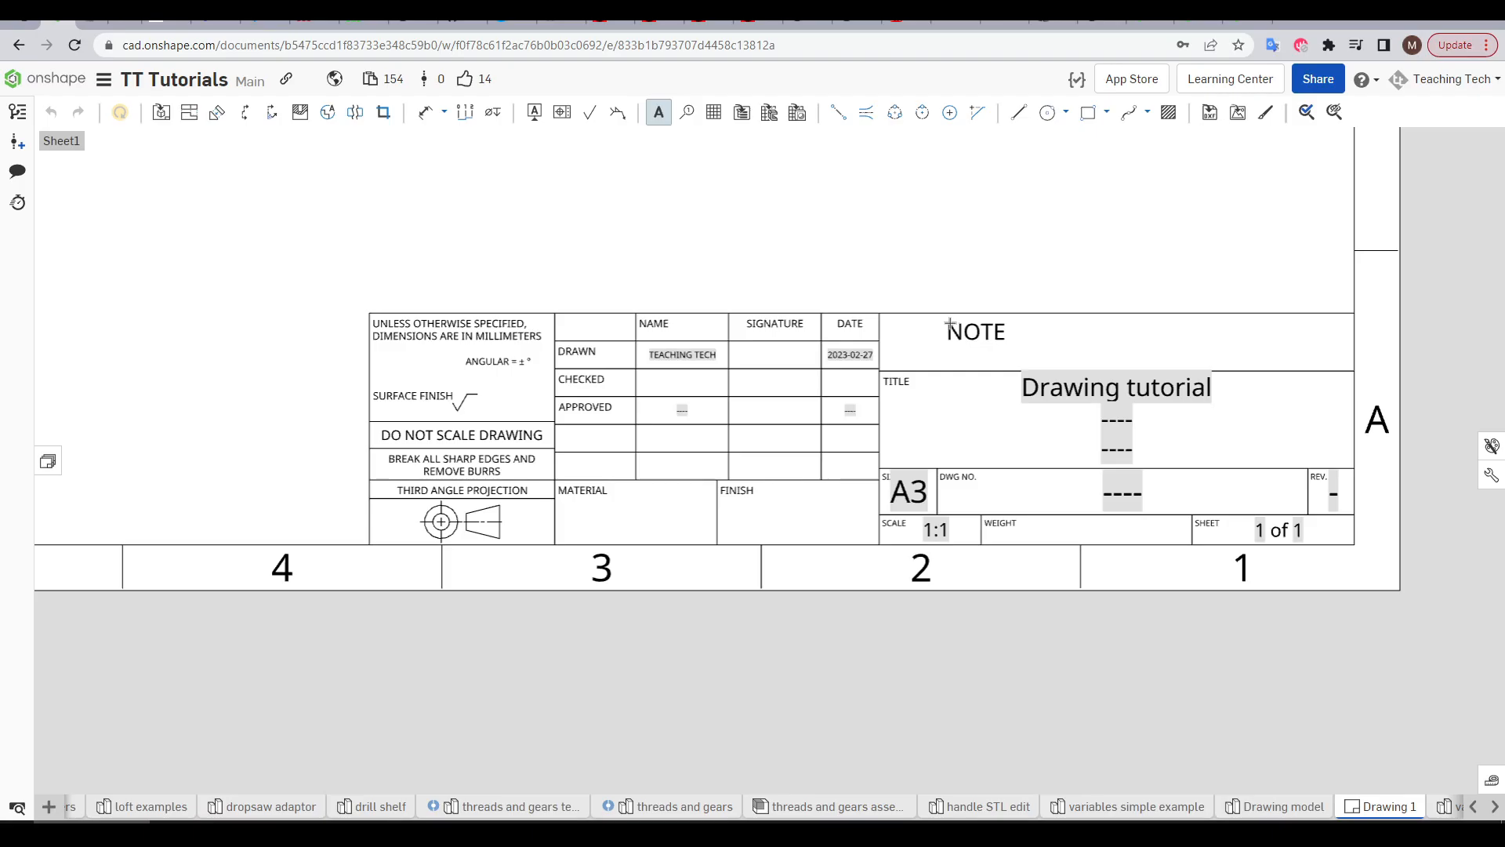
pyautogui.click(974, 331)
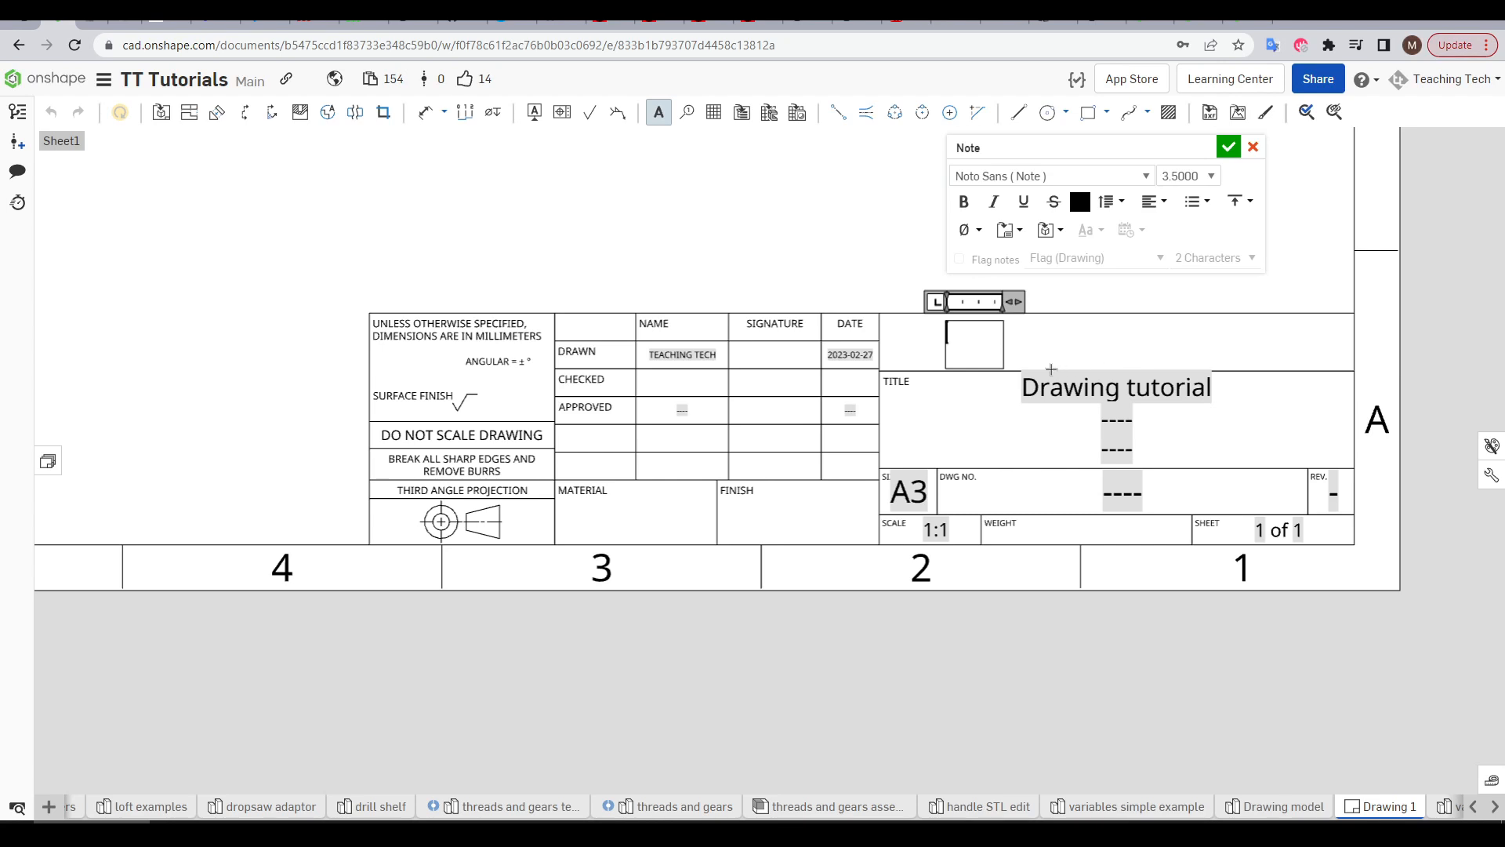
pyautogui.write('TT')
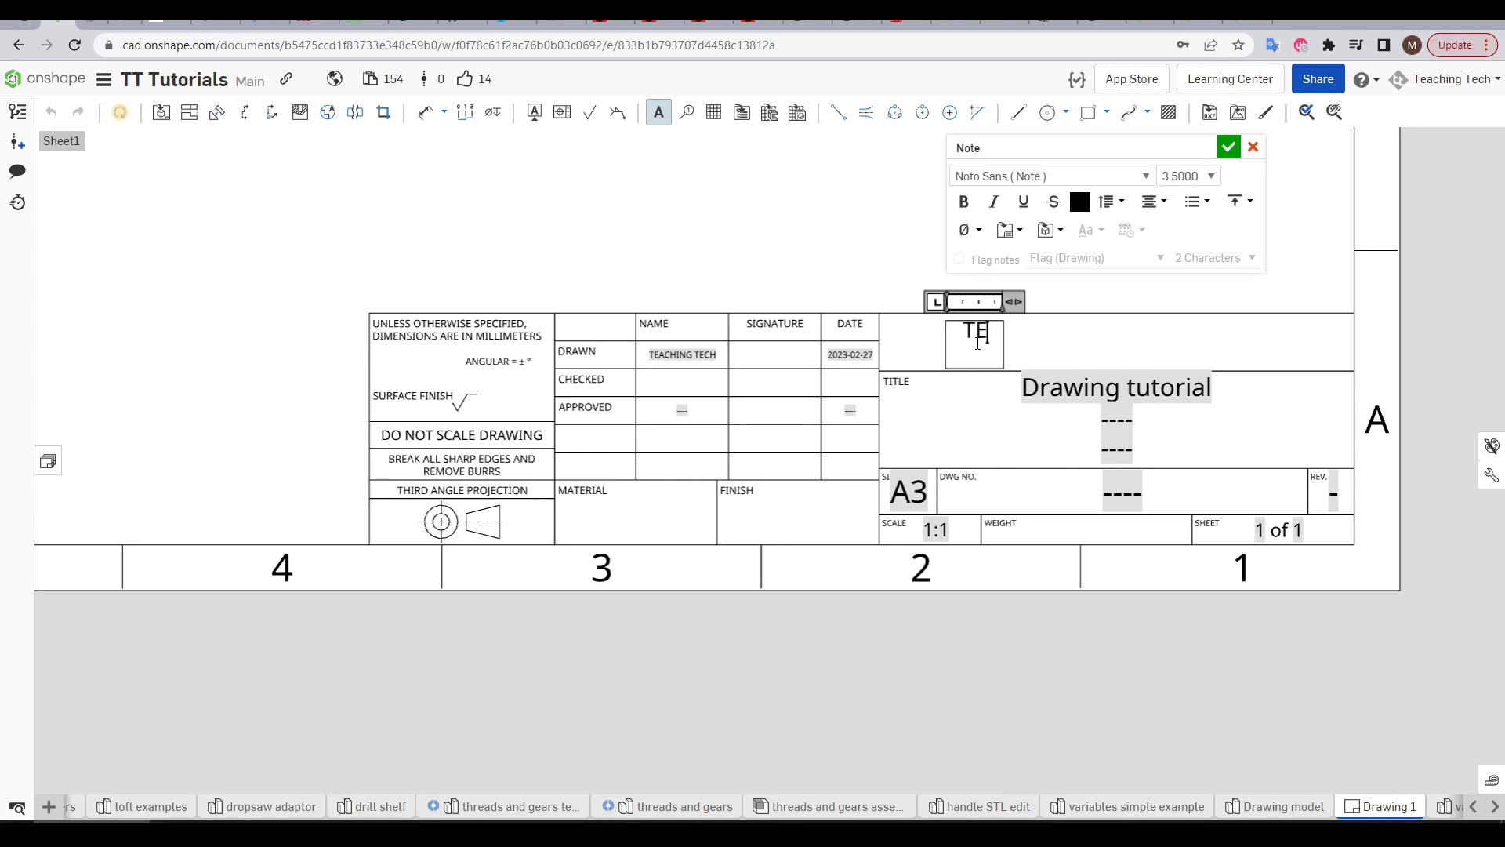
pyautogui.write('TUTORIAL')
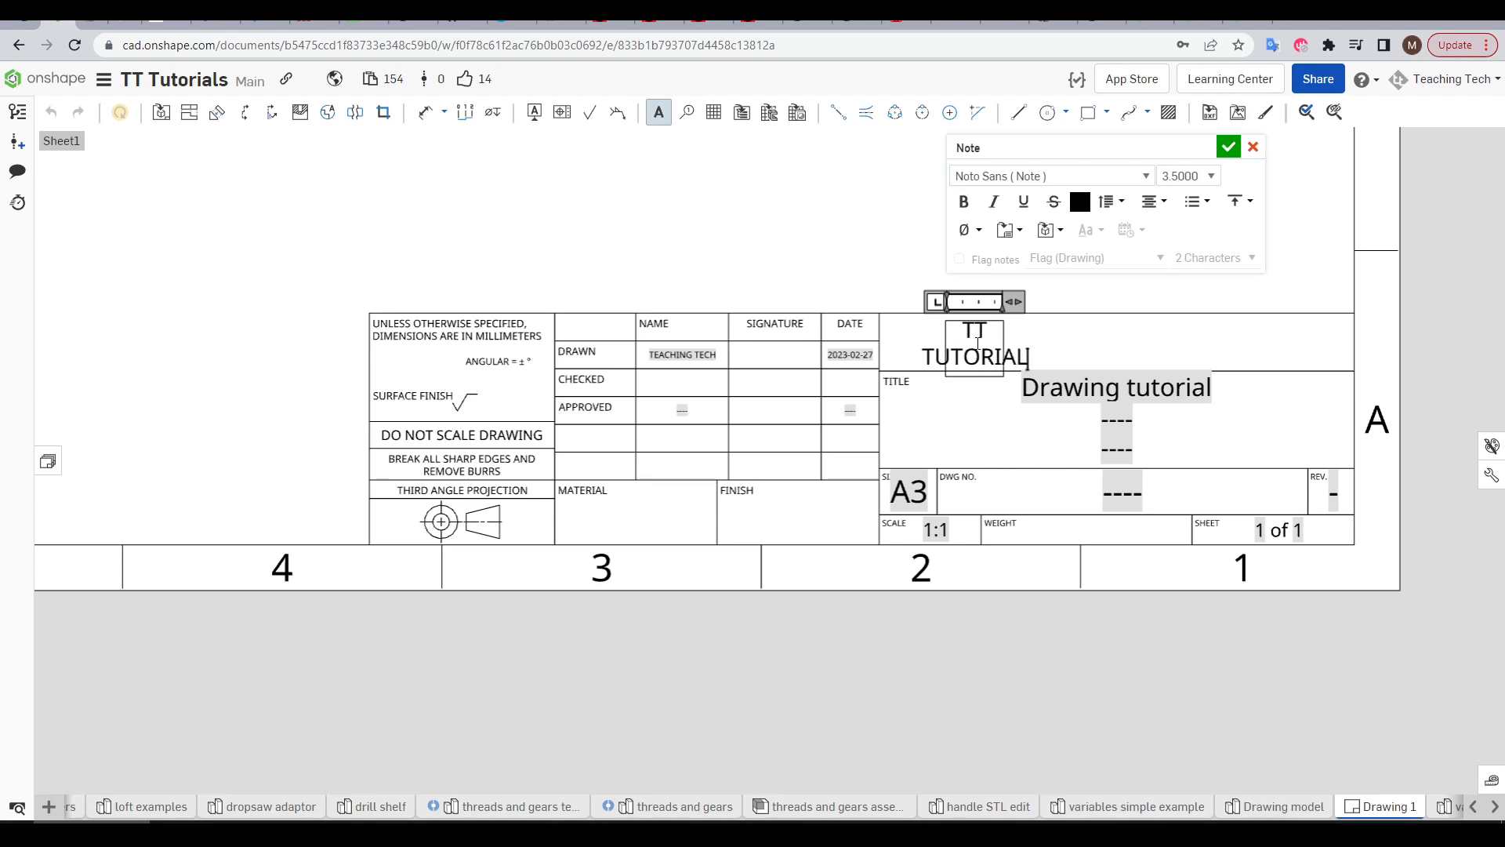
pyautogui.click(1228, 146)
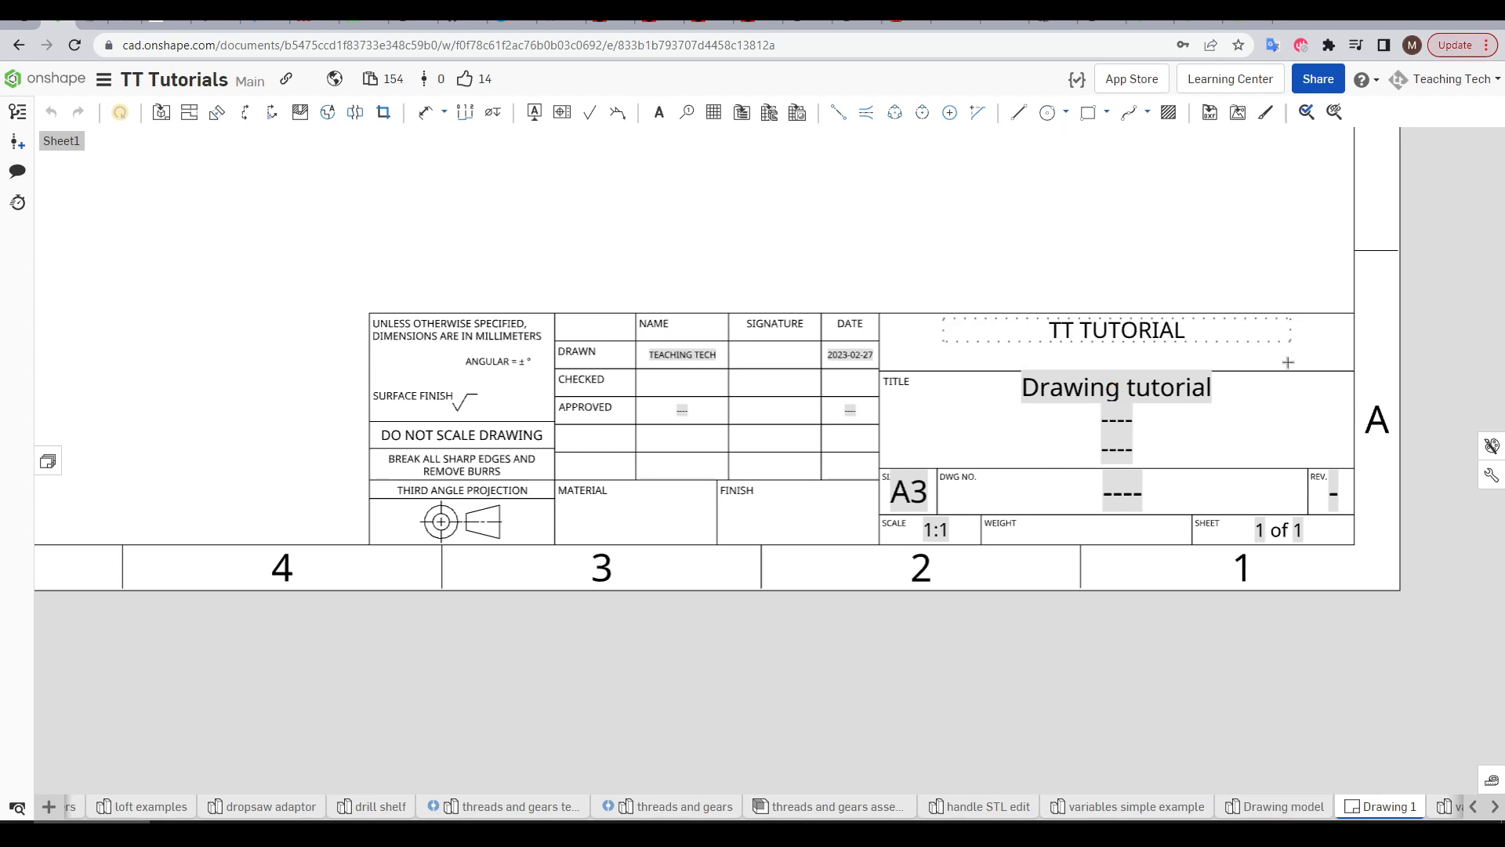
# Enlarge the TT TUTORIAL note to text height 4.8768.
pyautogui.doubleClick(1115, 330)
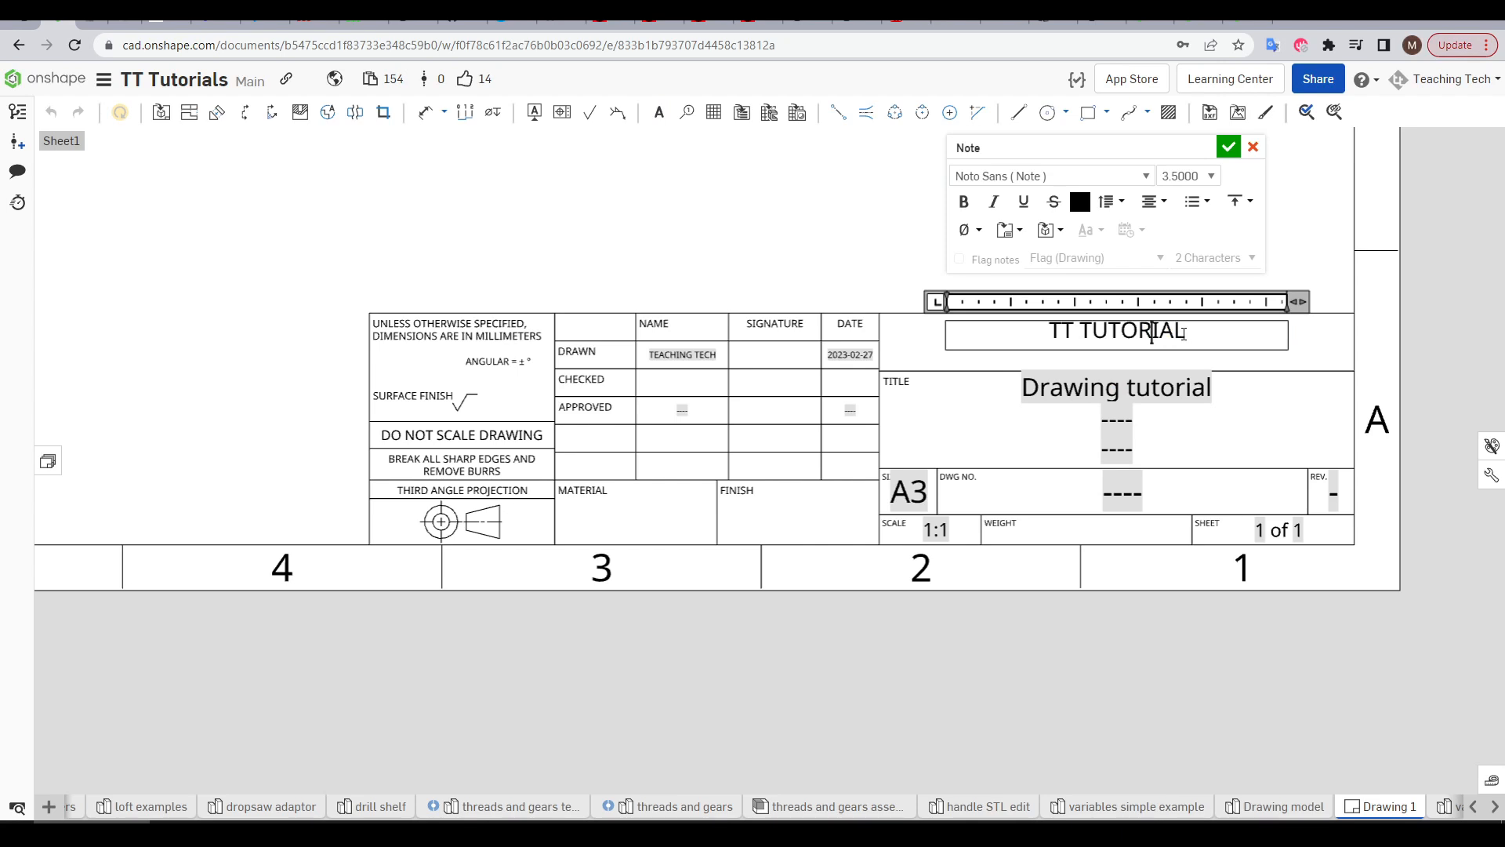
pyautogui.click(1211, 175)
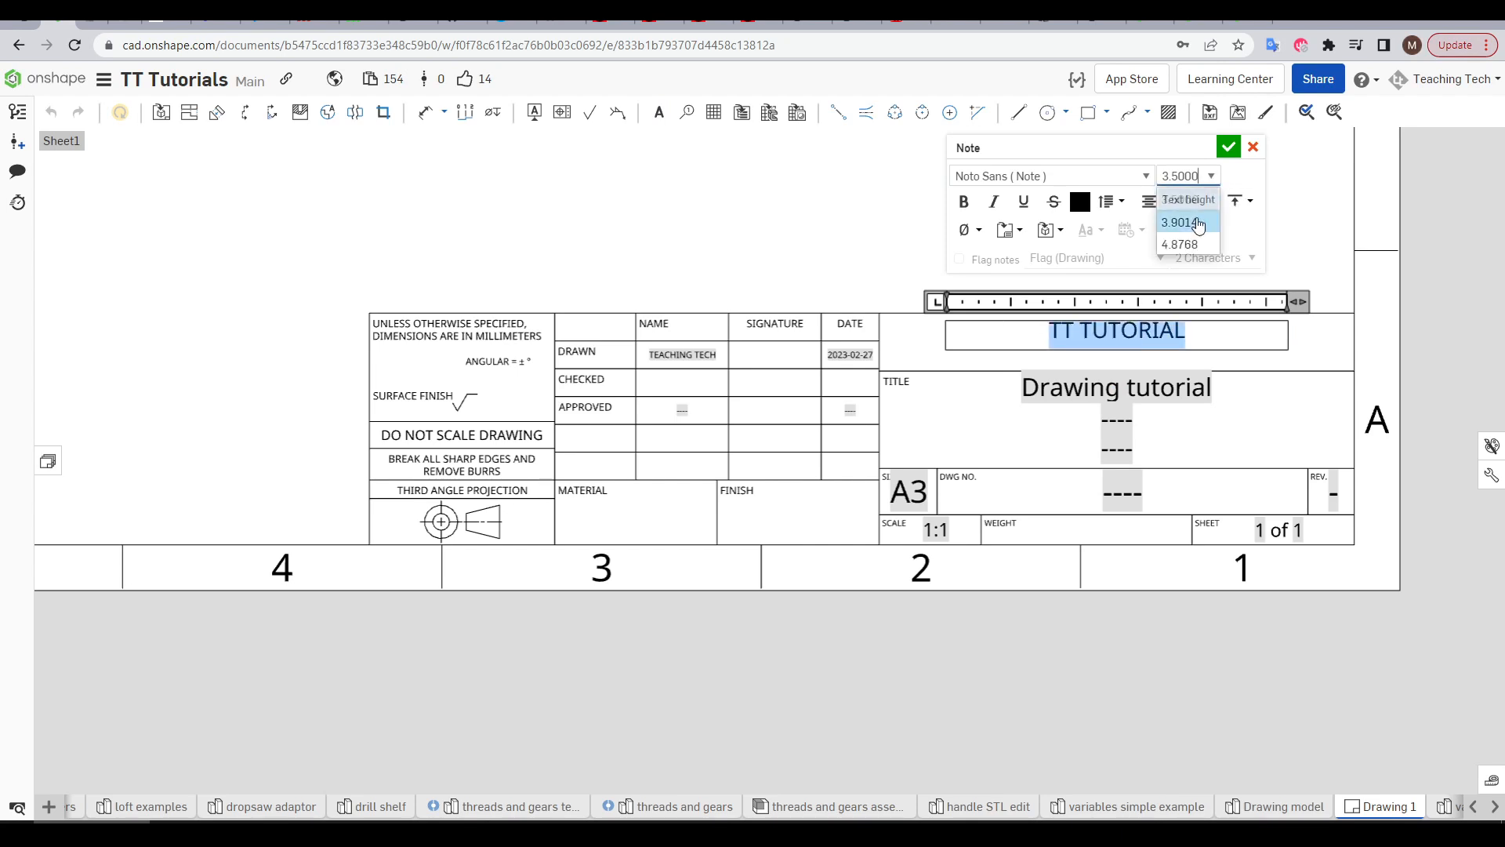
pyautogui.click(1180, 243)
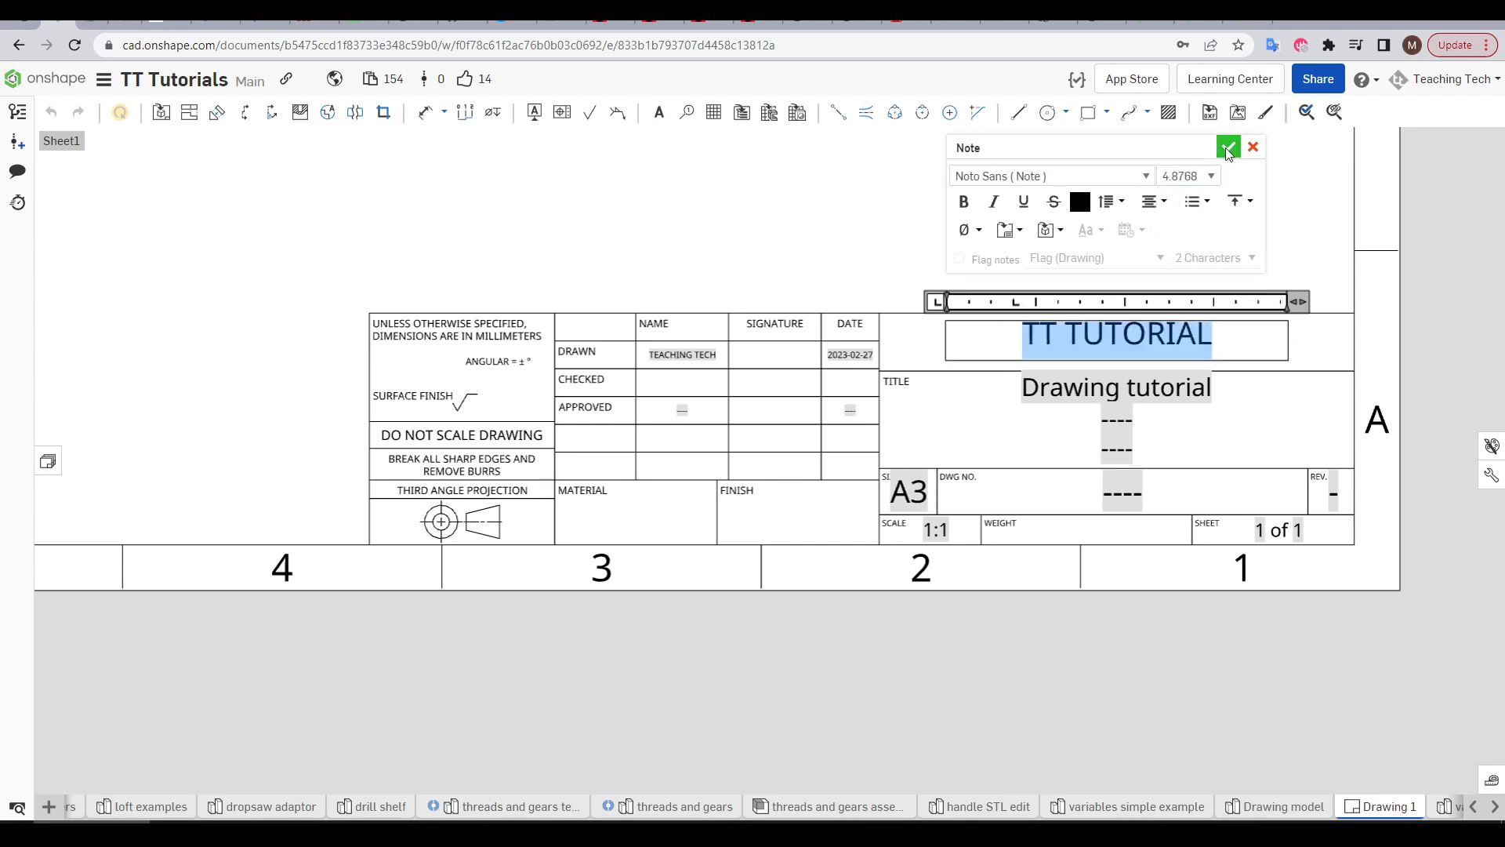
pyautogui.click(1227, 147)
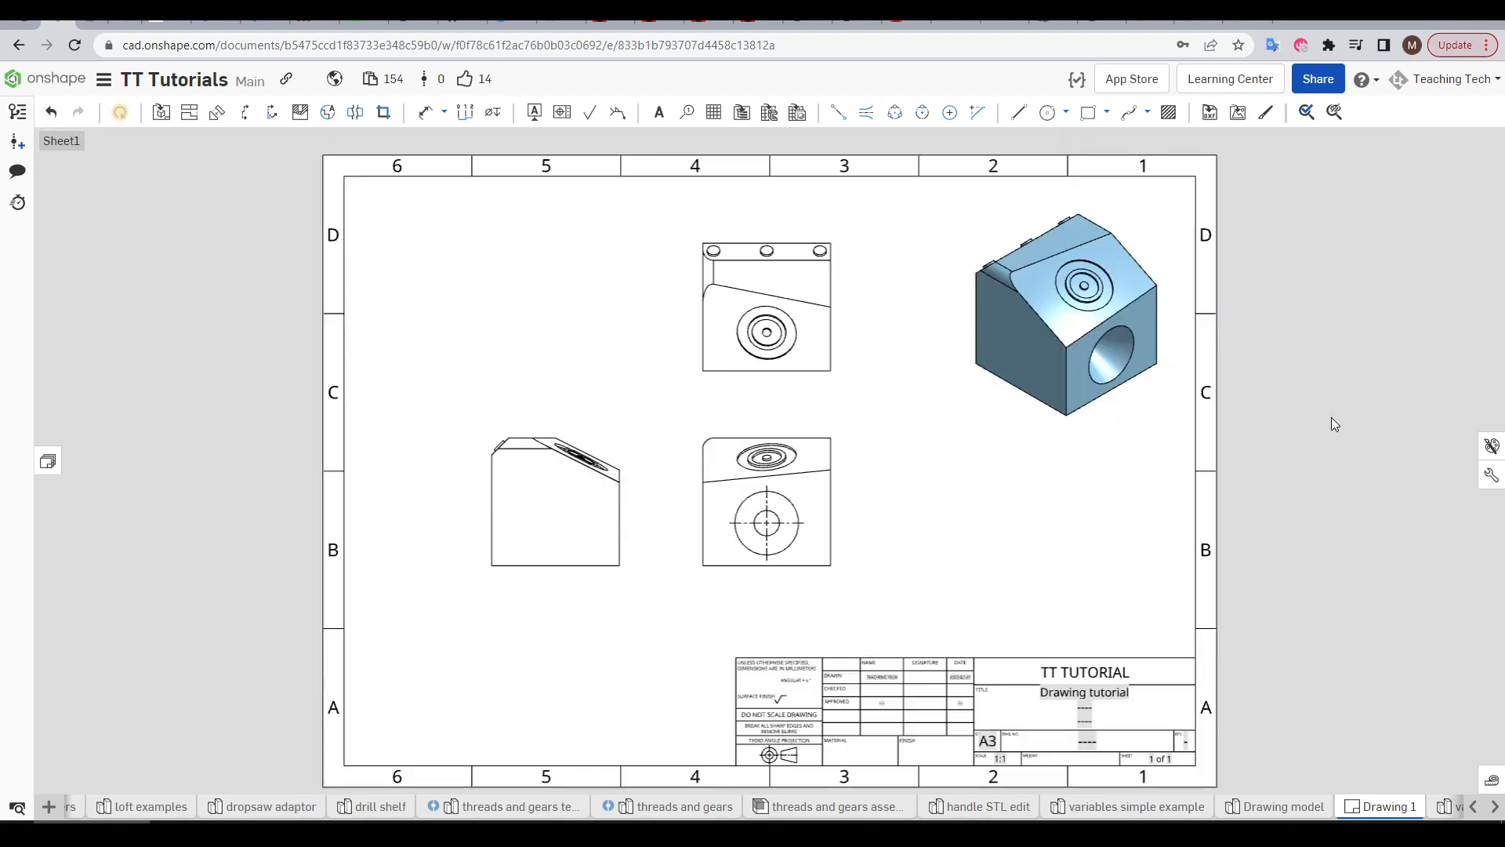
pyautogui.moveTo(970, 450)
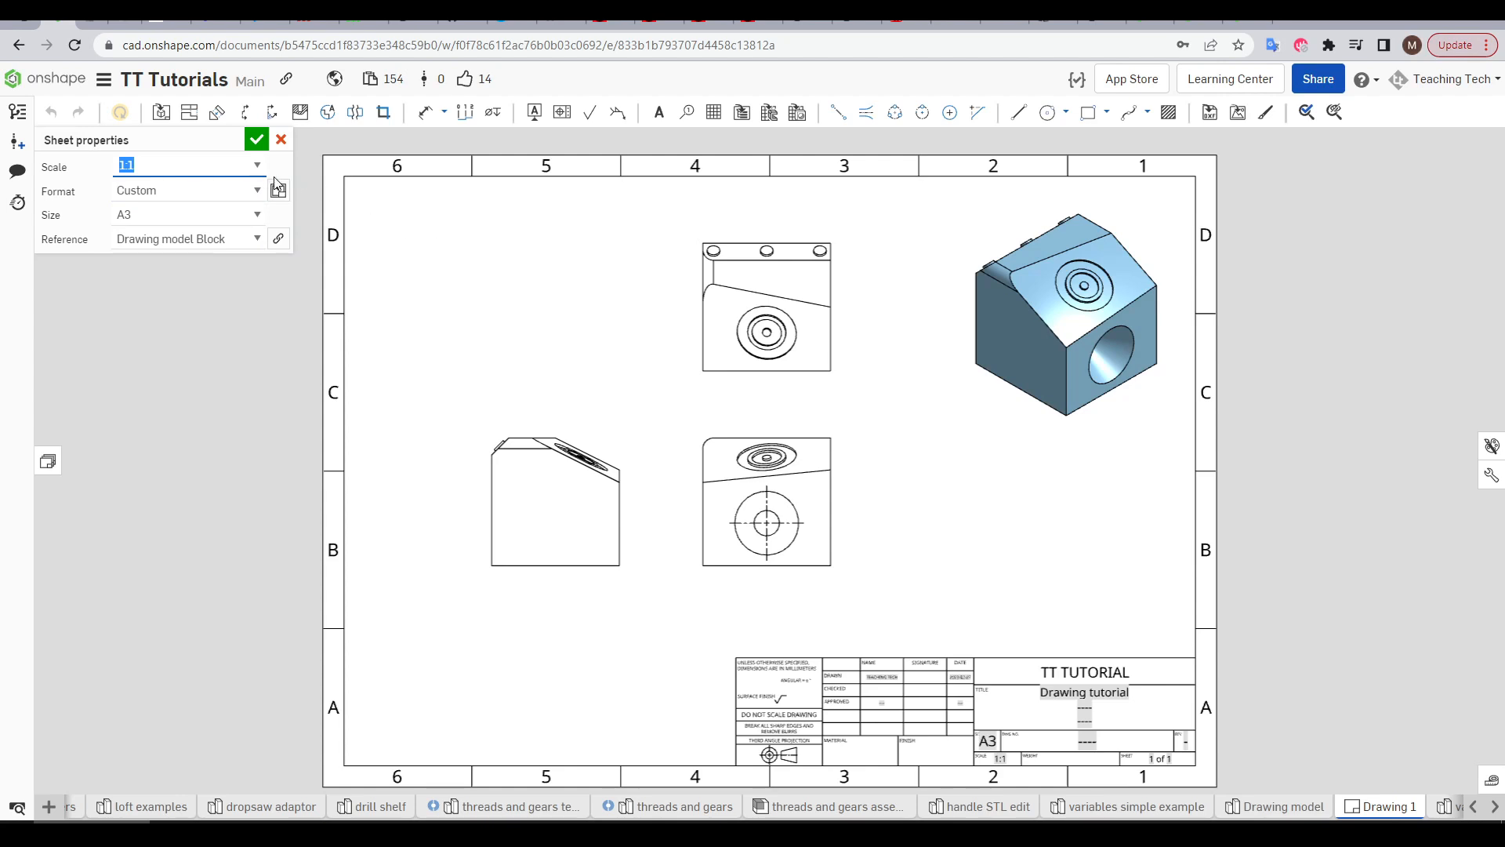
# Try sheet scales 1:2 and 3:1, then settle on 1:1.
pyautogui.write('1:2')
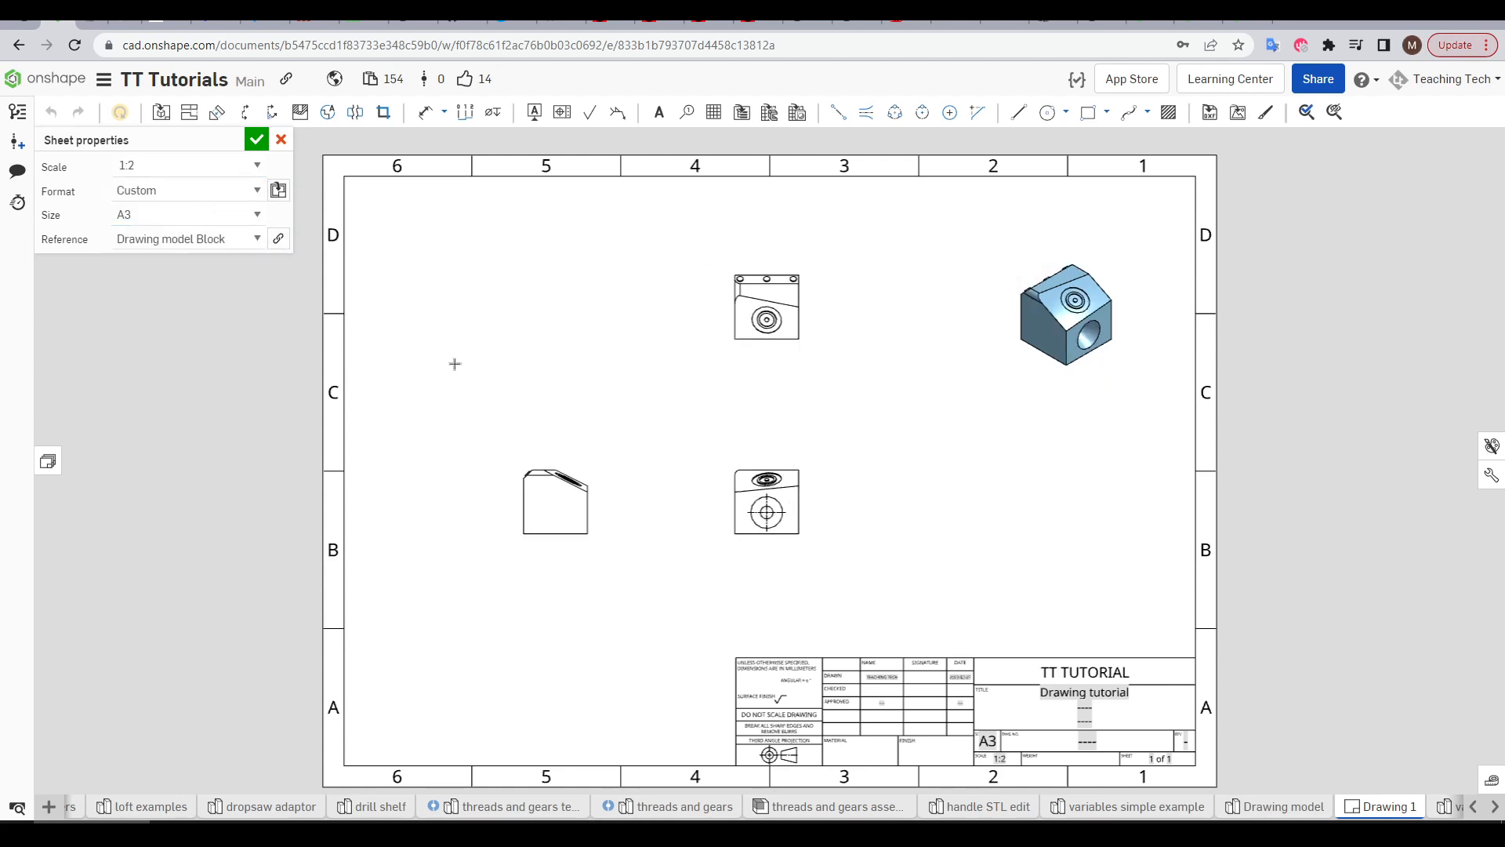
pyautogui.write('3:1')
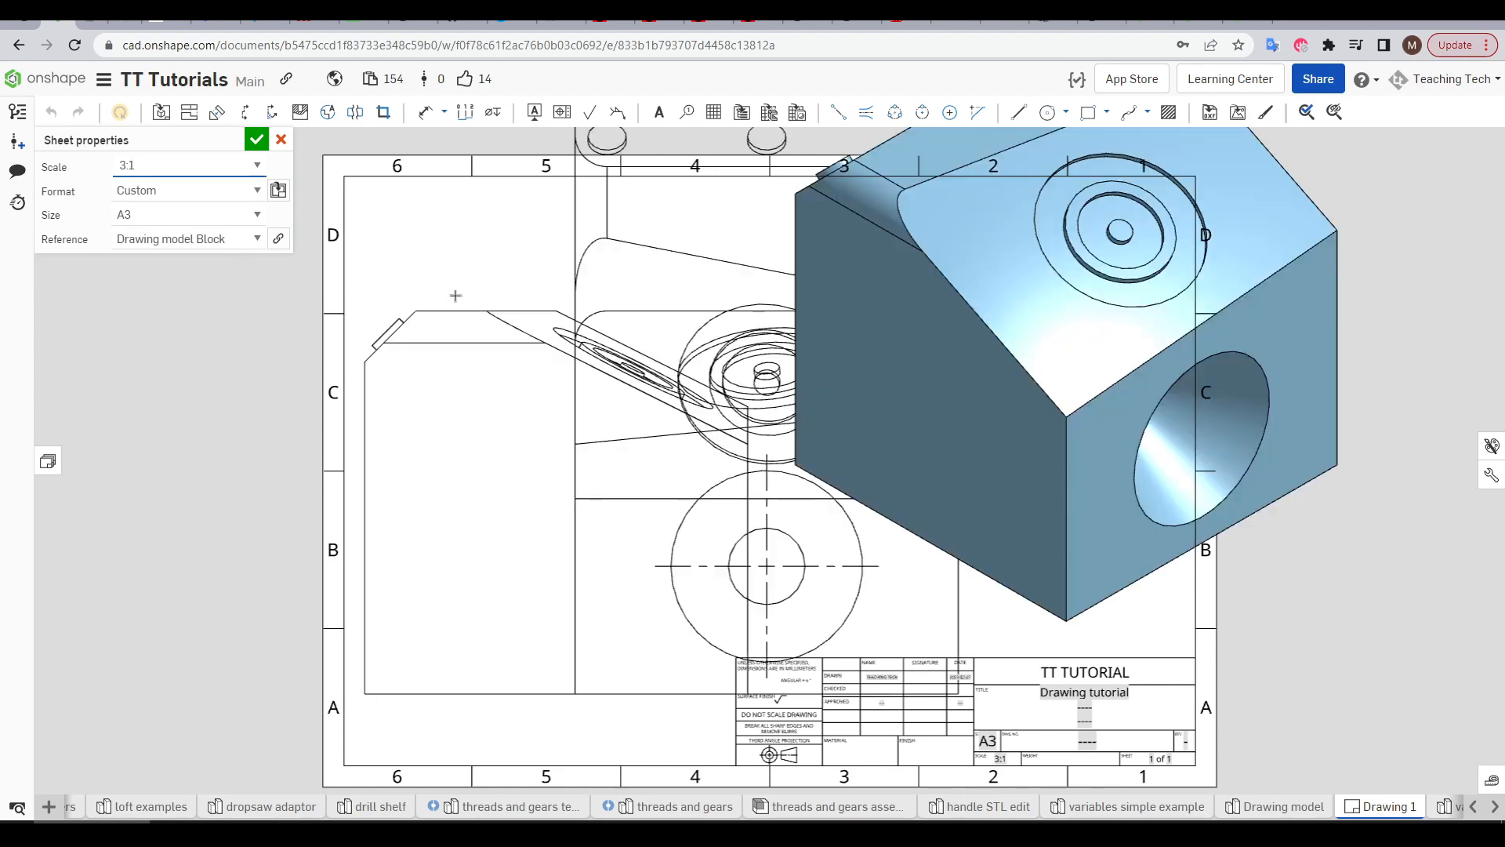
pyautogui.click(256, 166)
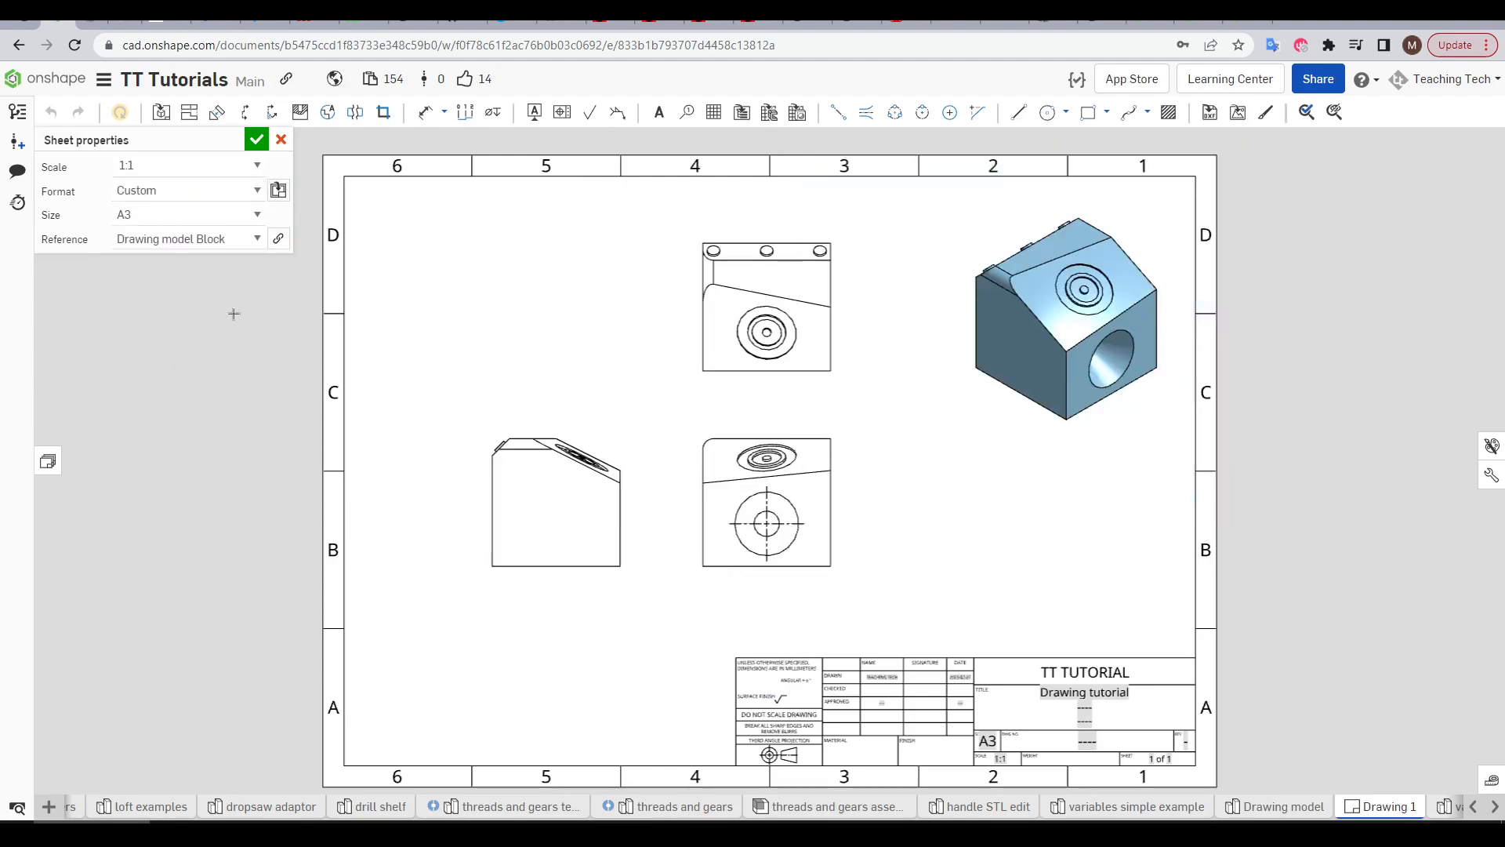
pyautogui.rightClick(1065, 321)
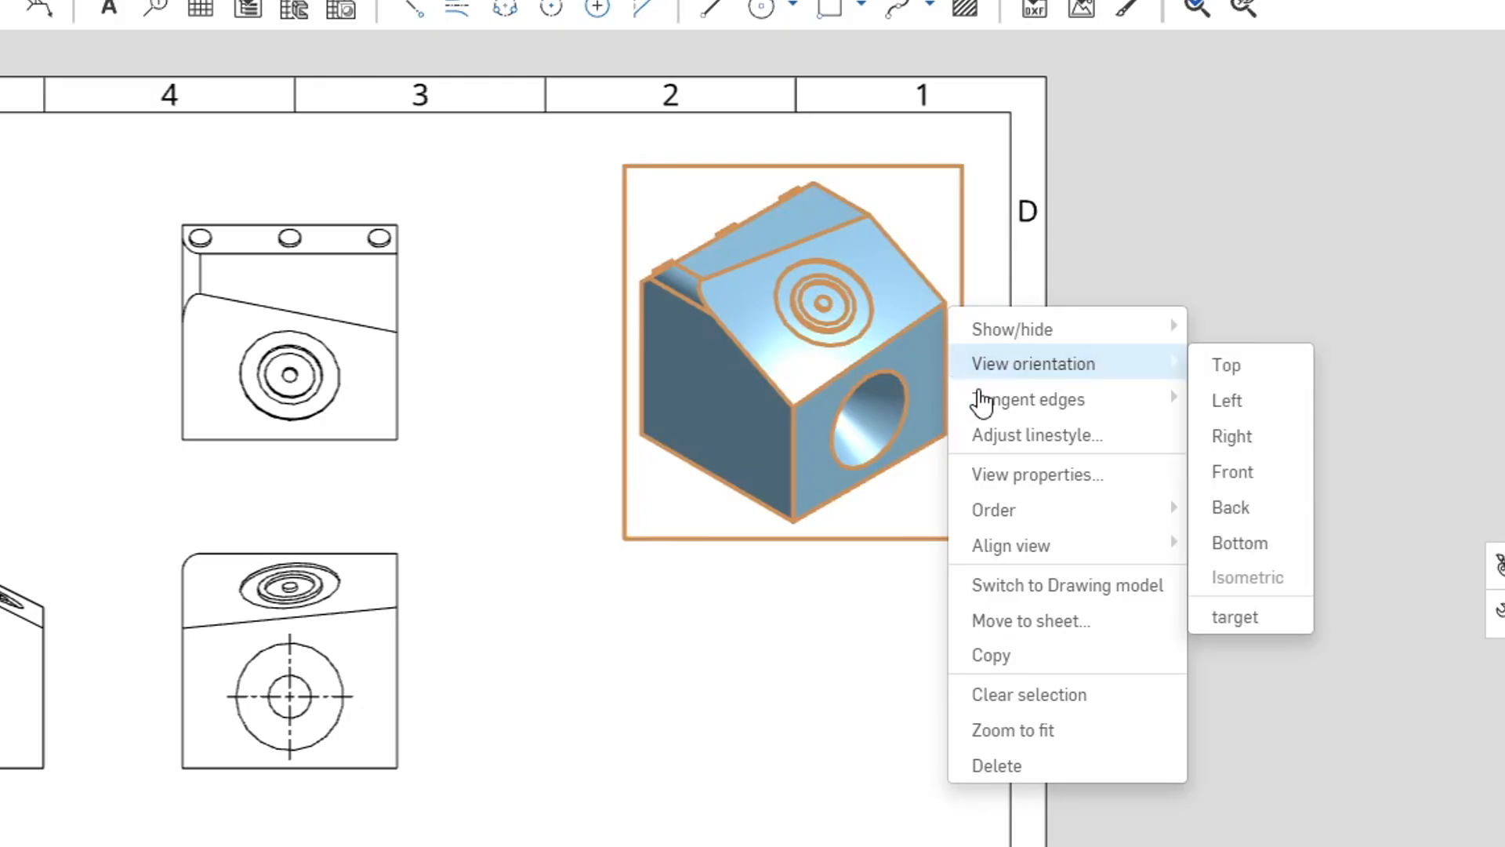
pyautogui.click(1035, 475)
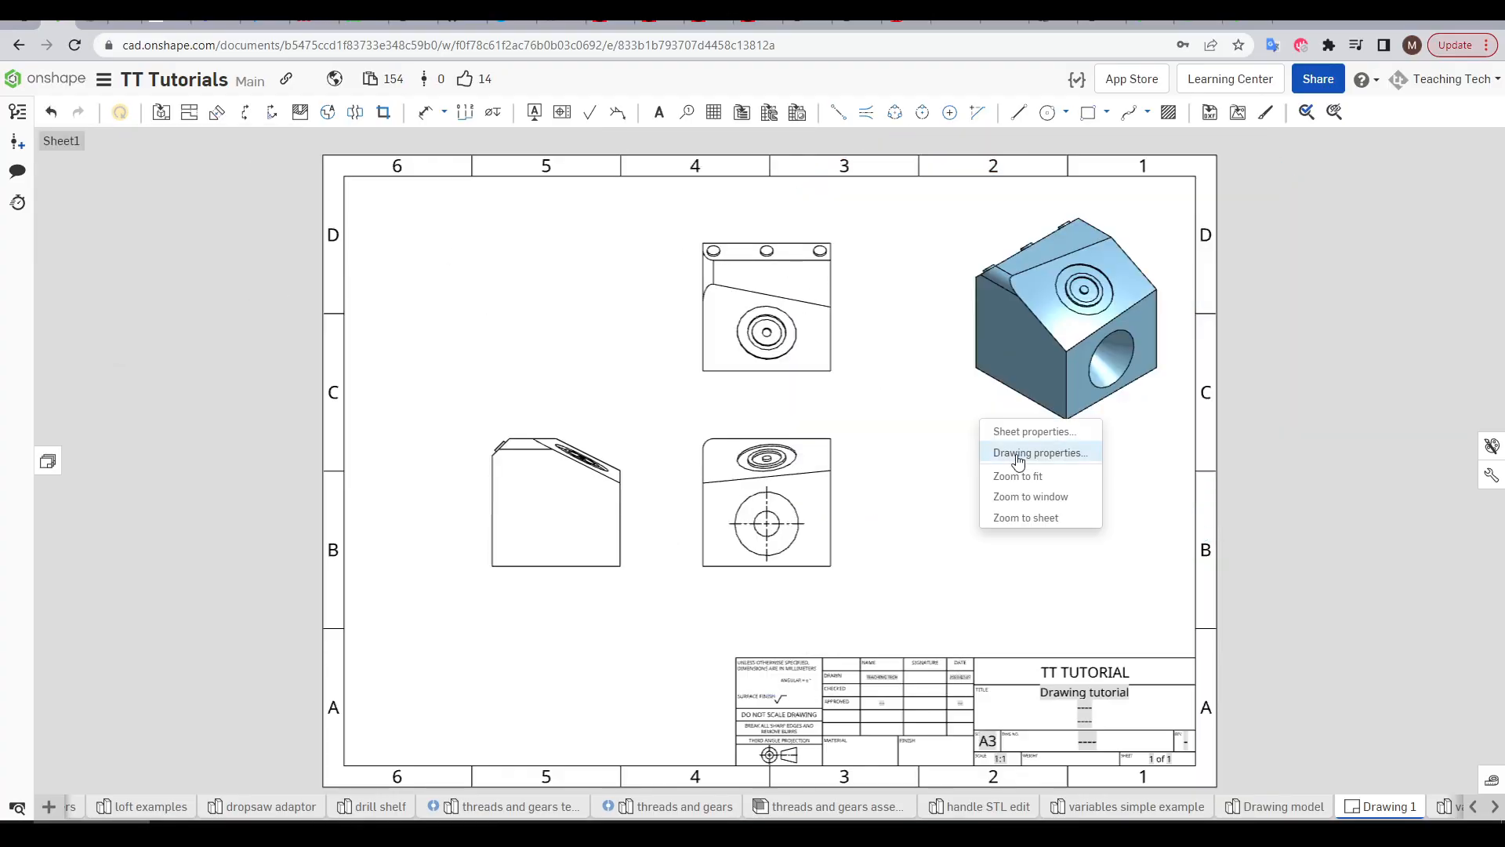
pyautogui.click(1038, 452)
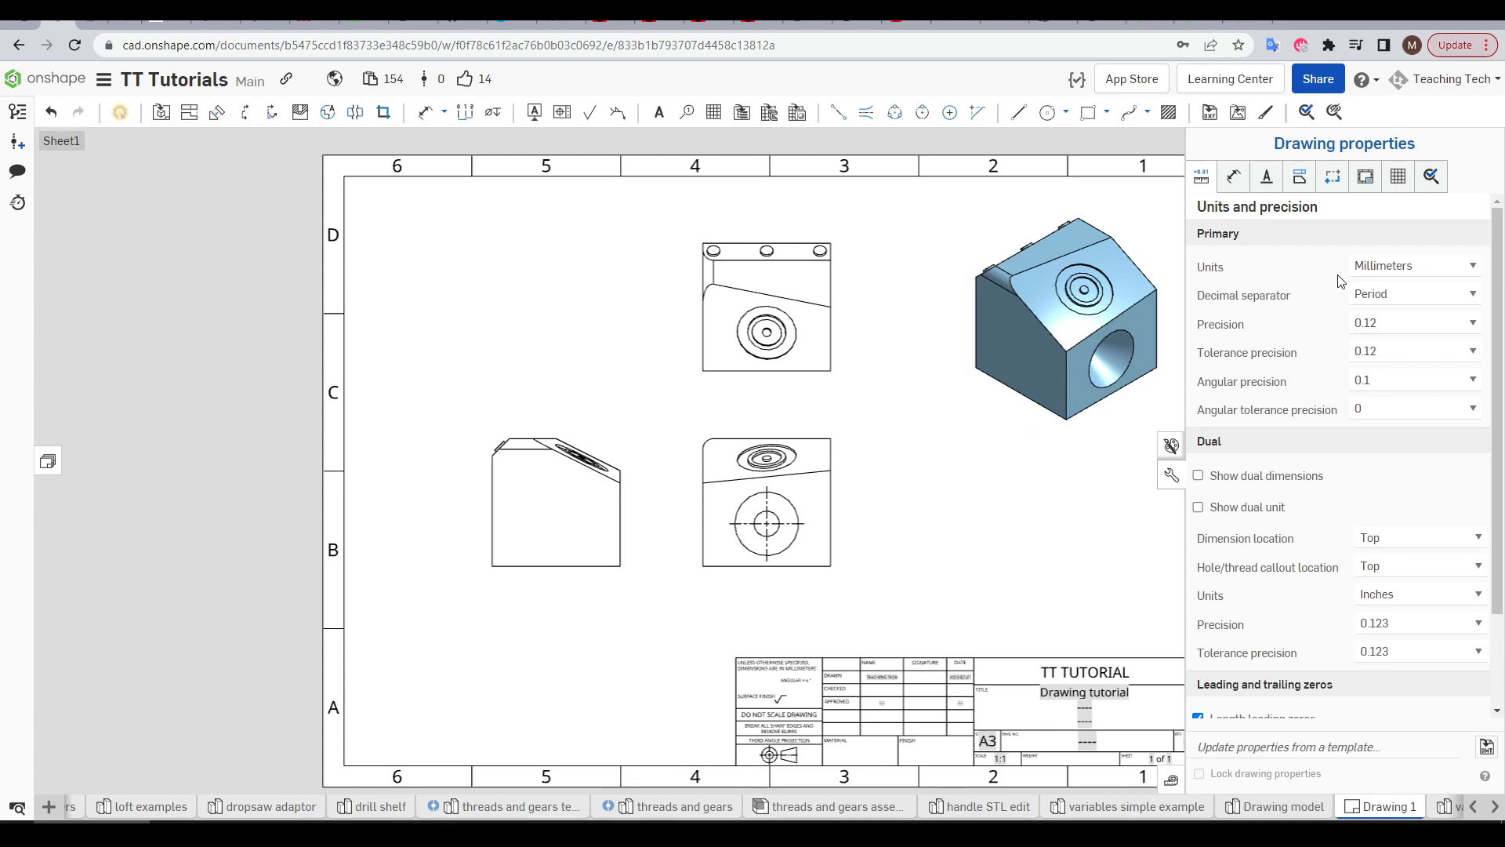
pyautogui.click(1232, 175)
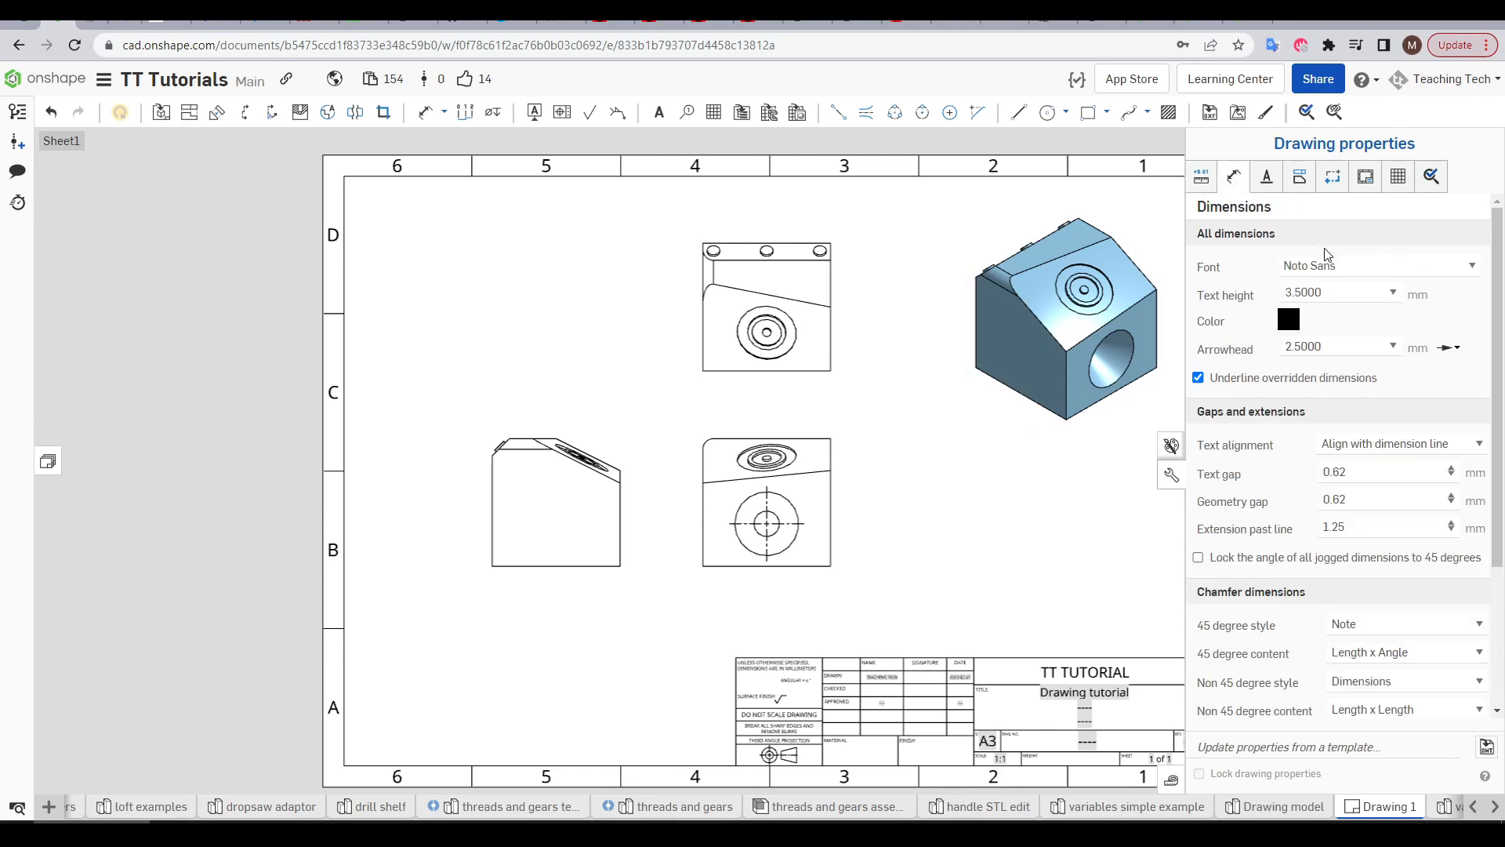
pyautogui.click(1233, 176)
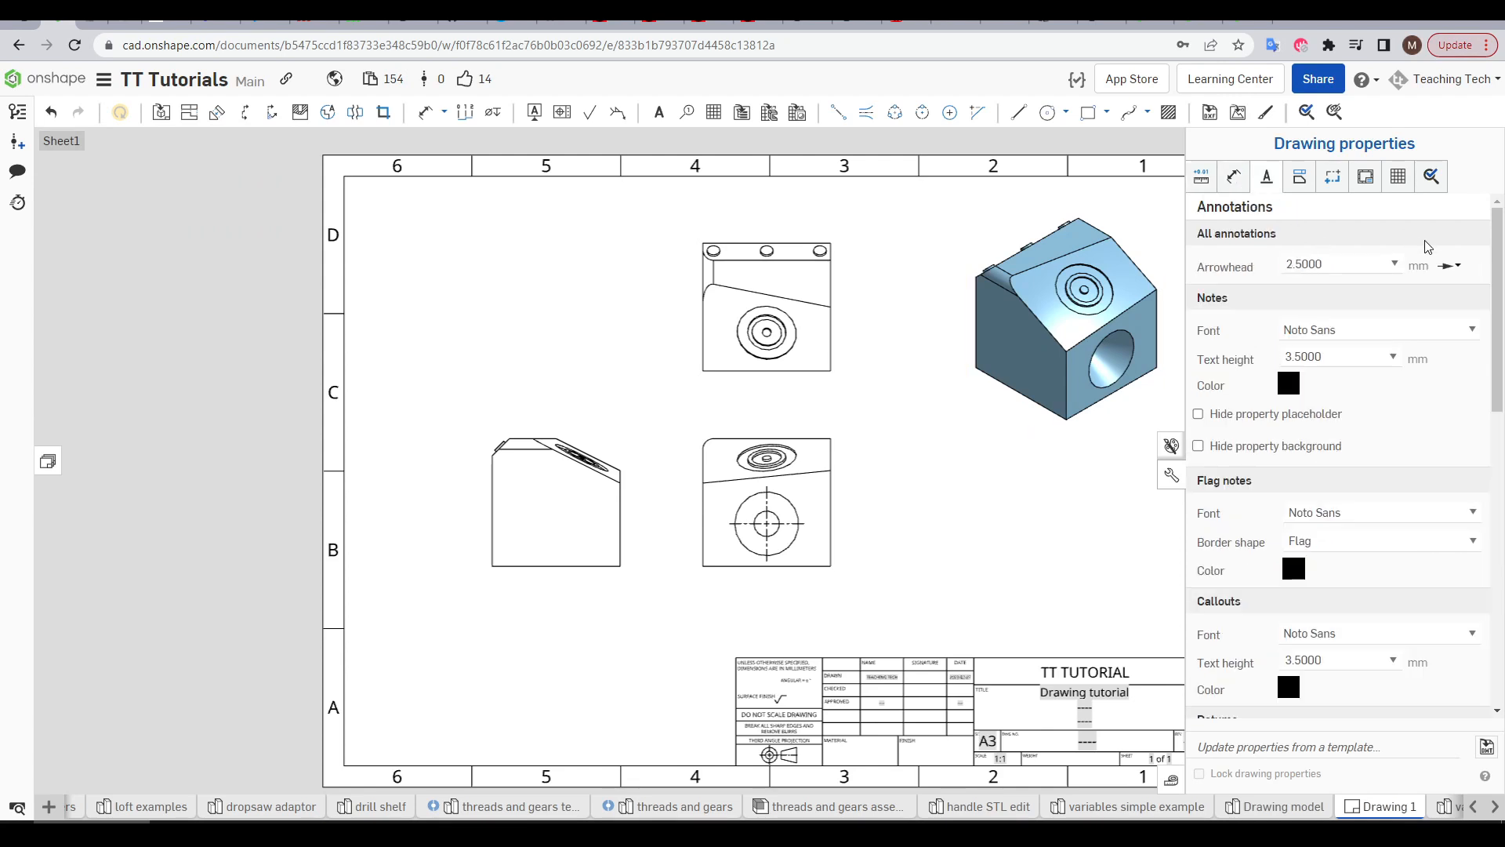
pyautogui.click(1364, 177)
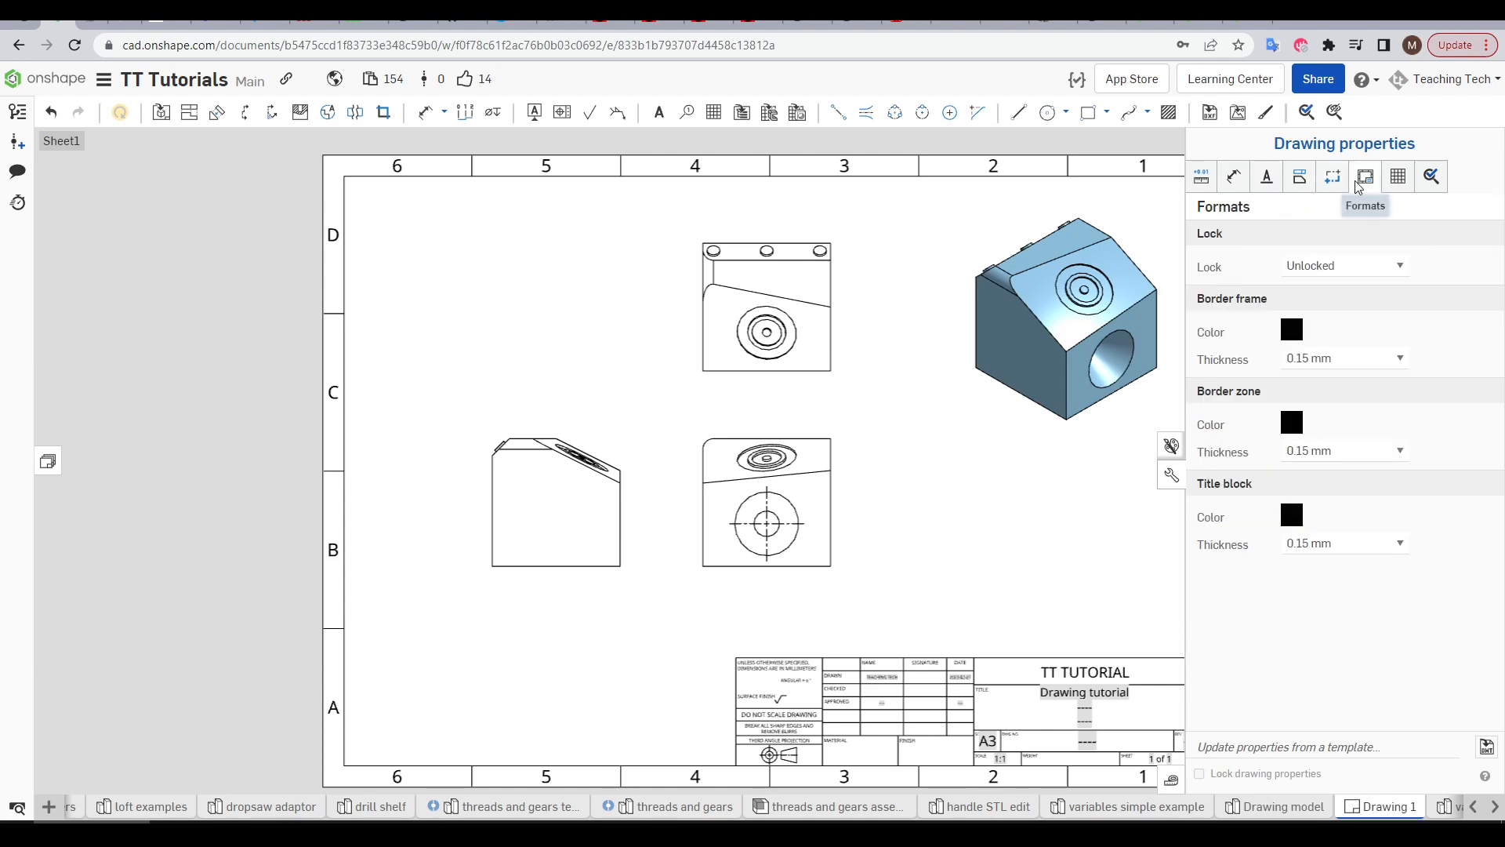
pyautogui.moveTo(1397, 200)
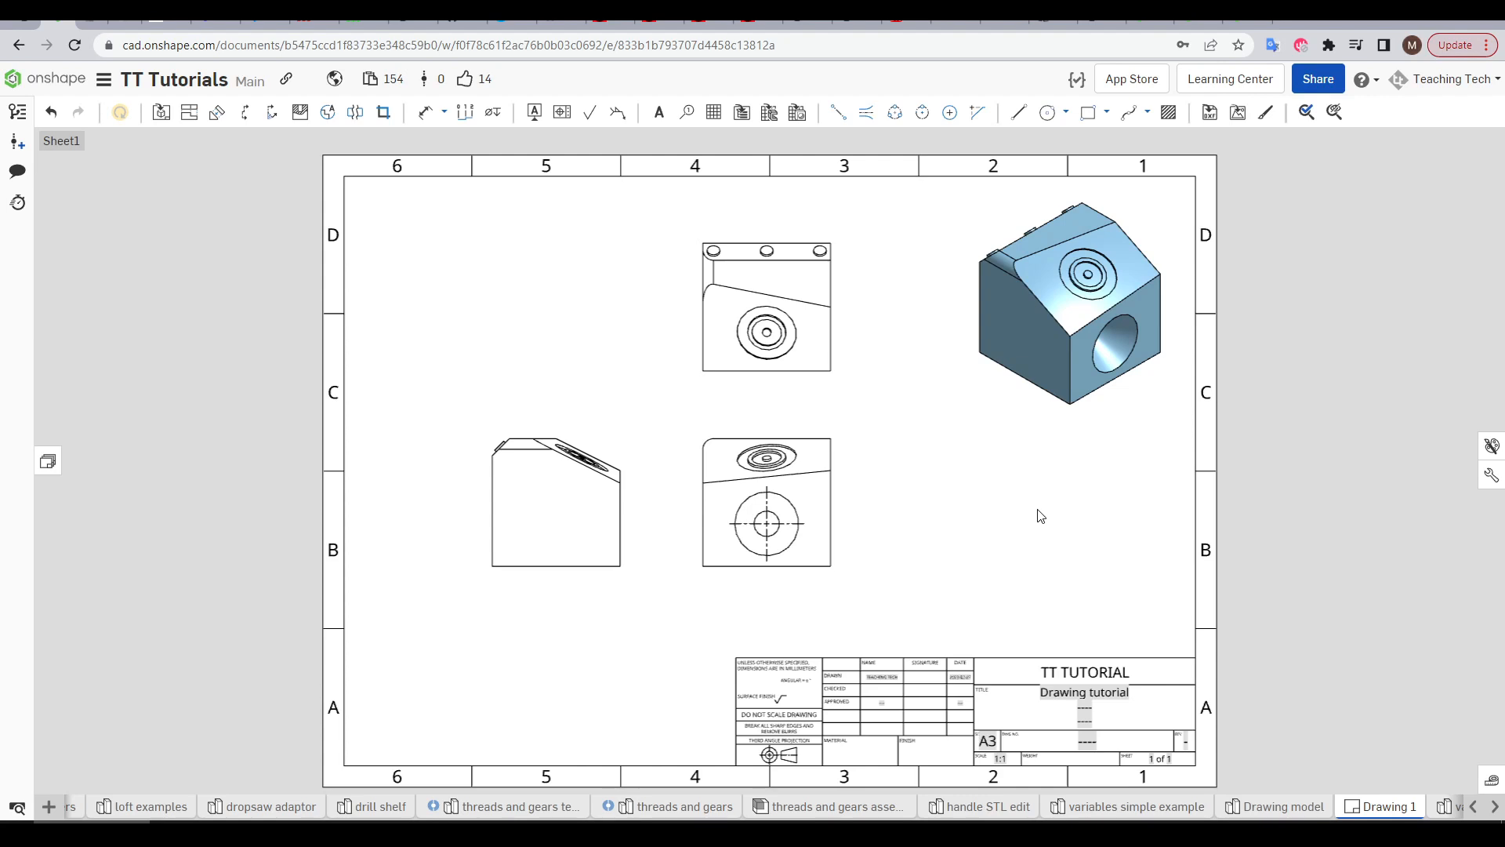
pyautogui.moveTo(1042, 516)
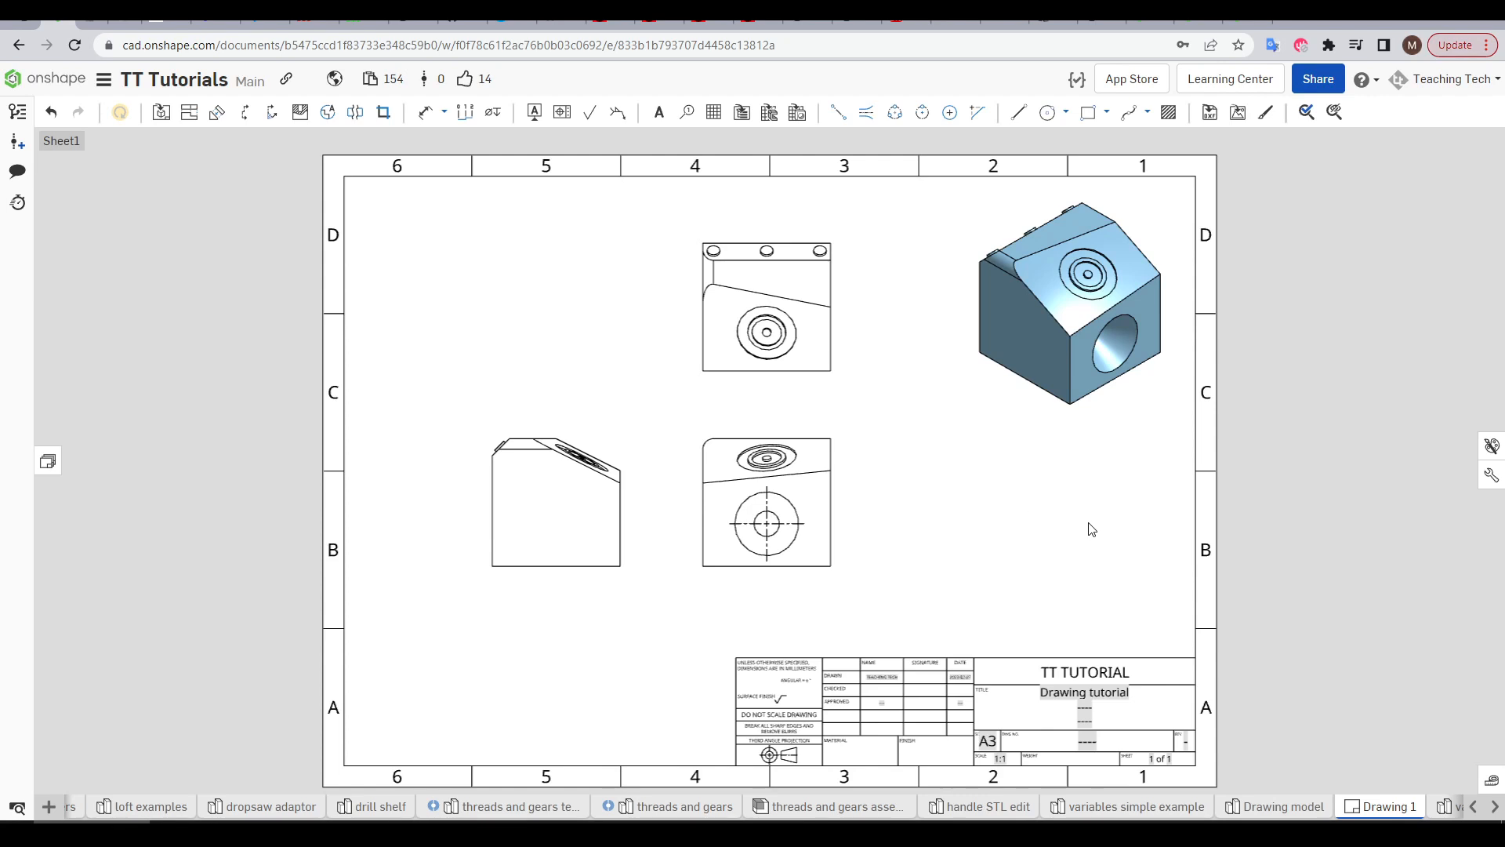
pyautogui.moveTo(1090, 536)
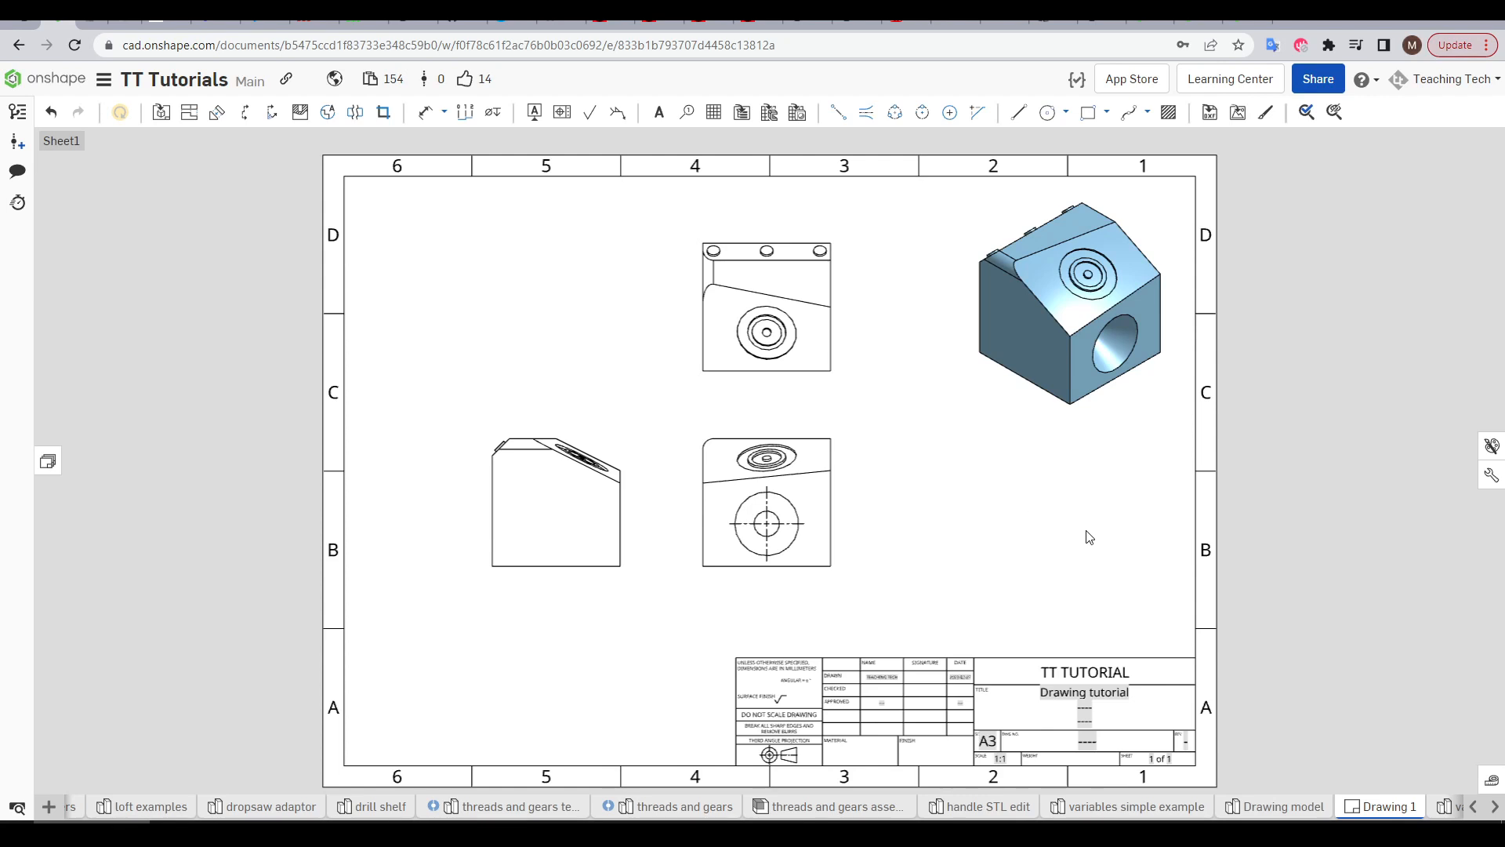
pyautogui.moveTo(630, 341)
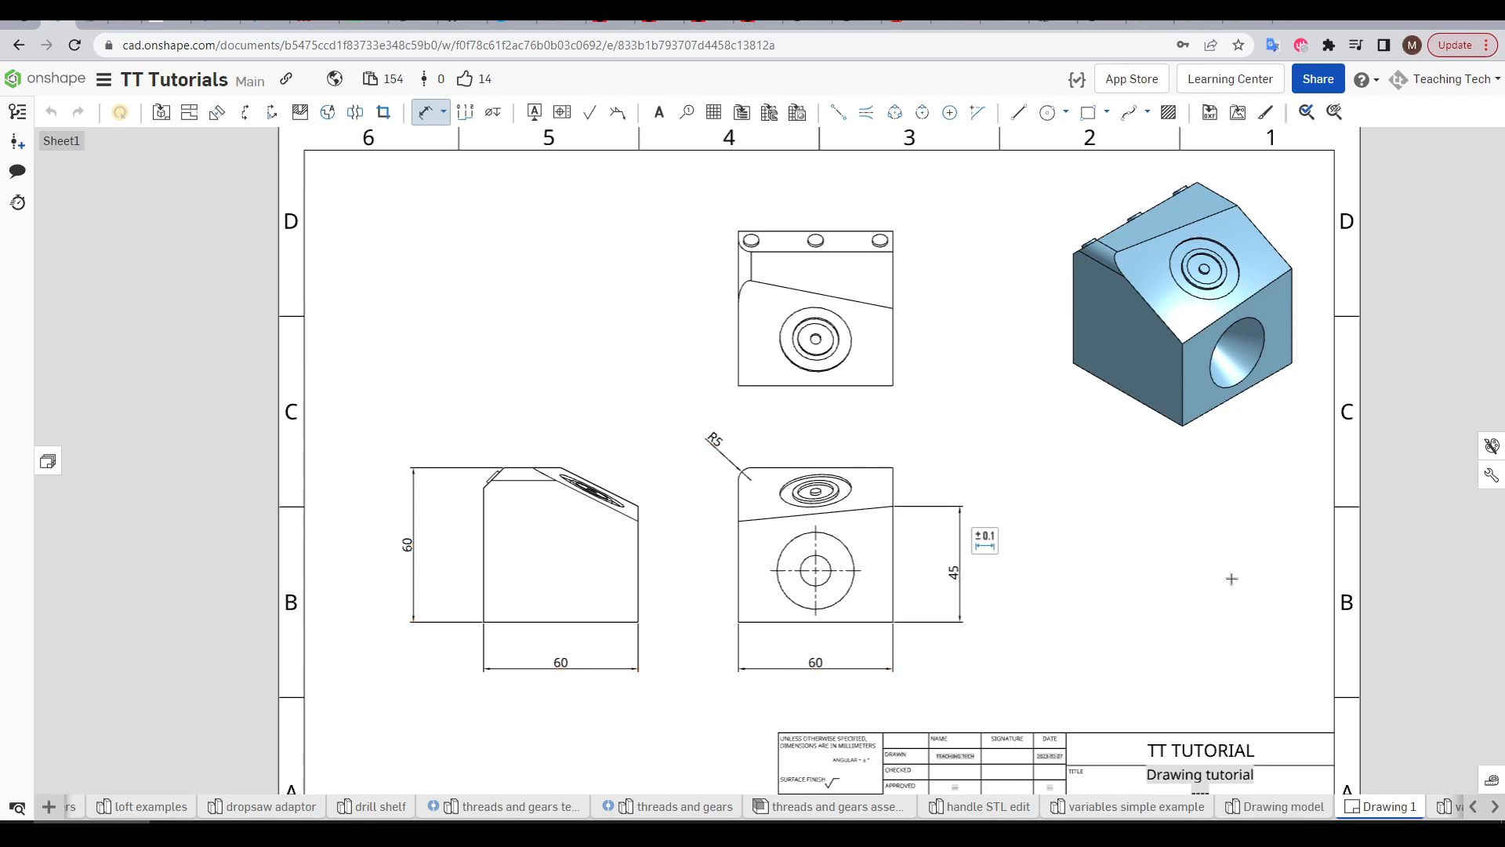
pyautogui.moveTo(1160, 544)
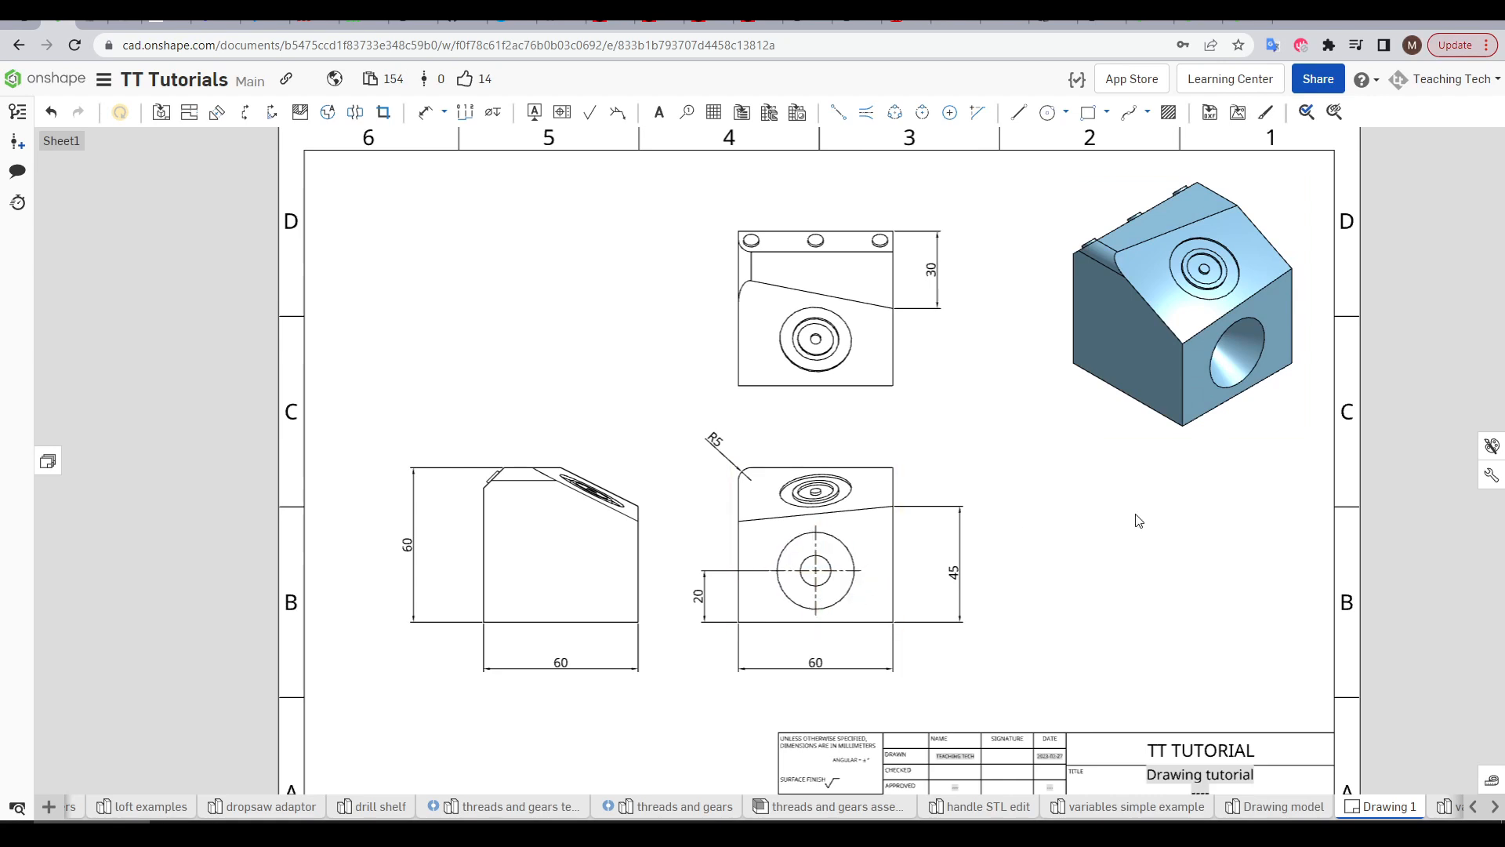
pyautogui.moveTo(1128, 543)
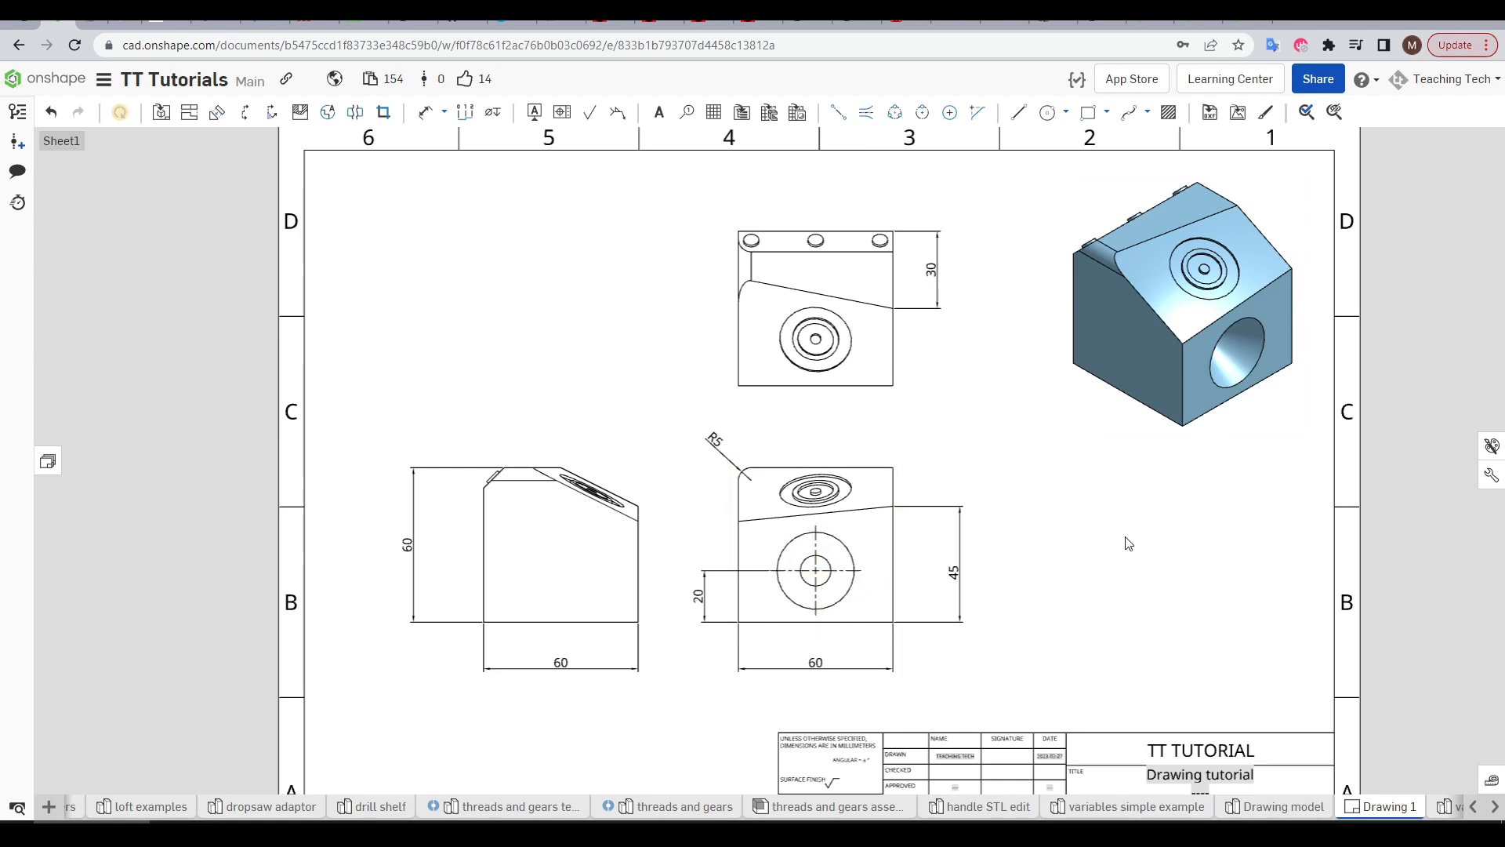
pyautogui.moveTo(1171, 607)
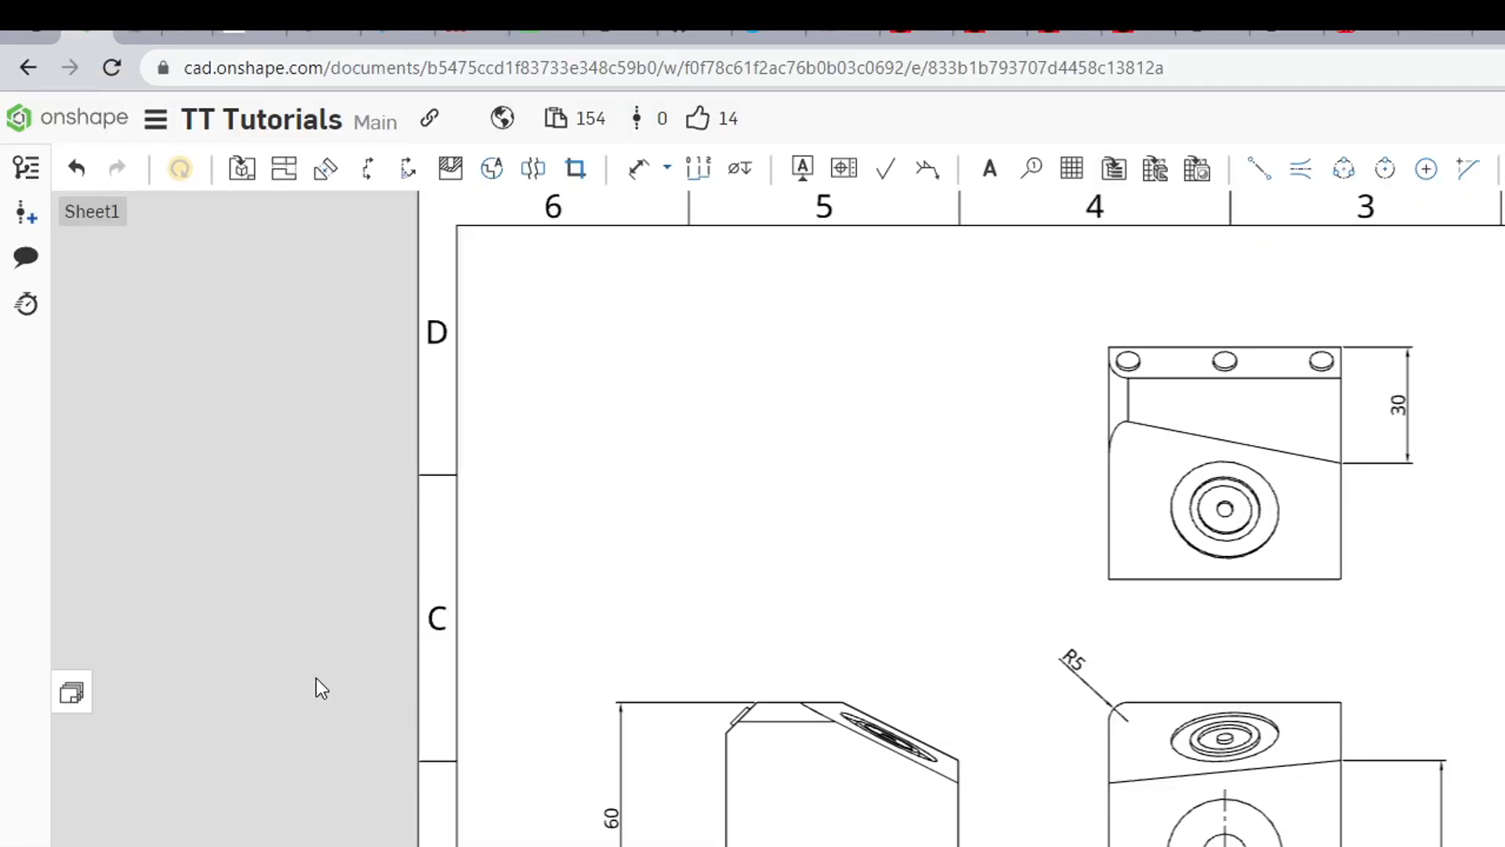
pyautogui.moveTo(71, 691)
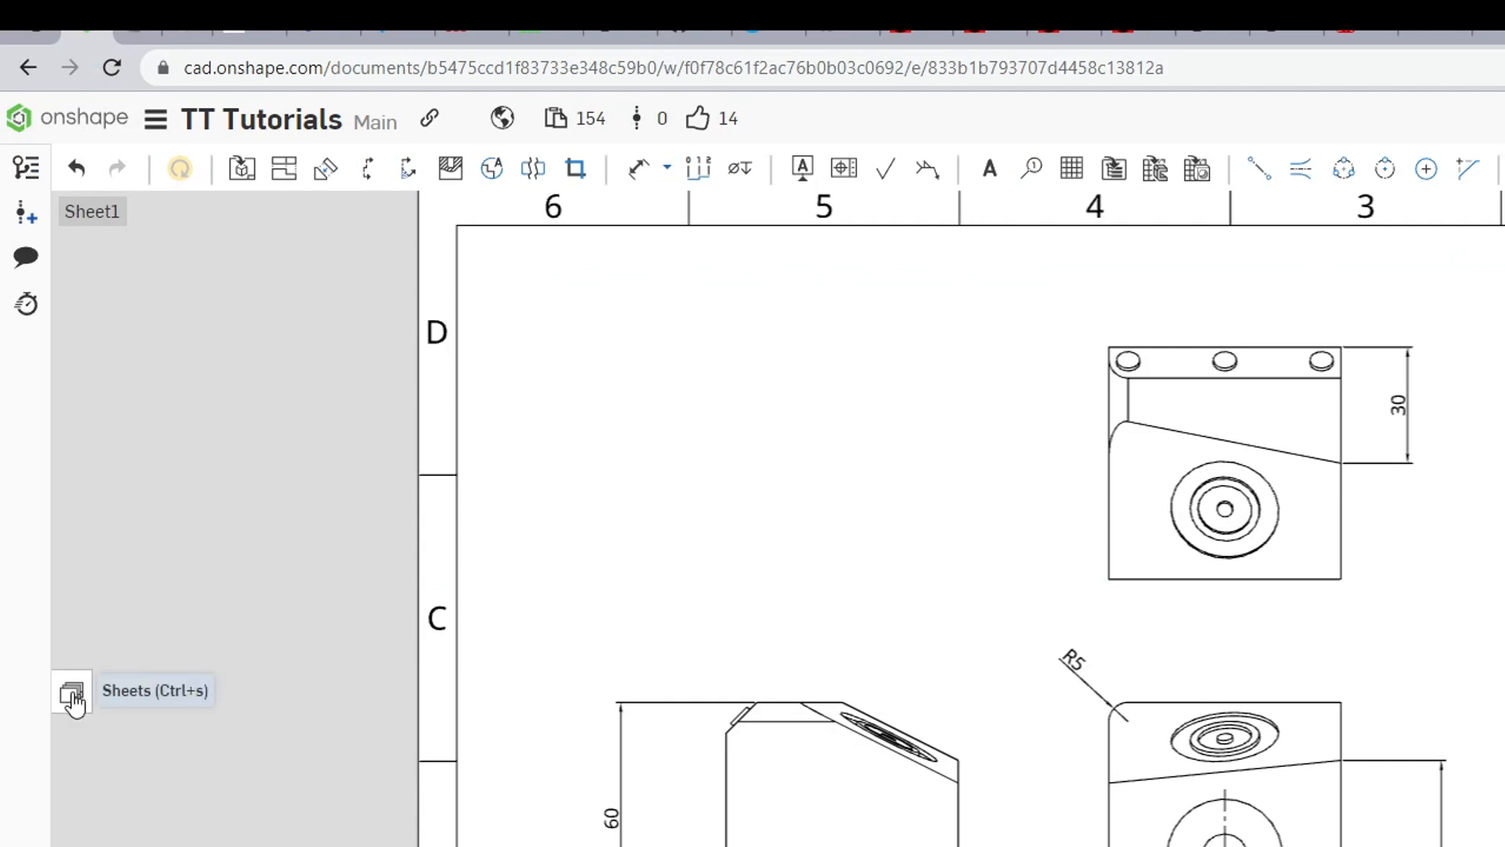
# Add Sheet2 from the Sheets panel and begin placing a model view on it.
pyautogui.click(70, 690)
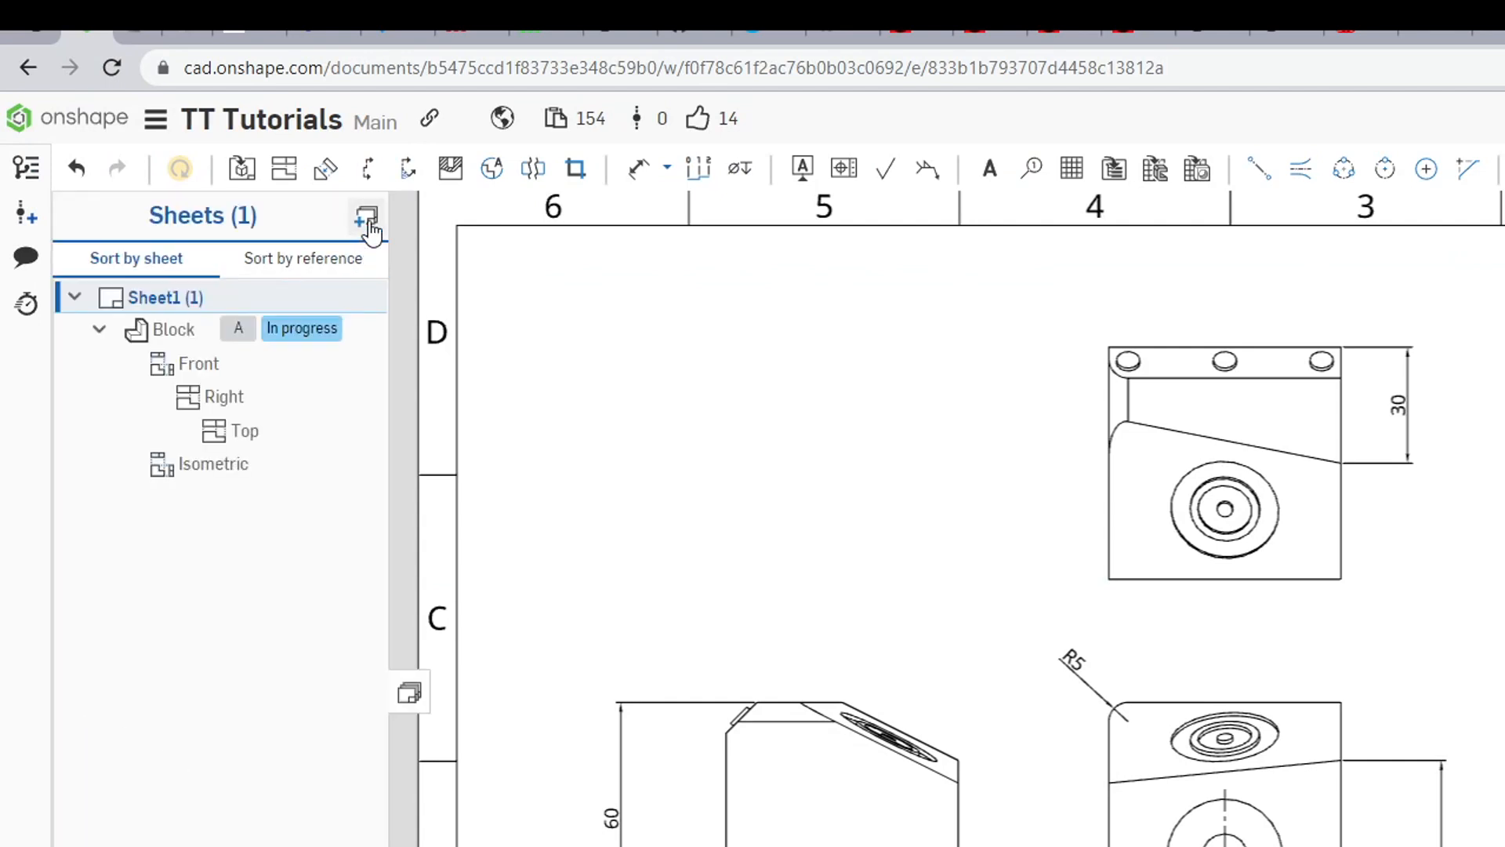
pyautogui.click(366, 215)
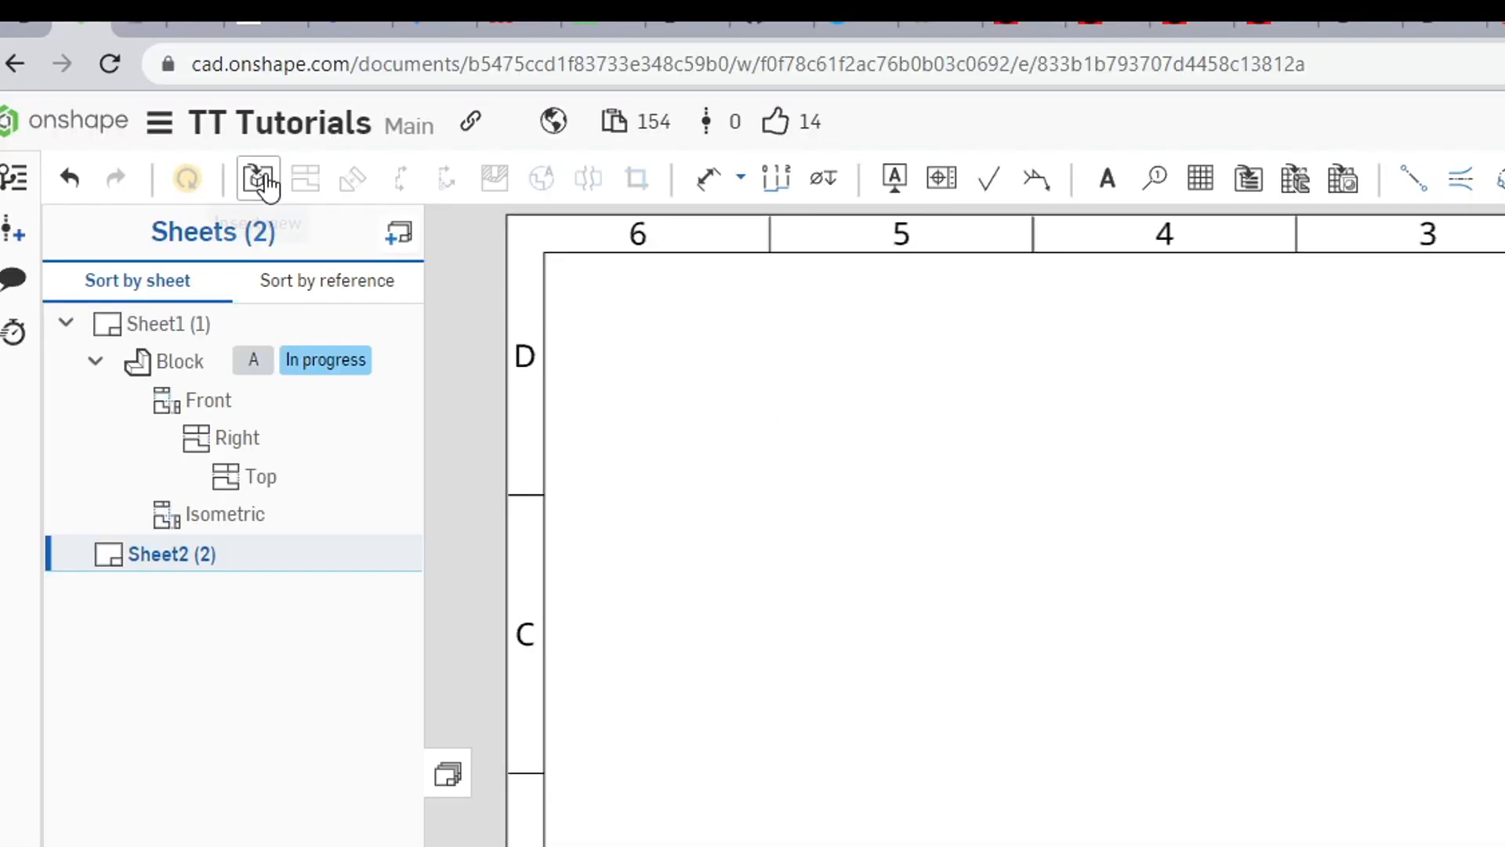
pyautogui.click(257, 179)
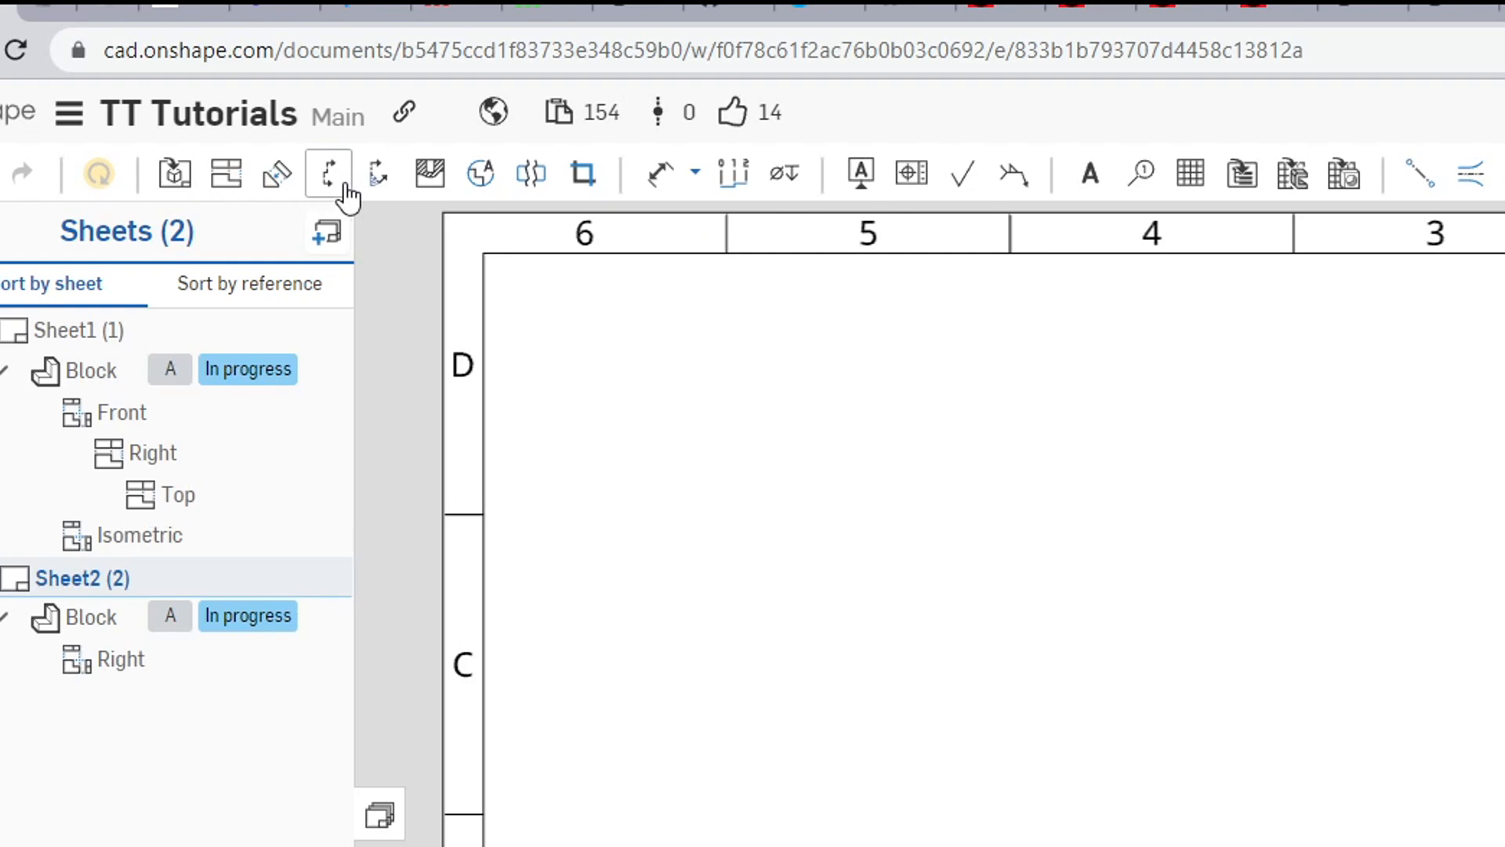
# Create vertical Section A-A through the hole, placed right of the Right view.
pyautogui.click(329, 174)
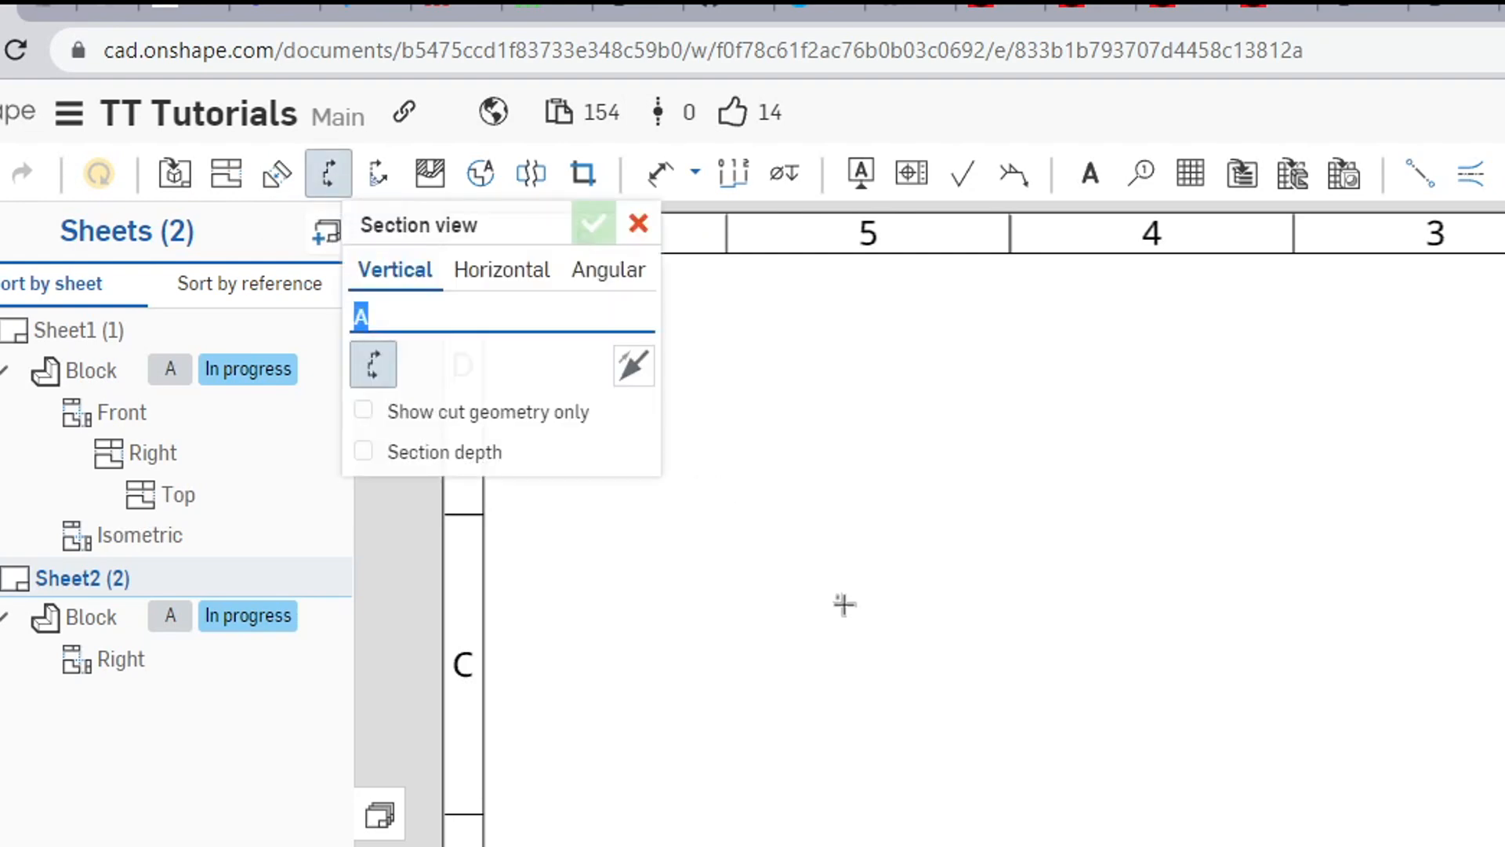
pyautogui.moveTo(868, 713)
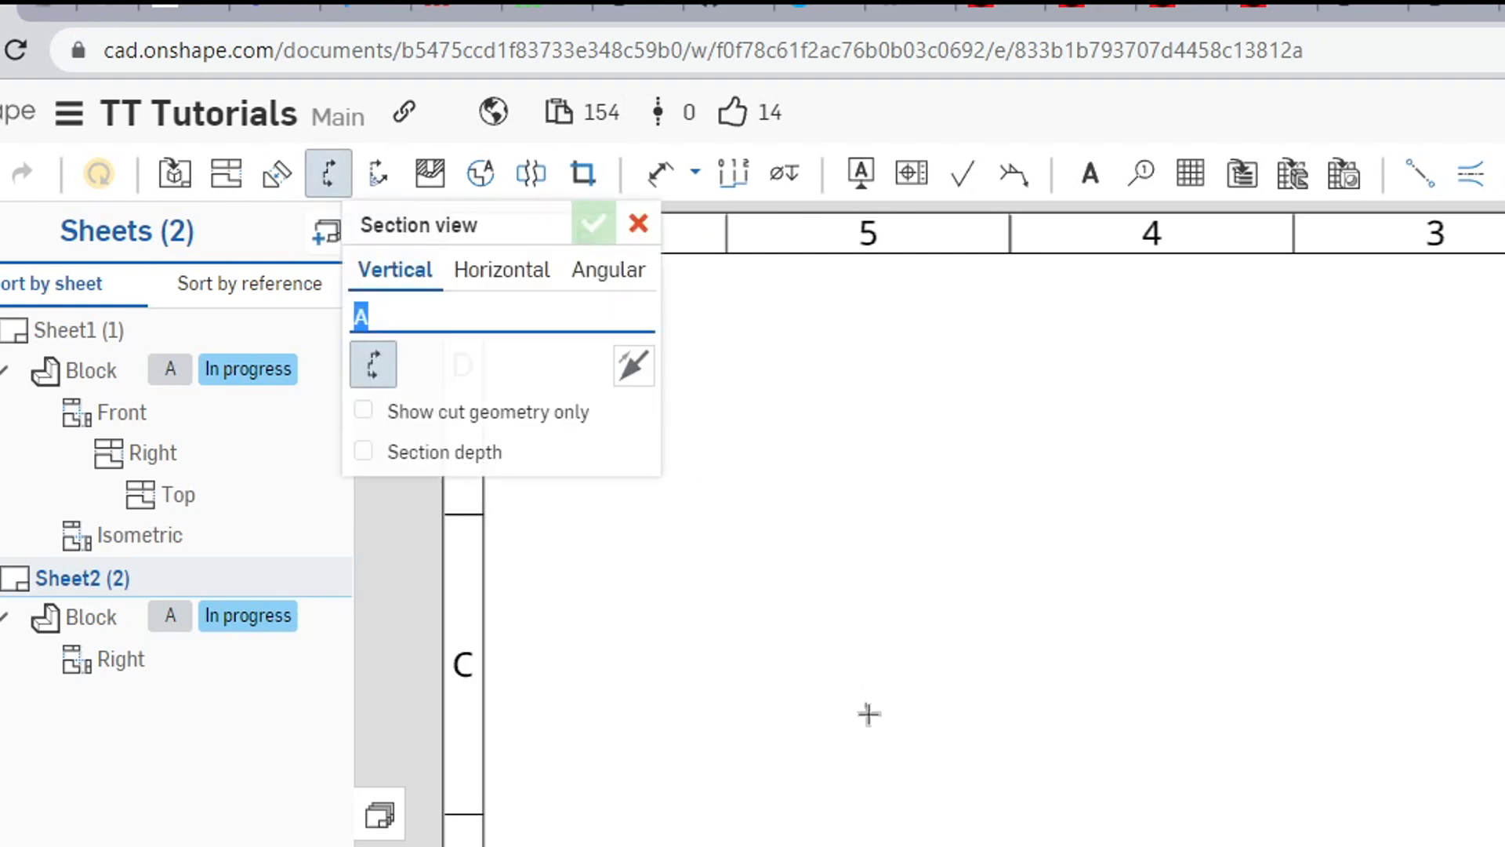
pyautogui.moveTo(393, 269)
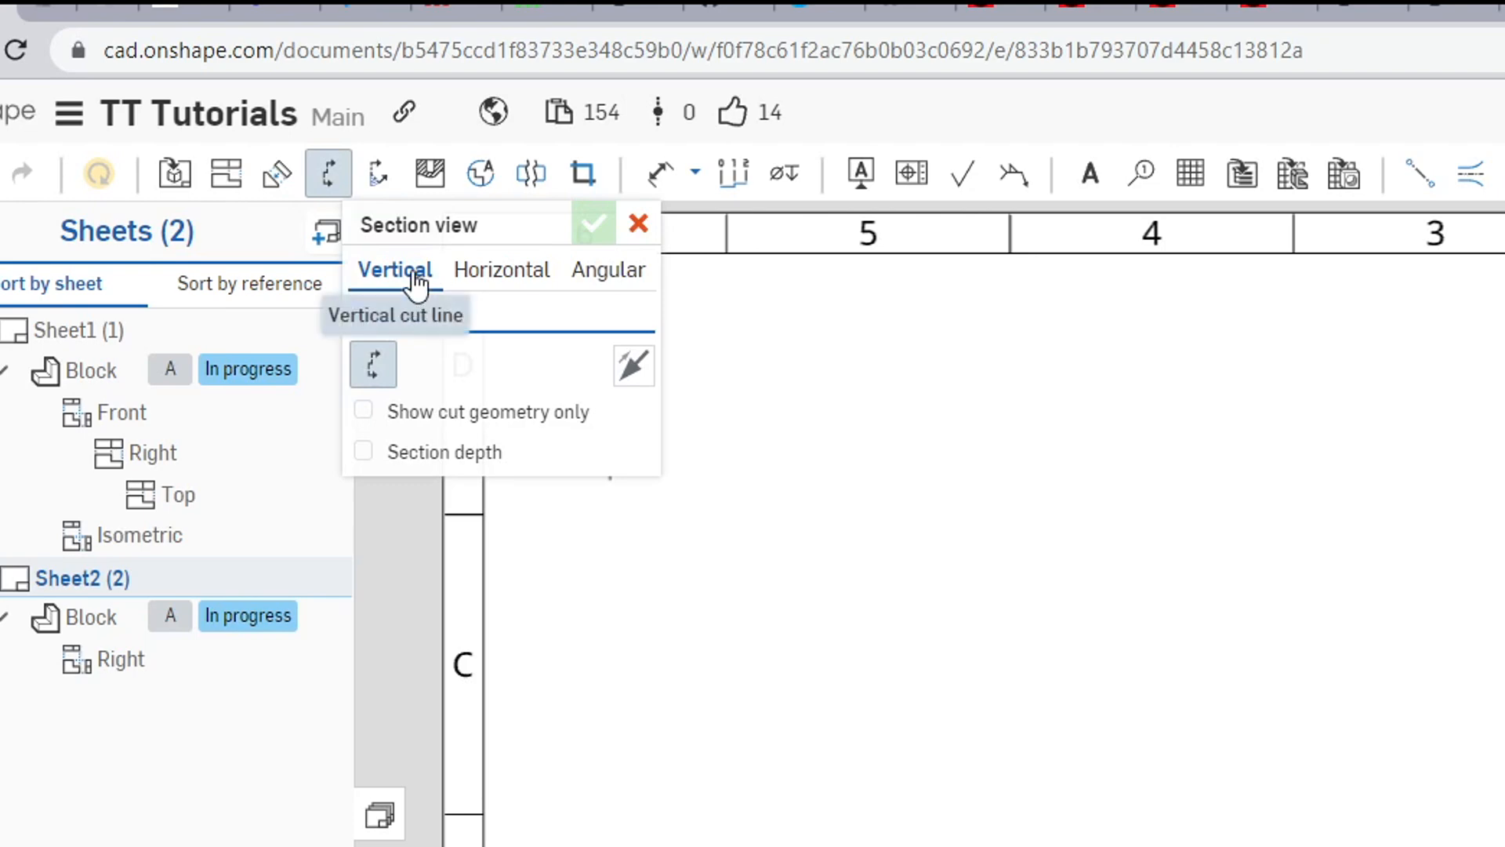
pyautogui.click(500, 270)
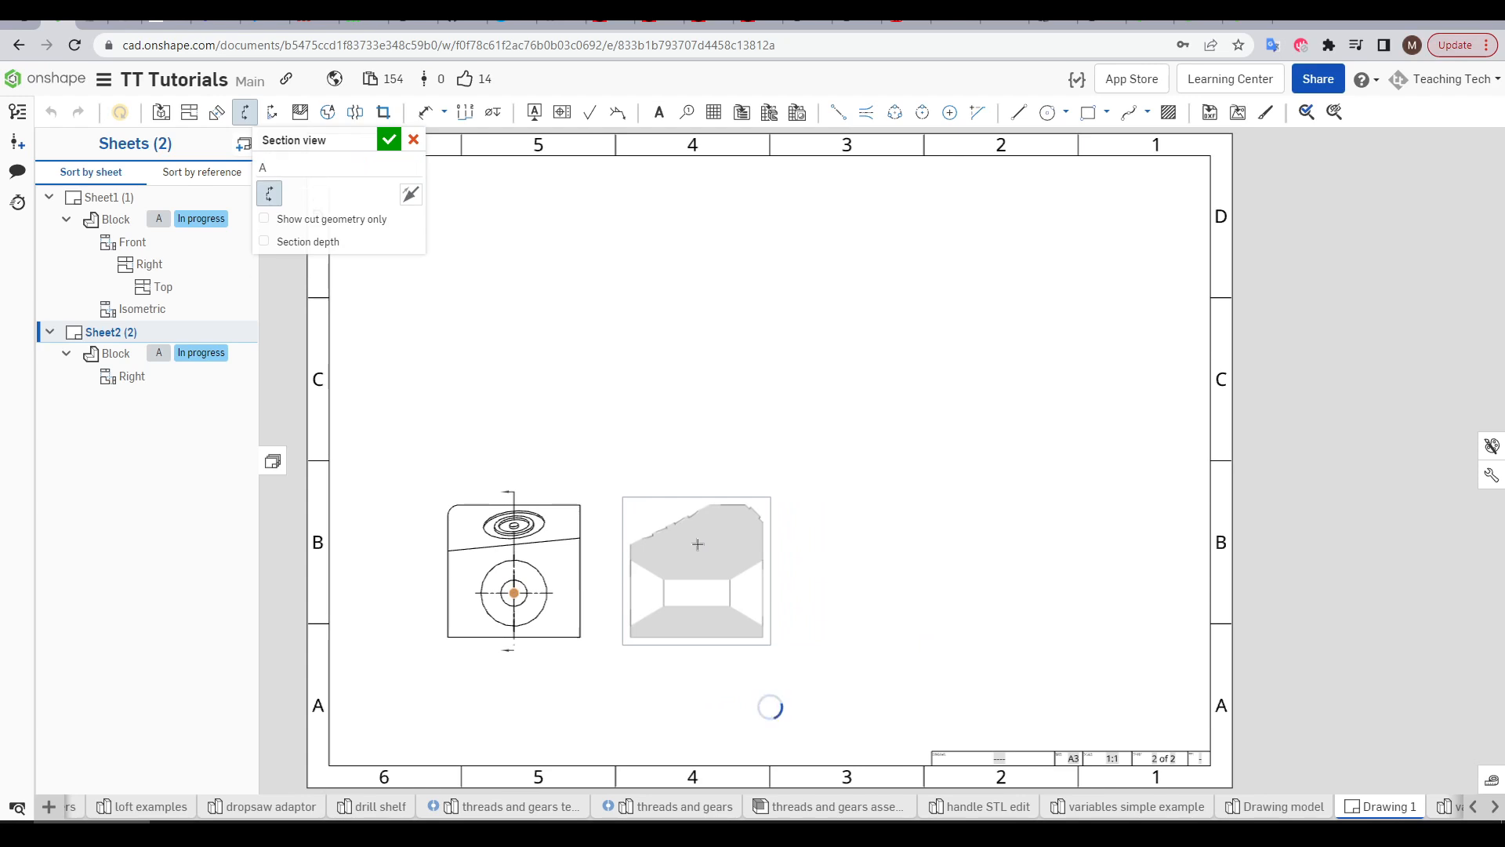
pyautogui.click(389, 140)
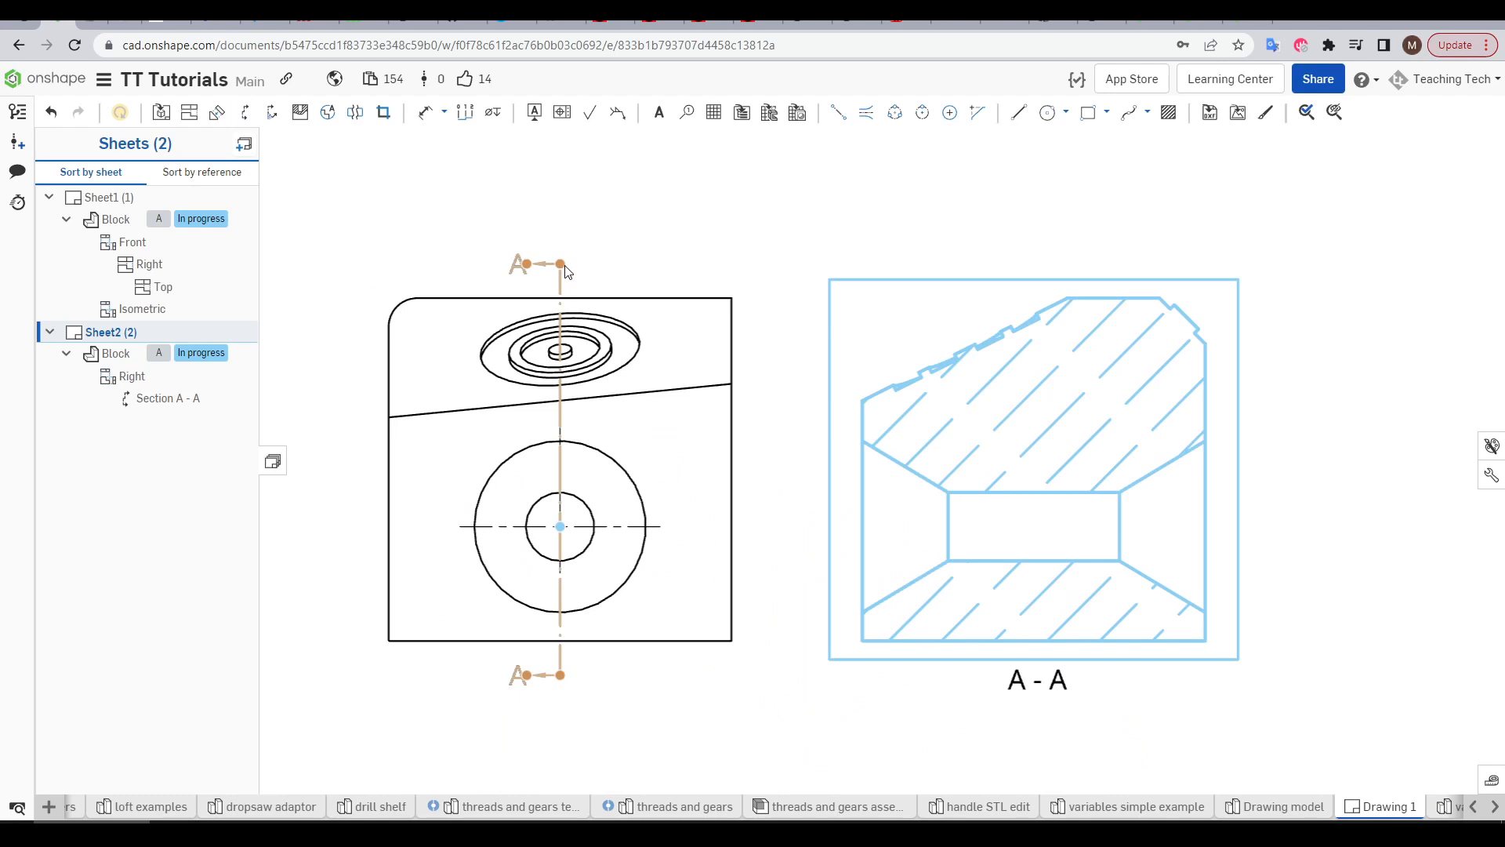
pyautogui.moveTo(563, 313)
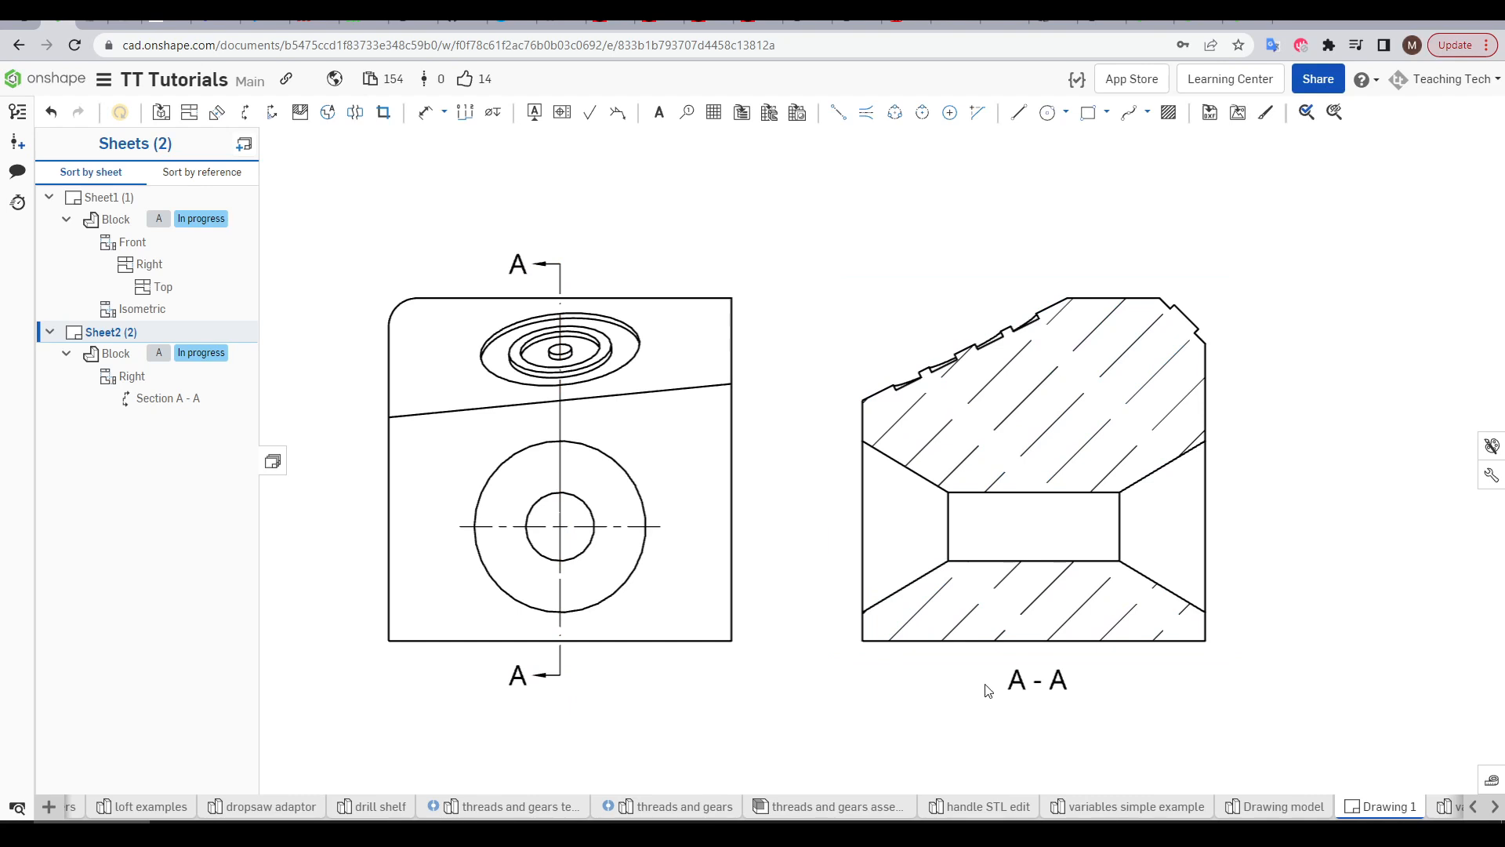
pyautogui.moveTo(1353, 516)
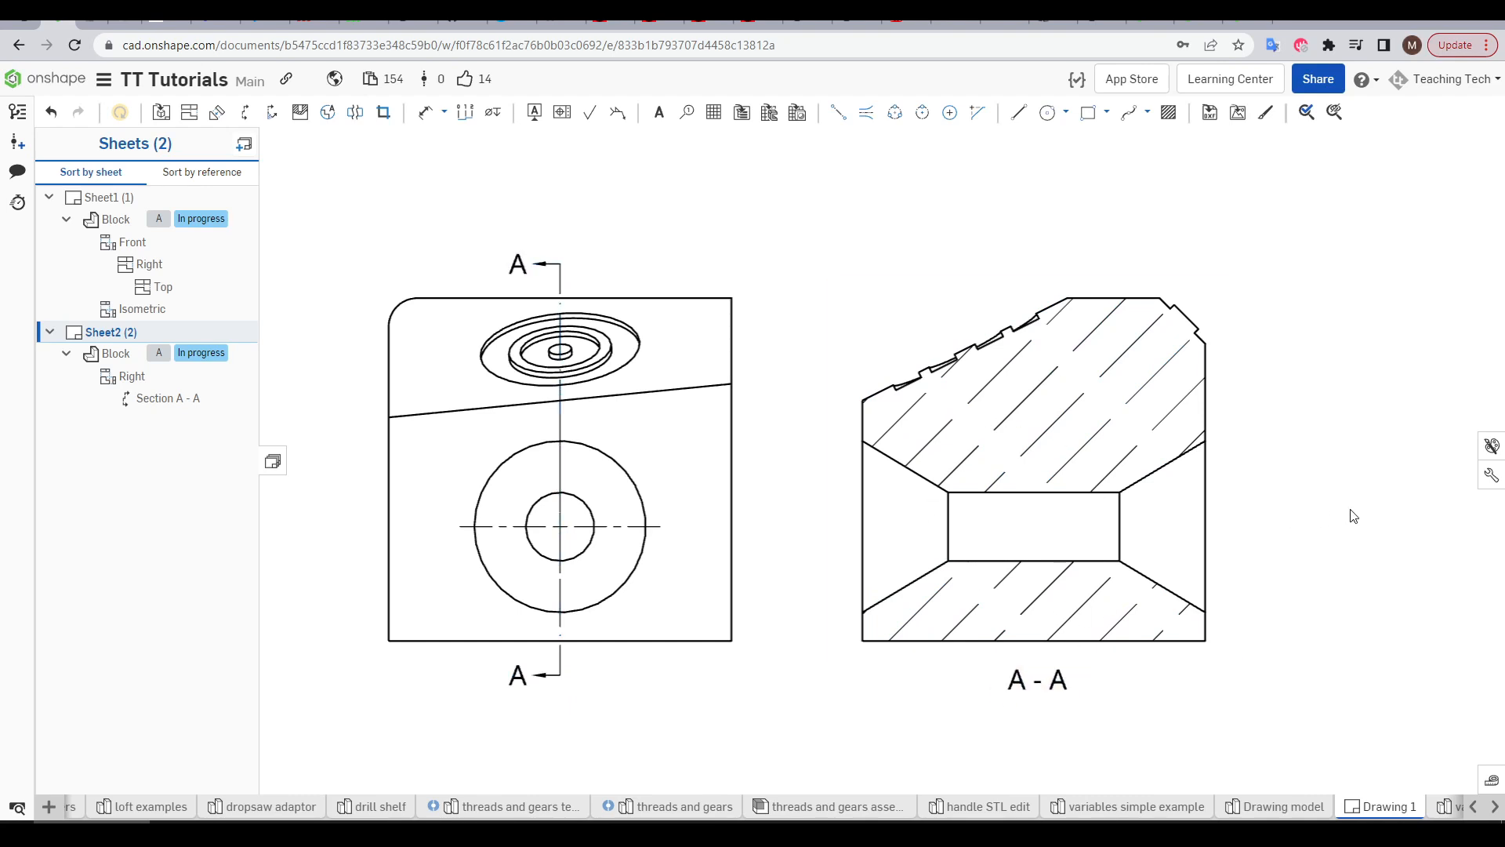
pyautogui.click(244, 112)
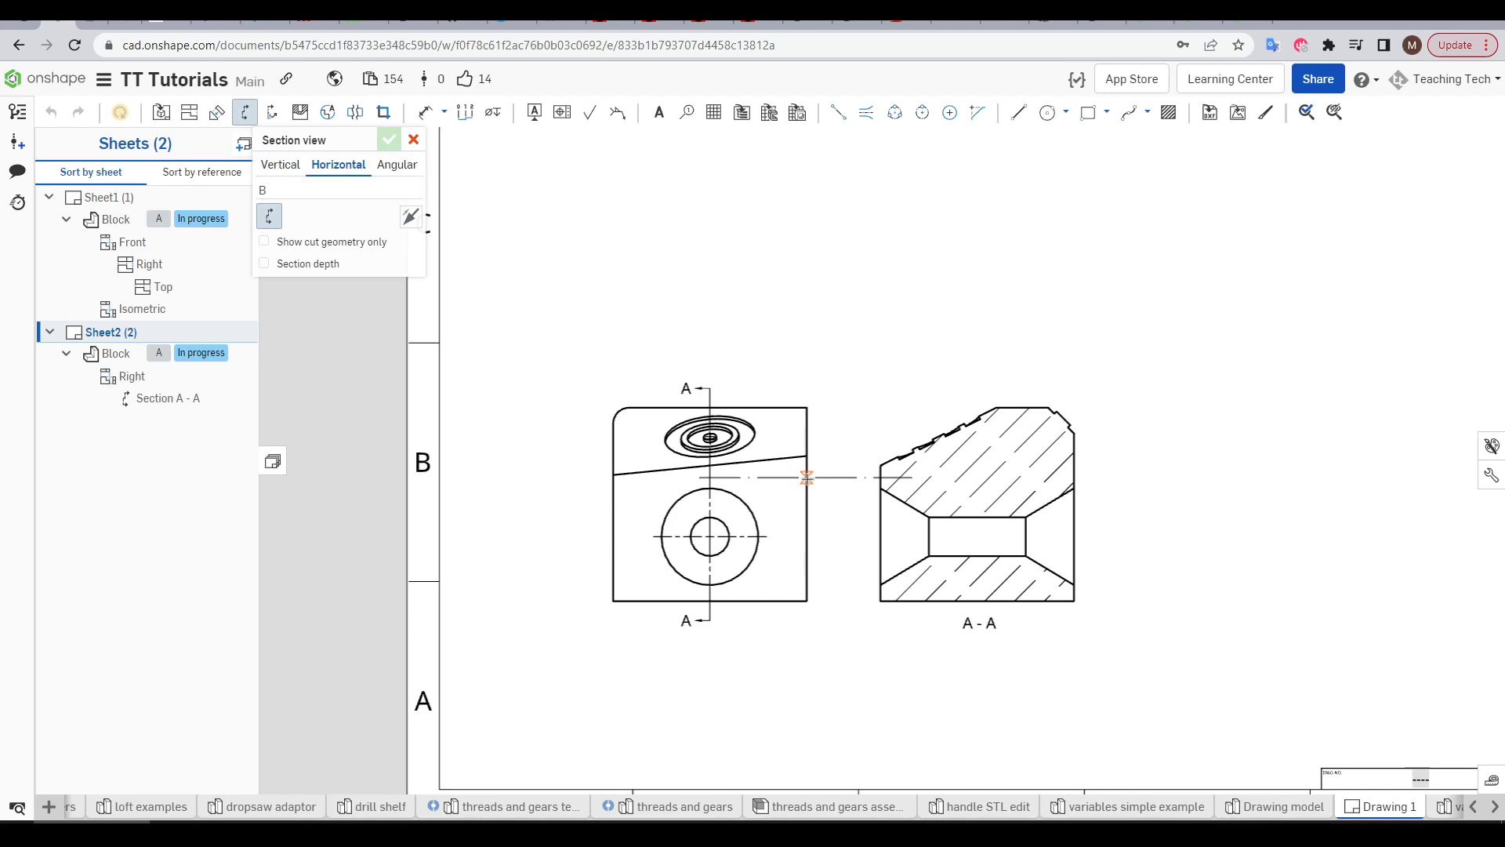
# Switch the section cut from horizontal to angular and fix the angled line on the front view.
pyautogui.click(806, 477)
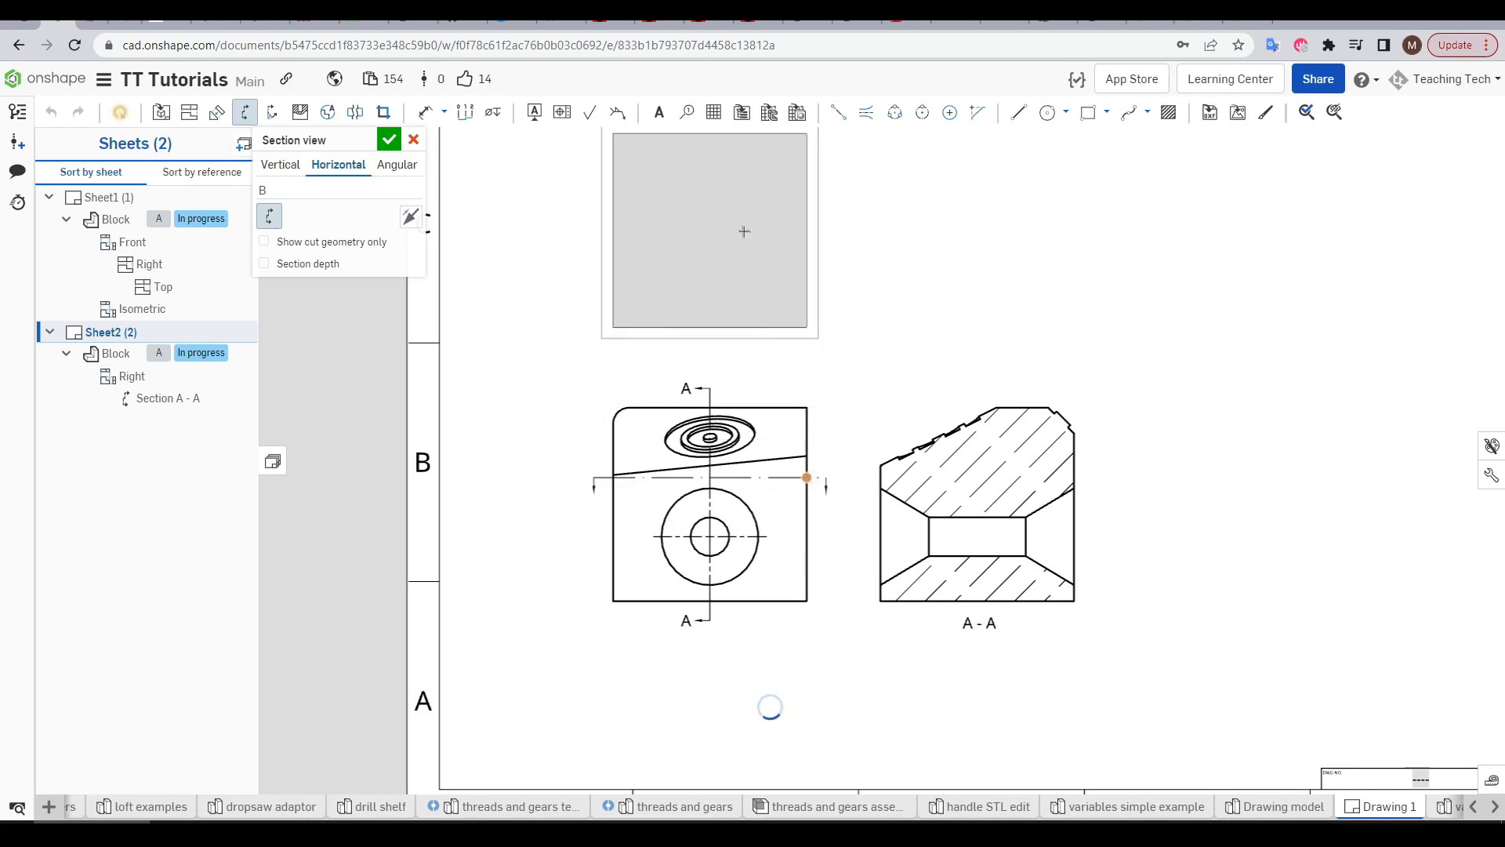
pyautogui.click(395, 164)
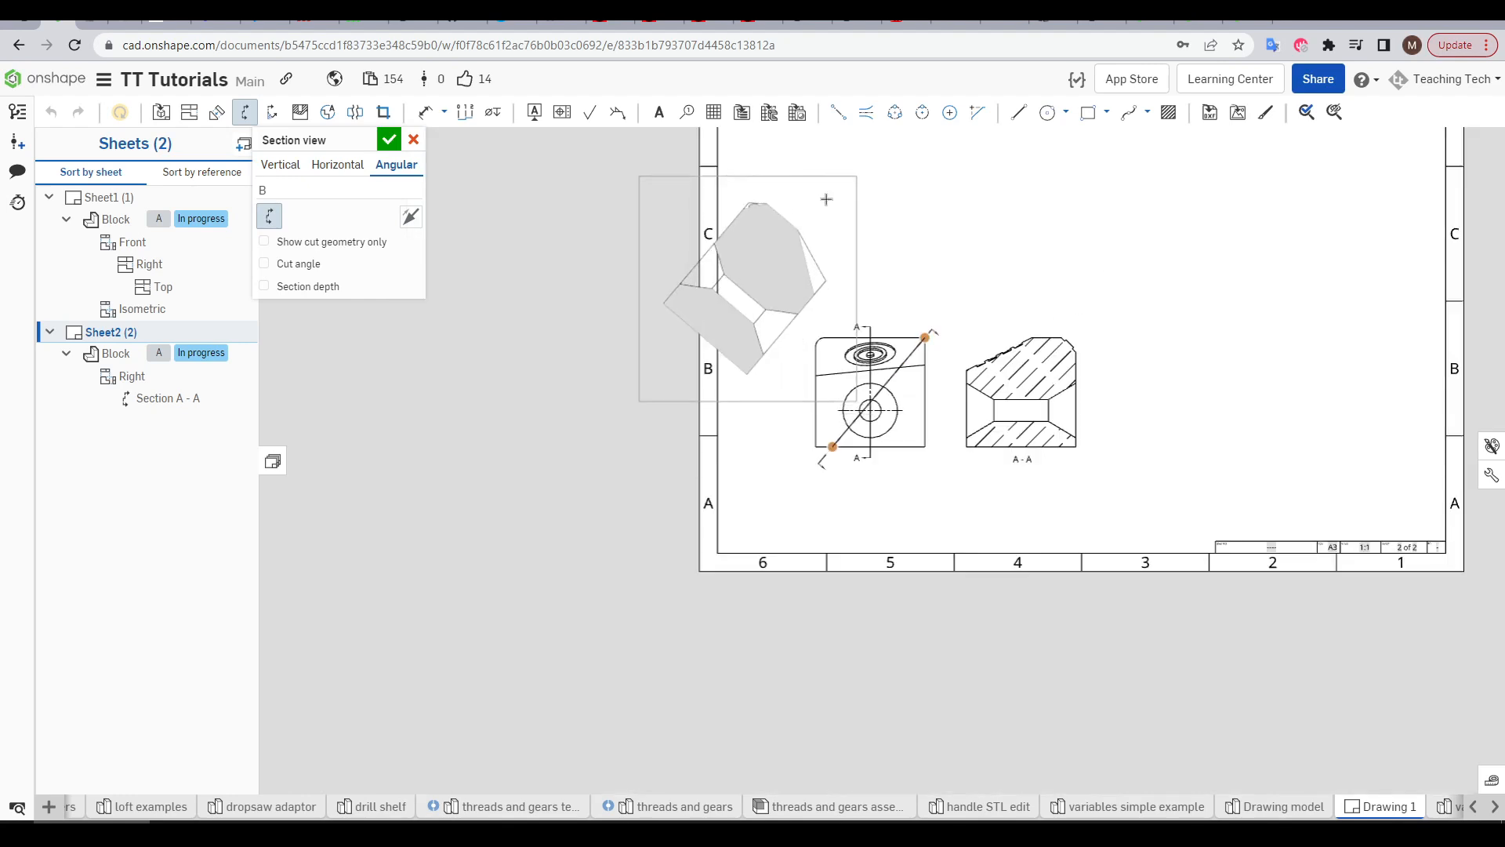
pyautogui.click(389, 140)
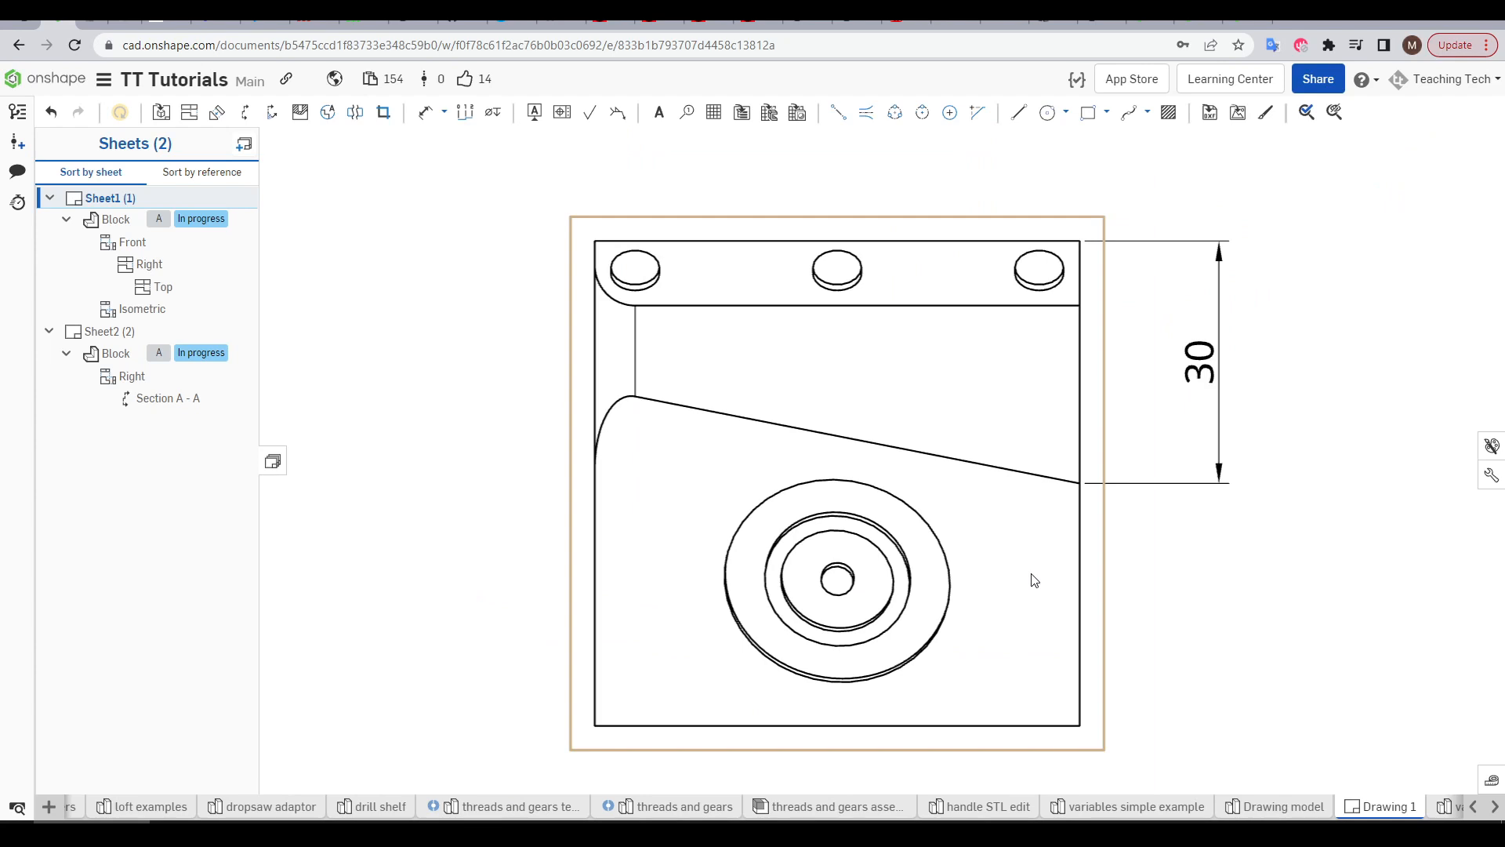
pyautogui.moveTo(976, 599)
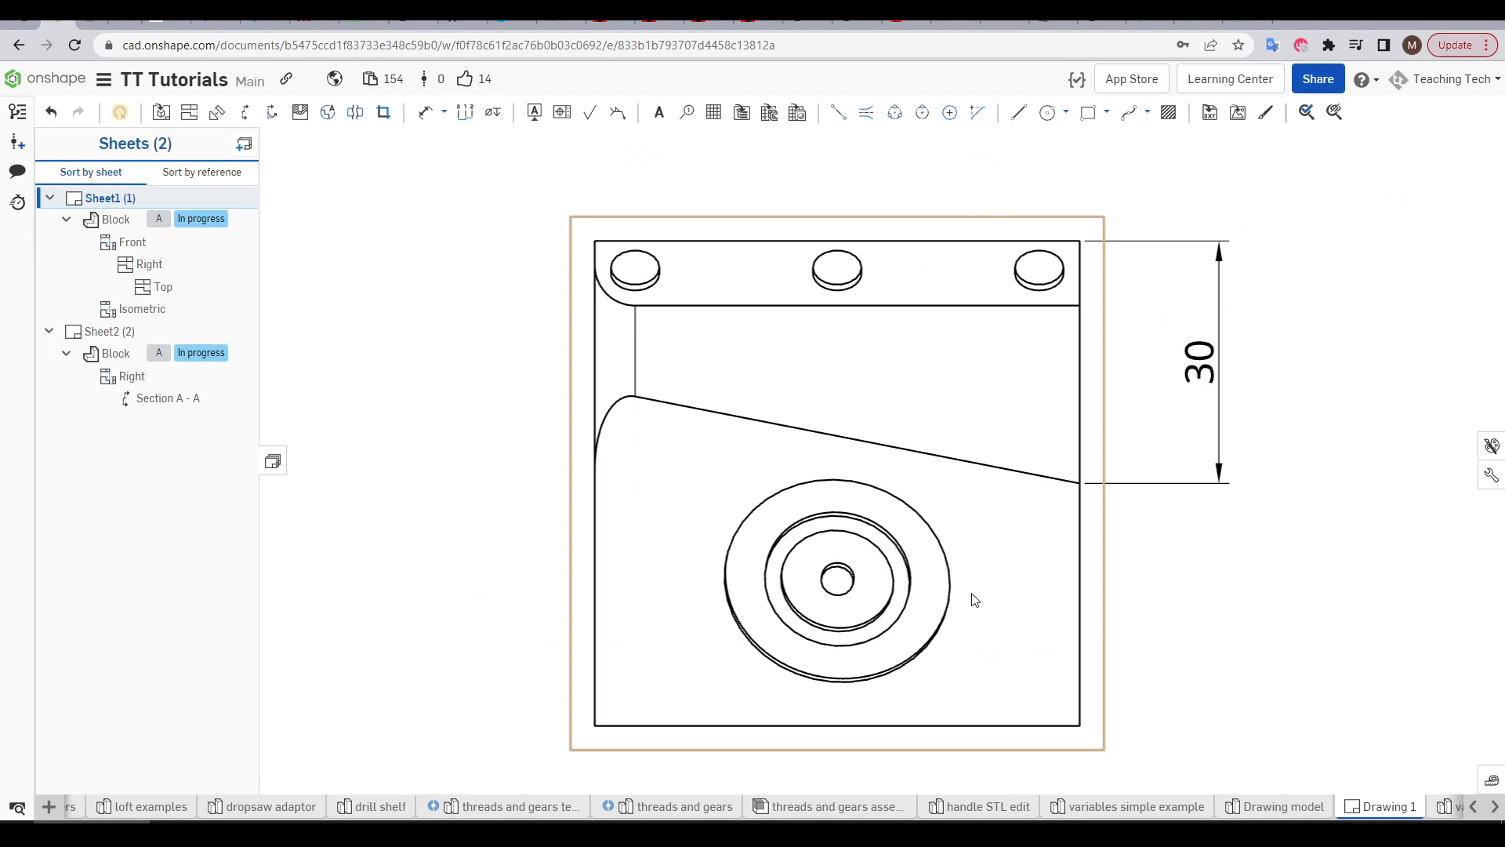
pyautogui.moveTo(931, 526)
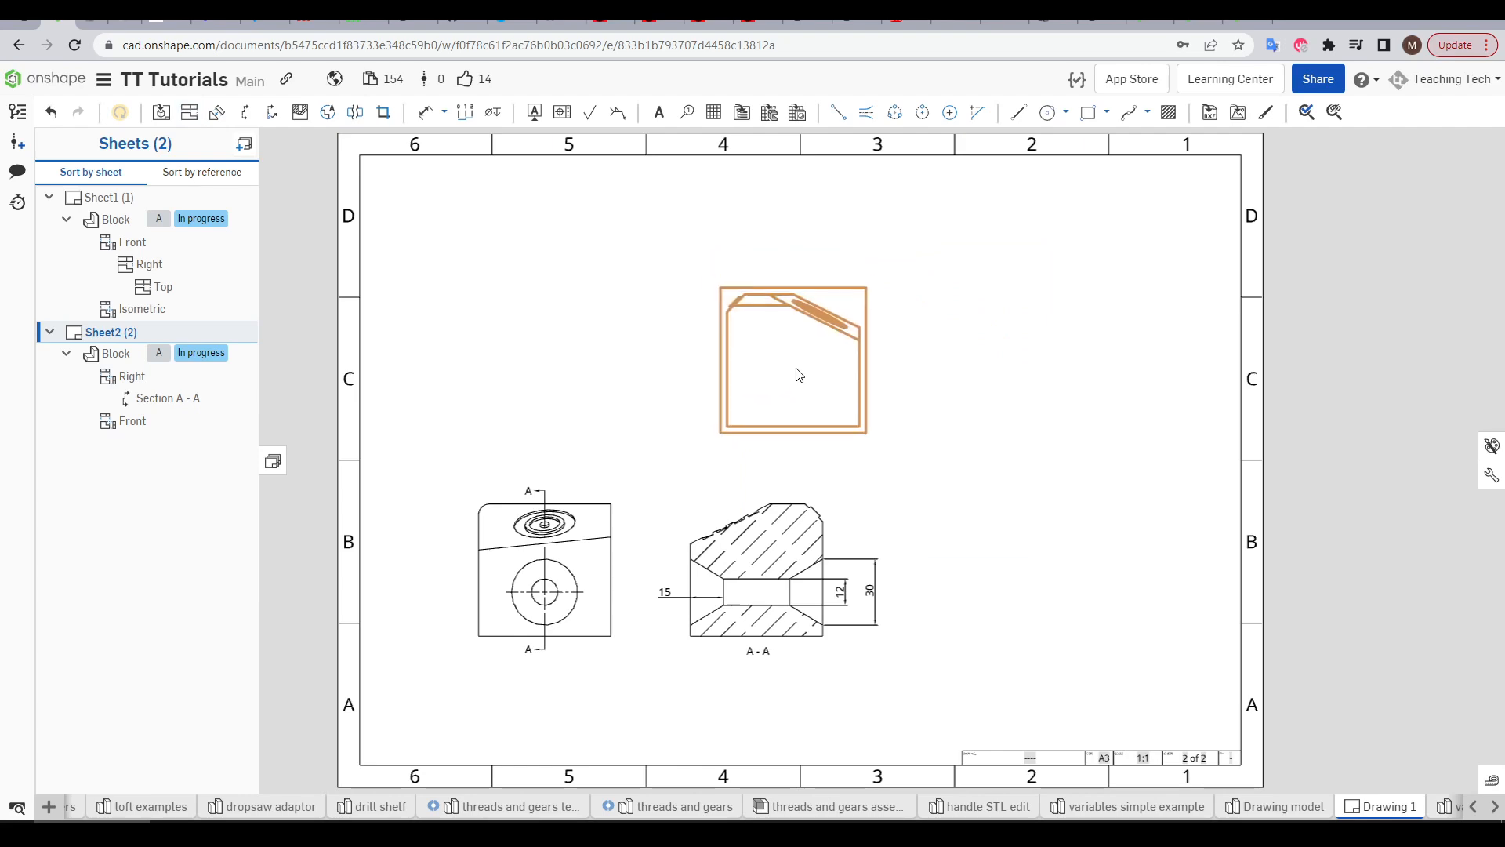
# Place the Top view on Sheet2 and position auxiliary view B from the sloped edge.
pyautogui.click(457, 209)
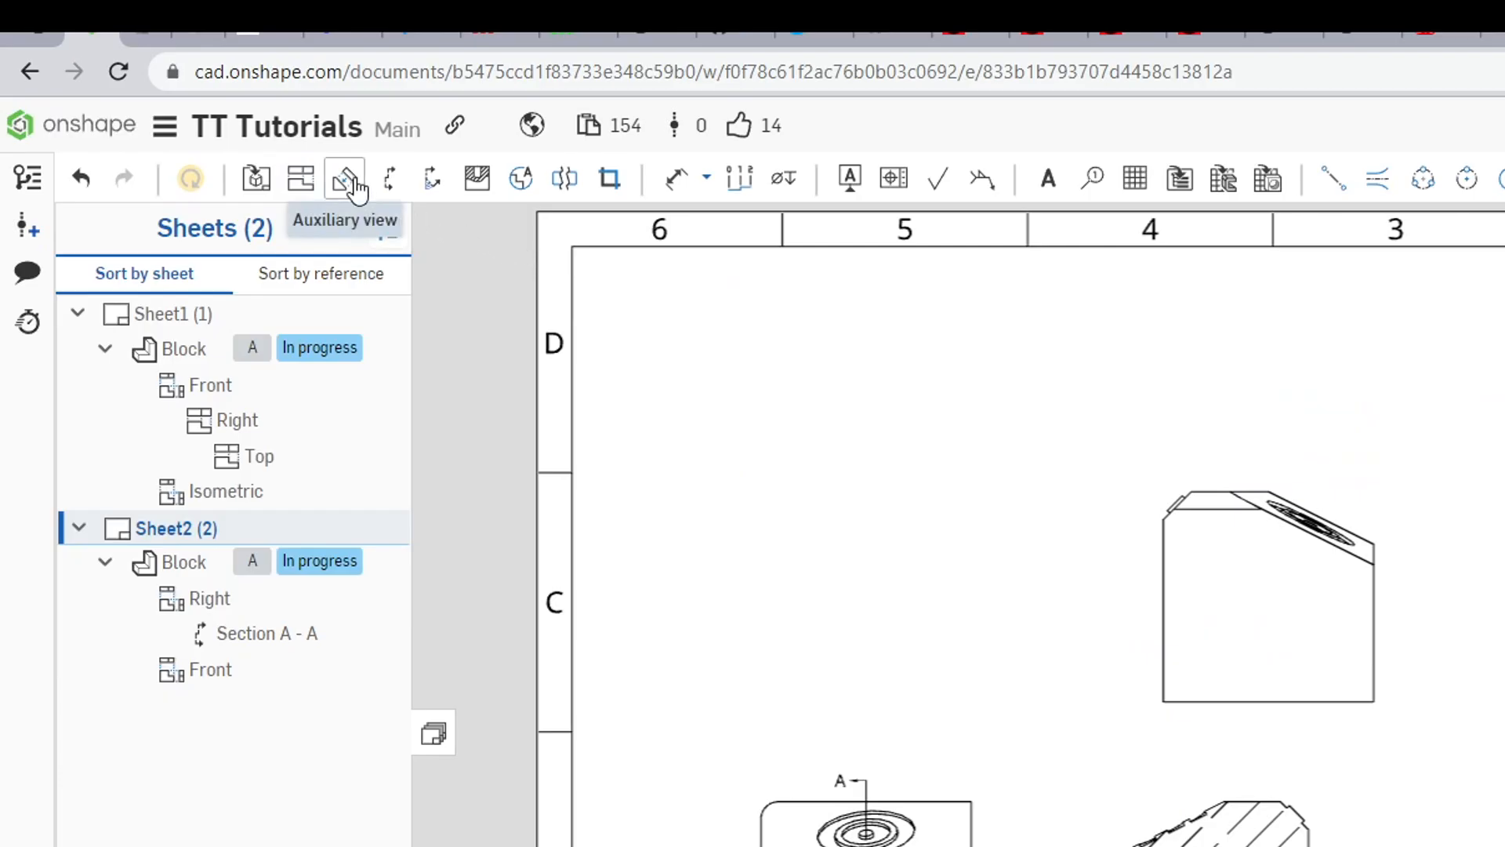
pyautogui.click(345, 179)
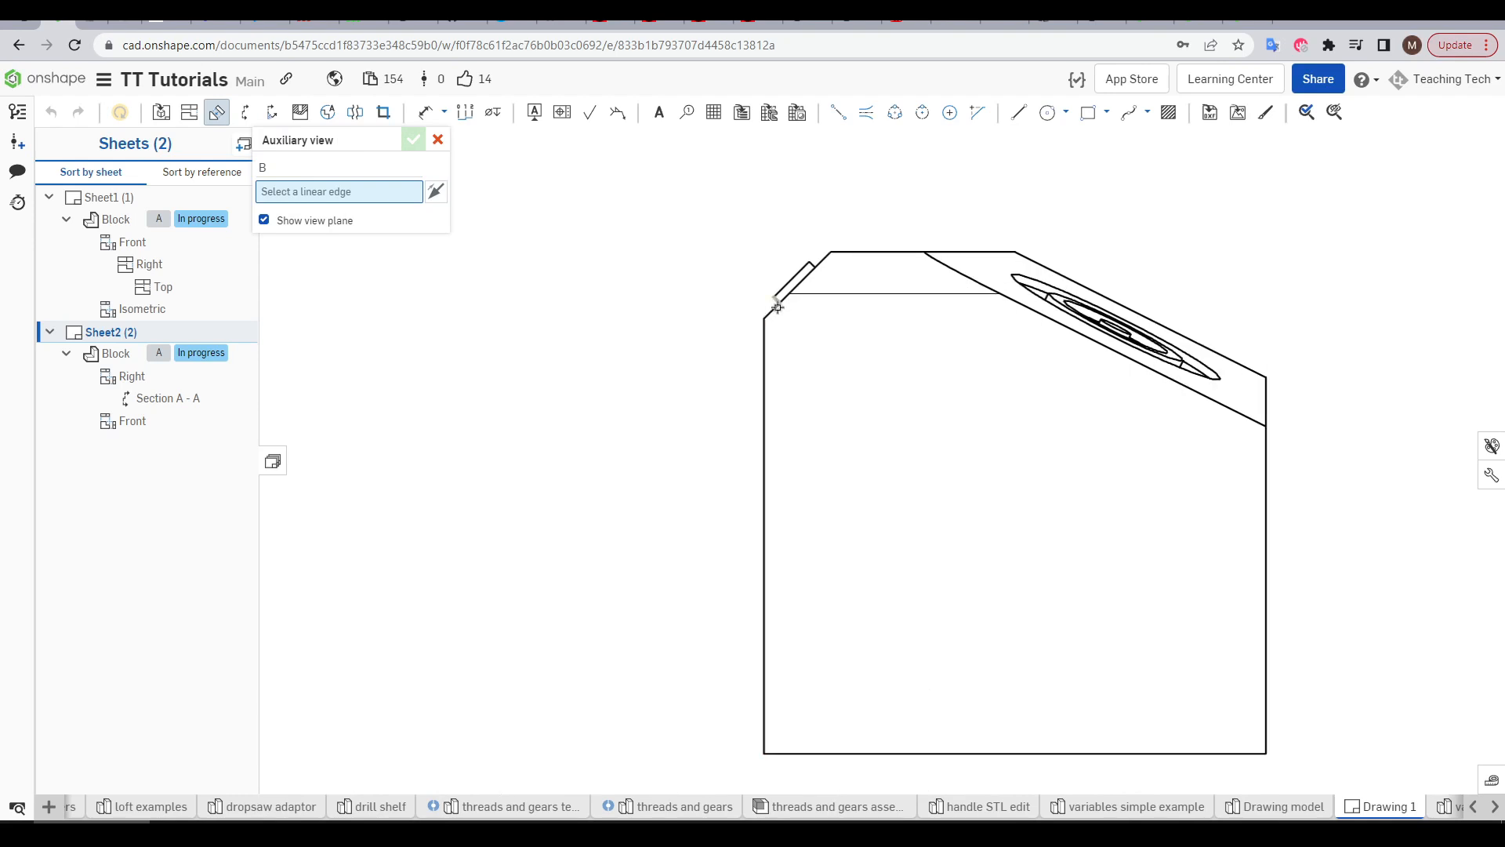
pyautogui.click(775, 307)
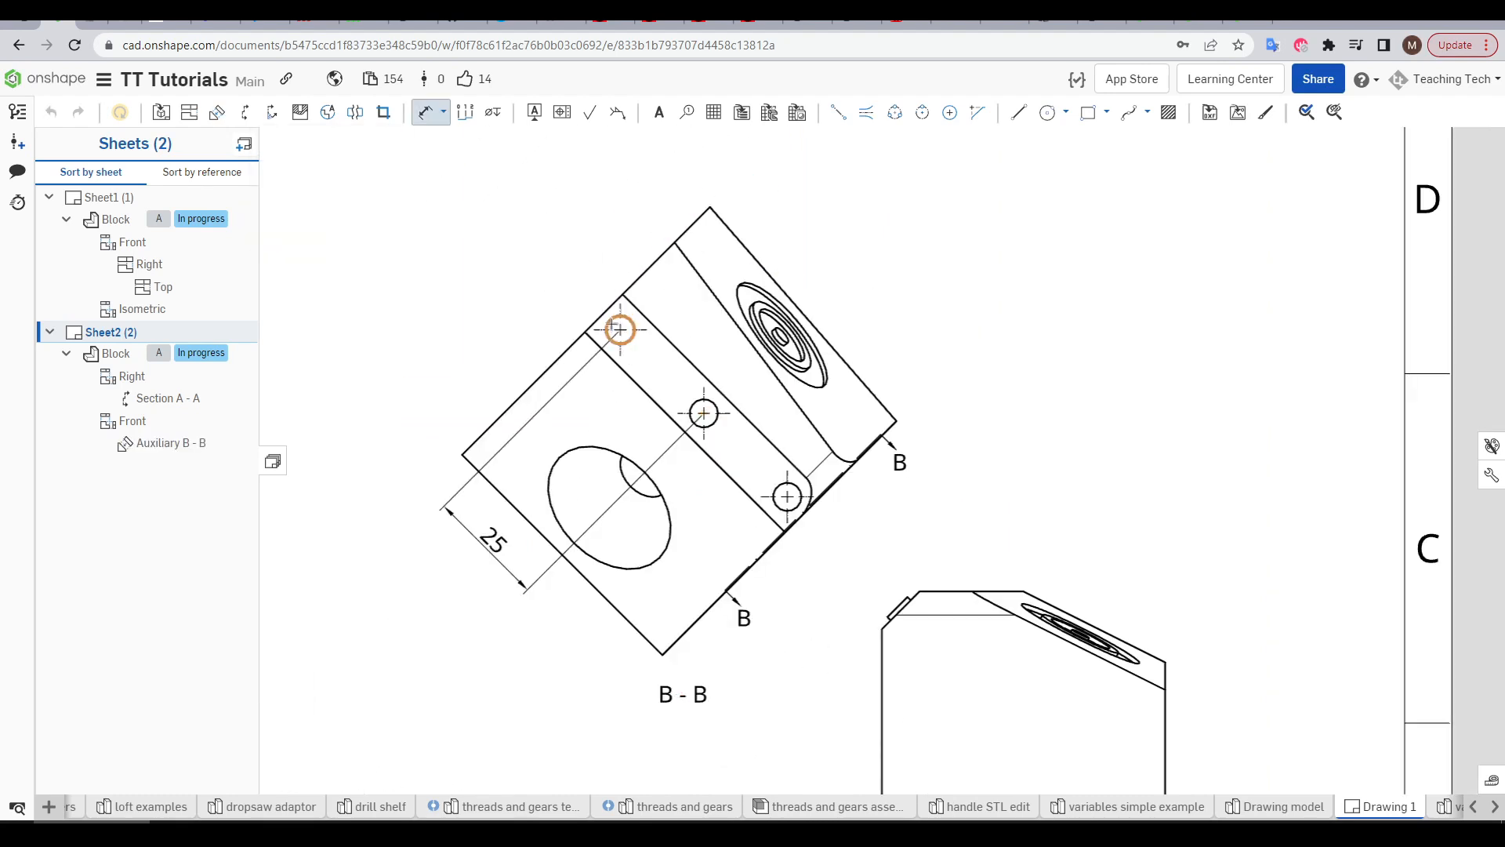
pyautogui.click(619, 329)
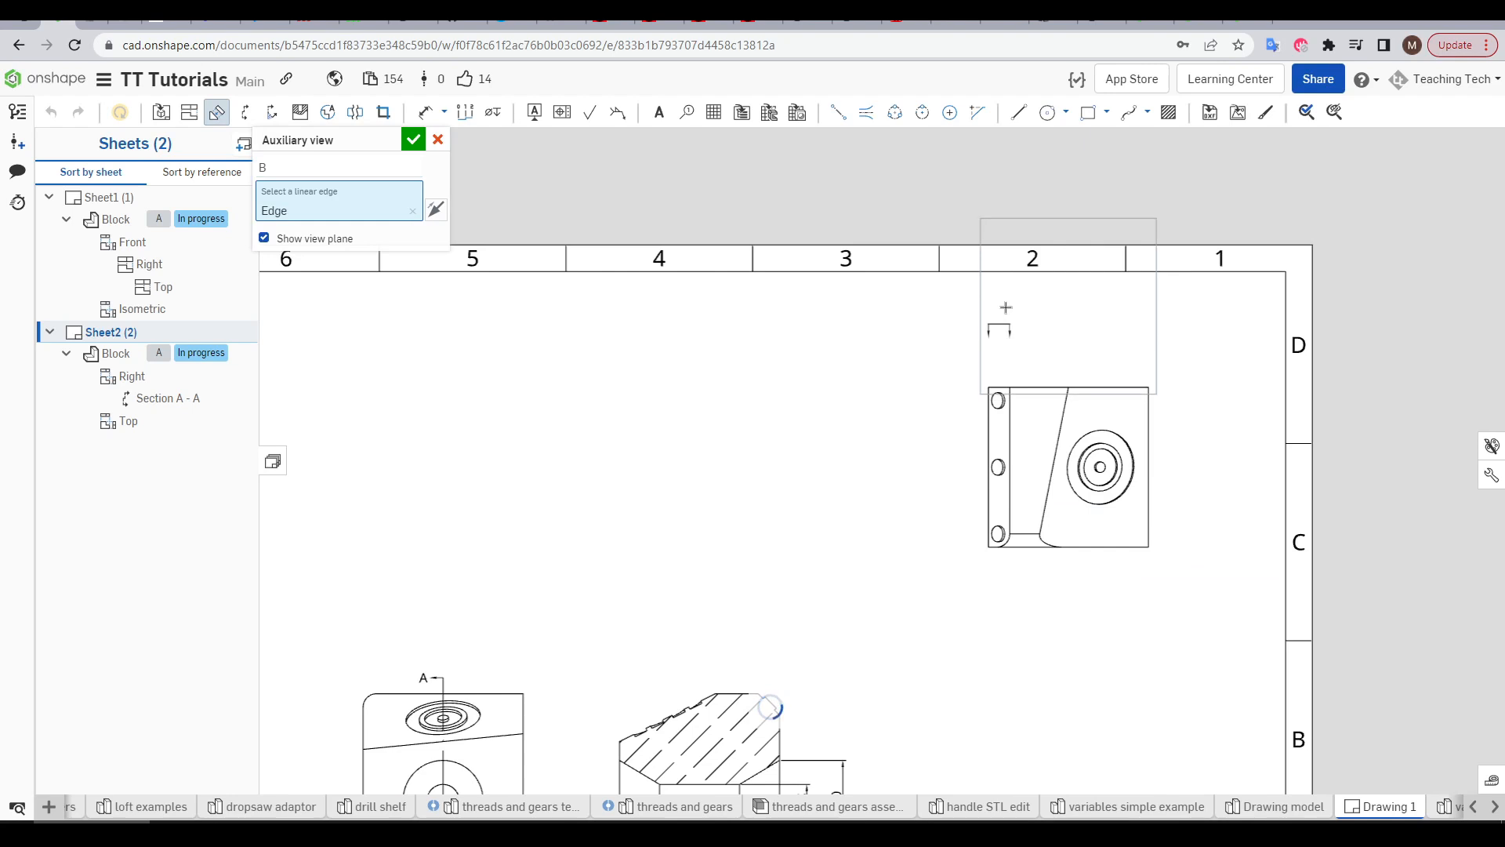
pyautogui.click(768, 709)
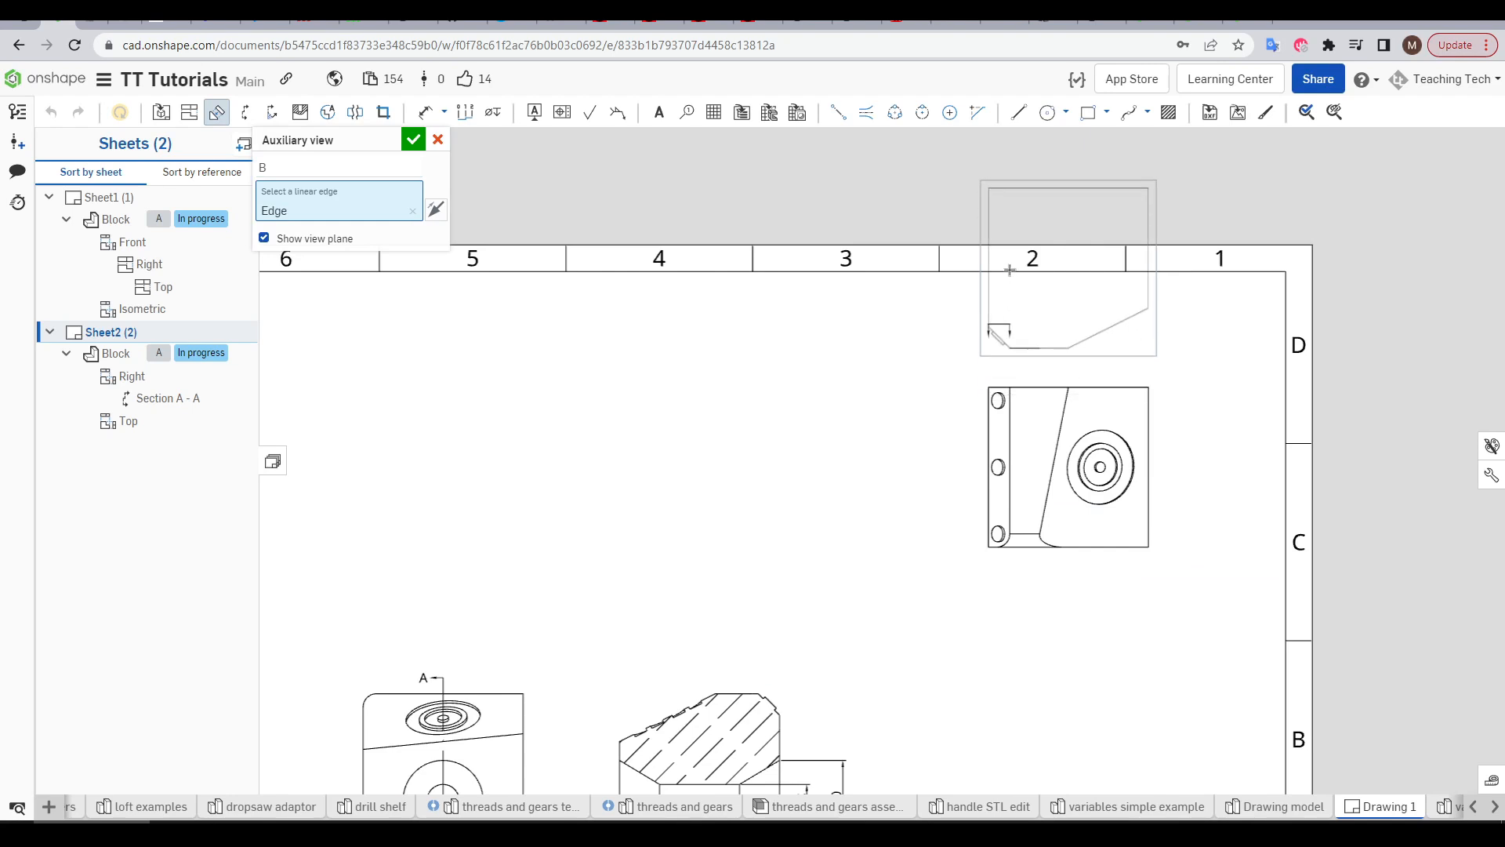
# In the block's part studio, view the bevelled face normal and open the view options.
pyautogui.click(1281, 807)
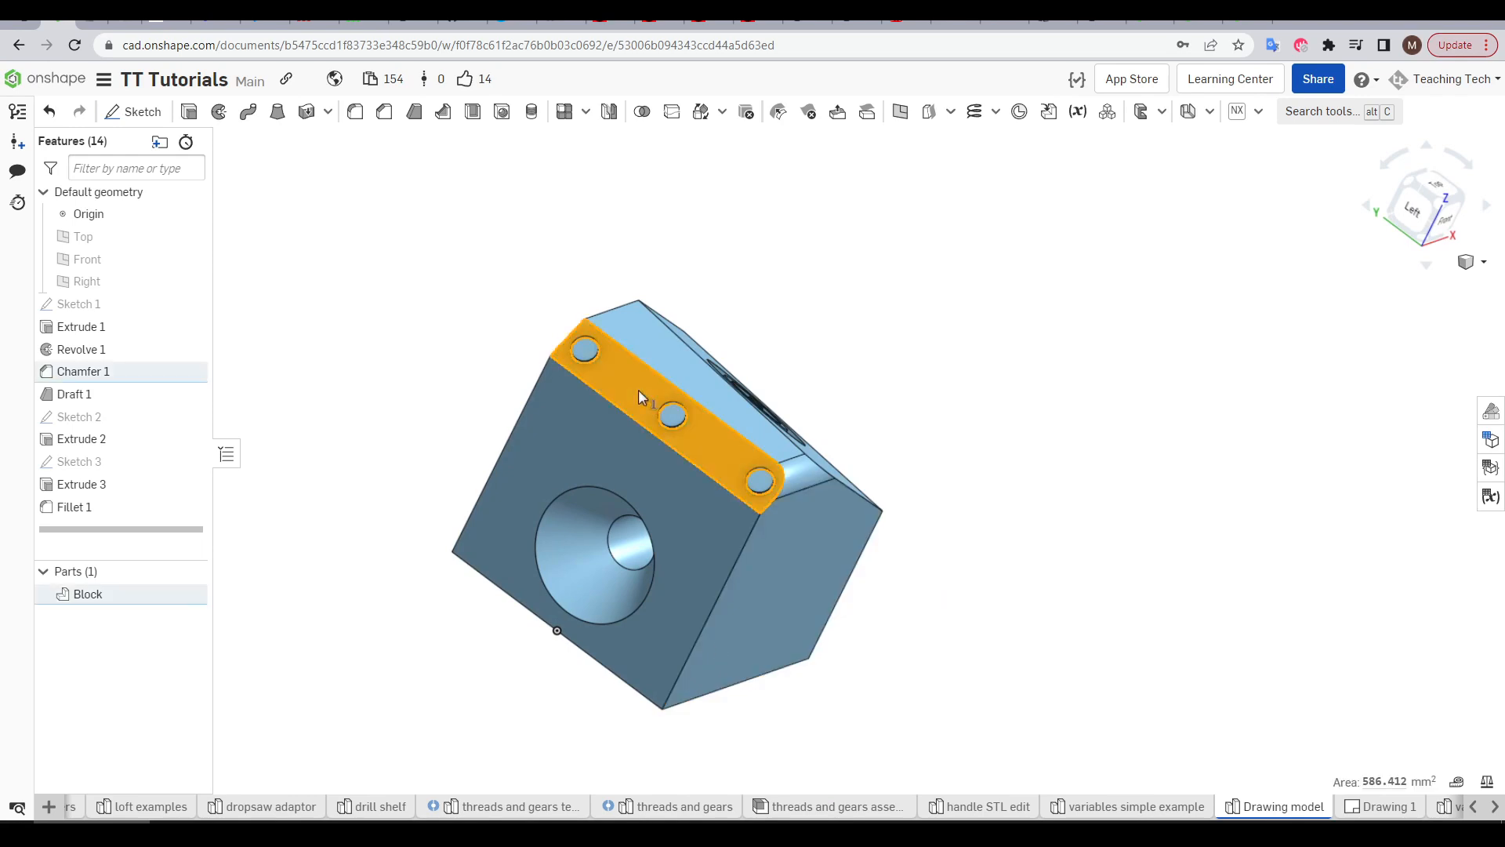
pyautogui.rightClick(641, 397)
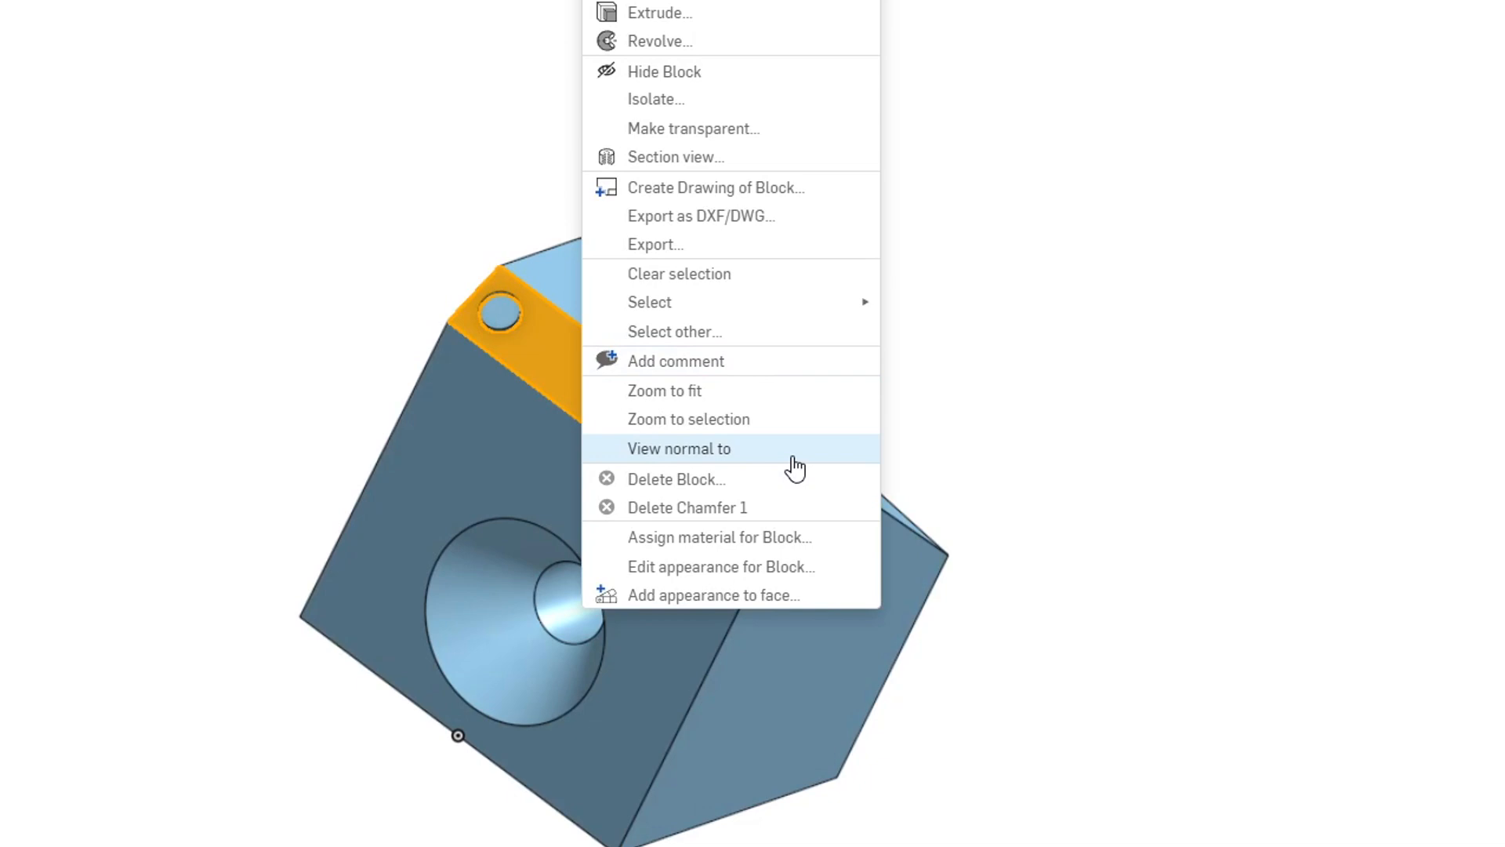
pyautogui.click(679, 448)
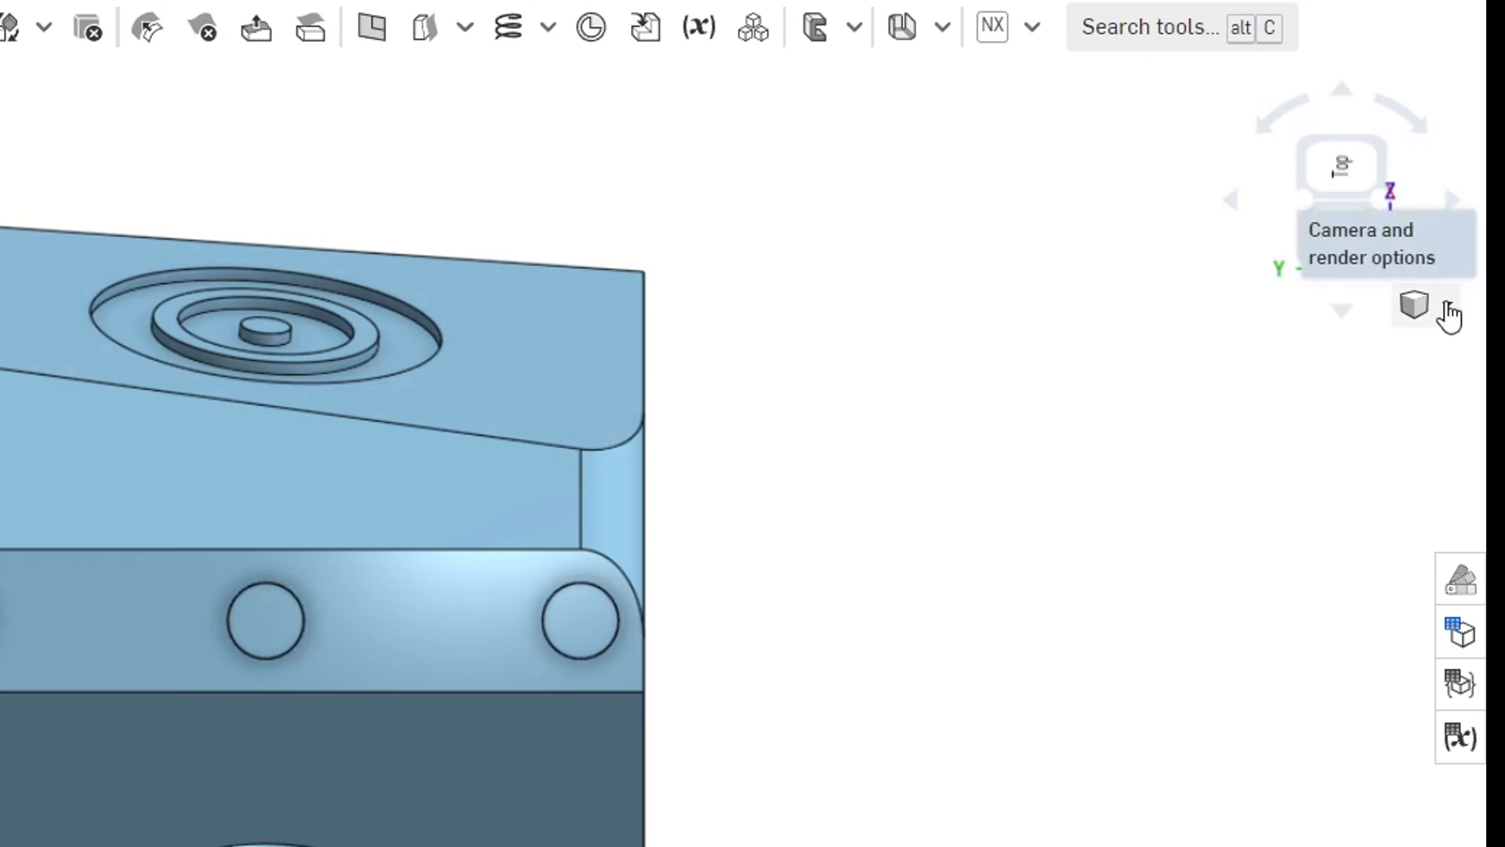
pyautogui.click(1415, 305)
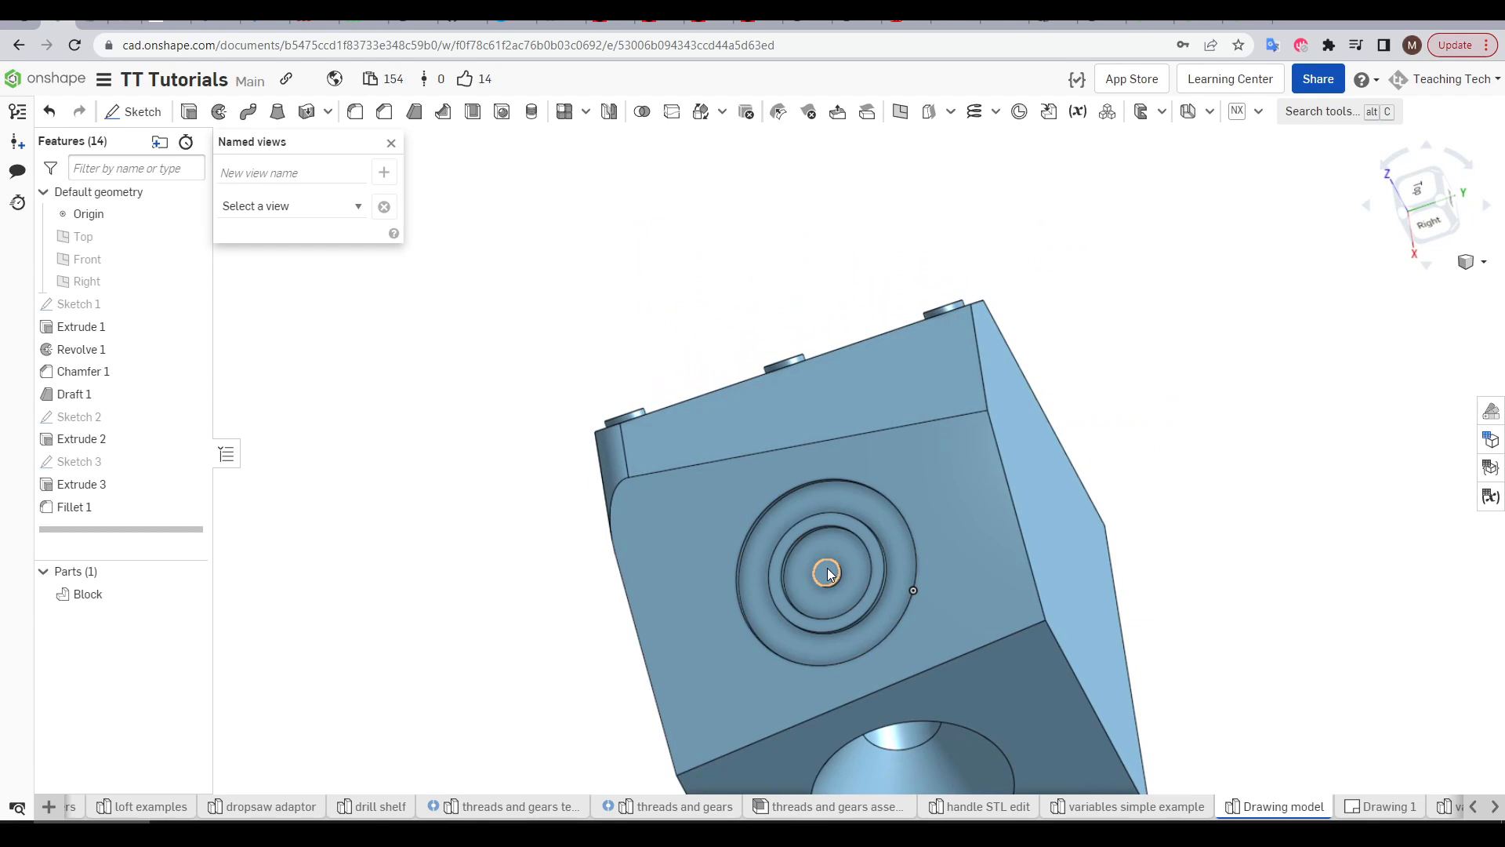
# Save the front bevel view as 'Front angle' and select the Rear angle saved view.
pyautogui.rightClick(828, 573)
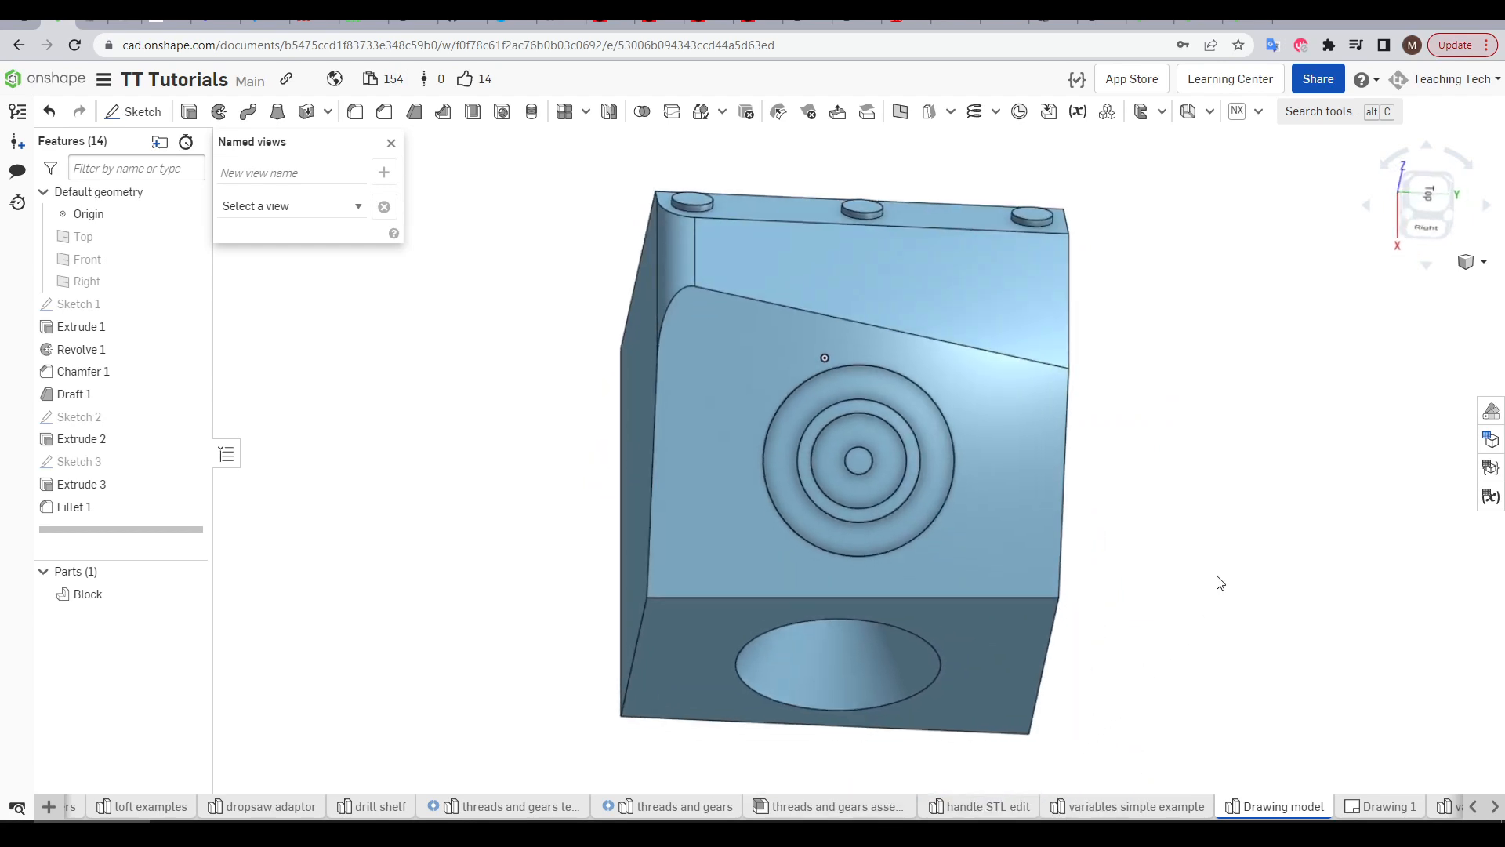
pyautogui.click(292, 172)
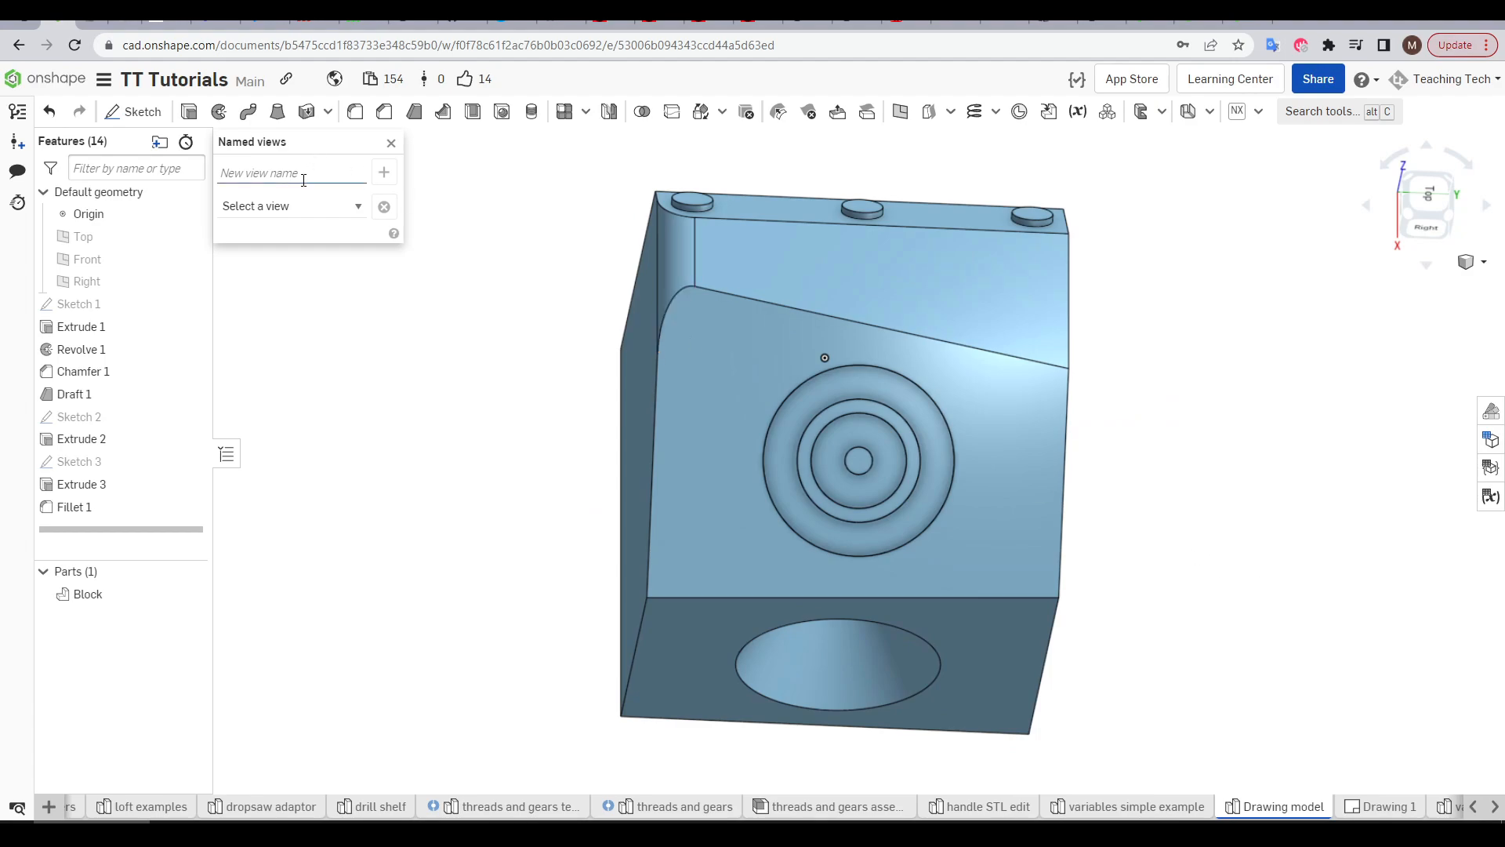
pyautogui.write('Front angle')
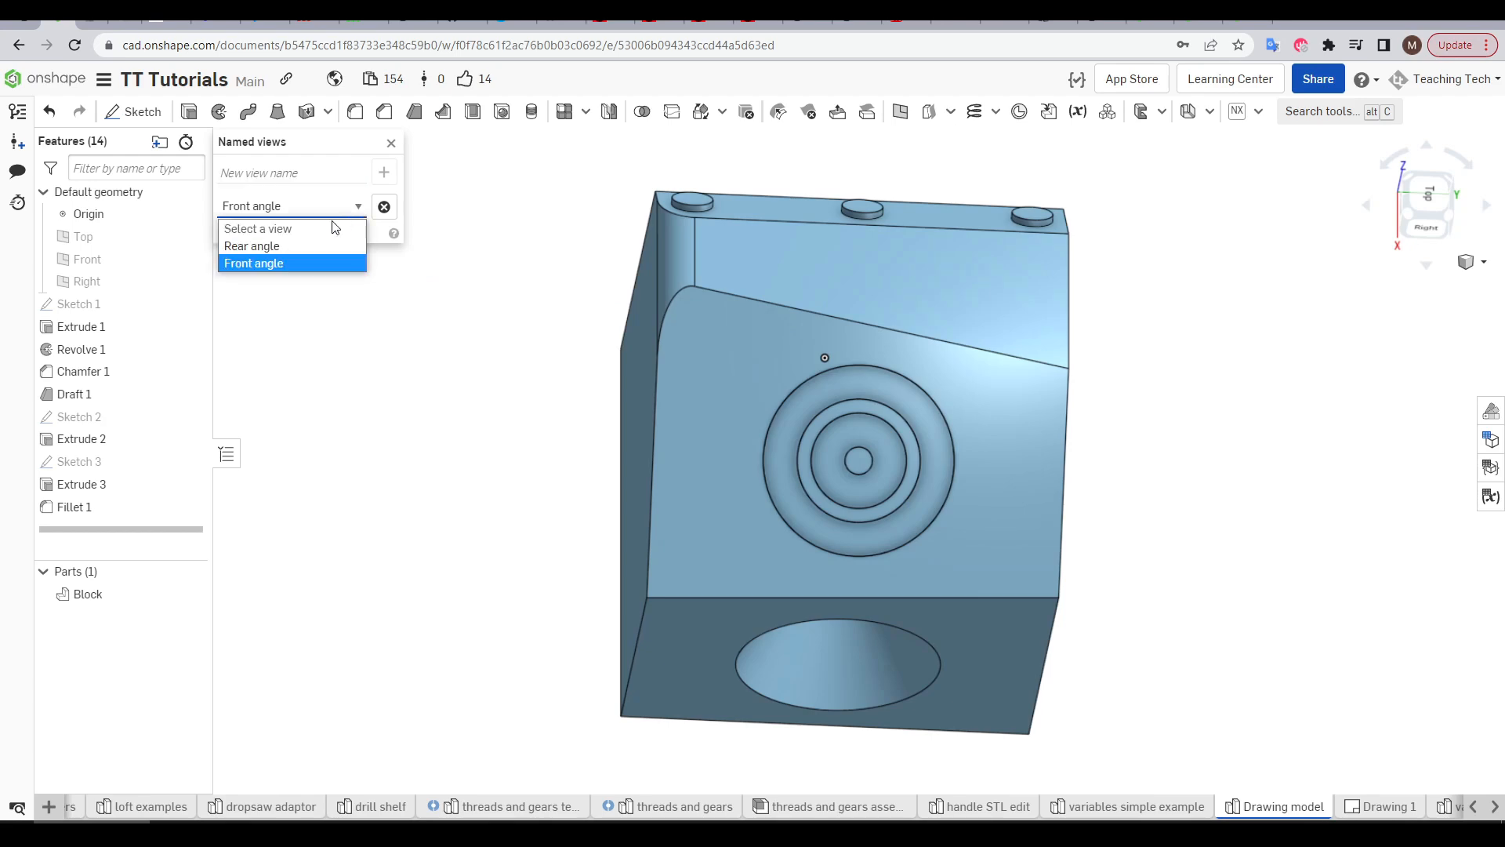
pyautogui.click(252, 246)
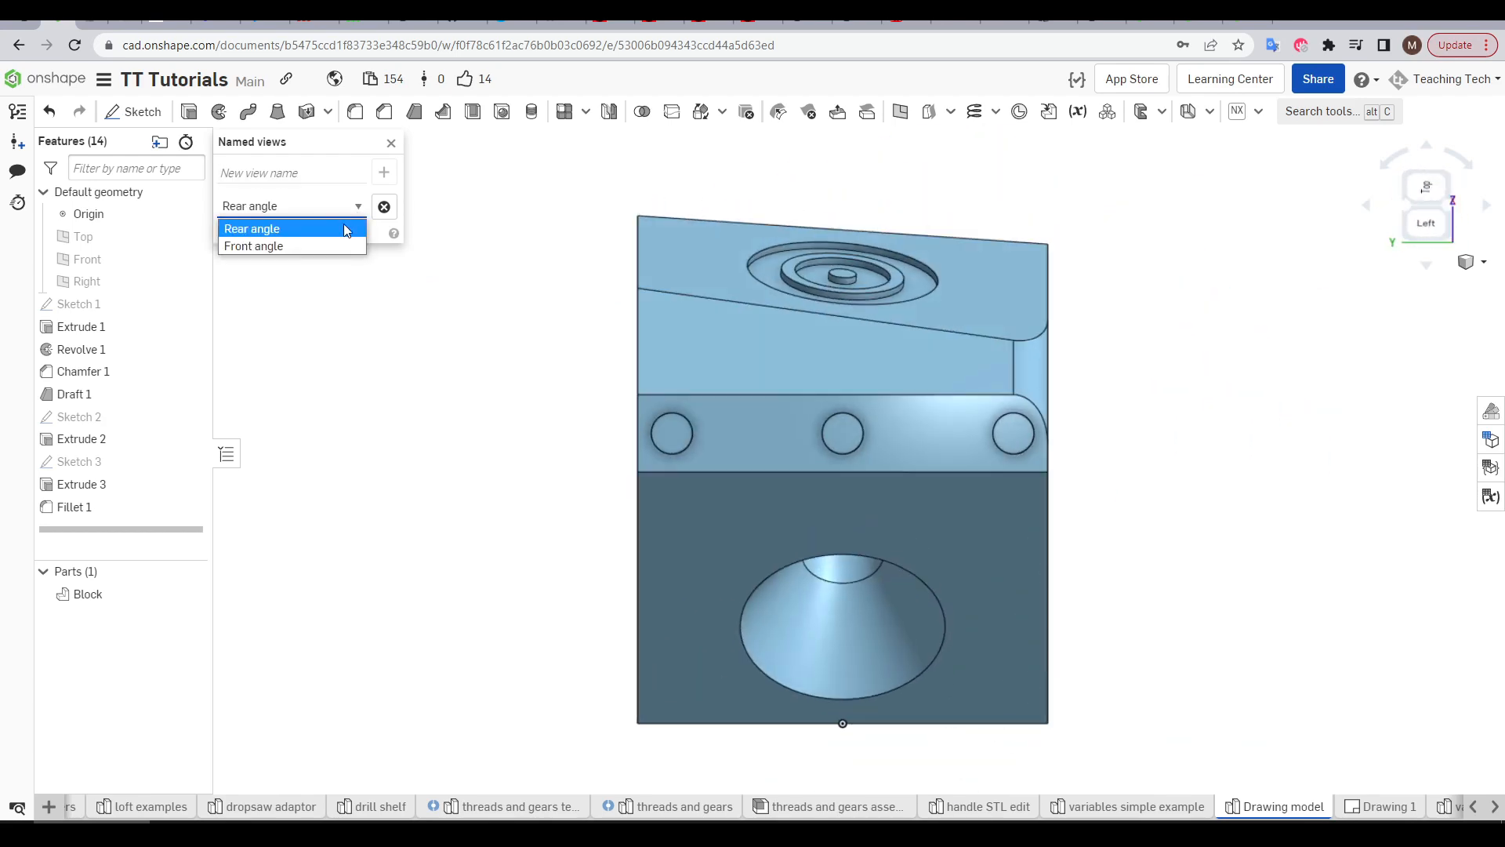
pyautogui.click(253, 246)
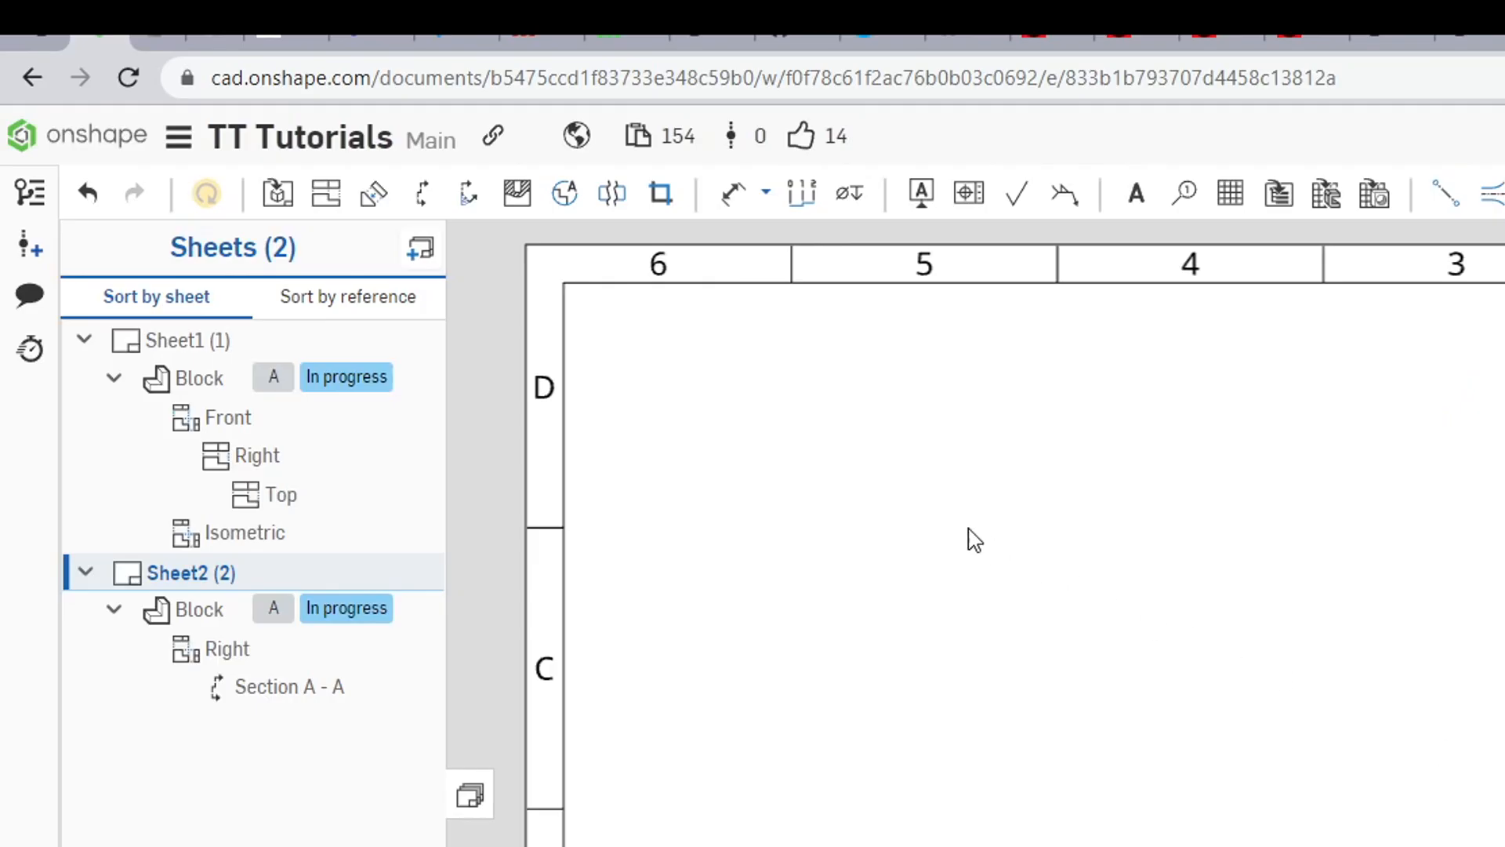
# Insert a model view of the block using the saved Front angle orientation.
pyautogui.click(278, 193)
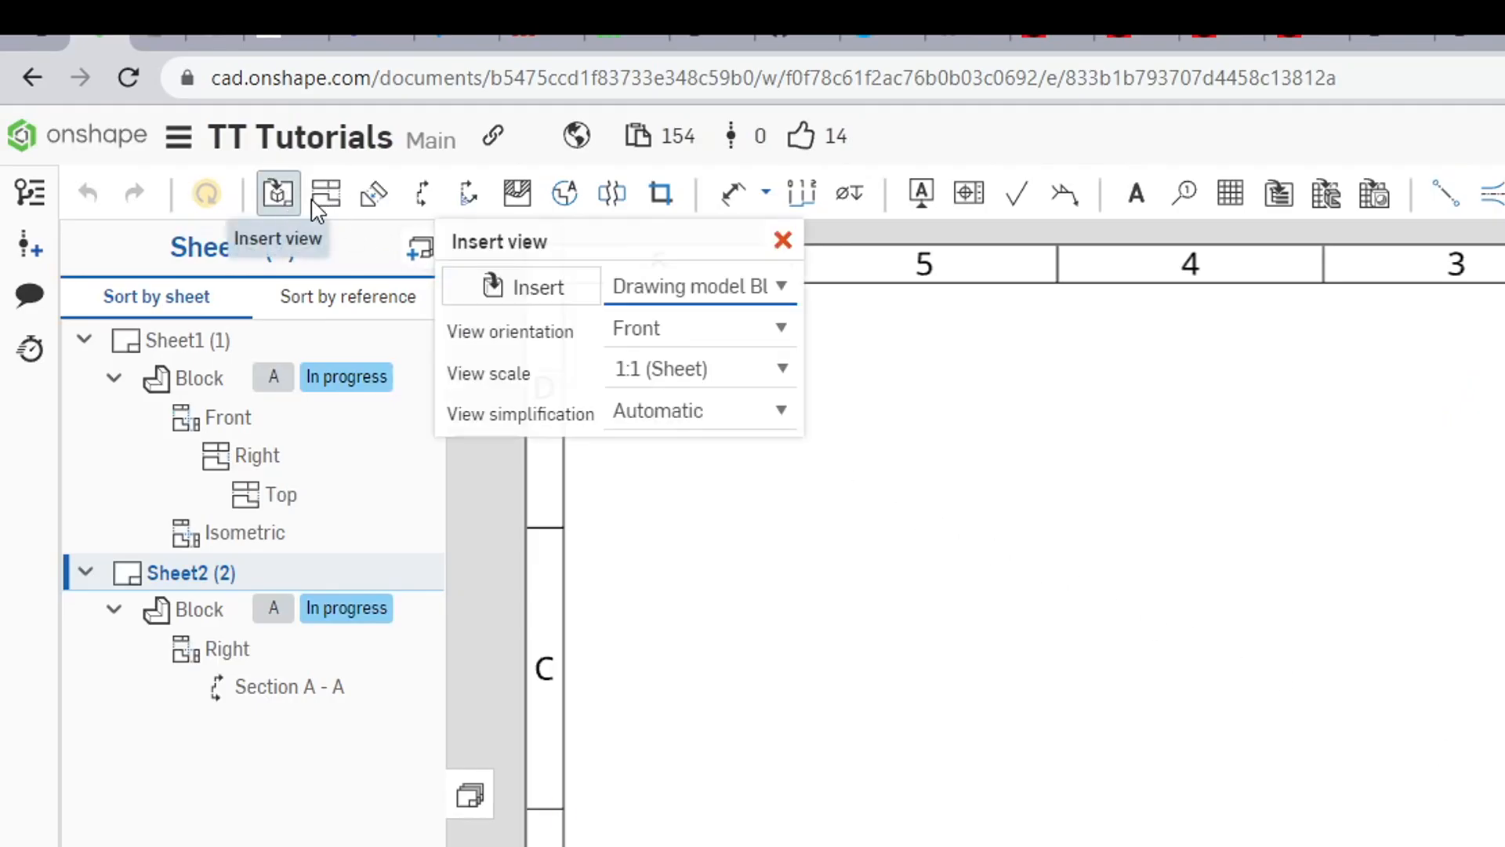
pyautogui.click(698, 328)
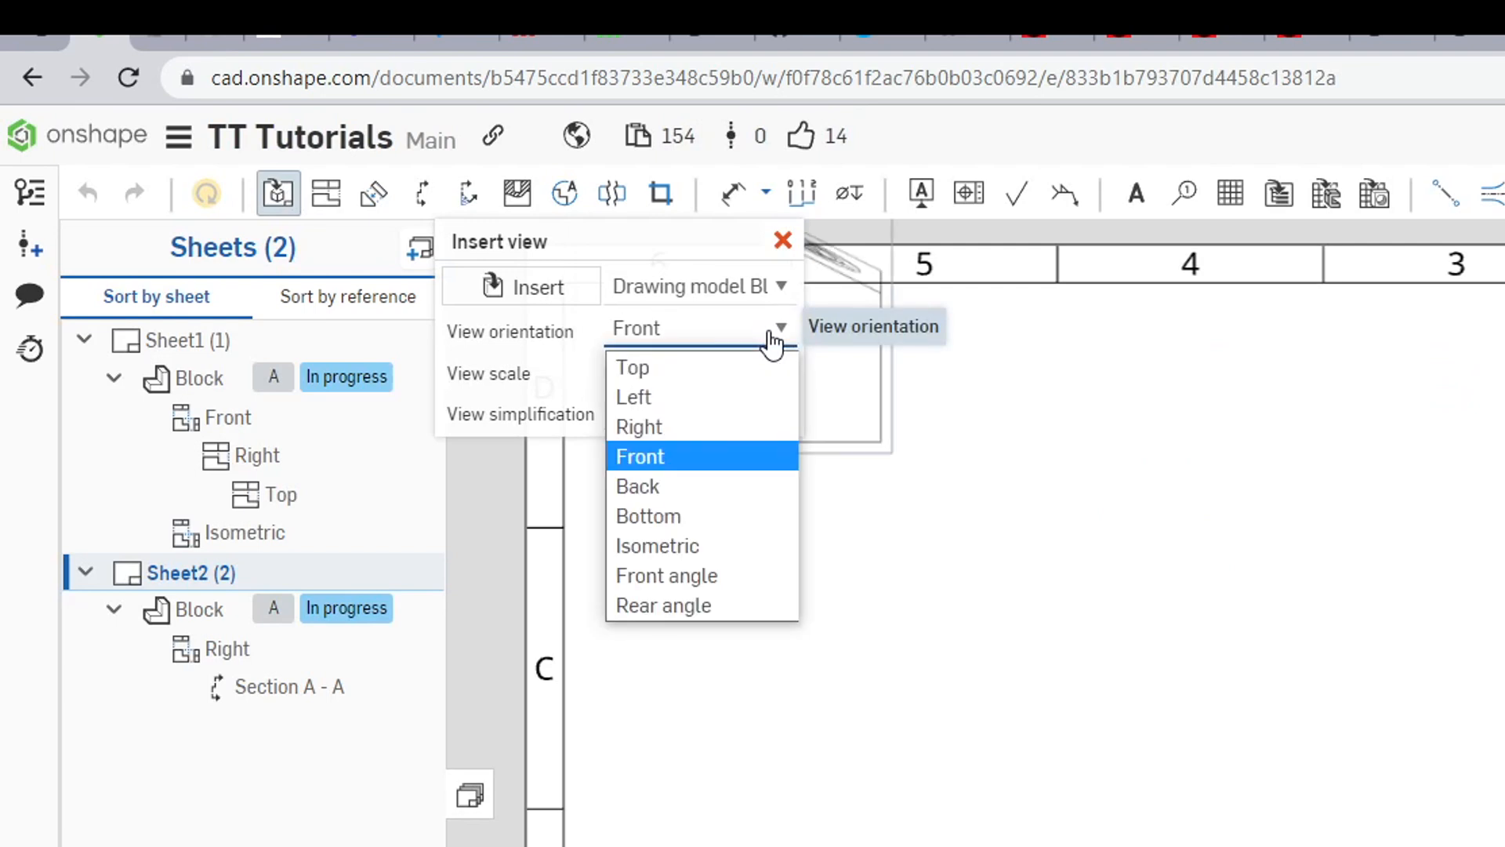
pyautogui.moveTo(666, 575)
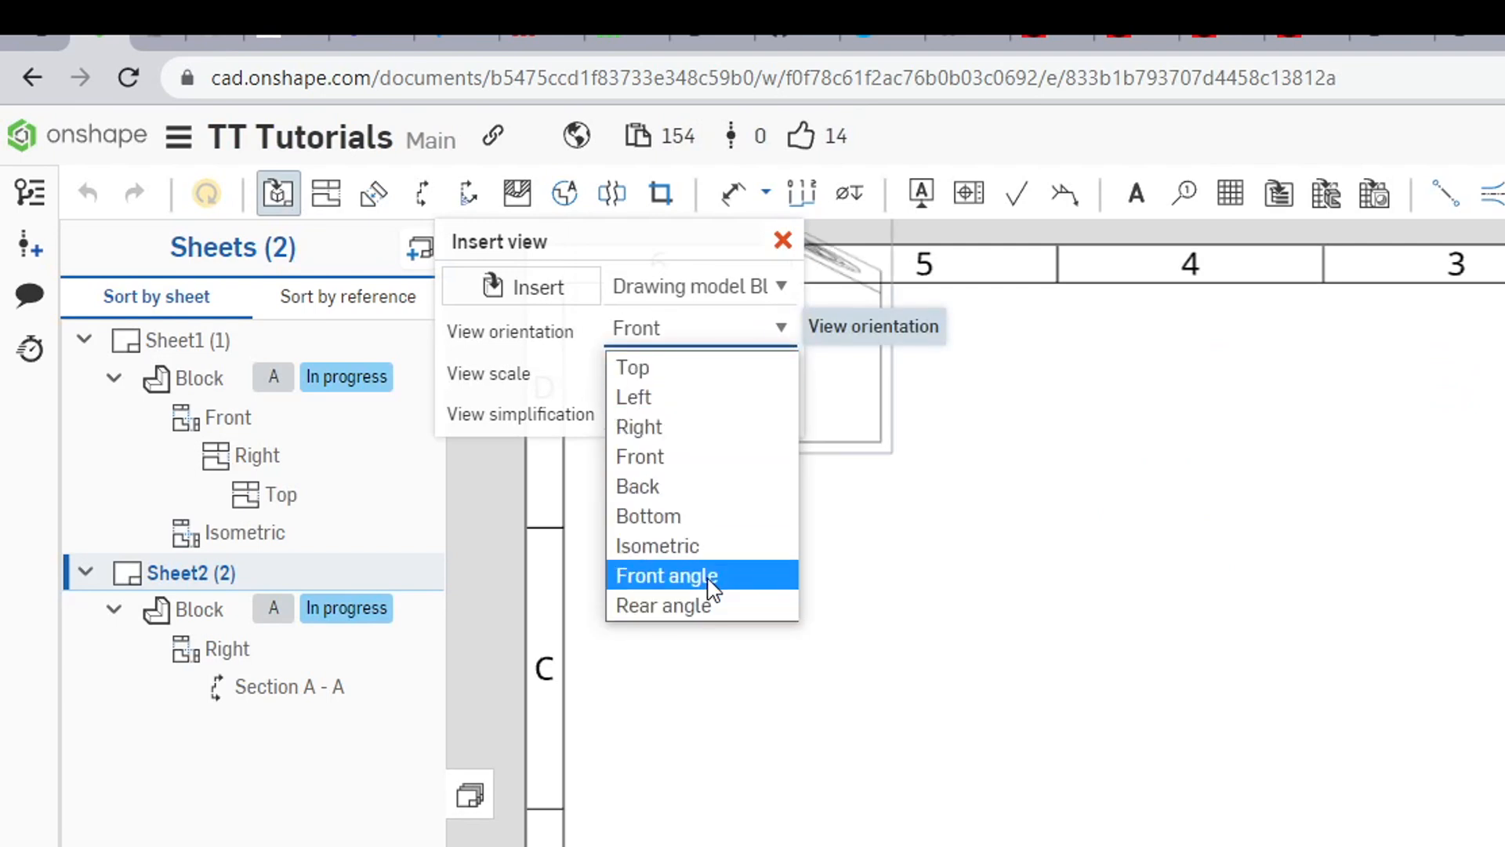
pyautogui.click(664, 574)
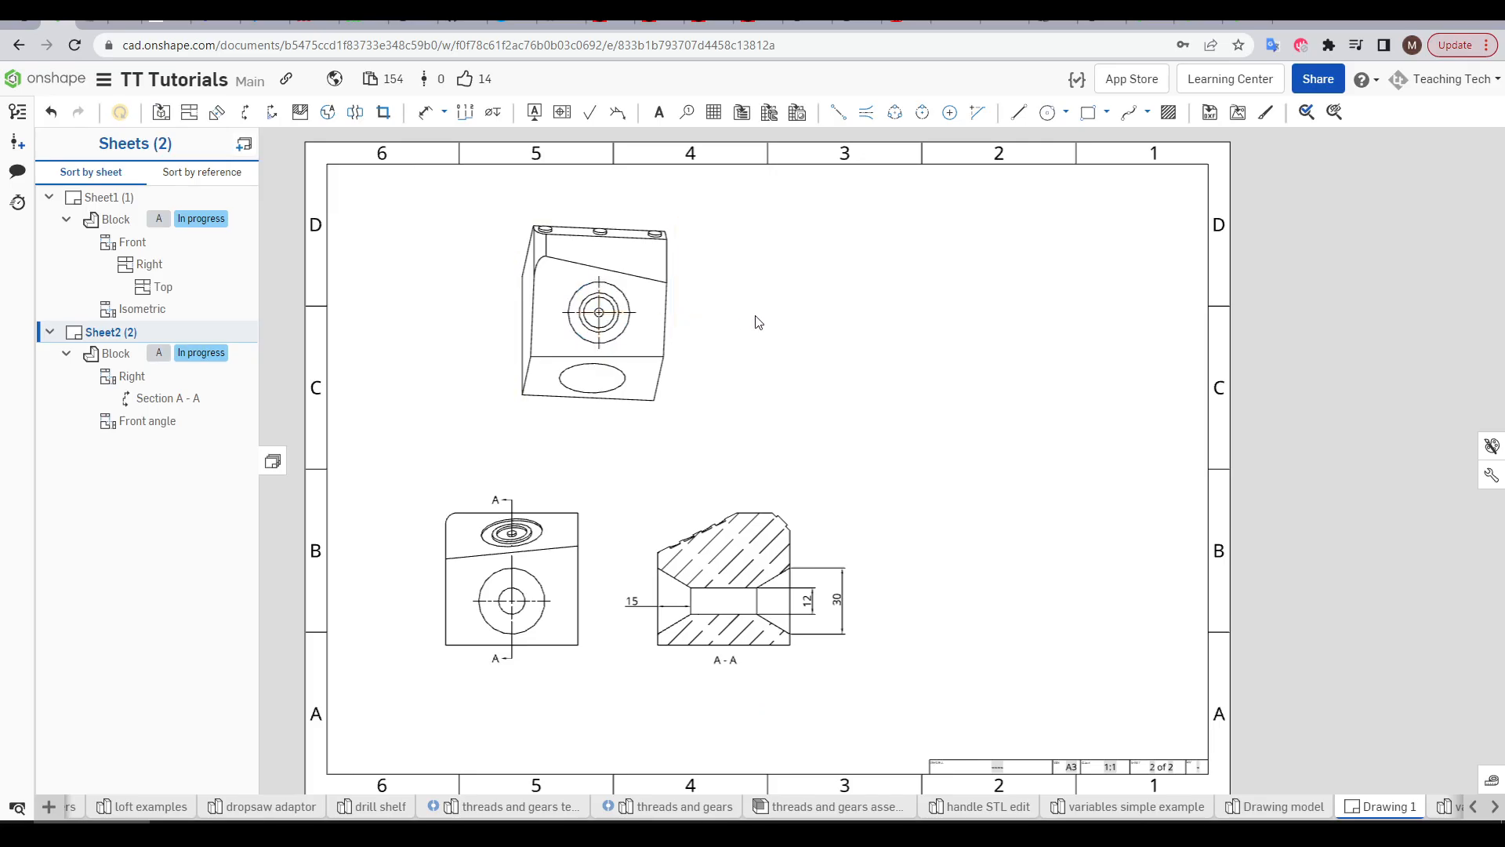
# Place a Rear angle view at the sheet's upper right, then return to the part studio.
pyautogui.click(160, 112)
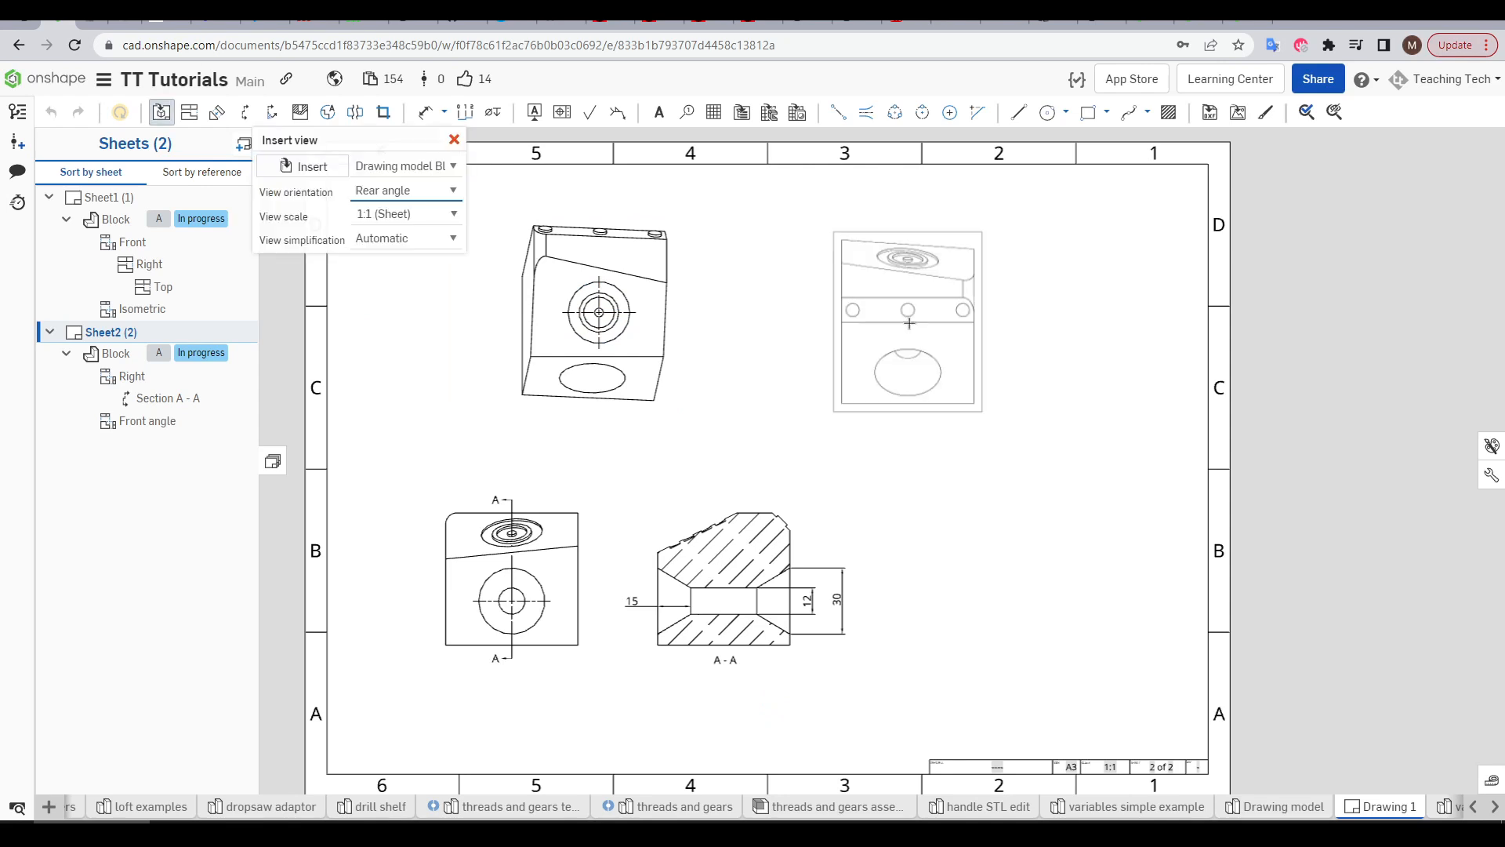
pyautogui.click(455, 140)
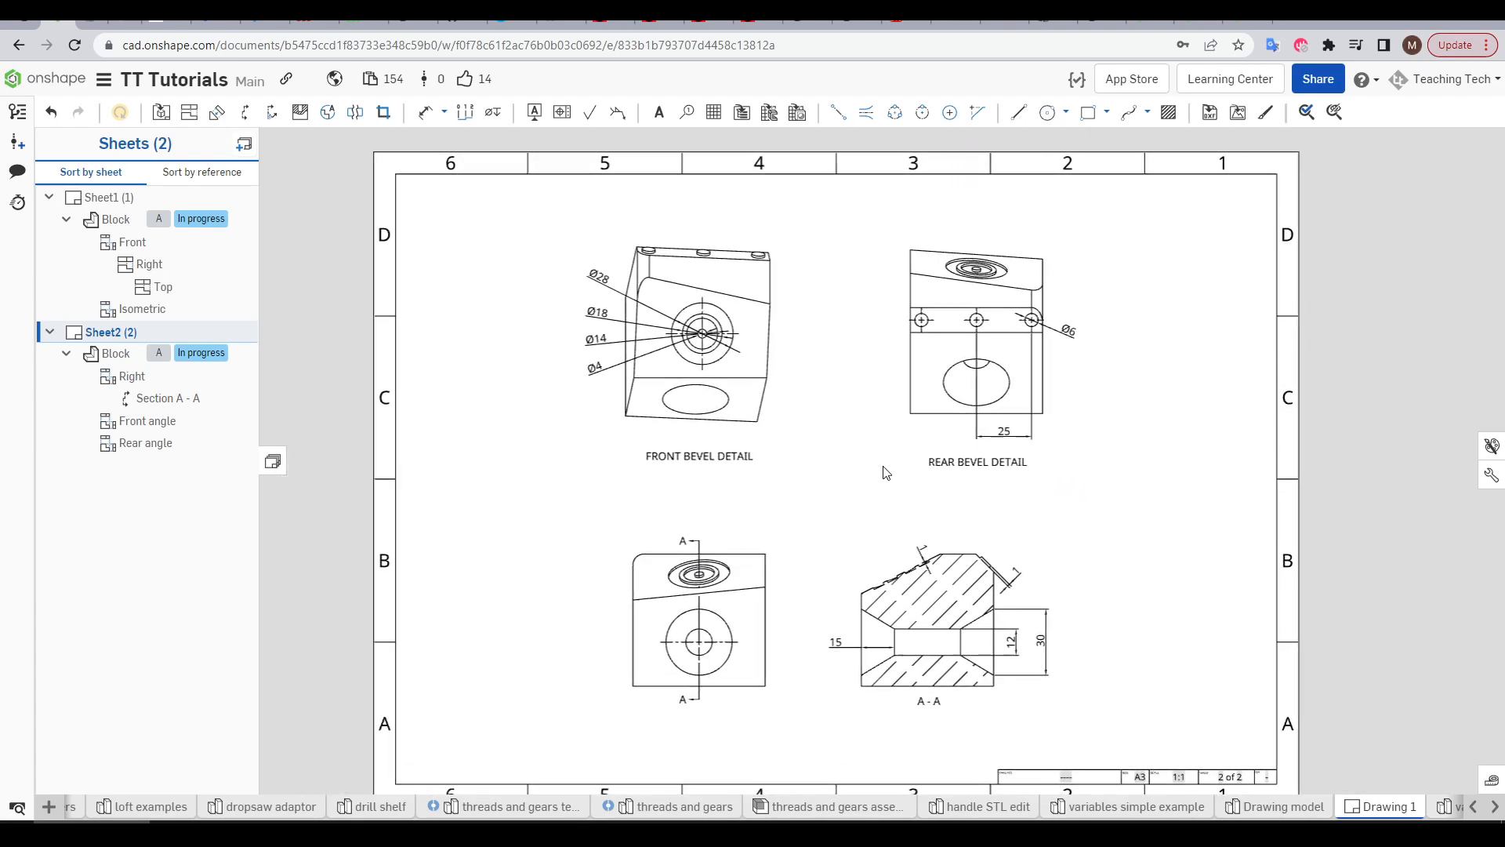
pyautogui.scroll(-3)
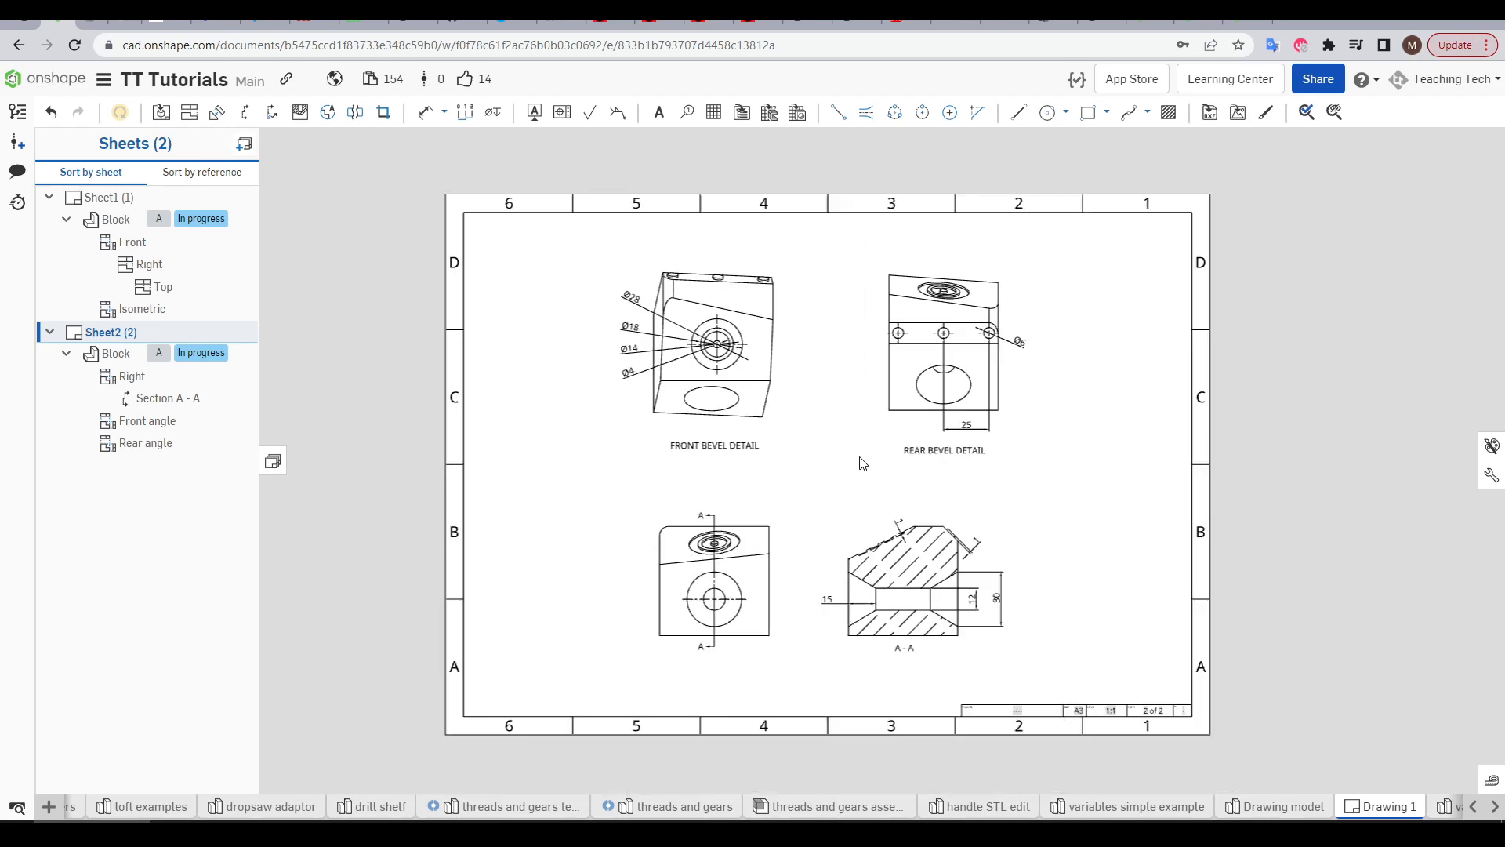
pyautogui.click(1280, 807)
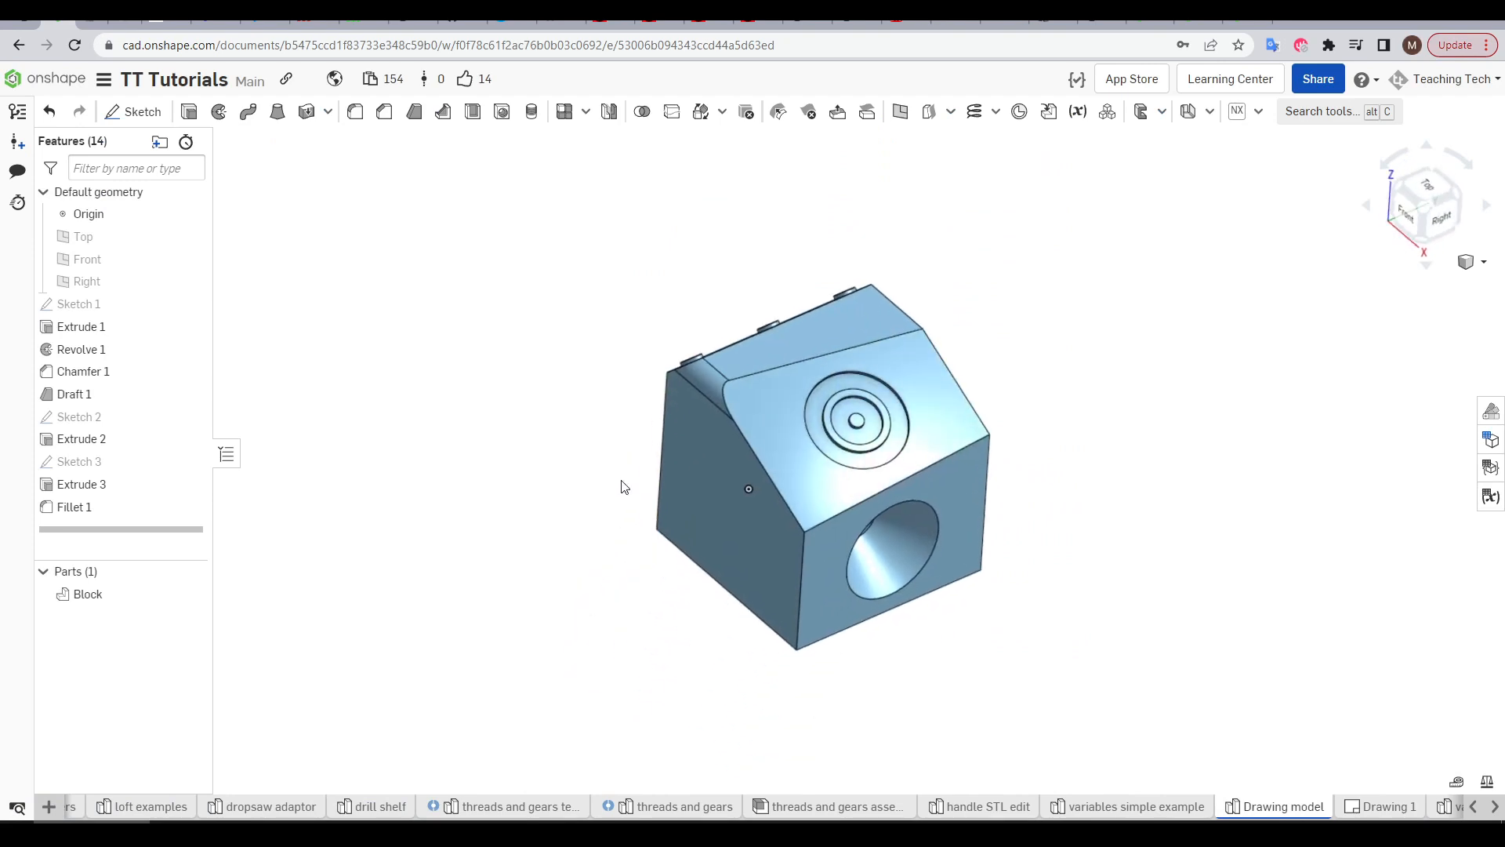
# Change the 60 mm base dimension to 65, finish the sketch, and update the drawing views.
pyautogui.doubleClick(78, 304)
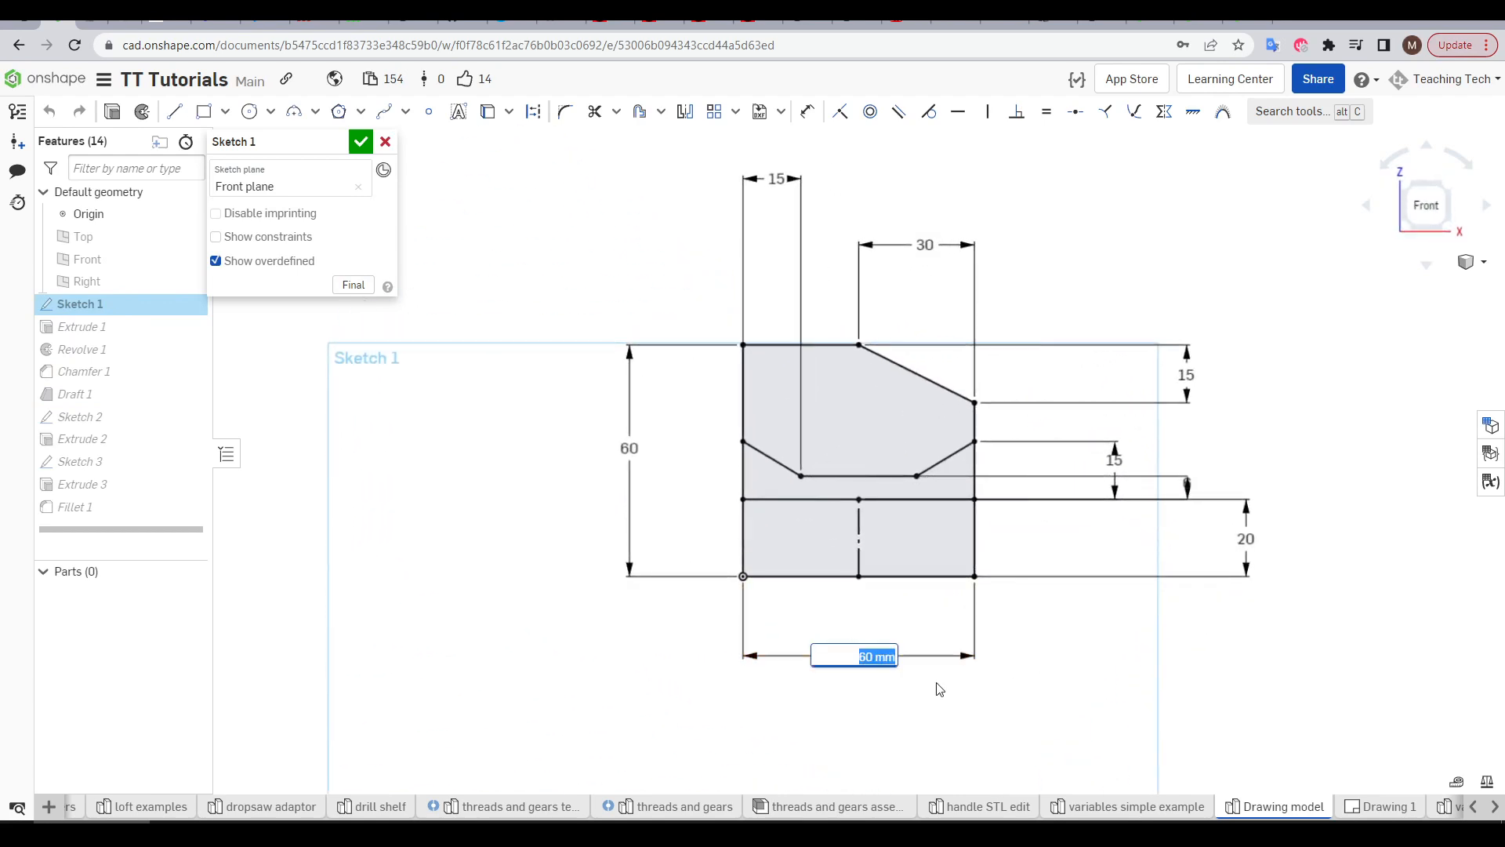
pyautogui.write('65')
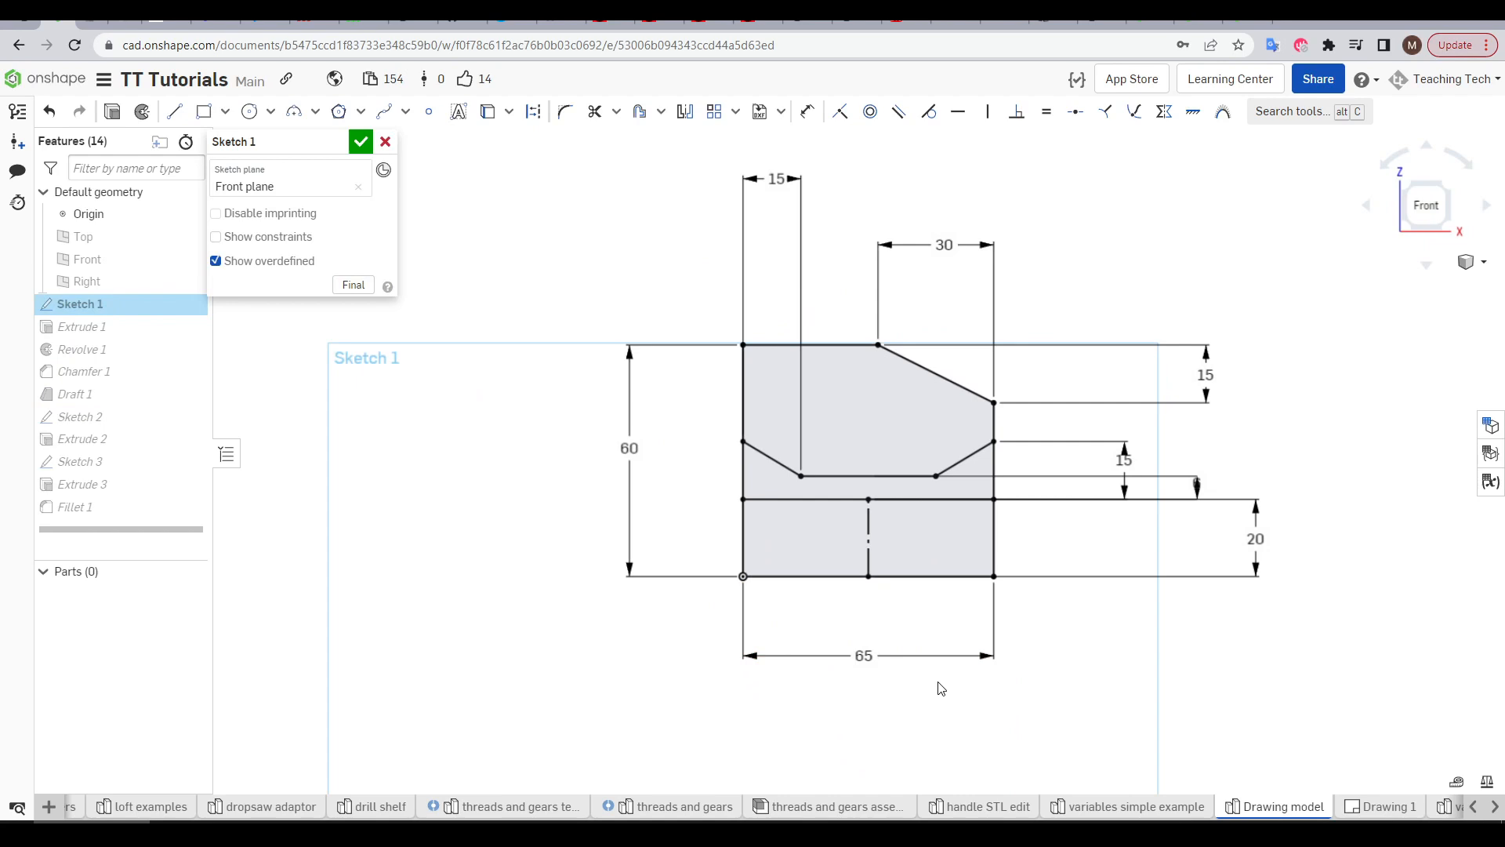
pyautogui.click(362, 141)
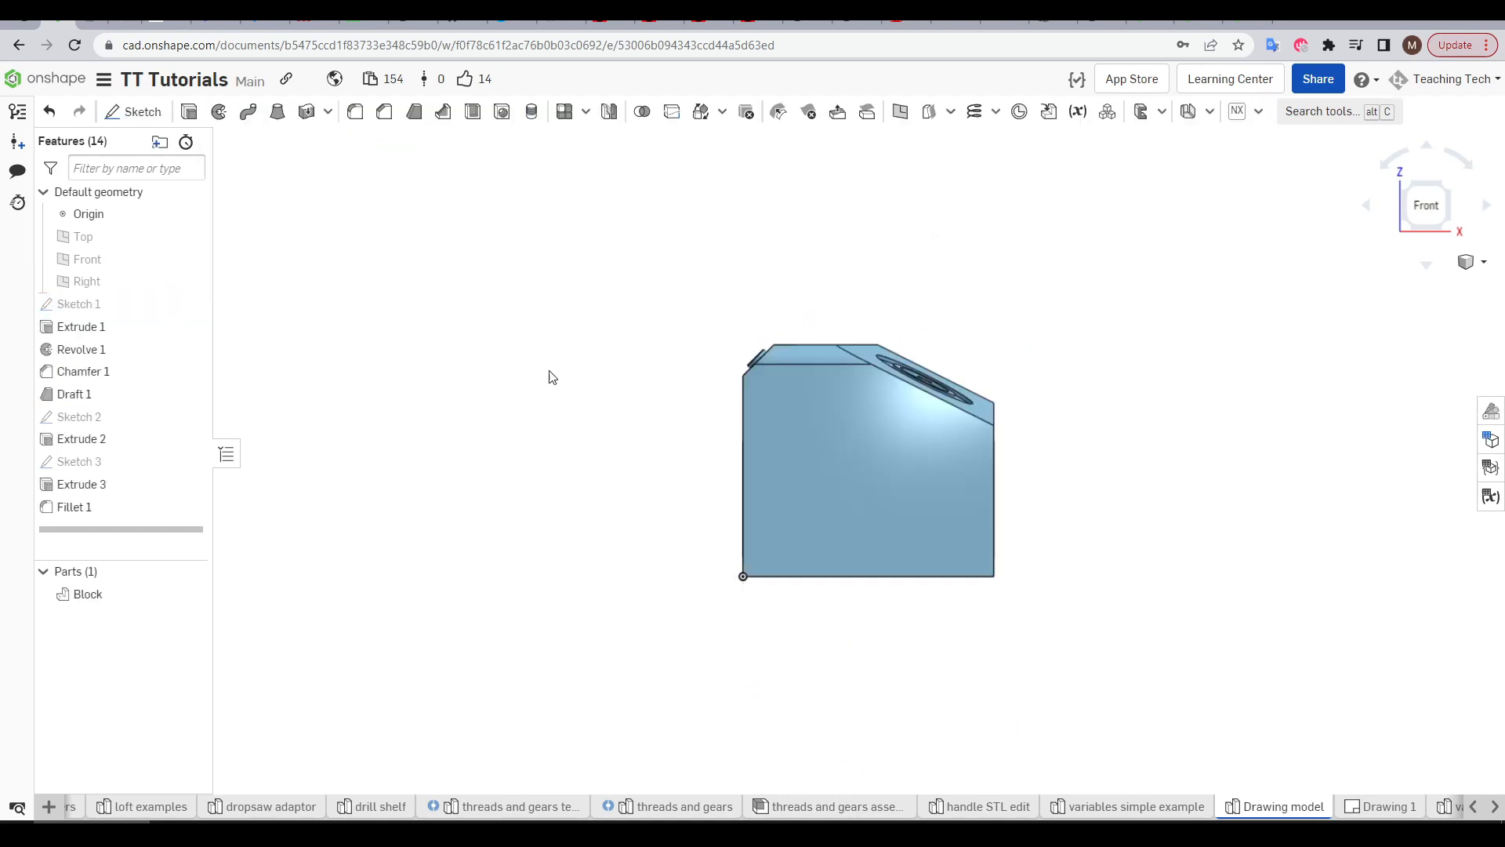
pyautogui.moveTo(552, 378); pyautogui.dragTo(710, 619)
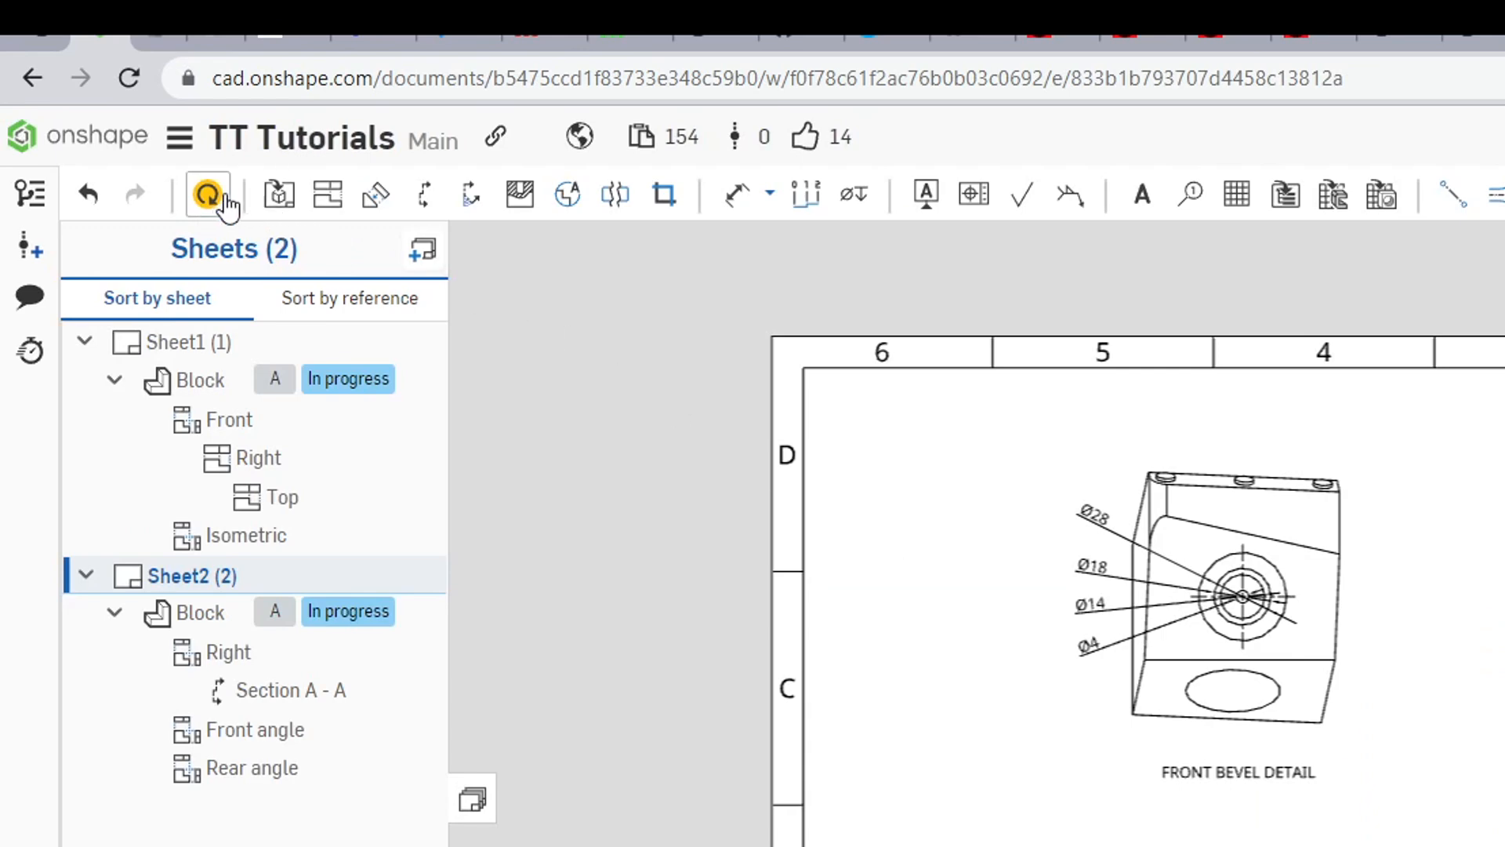
pyautogui.click(206, 196)
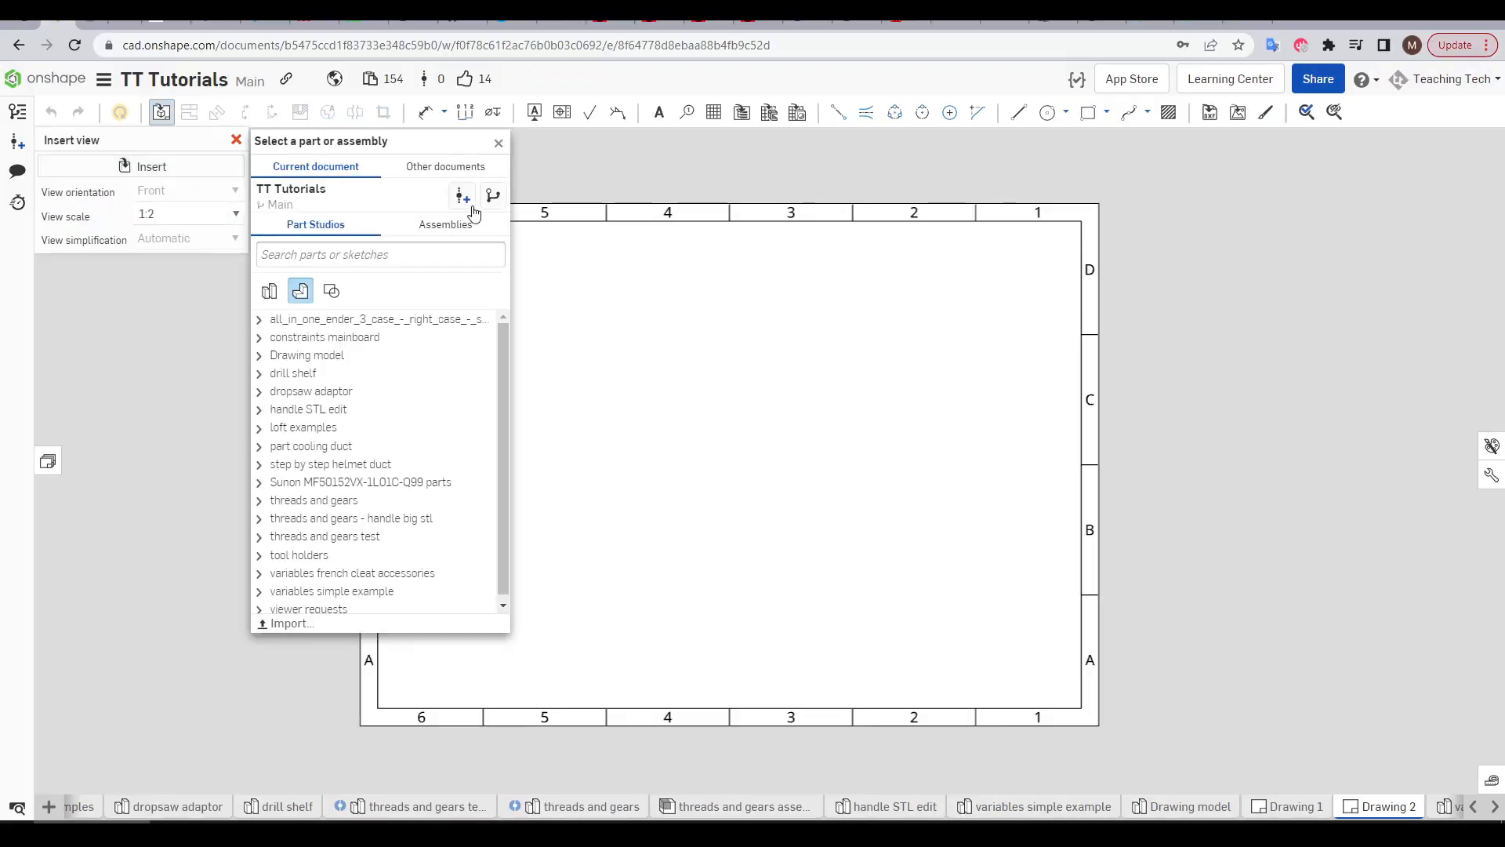
# Choose Toys for Tots from my own documents and create its V1 version.
pyautogui.click(445, 167)
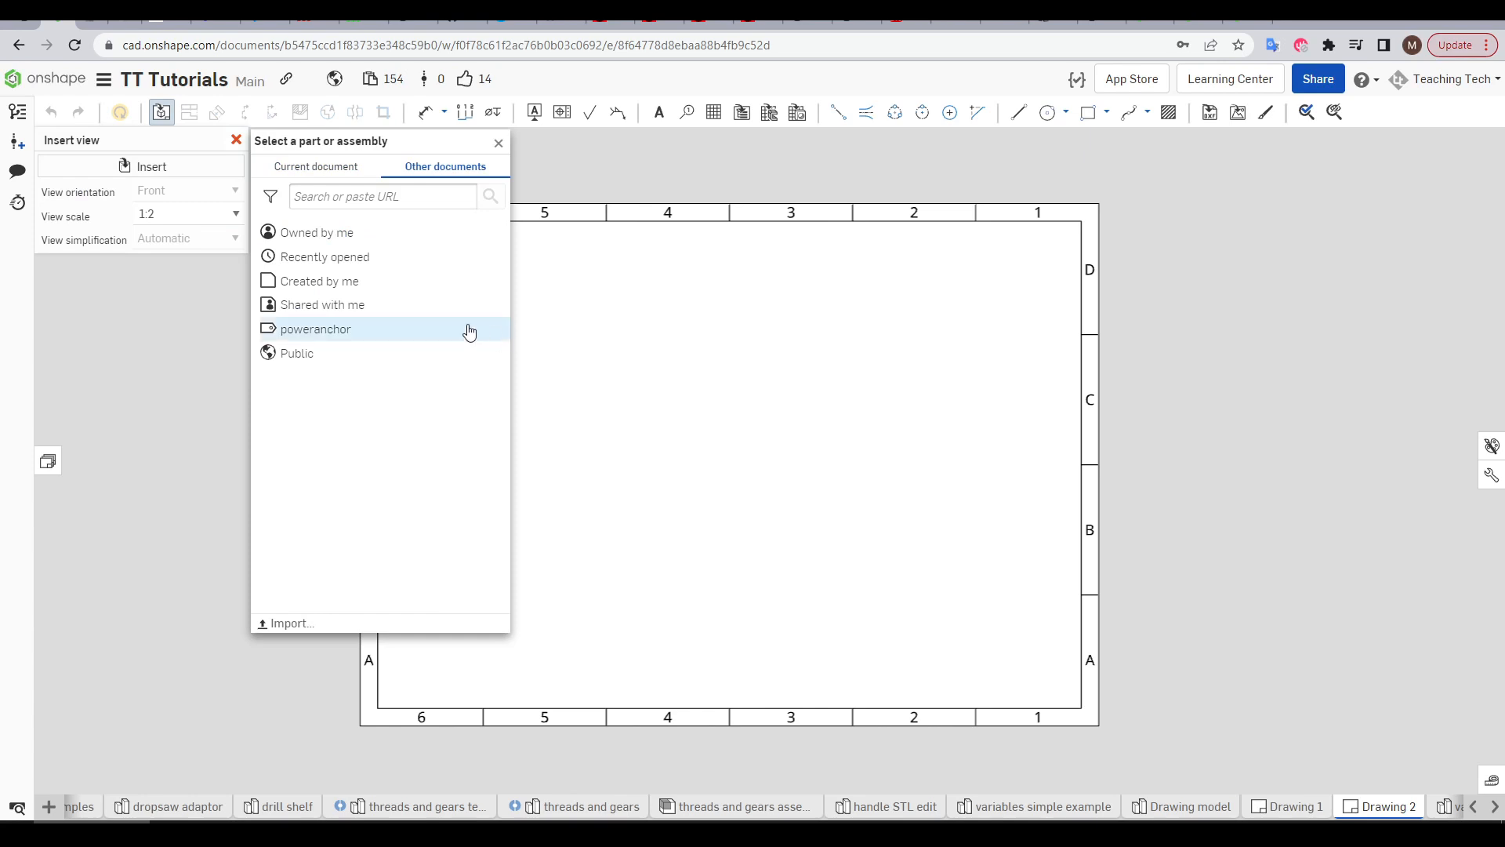
pyautogui.click(317, 231)
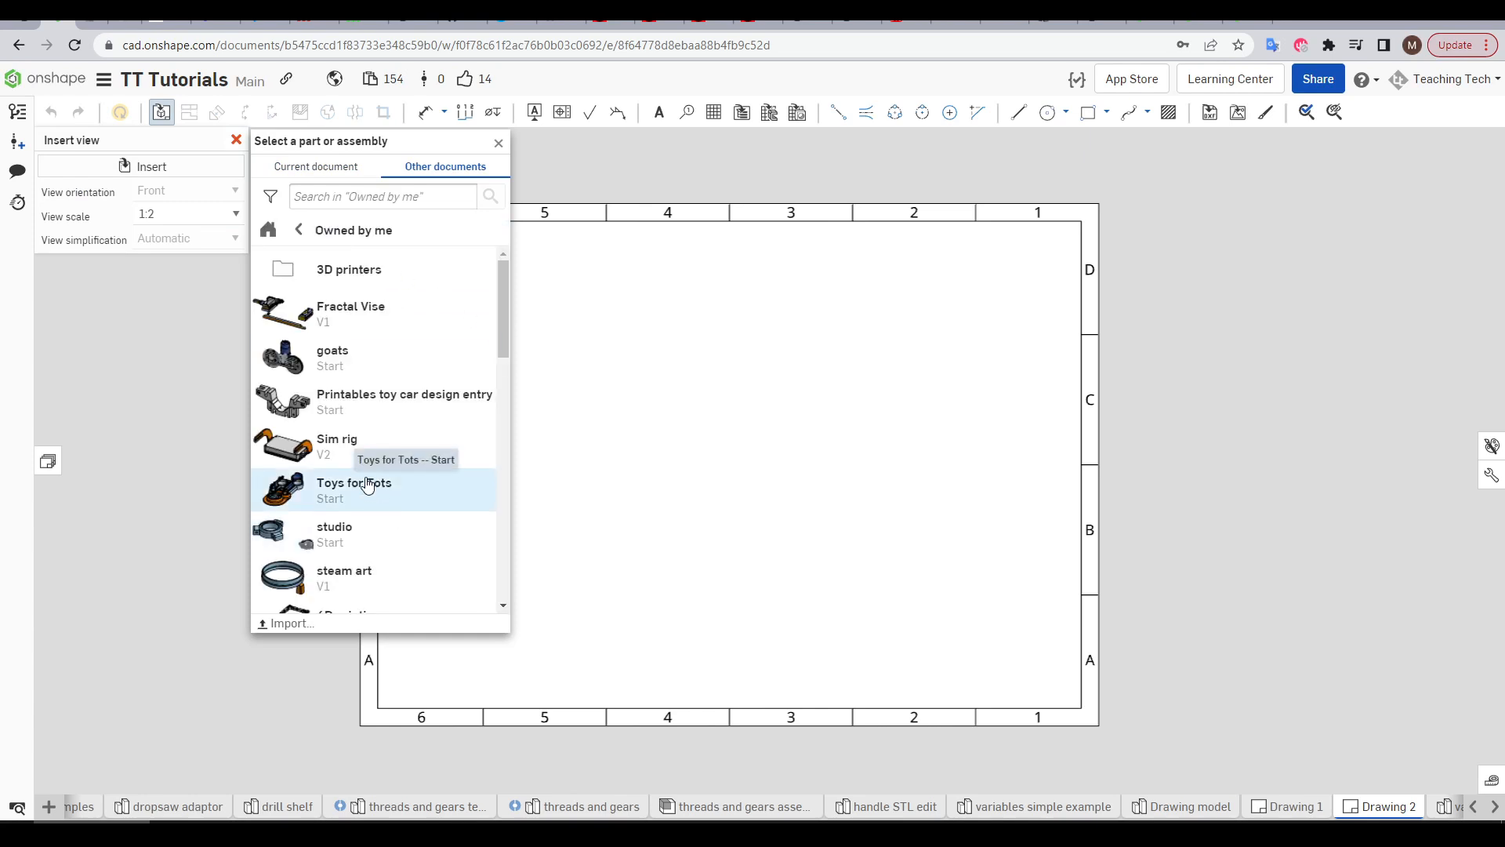
pyautogui.click(353, 489)
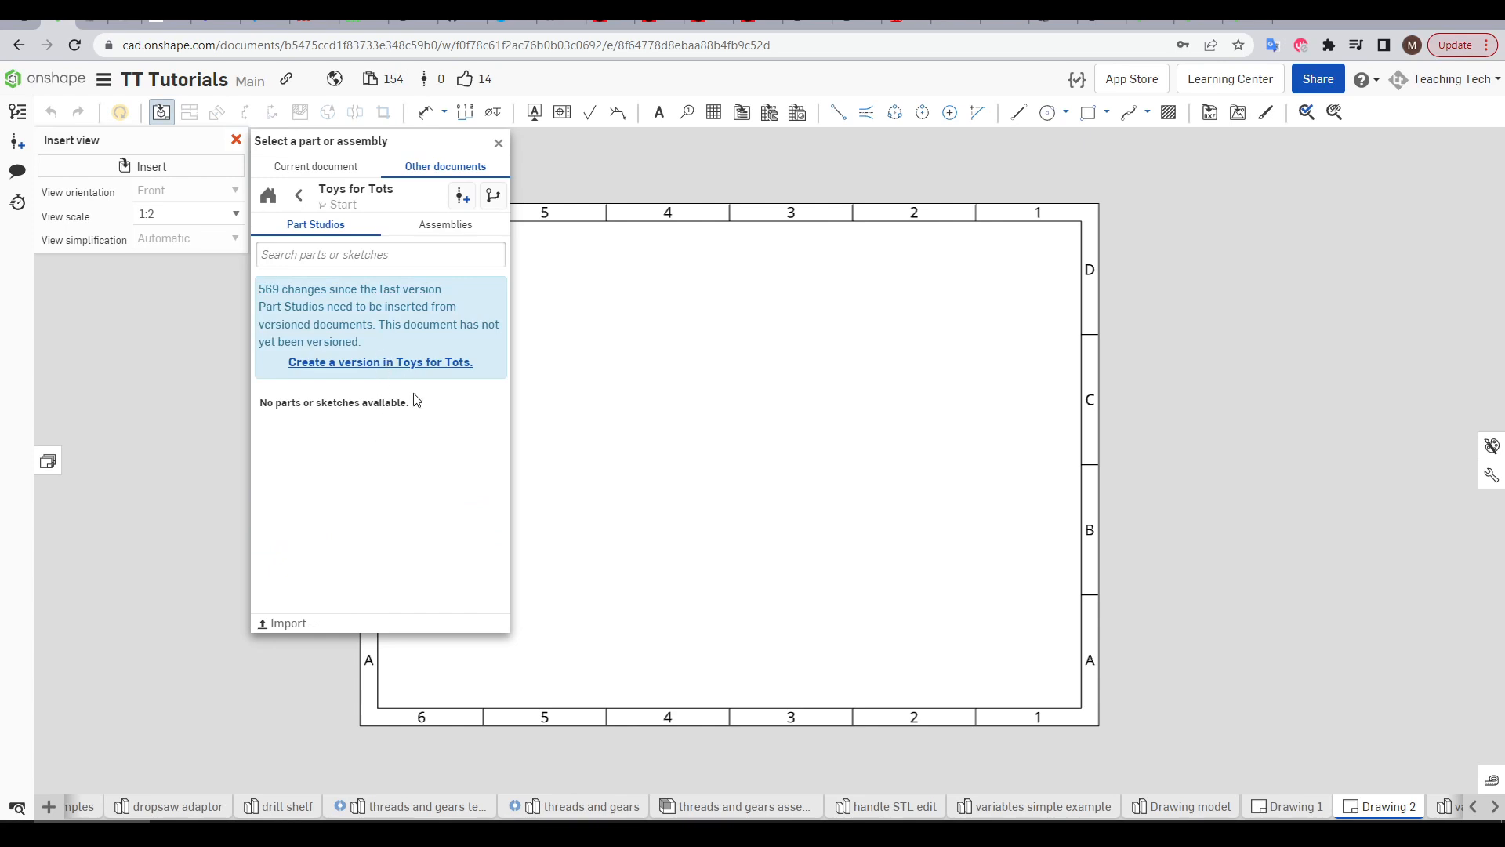
pyautogui.click(380, 363)
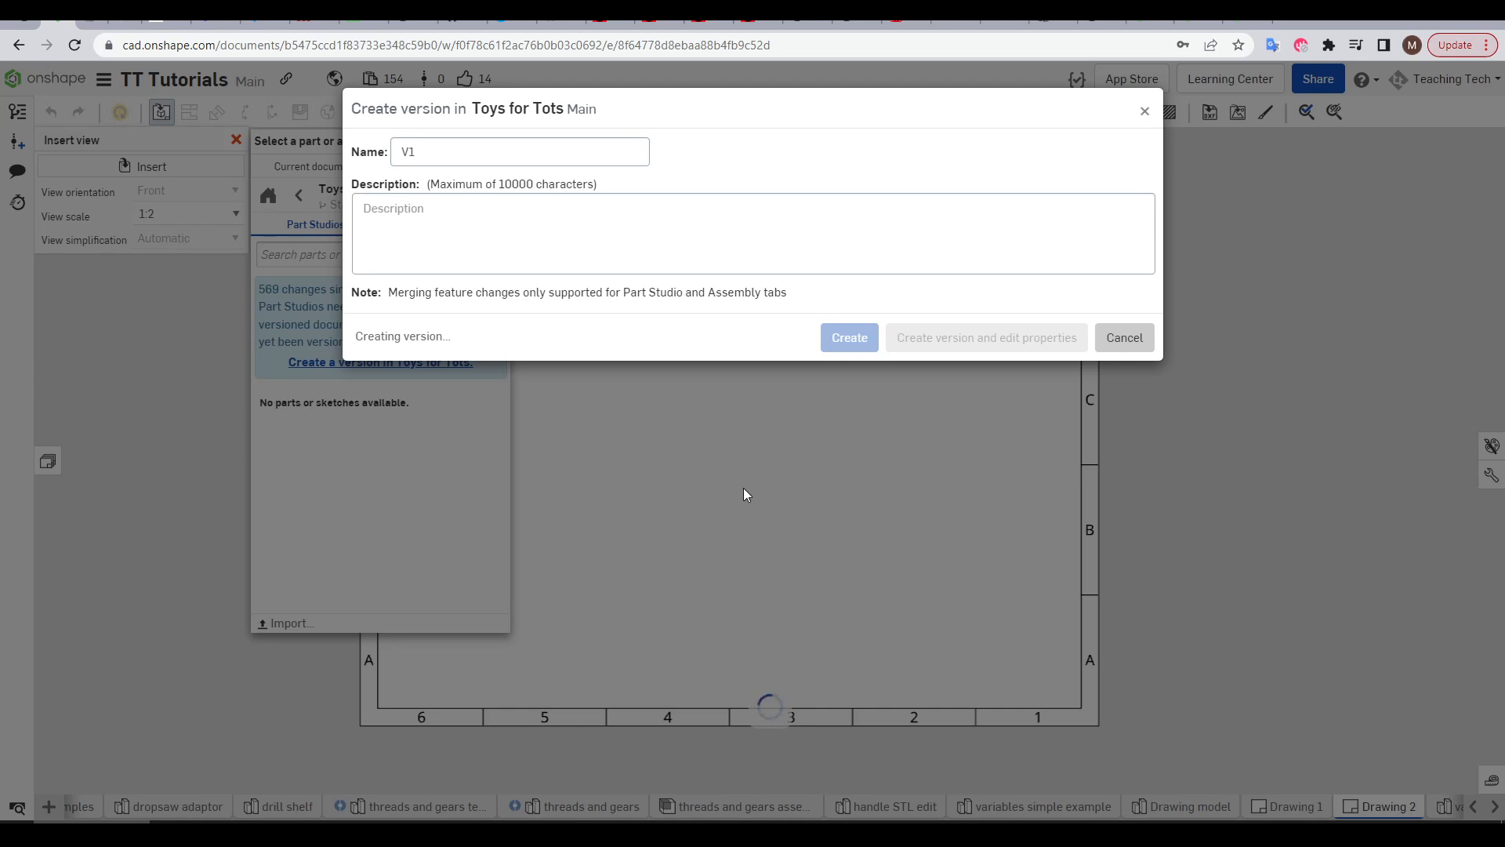
pyautogui.click(847, 337)
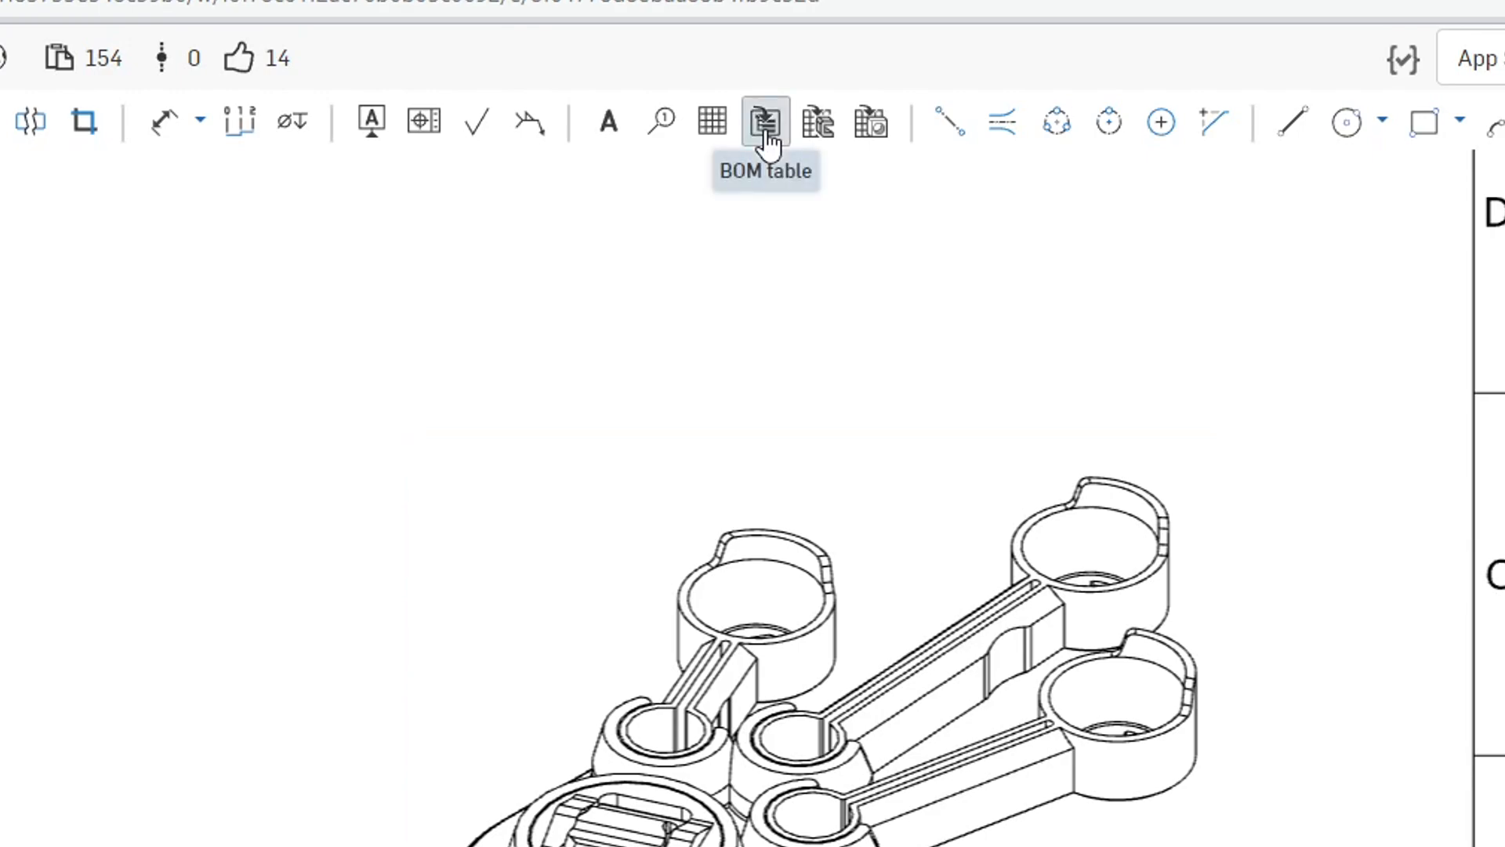
# Place a BOM table top-left and add numbered callouts, including callout 6 below the arm.
pyautogui.click(765, 120)
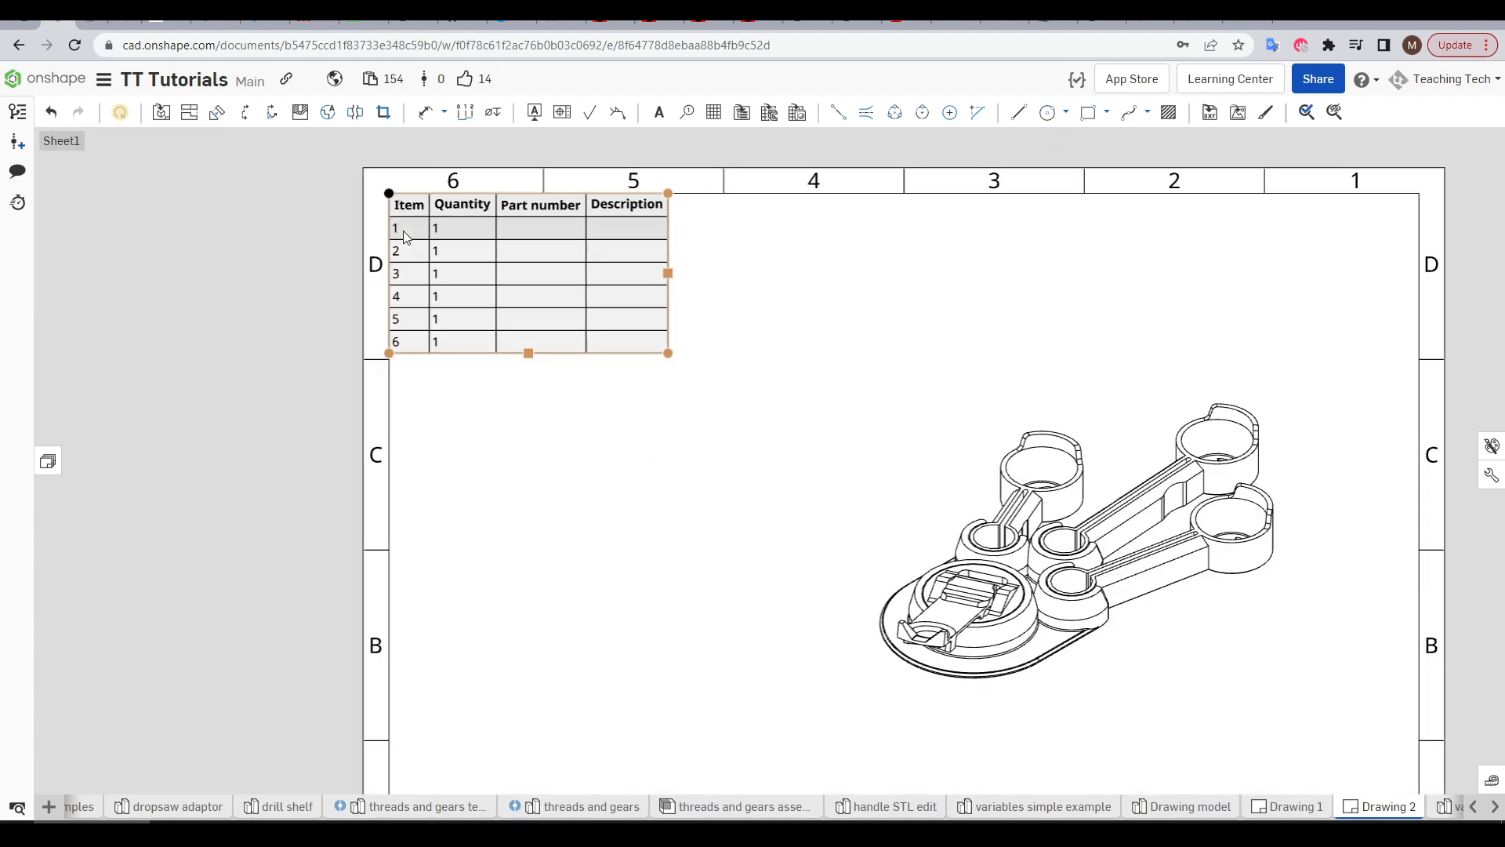
pyautogui.click(453, 371)
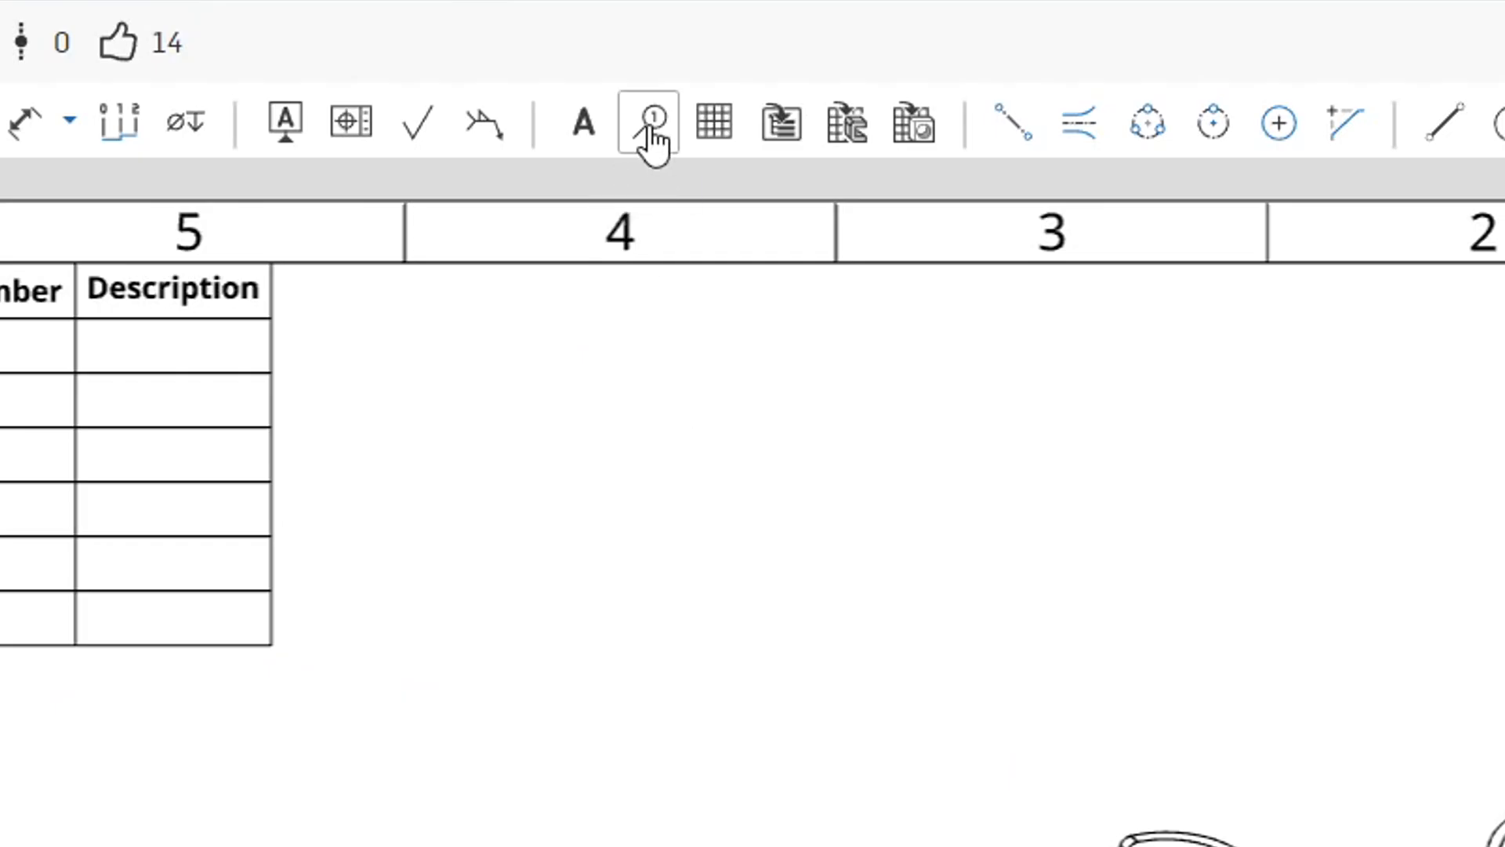
pyautogui.click(648, 123)
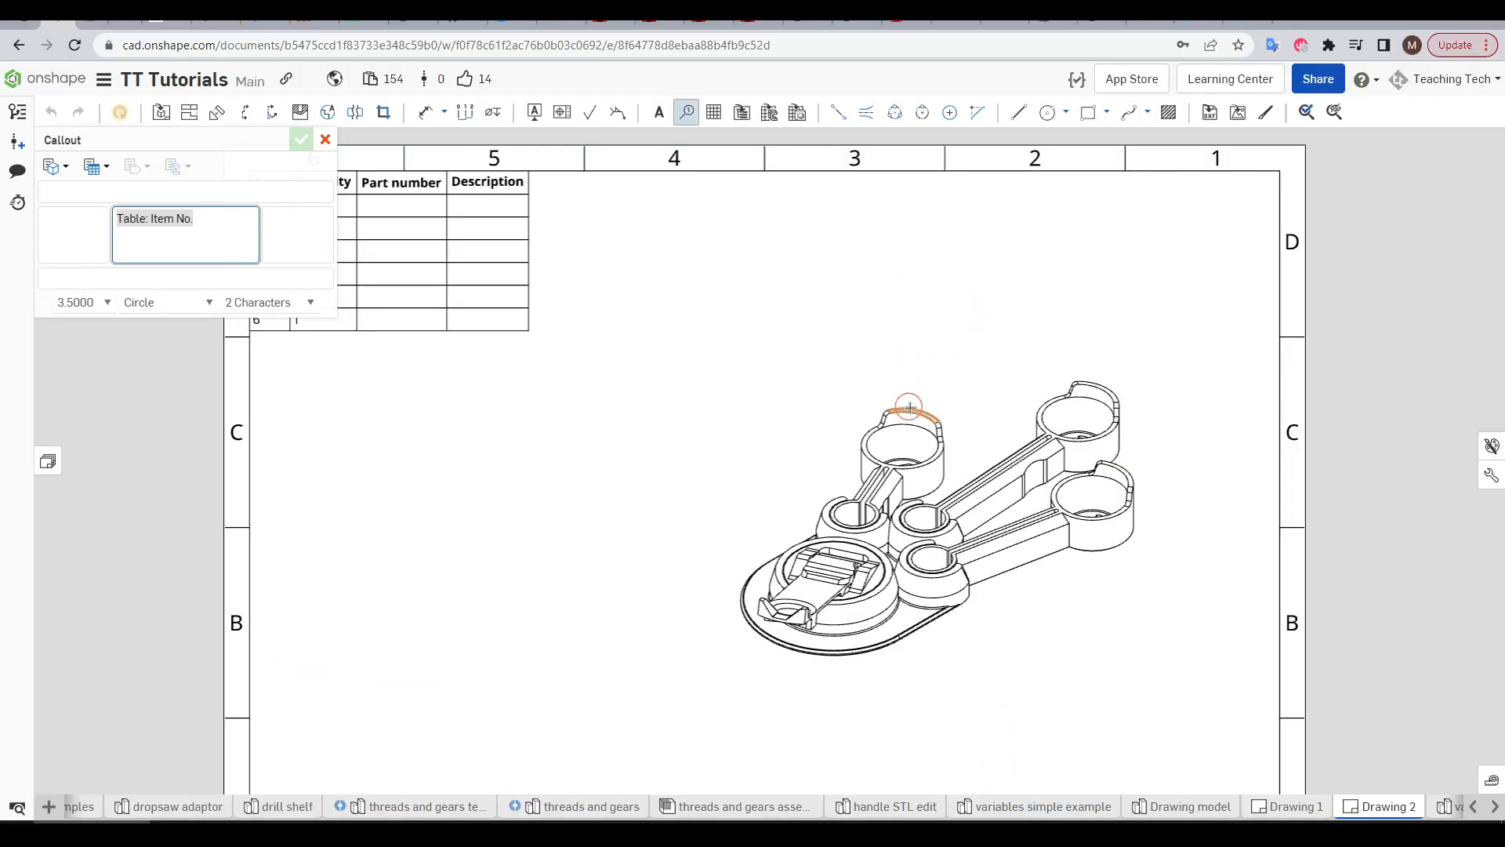
pyautogui.click(910, 407)
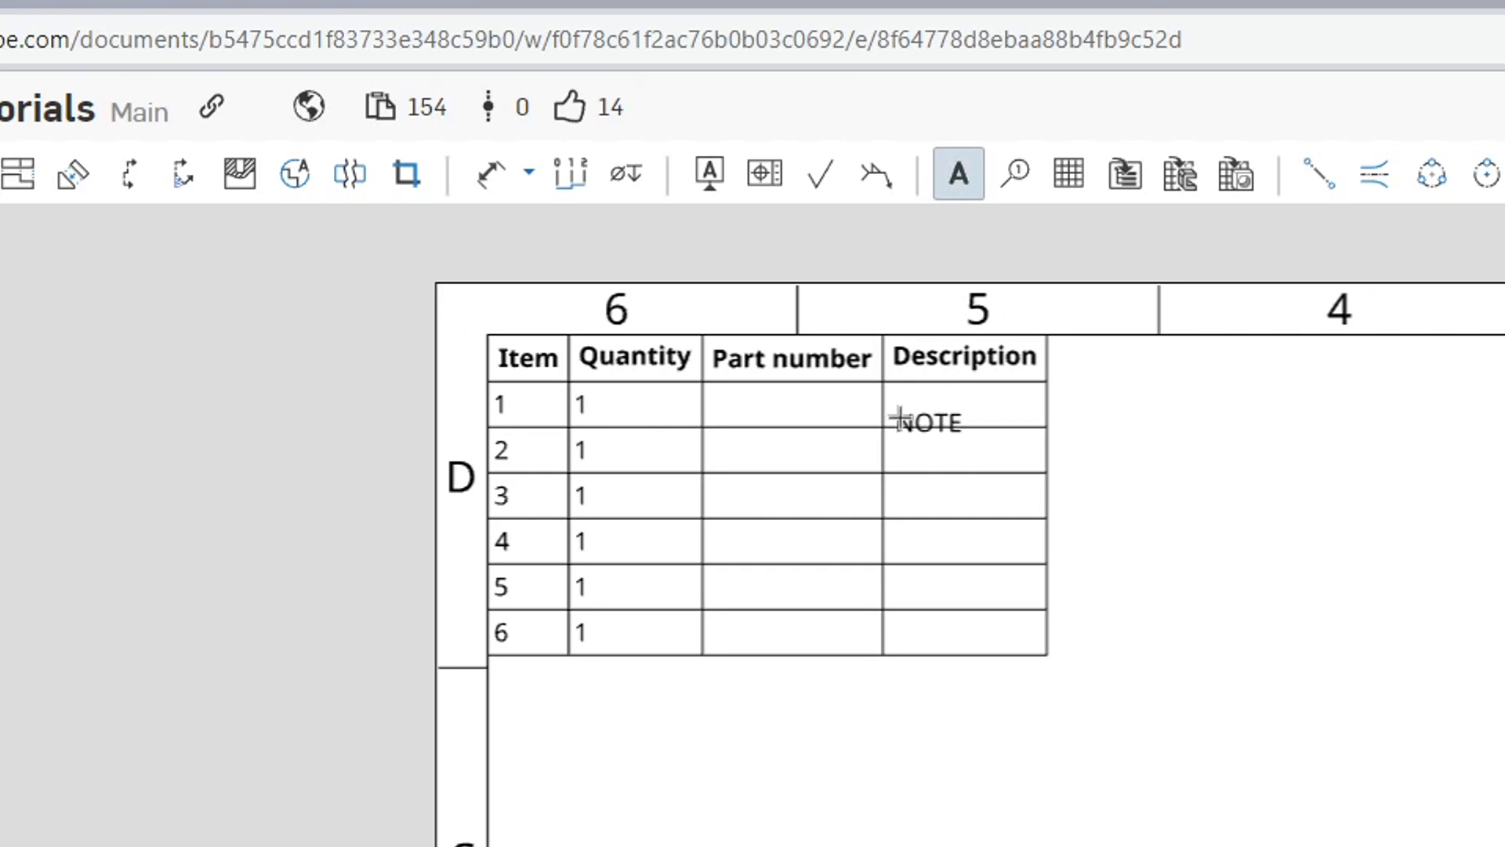
pyautogui.doubleClick(927, 420)
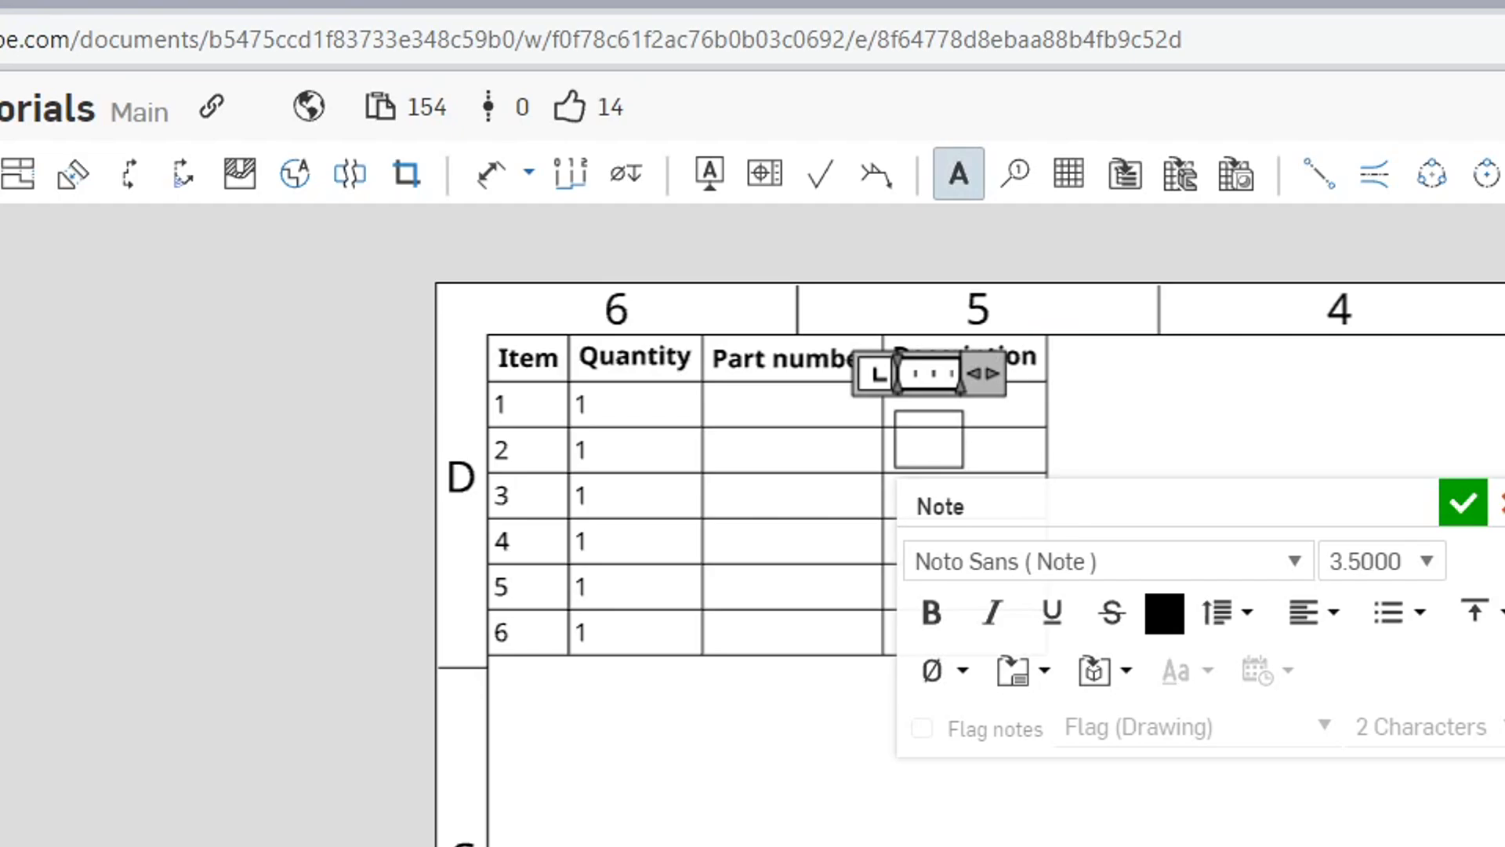
pyautogui.click(1459, 501)
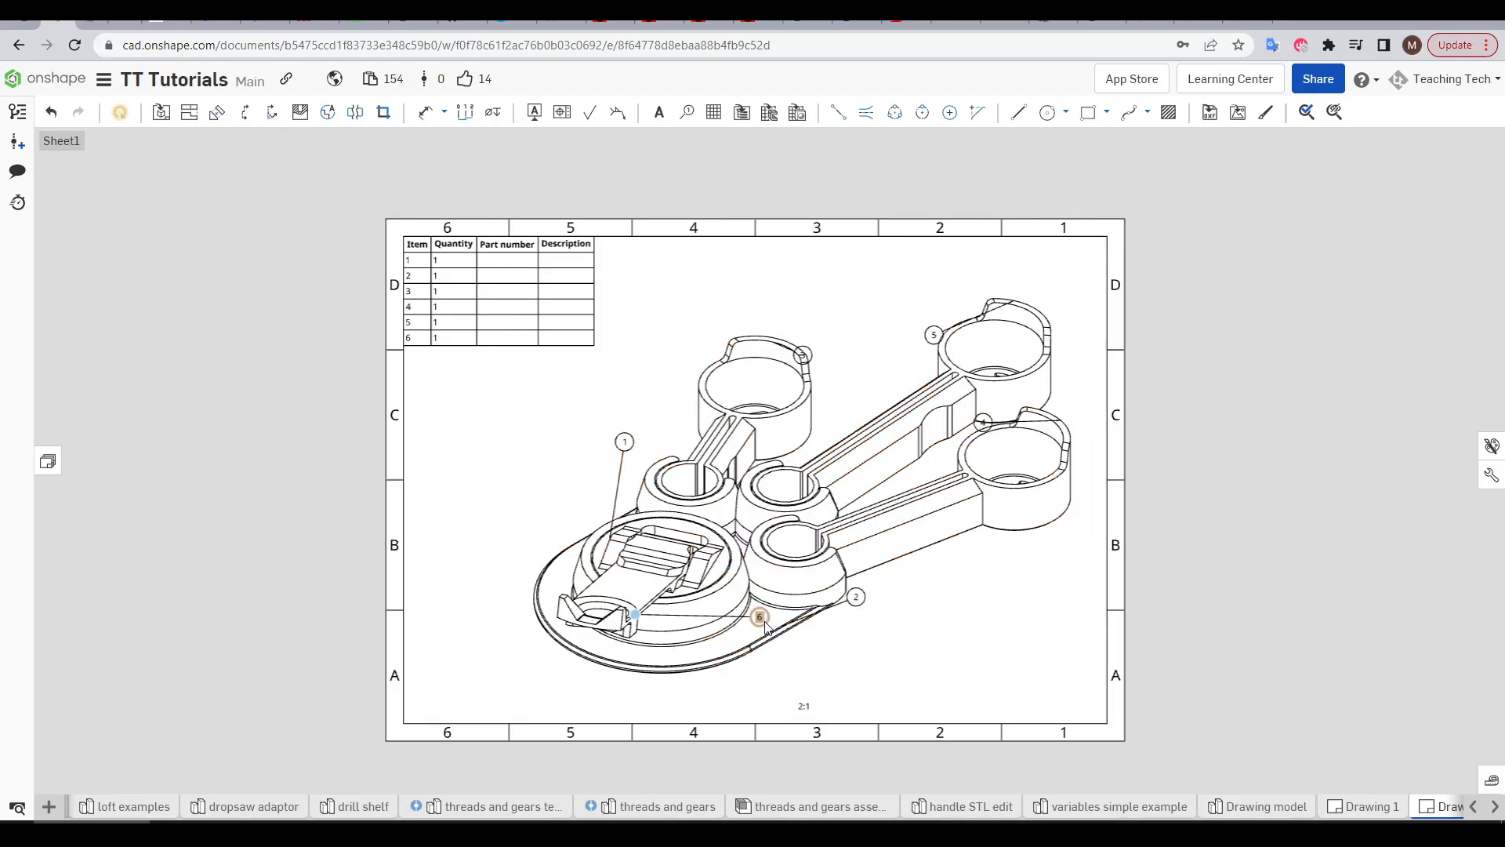
pyautogui.moveTo(758, 614); pyautogui.dragTo(497, 663)
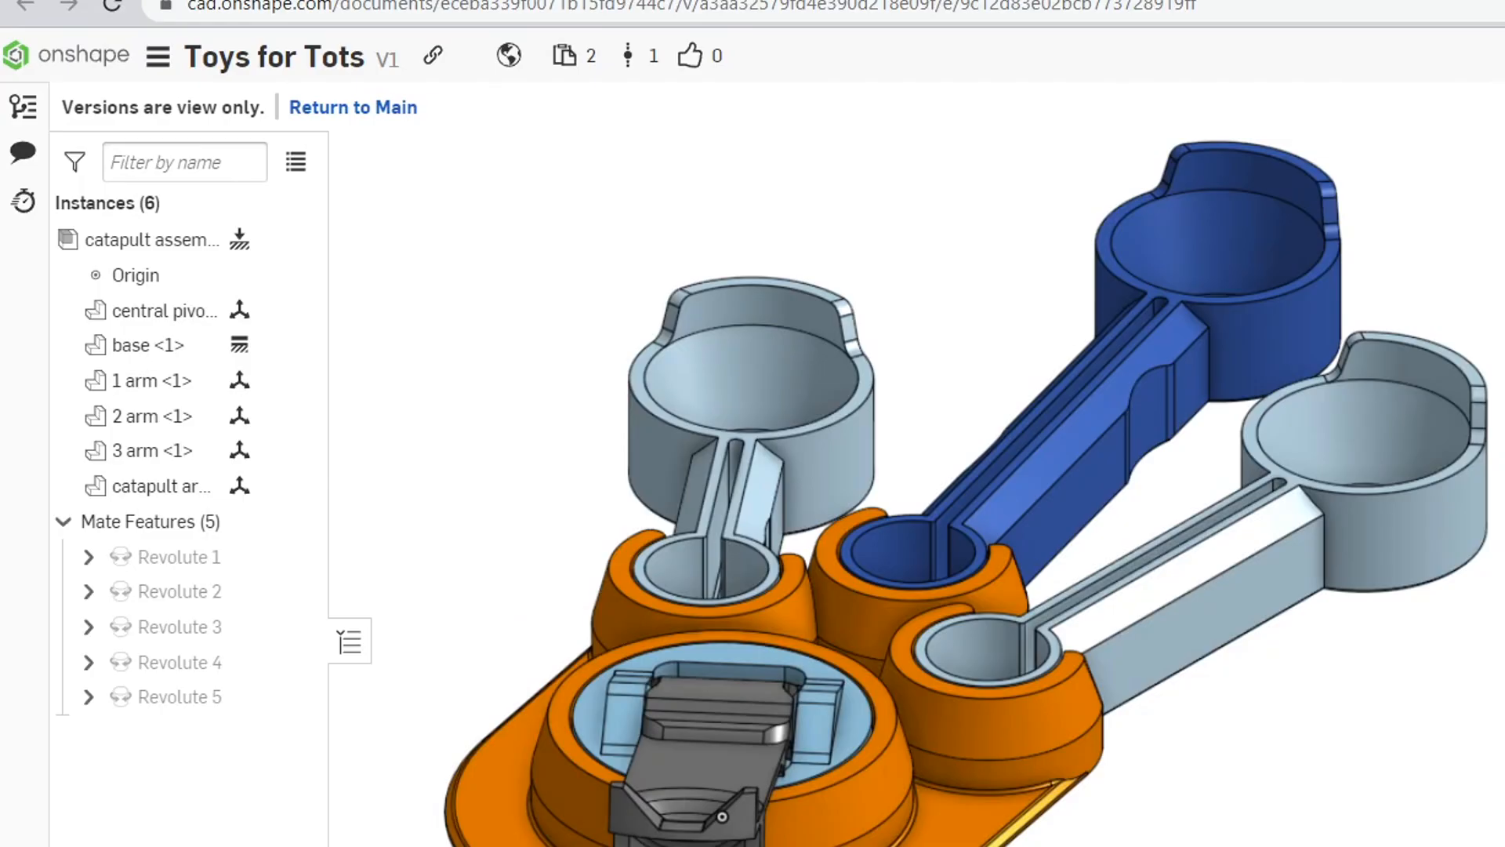
# Open the central pivot part's properties to enter its description.
pyautogui.rightClick(165, 310)
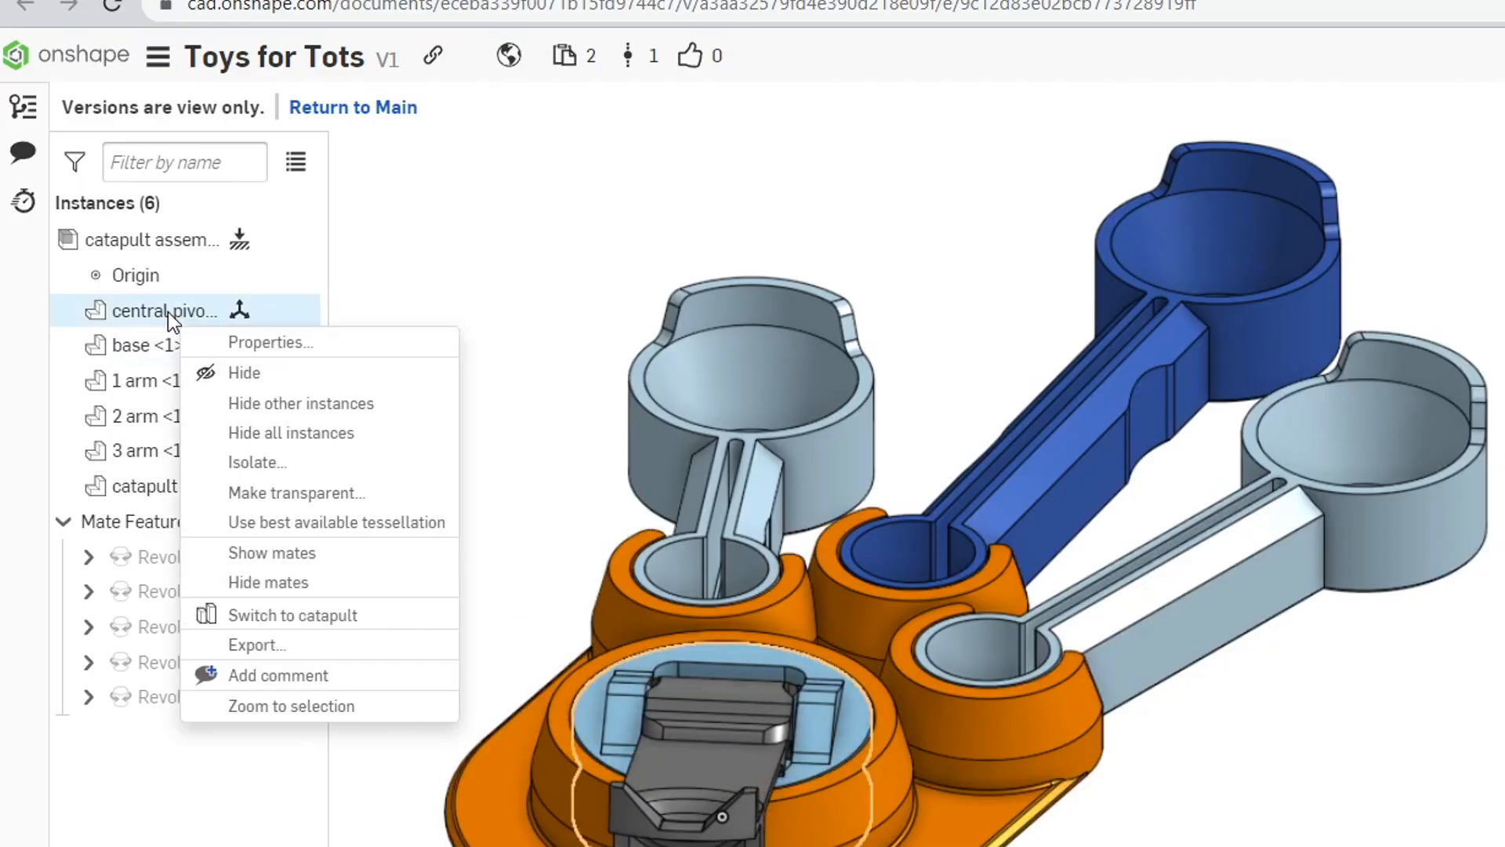
pyautogui.click(270, 342)
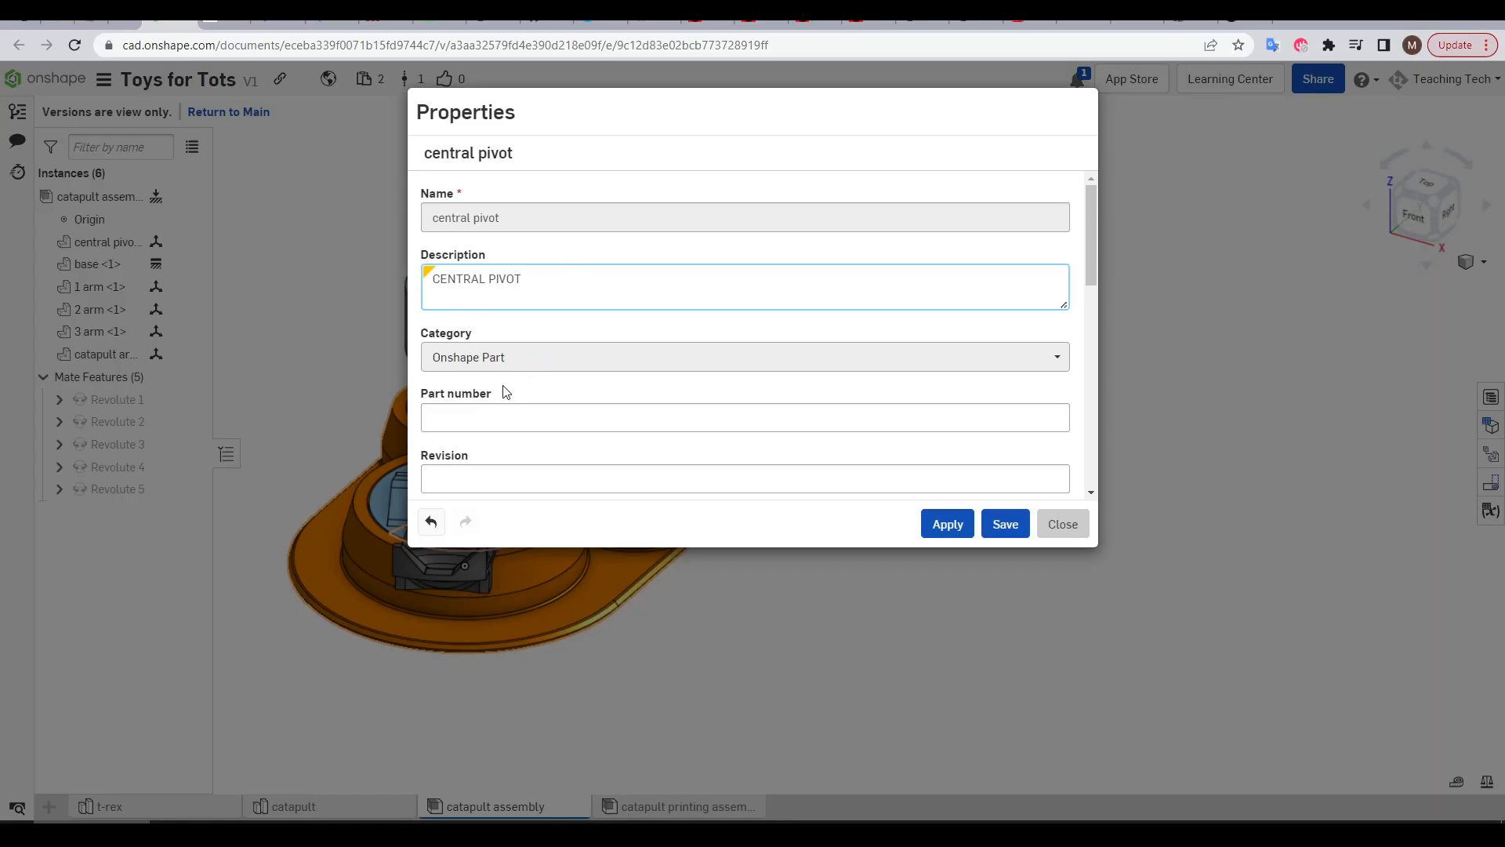
pyautogui.moveTo(530, 472)
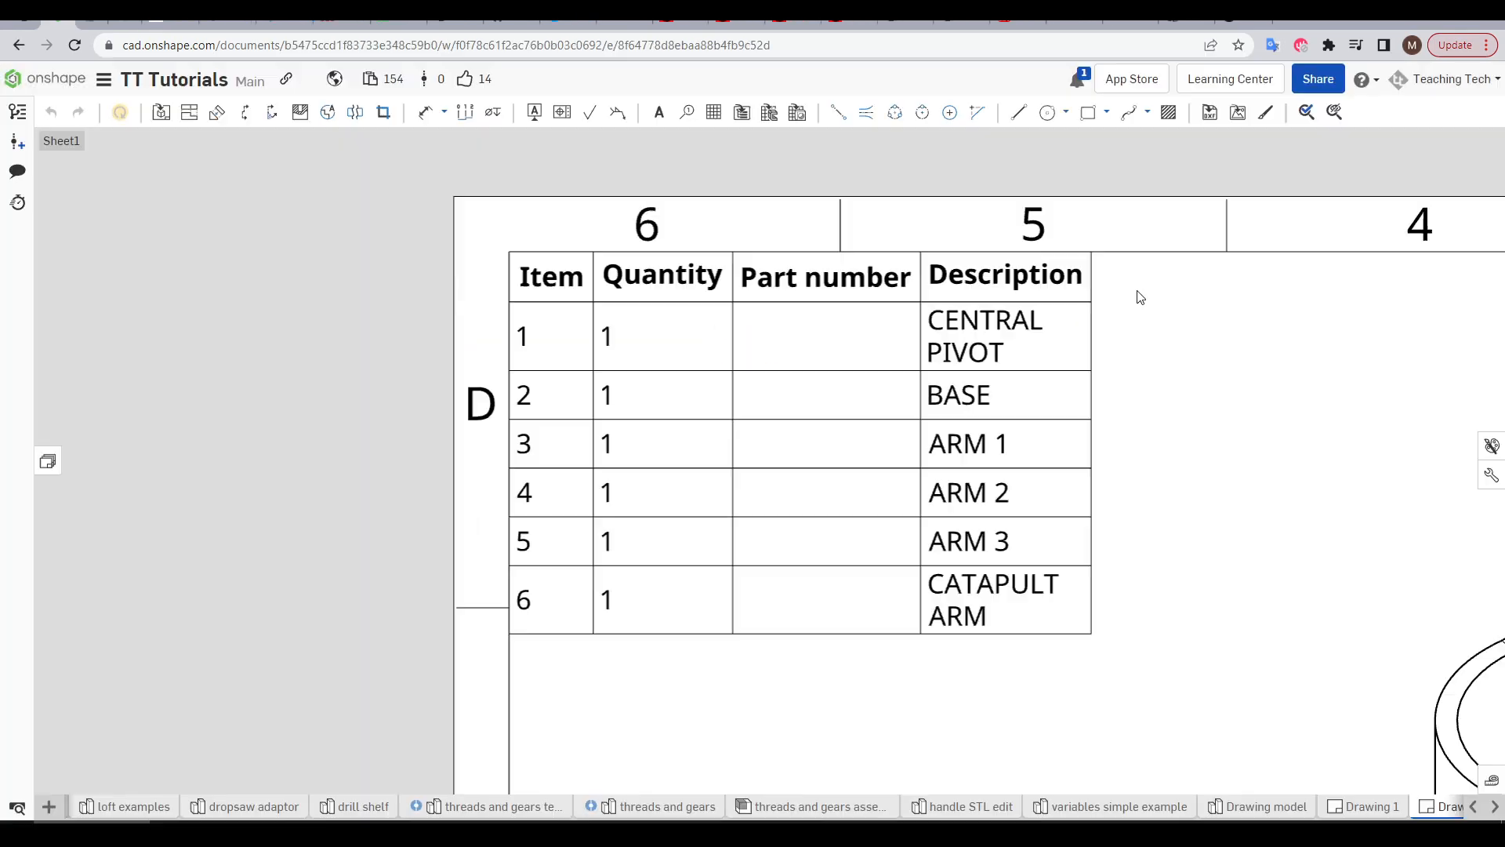
pyautogui.moveTo(1129, 290)
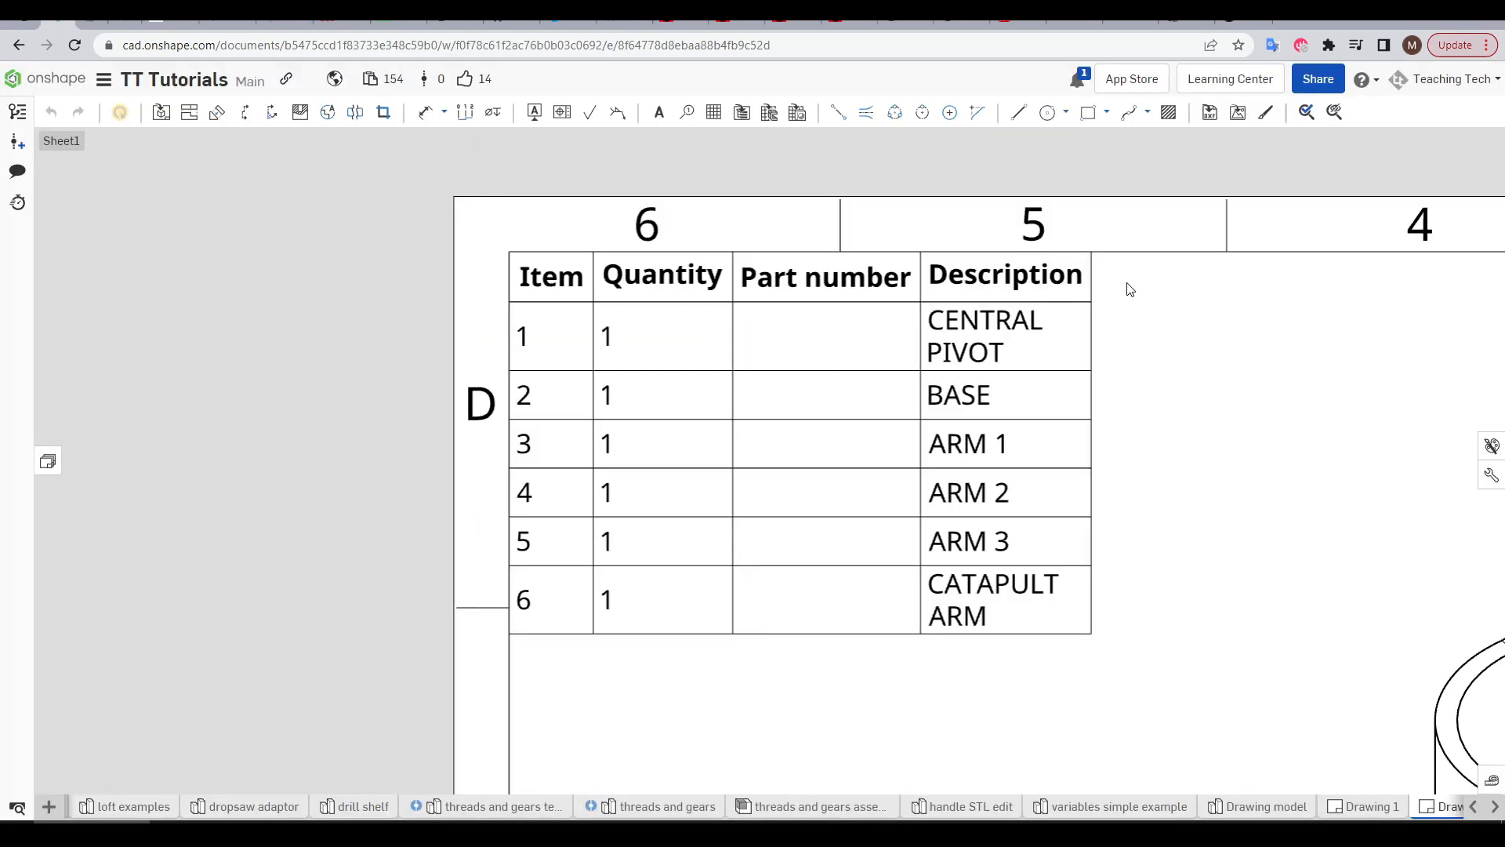
pyautogui.click(995, 492)
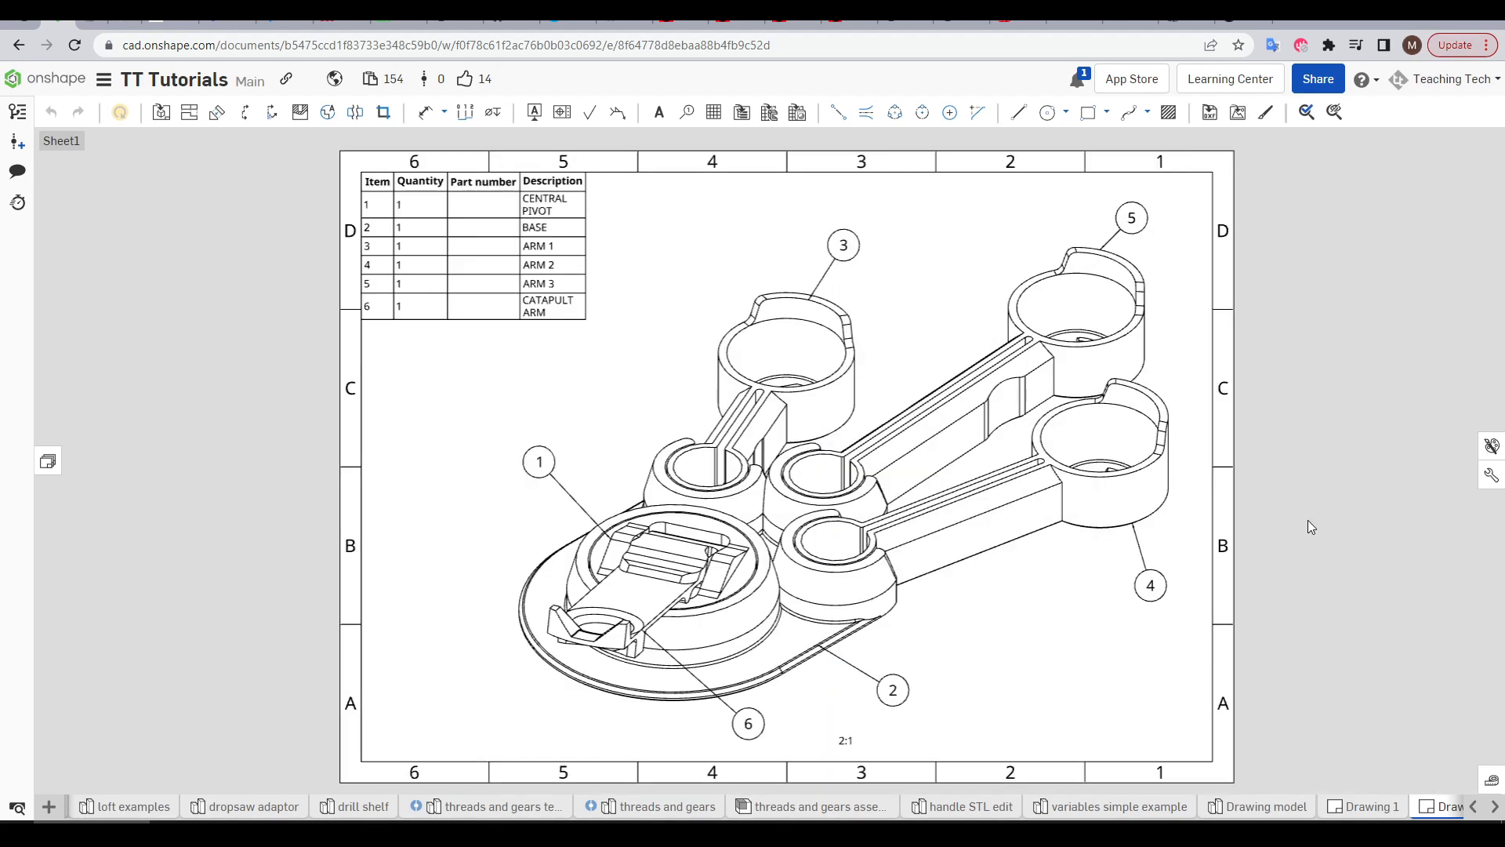
pyautogui.moveTo(1304, 523)
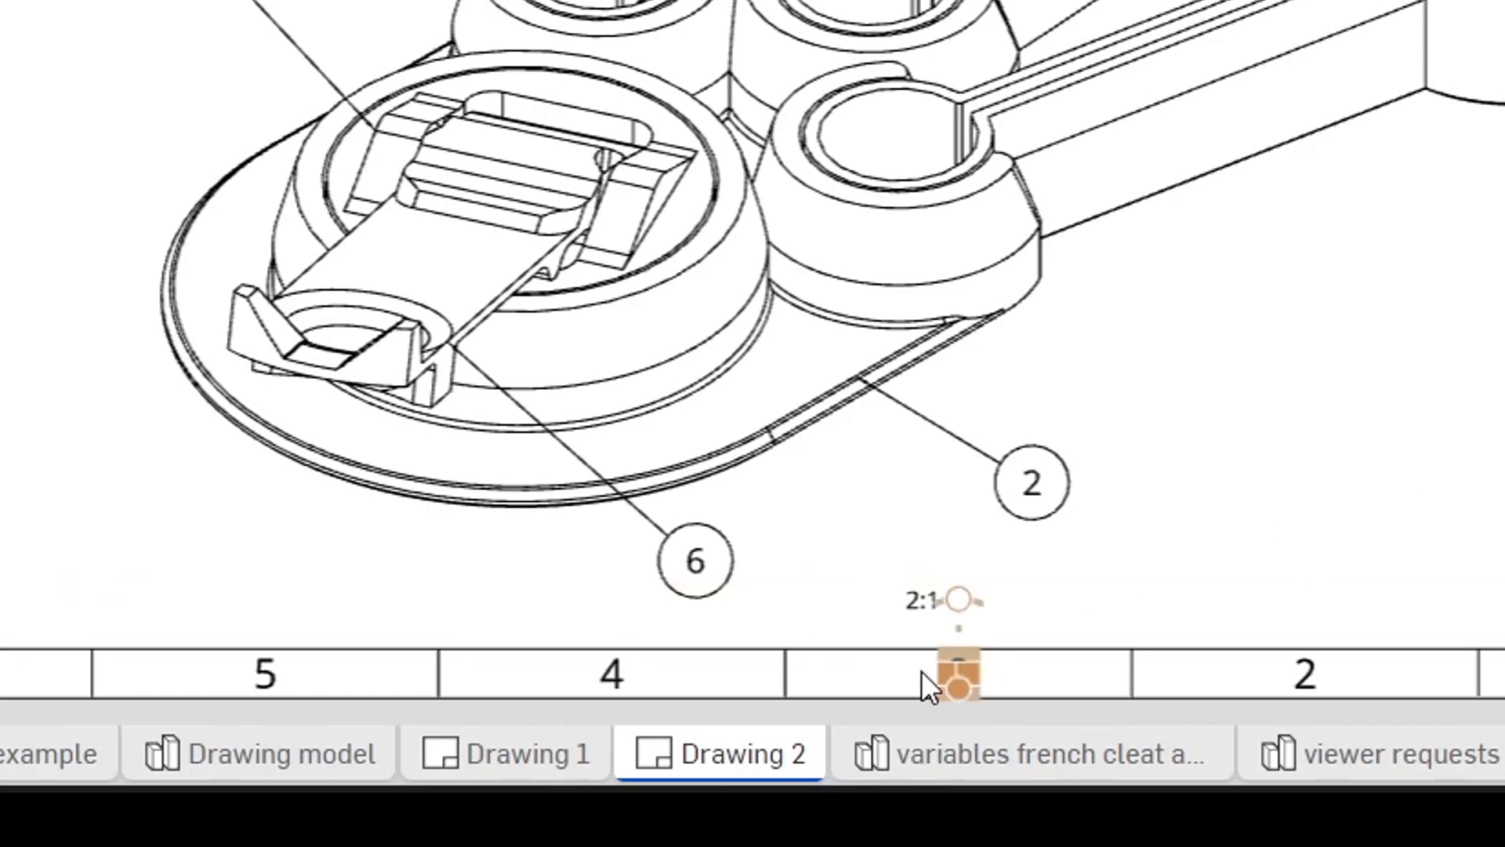
pyautogui.moveTo(718, 753)
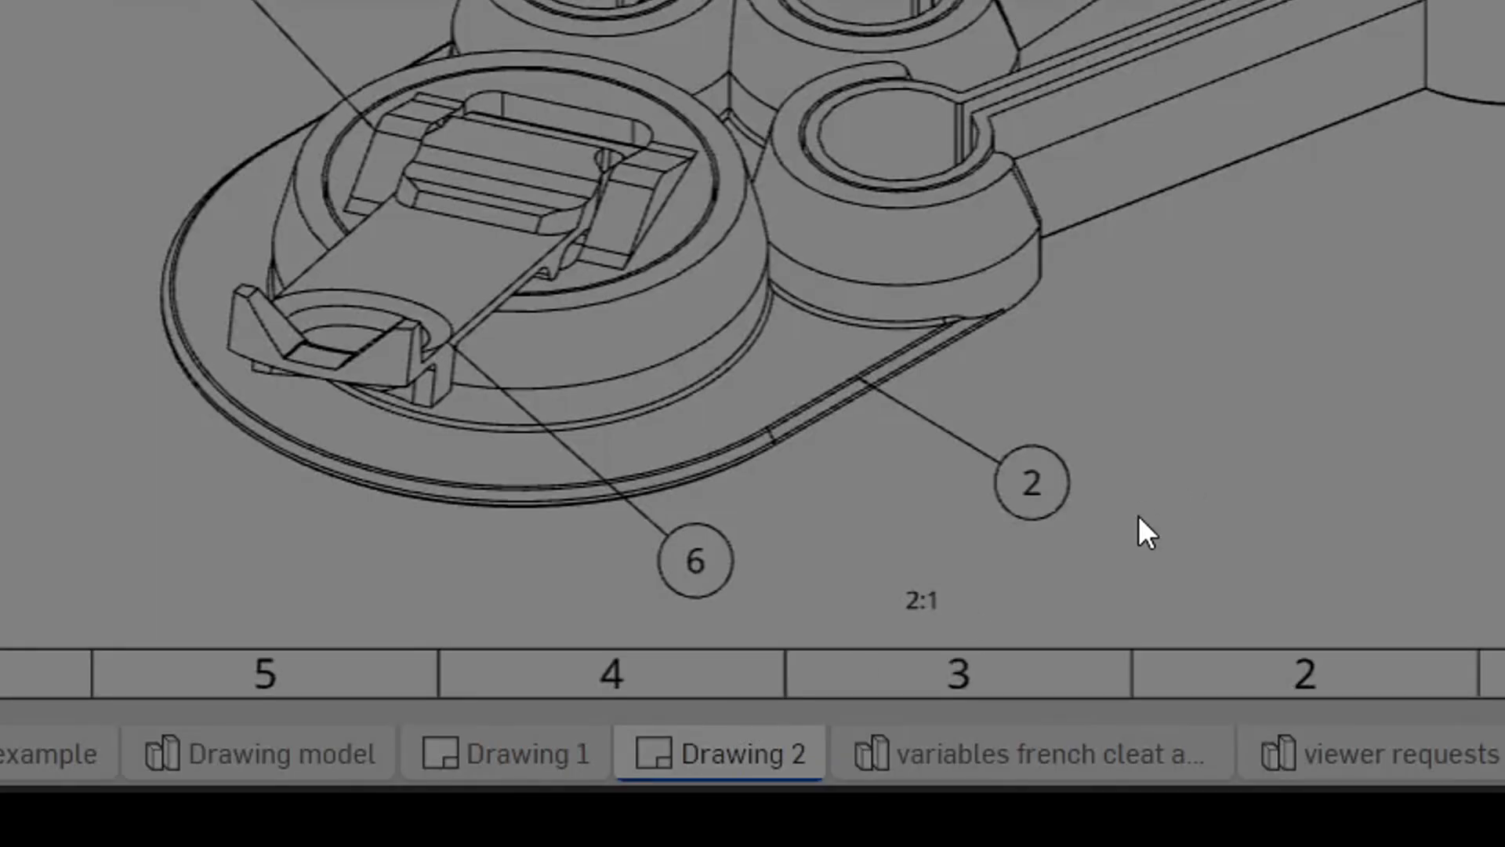
# Export Drawing 2 in PDF format.
pyautogui.click(795, 200)
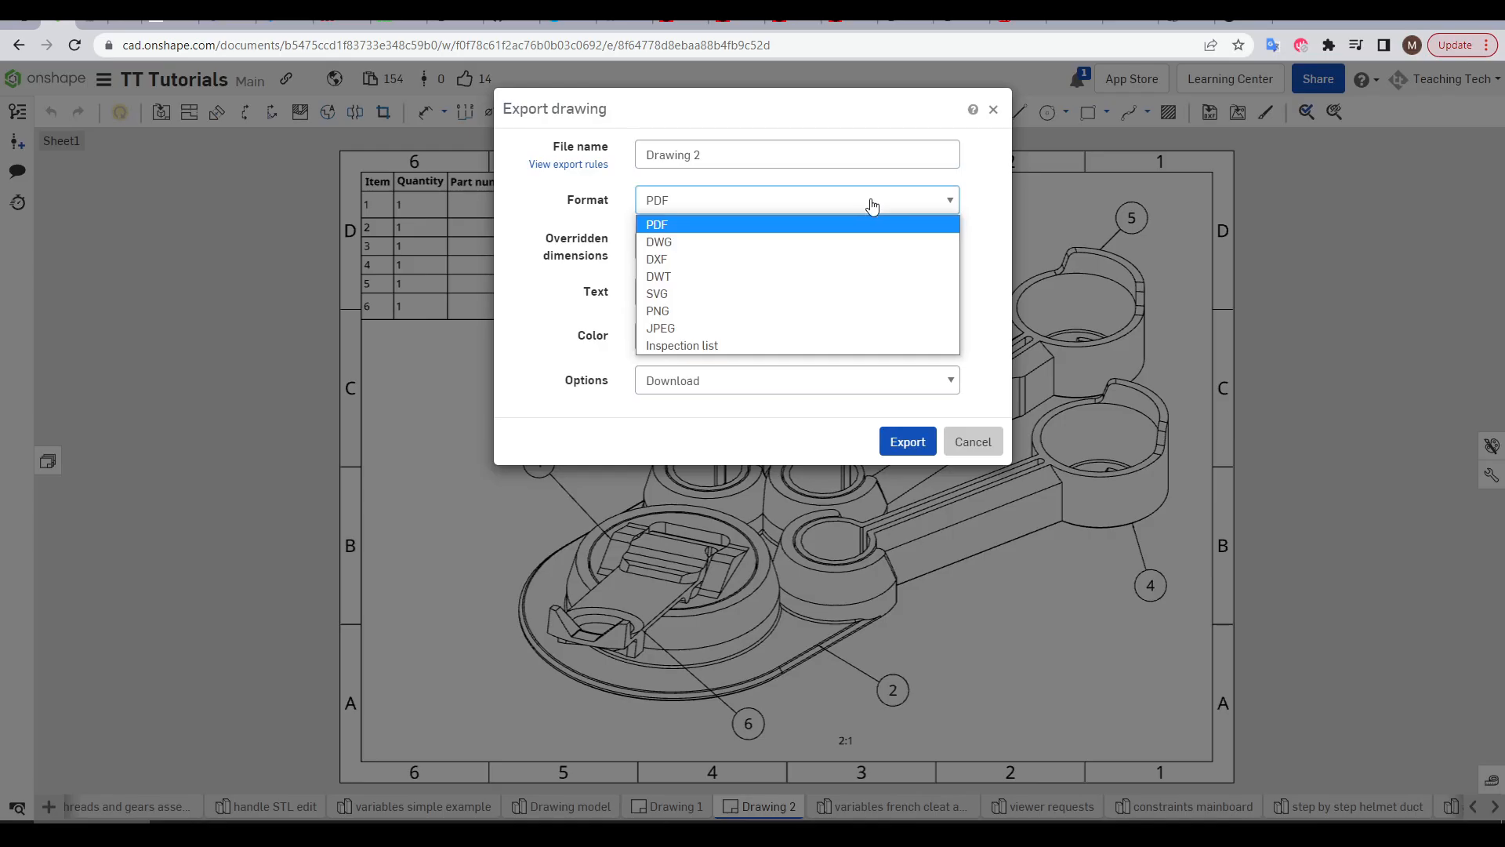
pyautogui.click(657, 223)
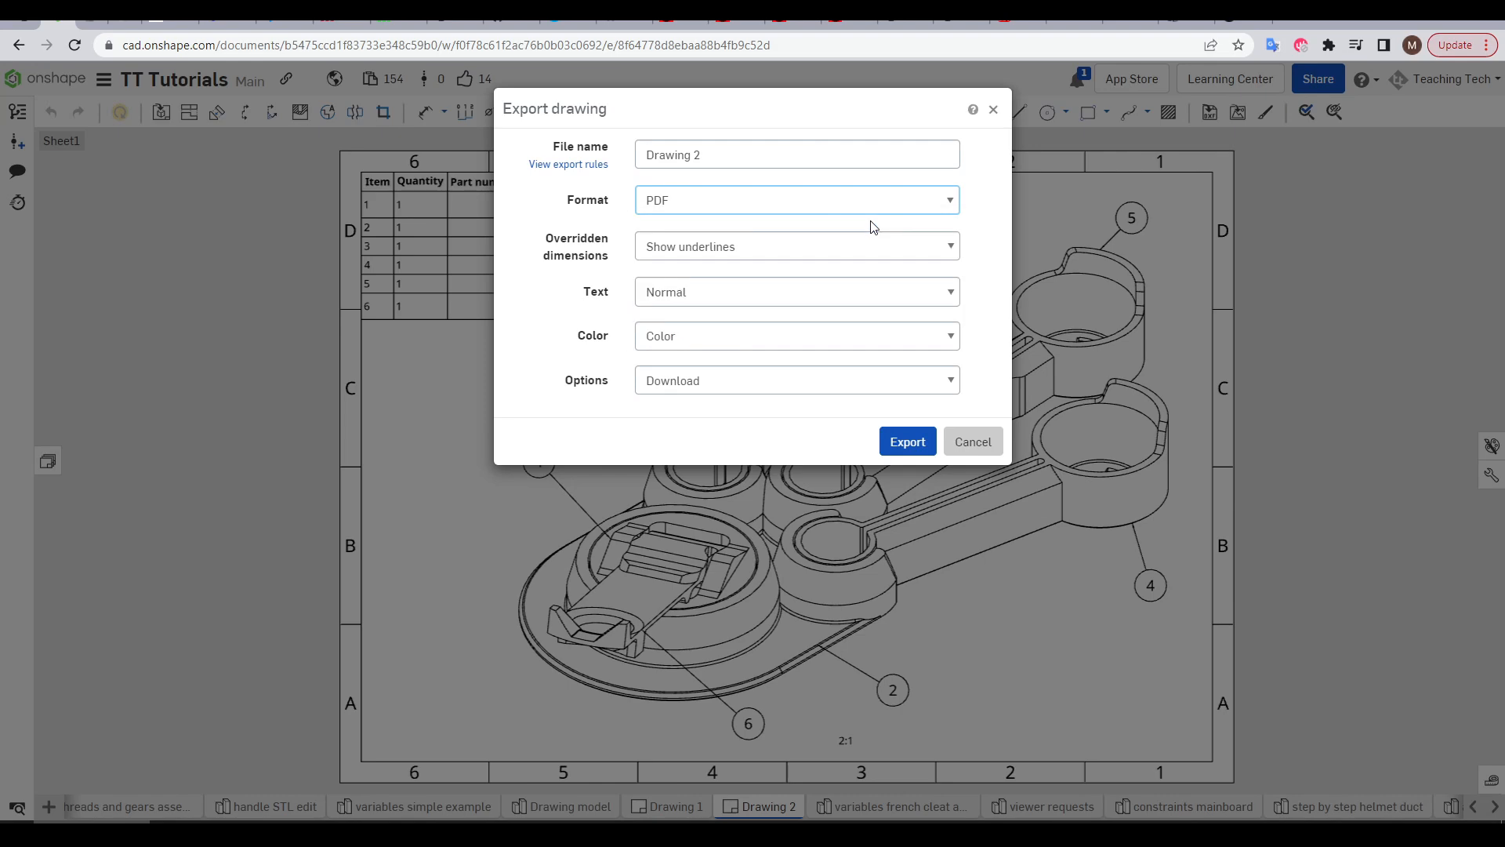
pyautogui.click(905, 442)
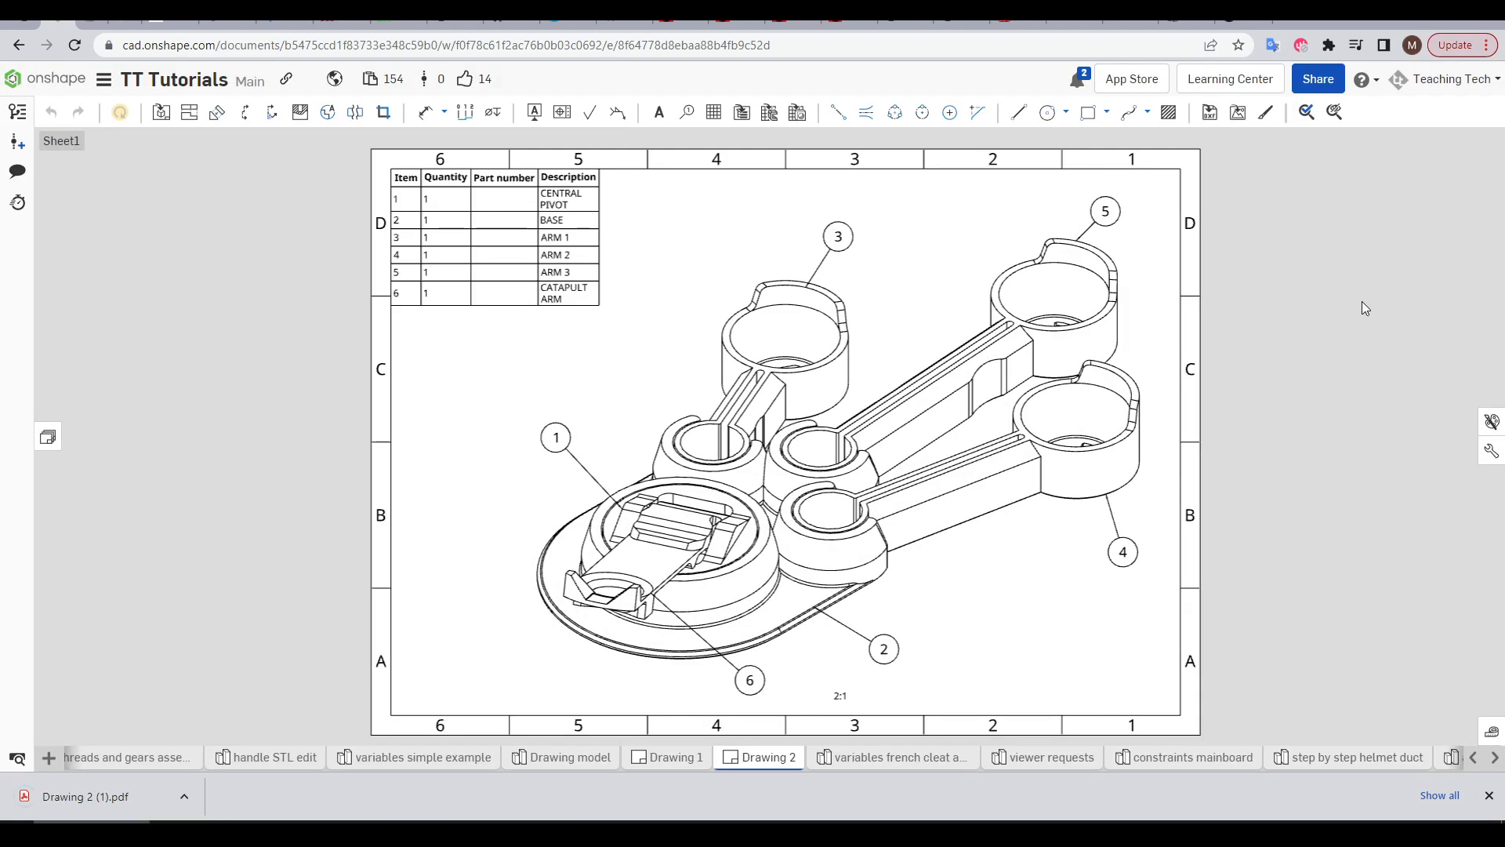